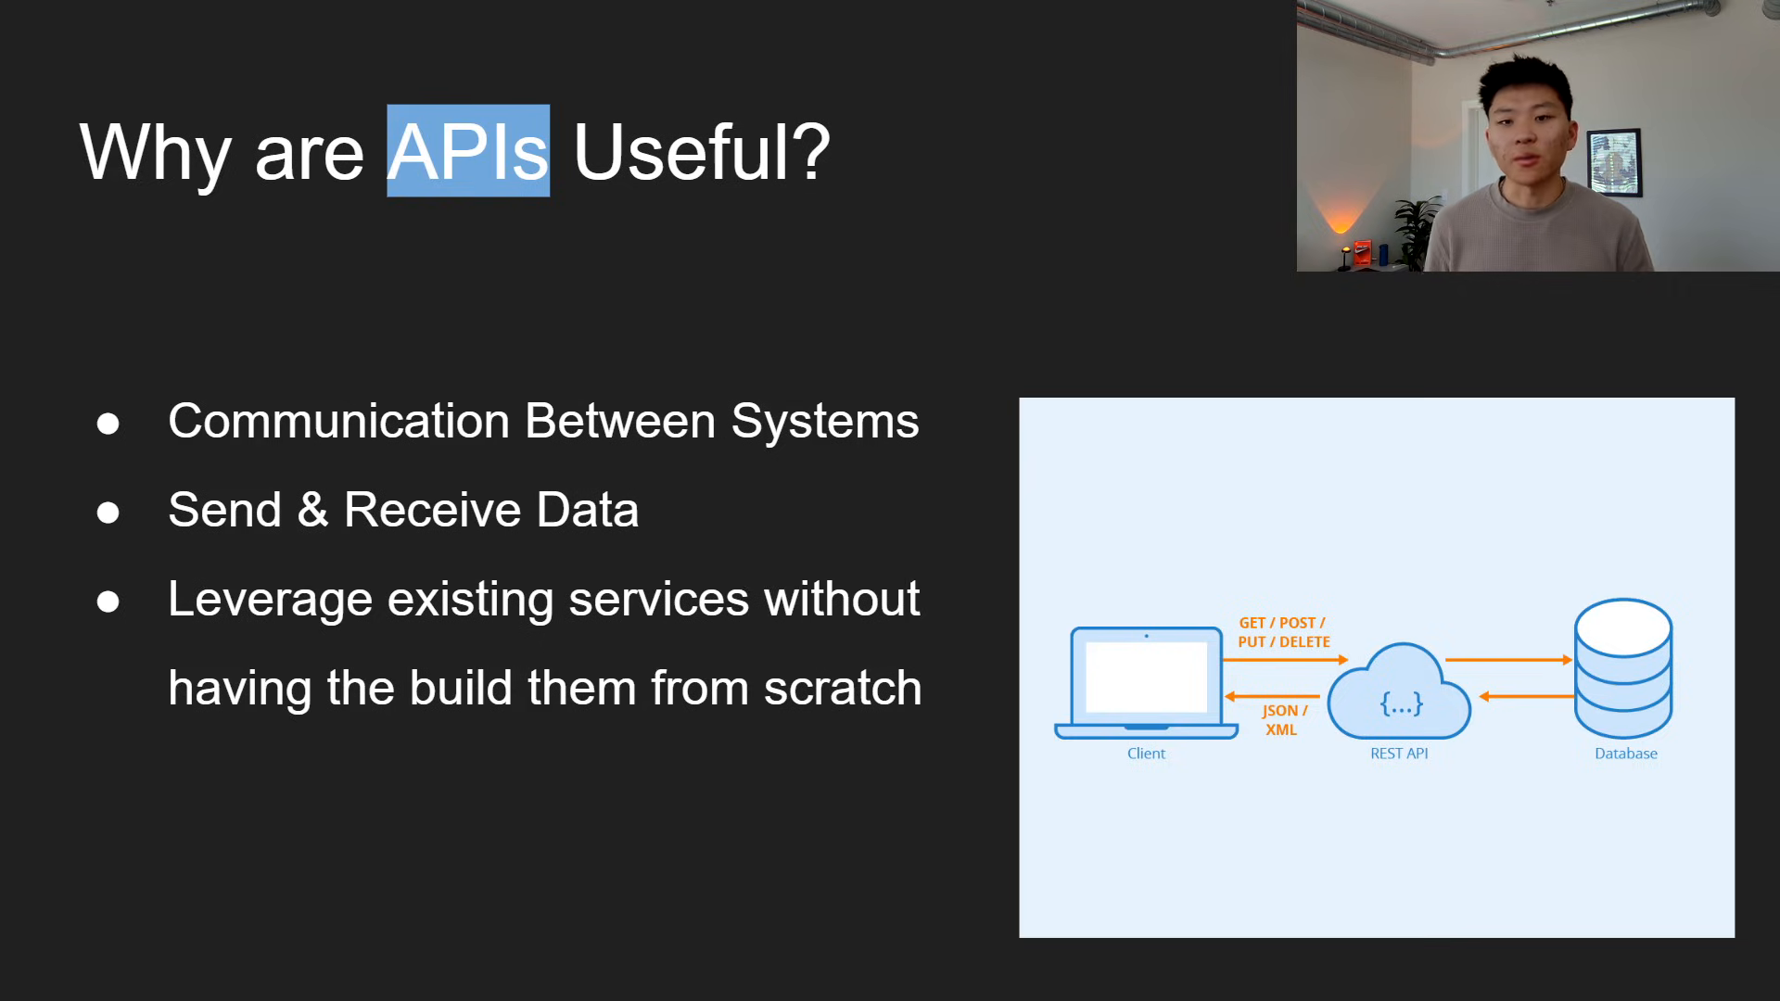
Step: Bring up the next-node panel after the Weather node and begin a search with 'tt'
{"action": "key", "text": "Right"}
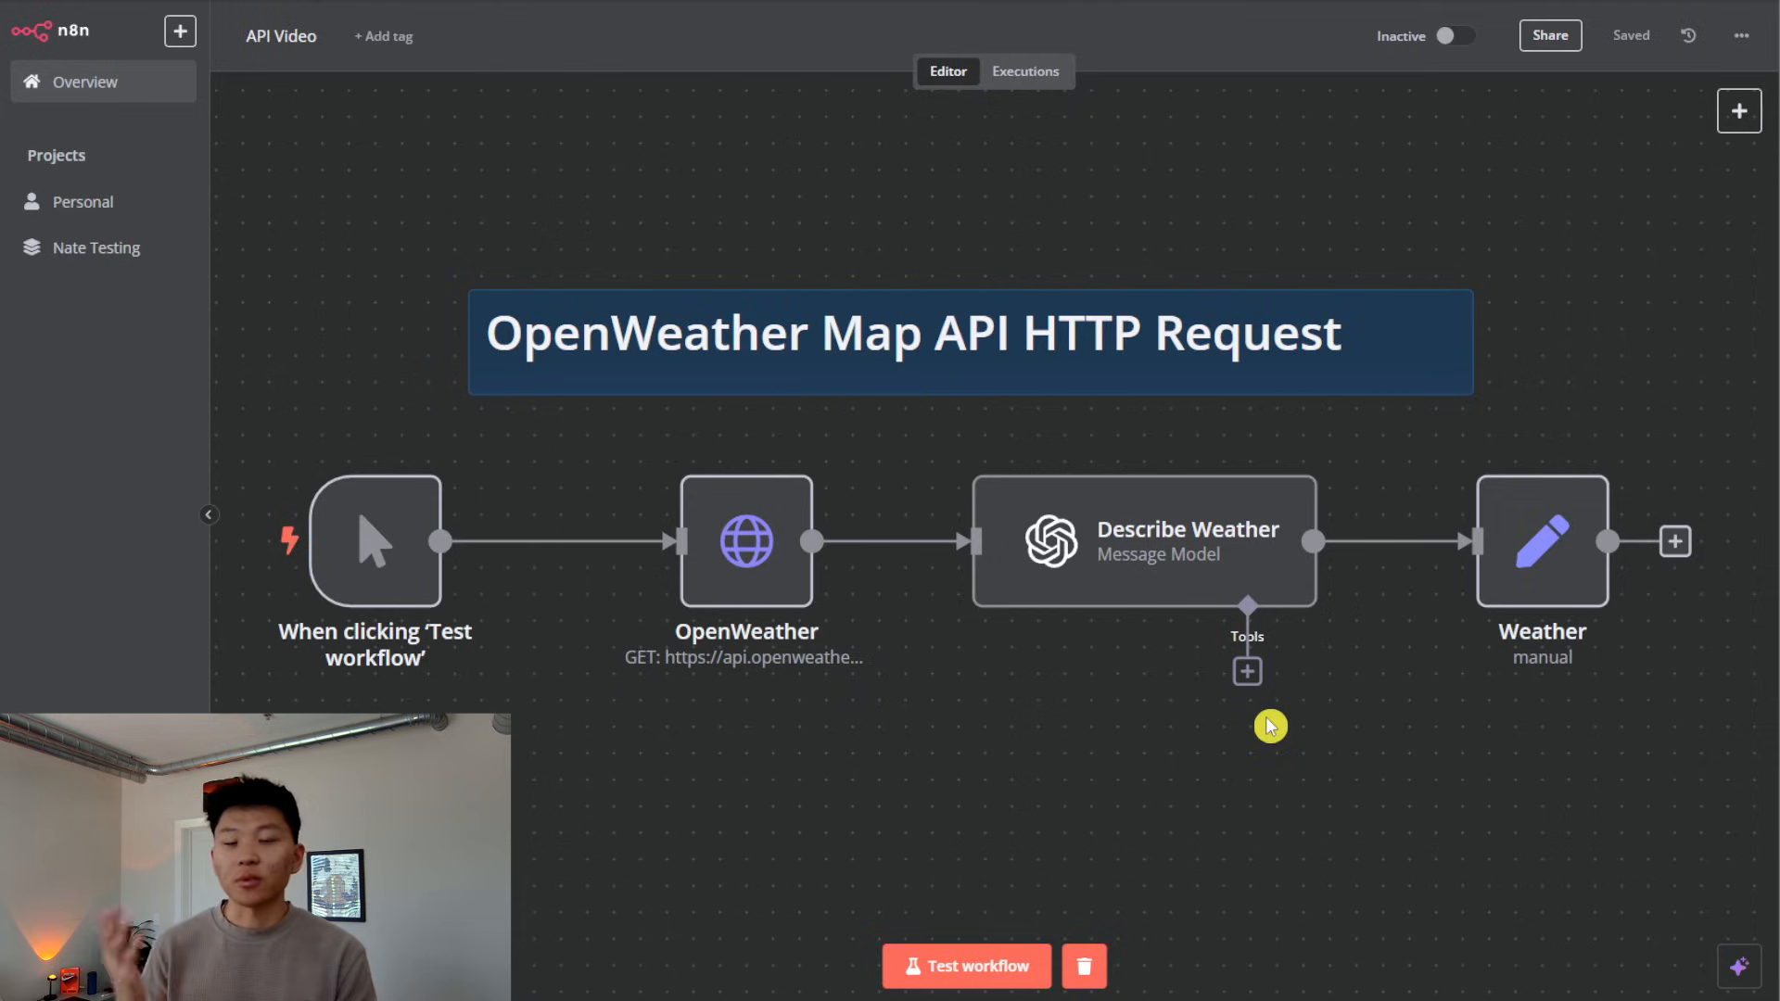
{"action": "mouse_move", "coordinate": [872, 741]}
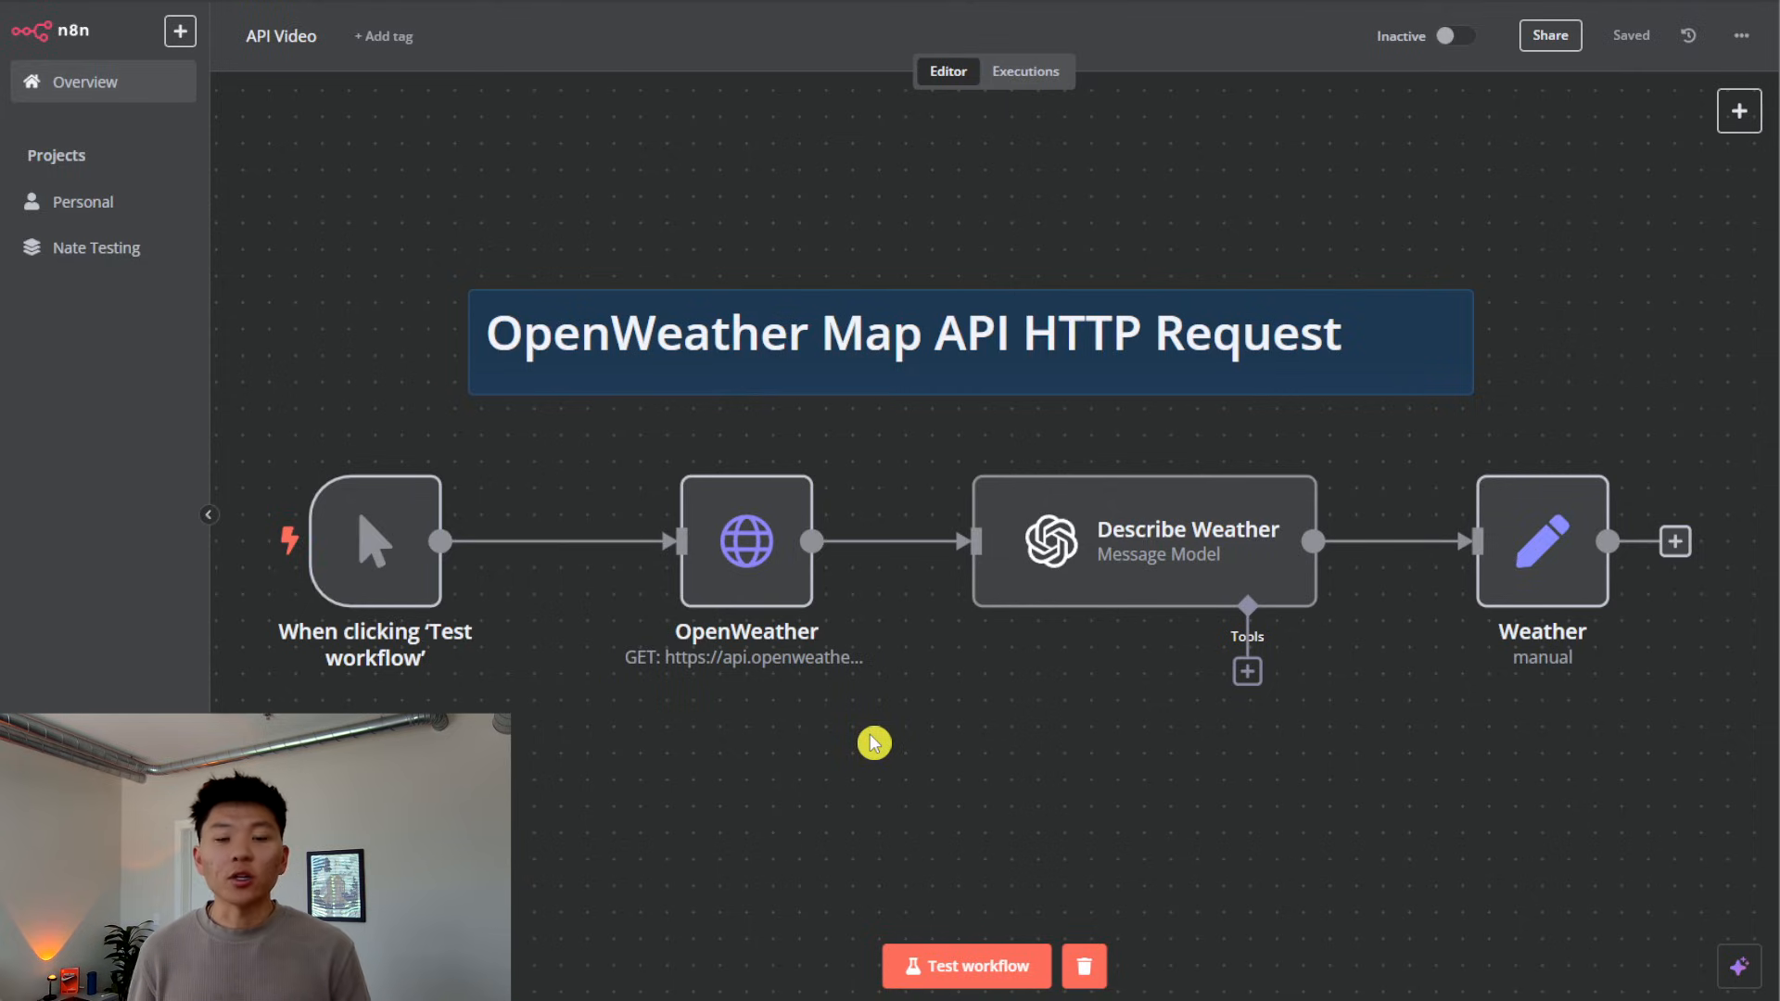
{"action": "mouse_move", "coordinate": [1673, 206]}
{"action": "type", "text": "h"}
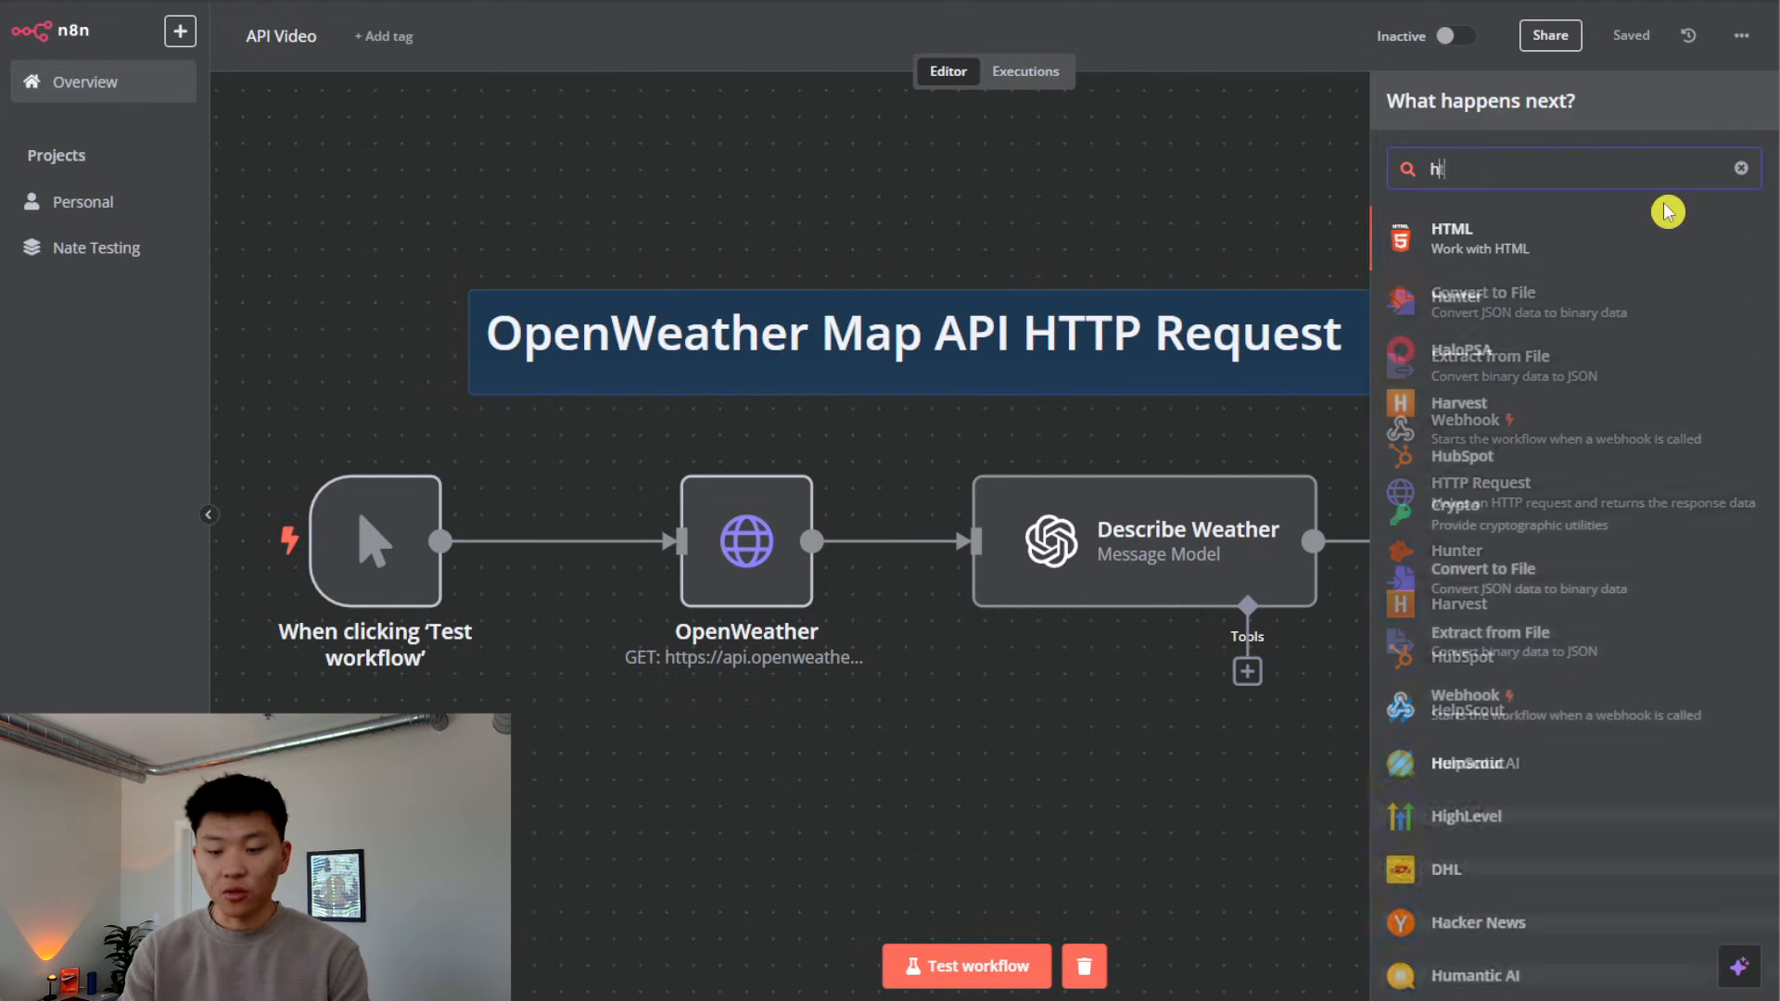
{"action": "type", "text": "tt"}
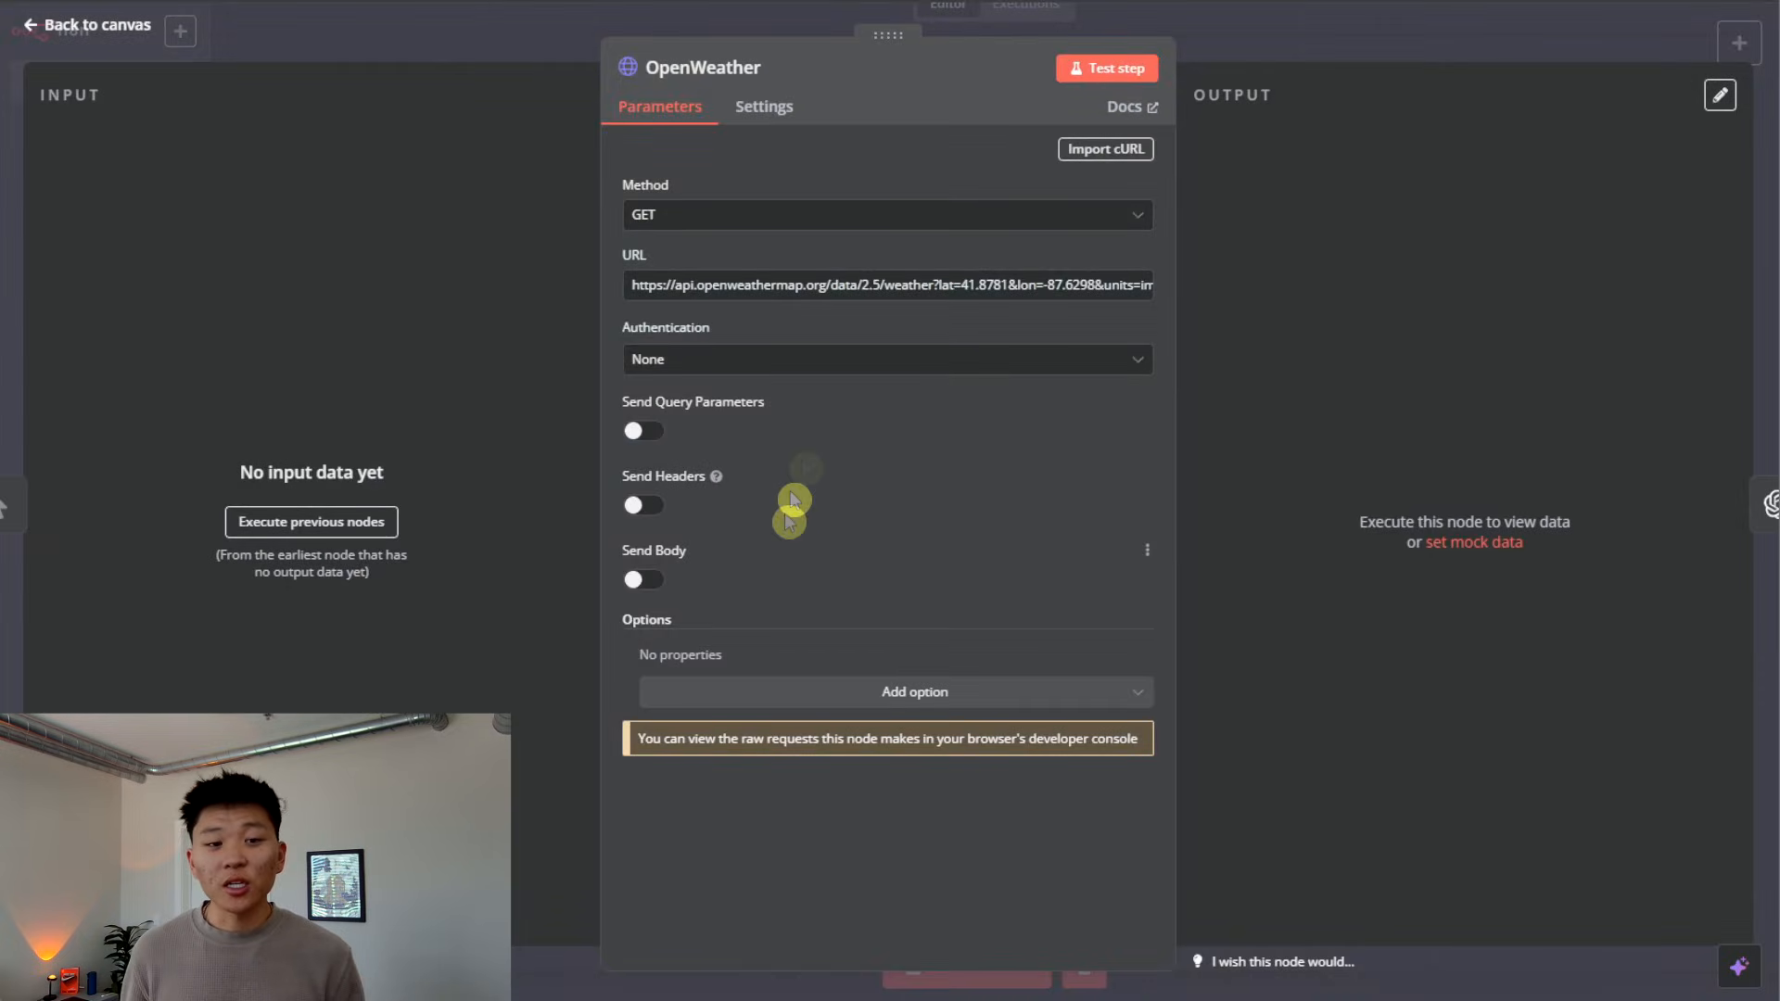
Step: Confirm GET as the OpenWeather HTTP Request method from the Method list
{"action": "left_click", "coordinate": [889, 215]}
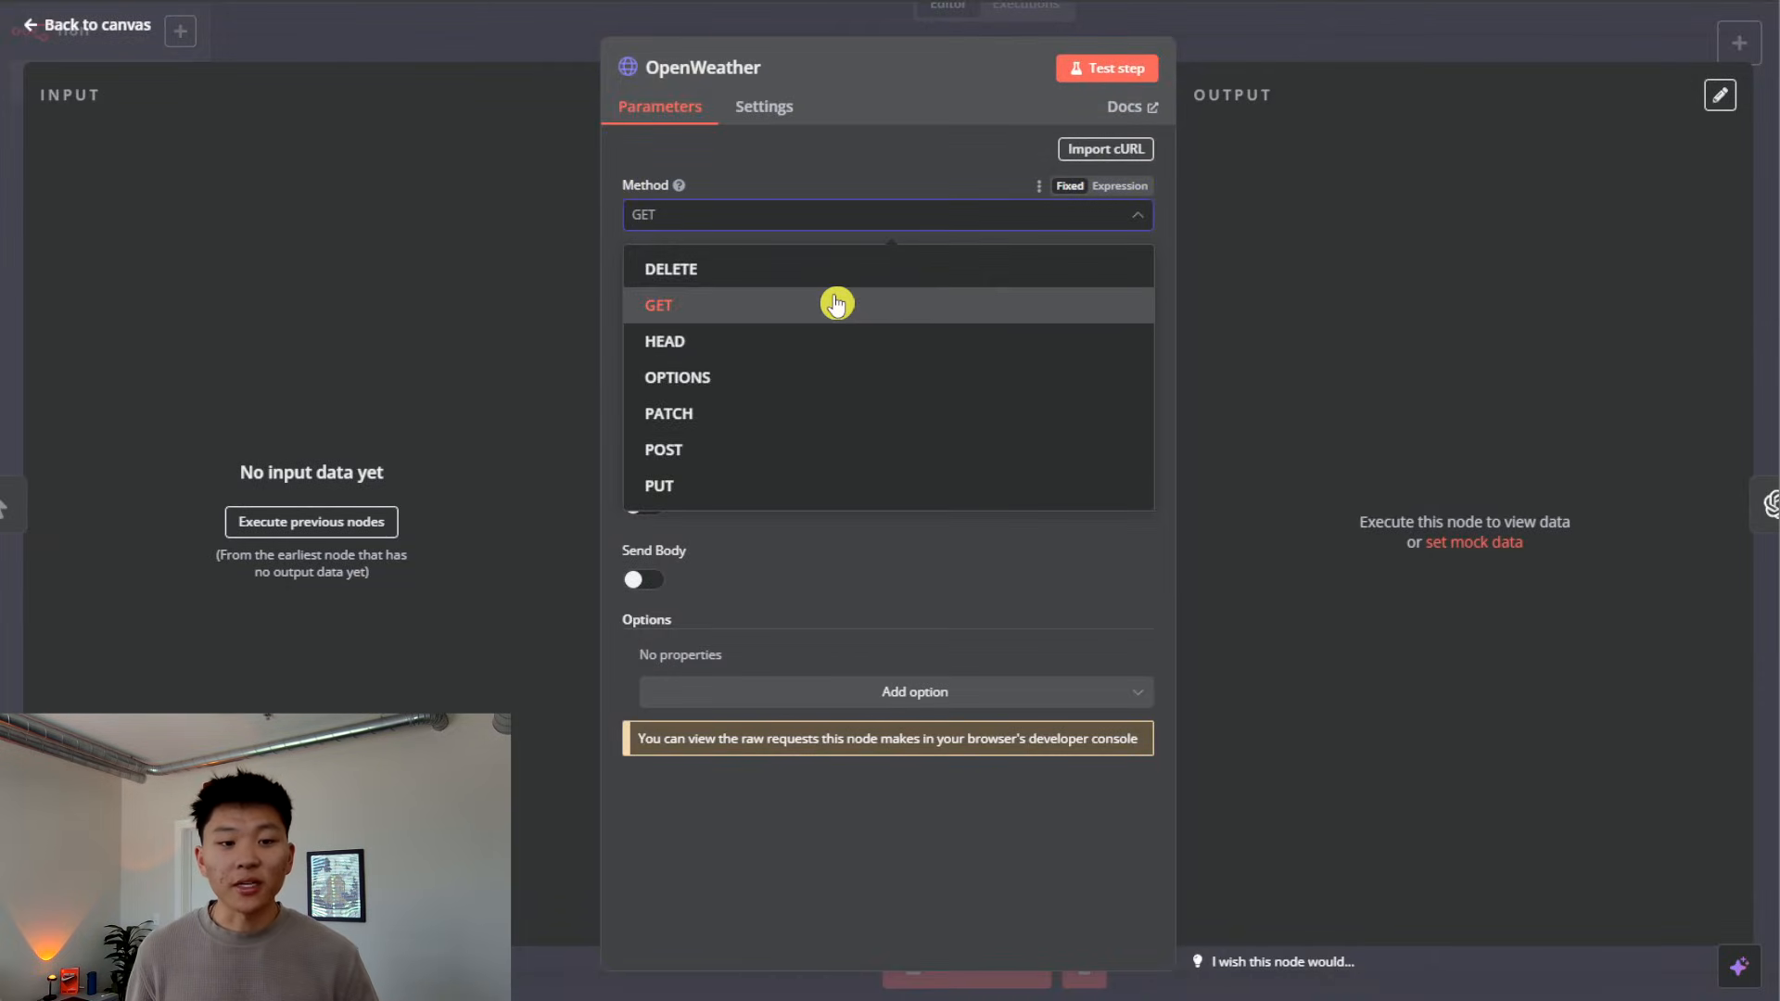
{"action": "left_click", "coordinate": [658, 304]}
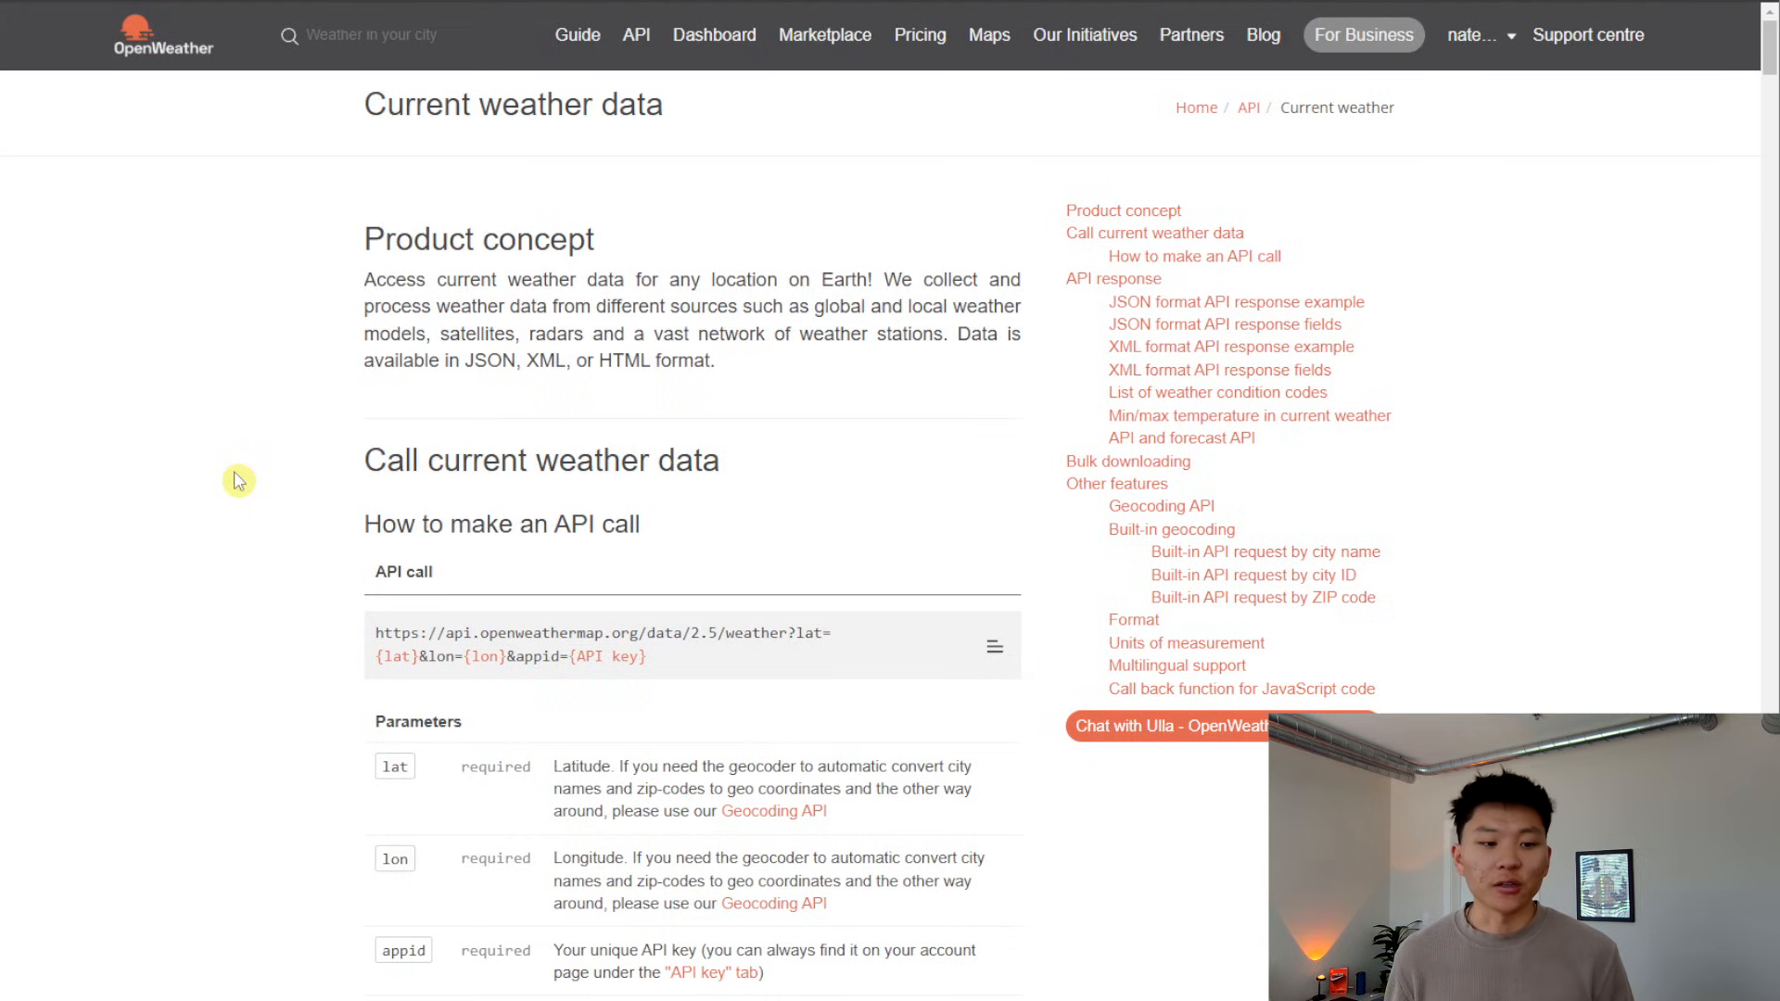
{"action": "mouse_move", "coordinate": [780, 475]}
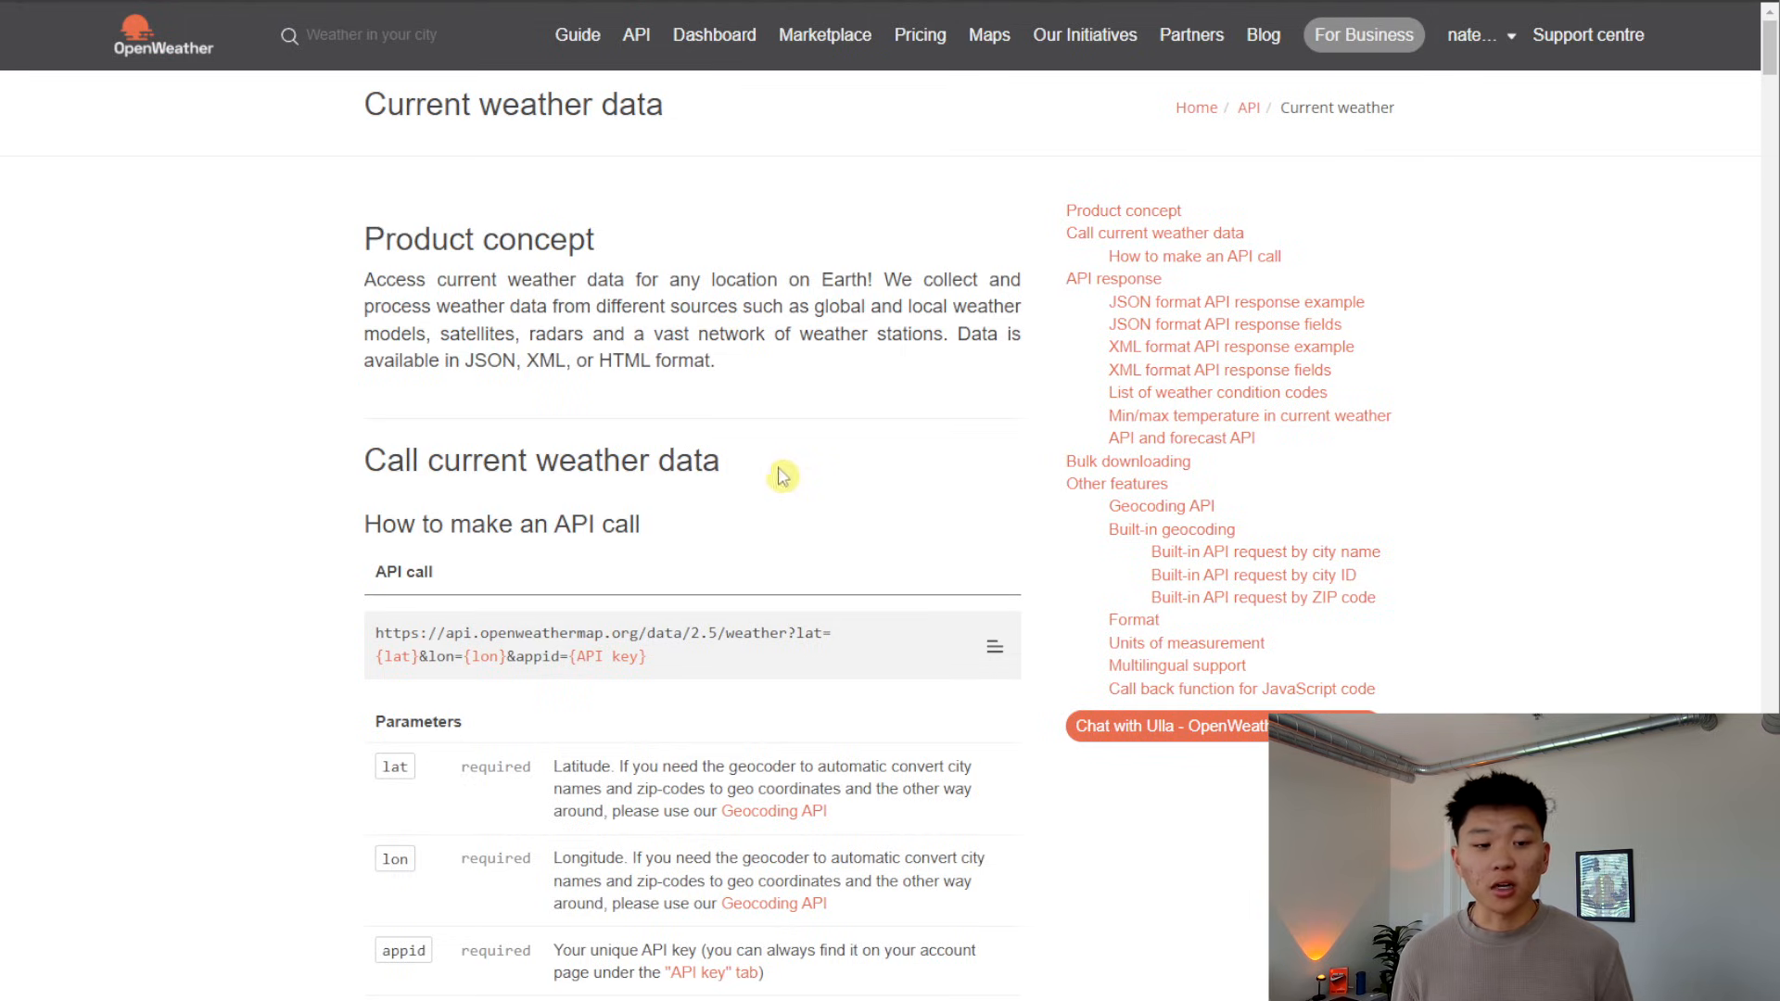
Step: Review the 'How to make an API call' section down to the lat, lon and appid parameters
{"action": "double_click", "coordinate": [500, 523]}
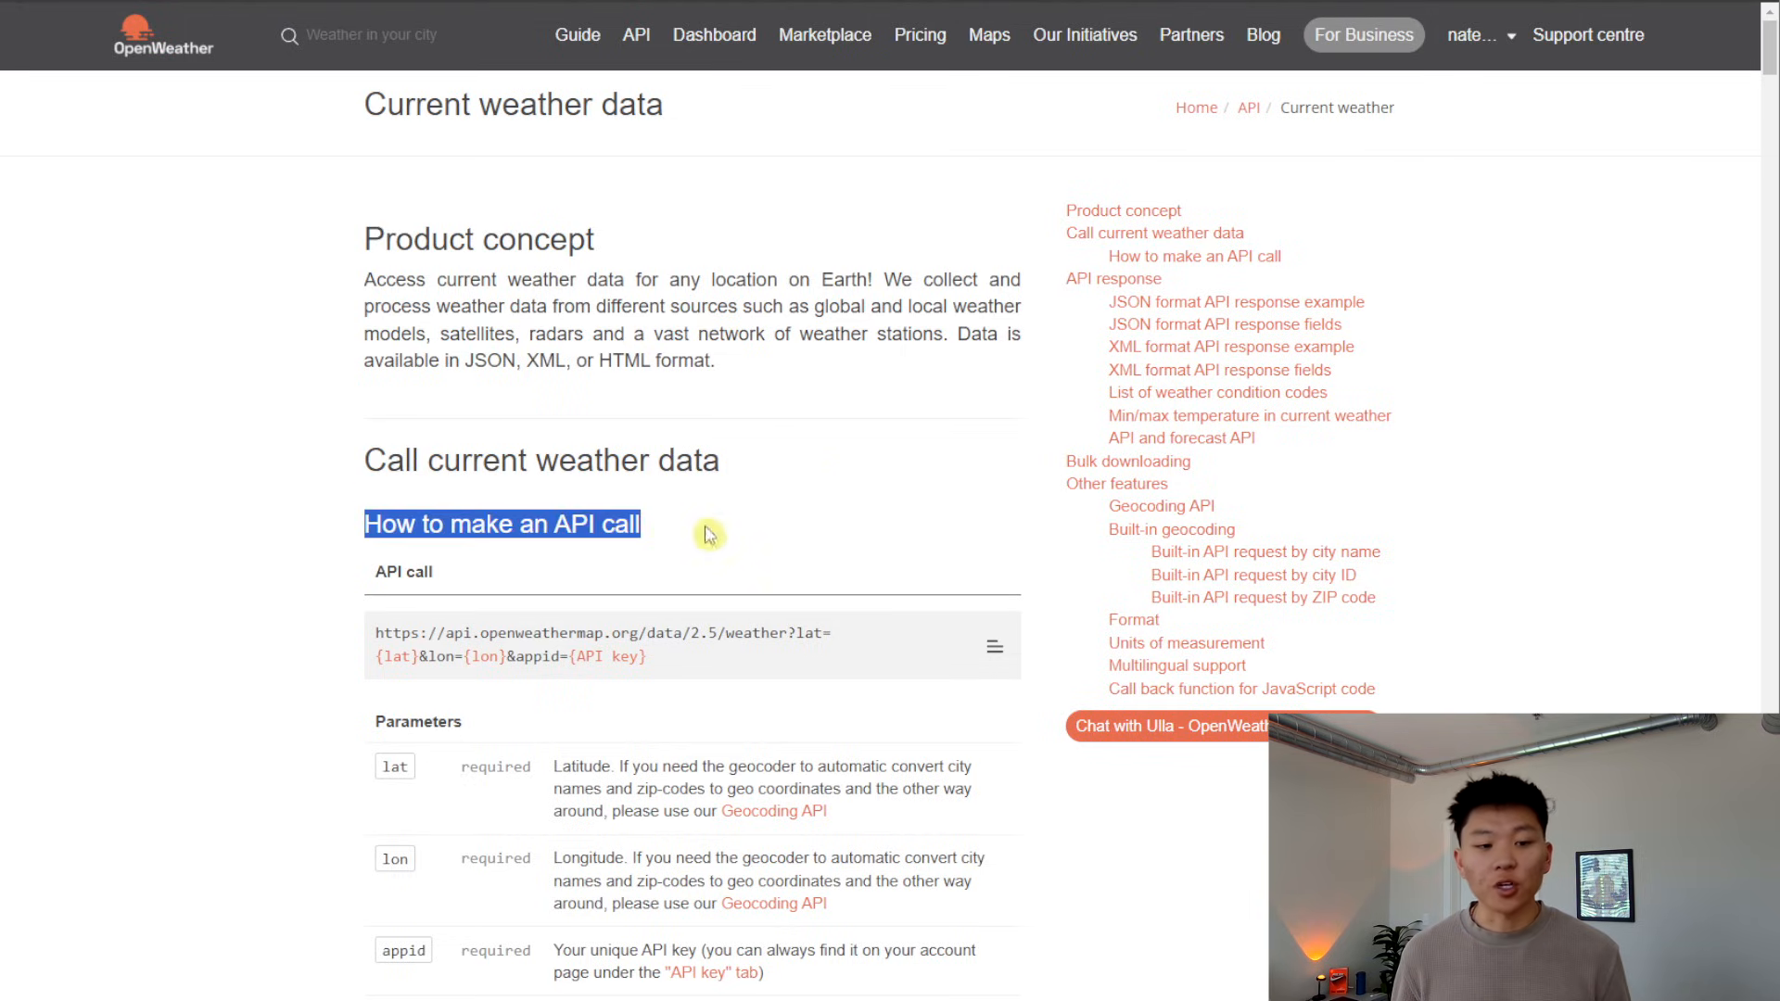
{"action": "scroll", "scroll_direction": "down", "scroll_amount": 3}
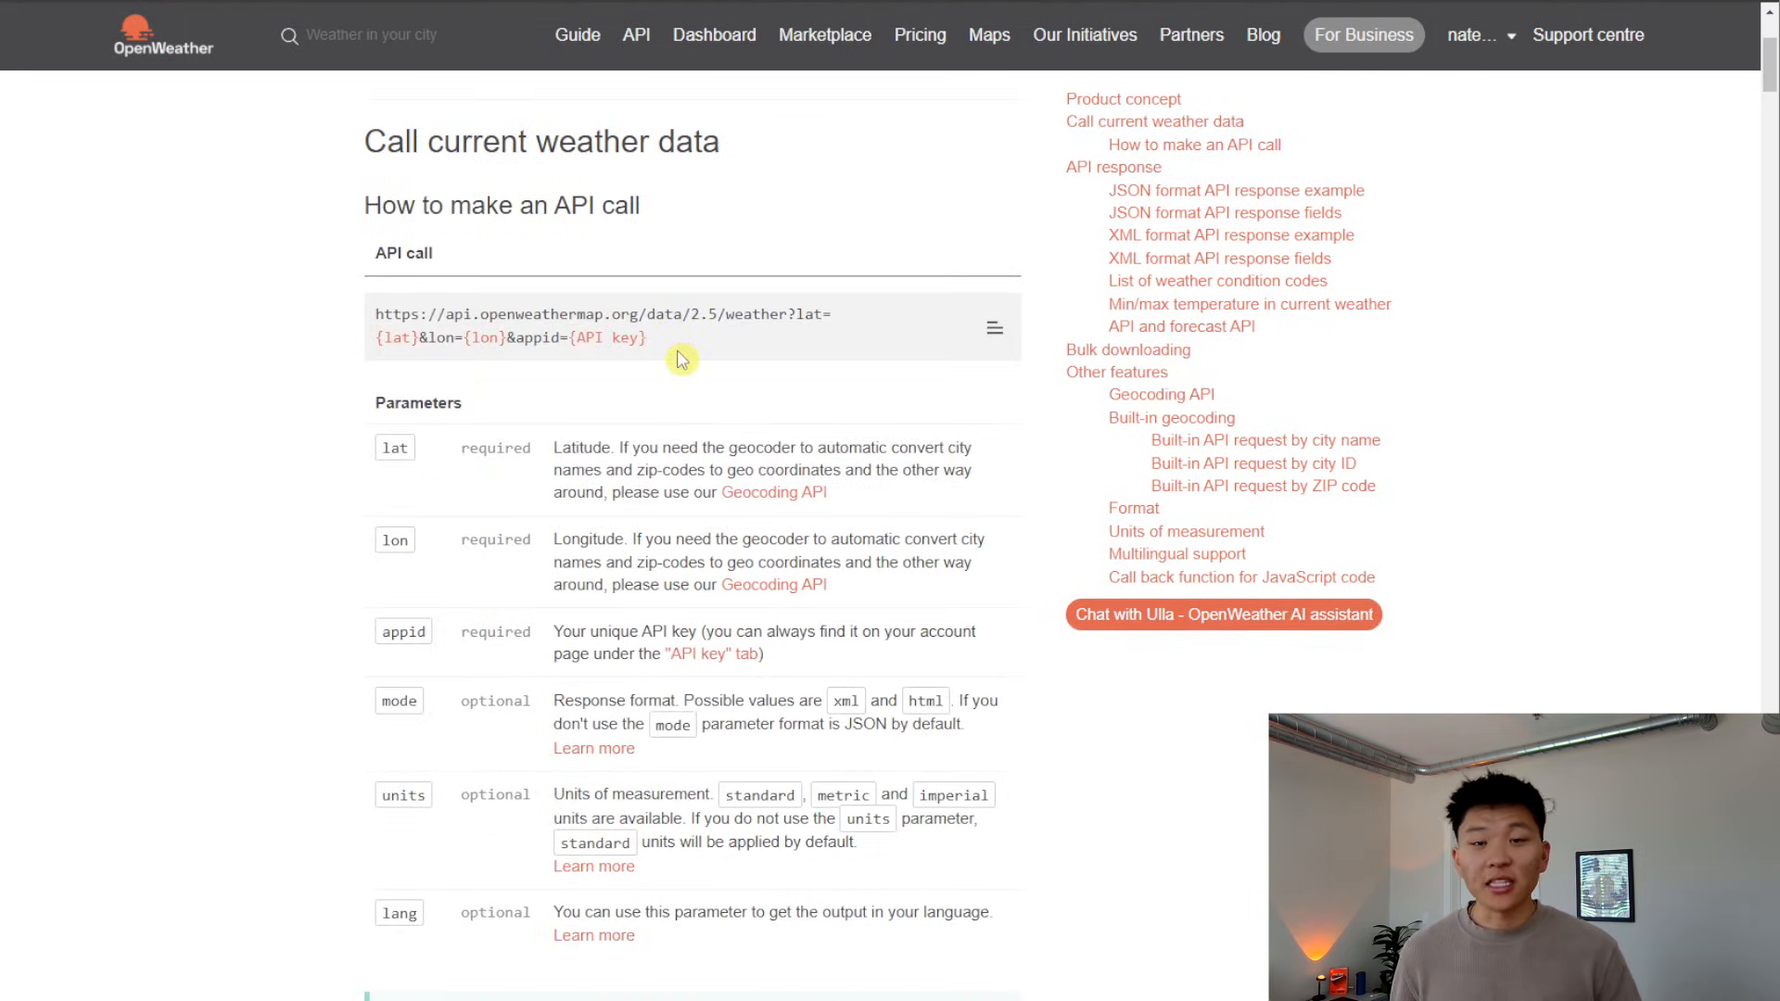
{"action": "scroll", "scroll_direction": "down", "scroll_amount": 3}
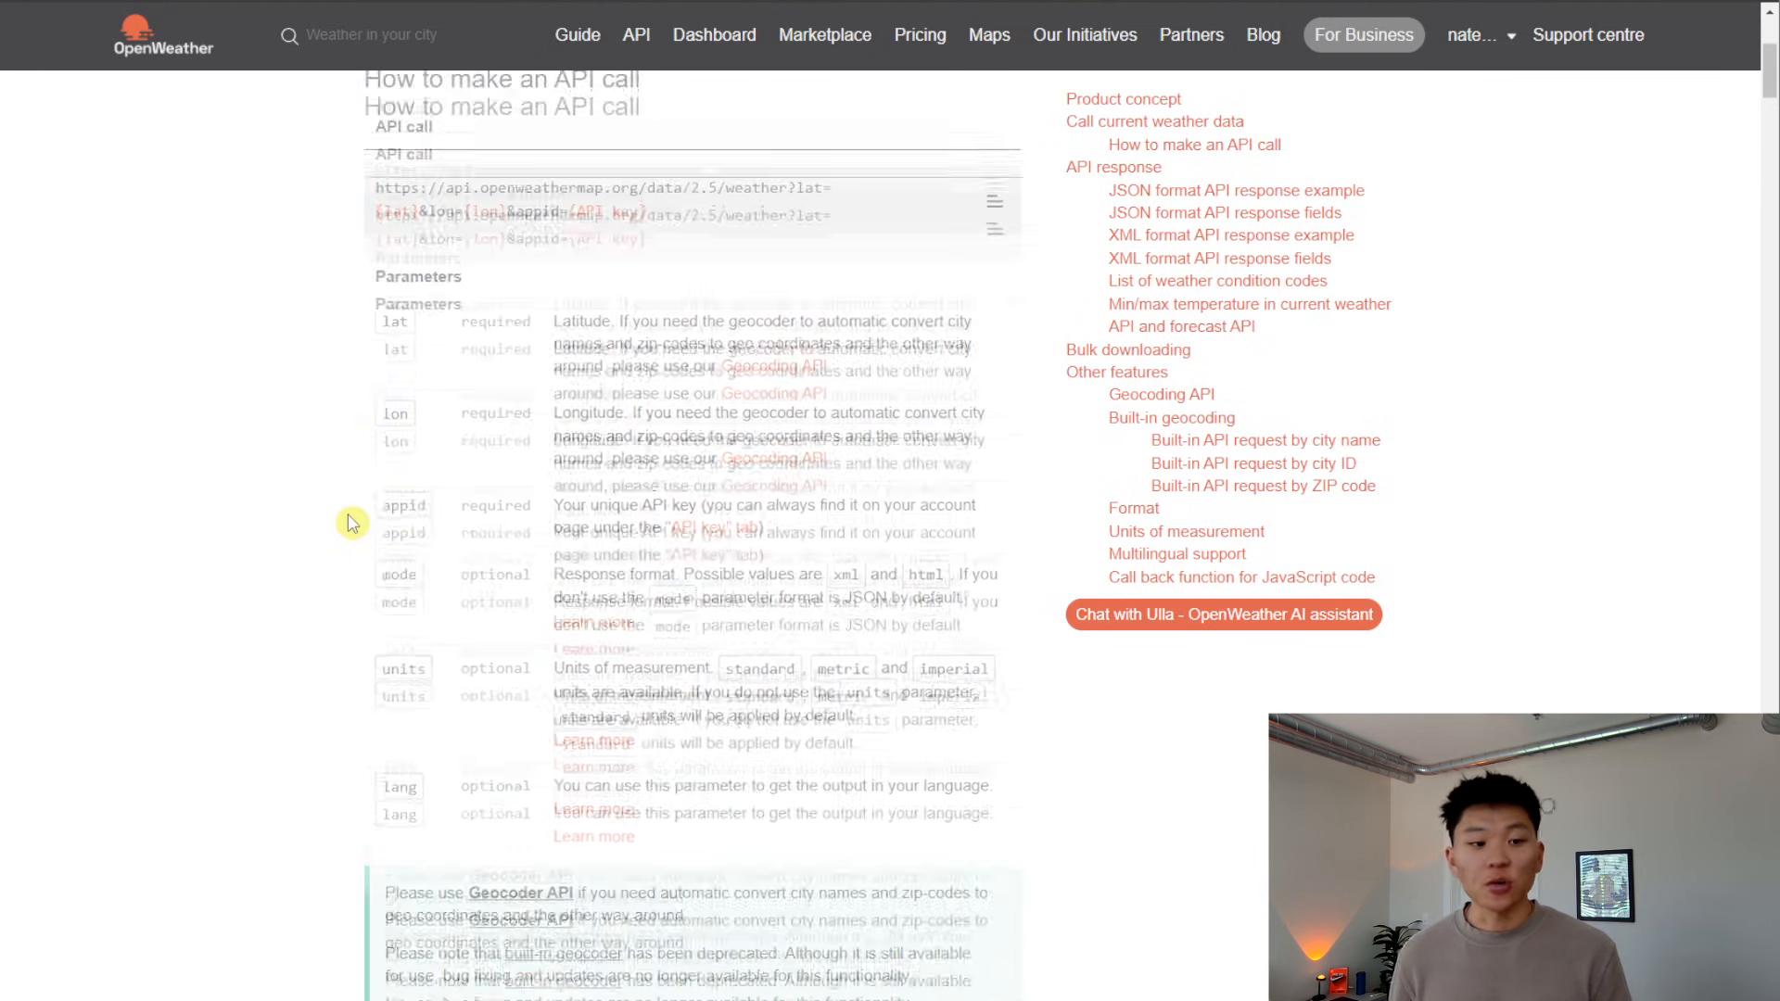
{"action": "scroll", "scroll_direction": "down", "scroll_amount": 3}
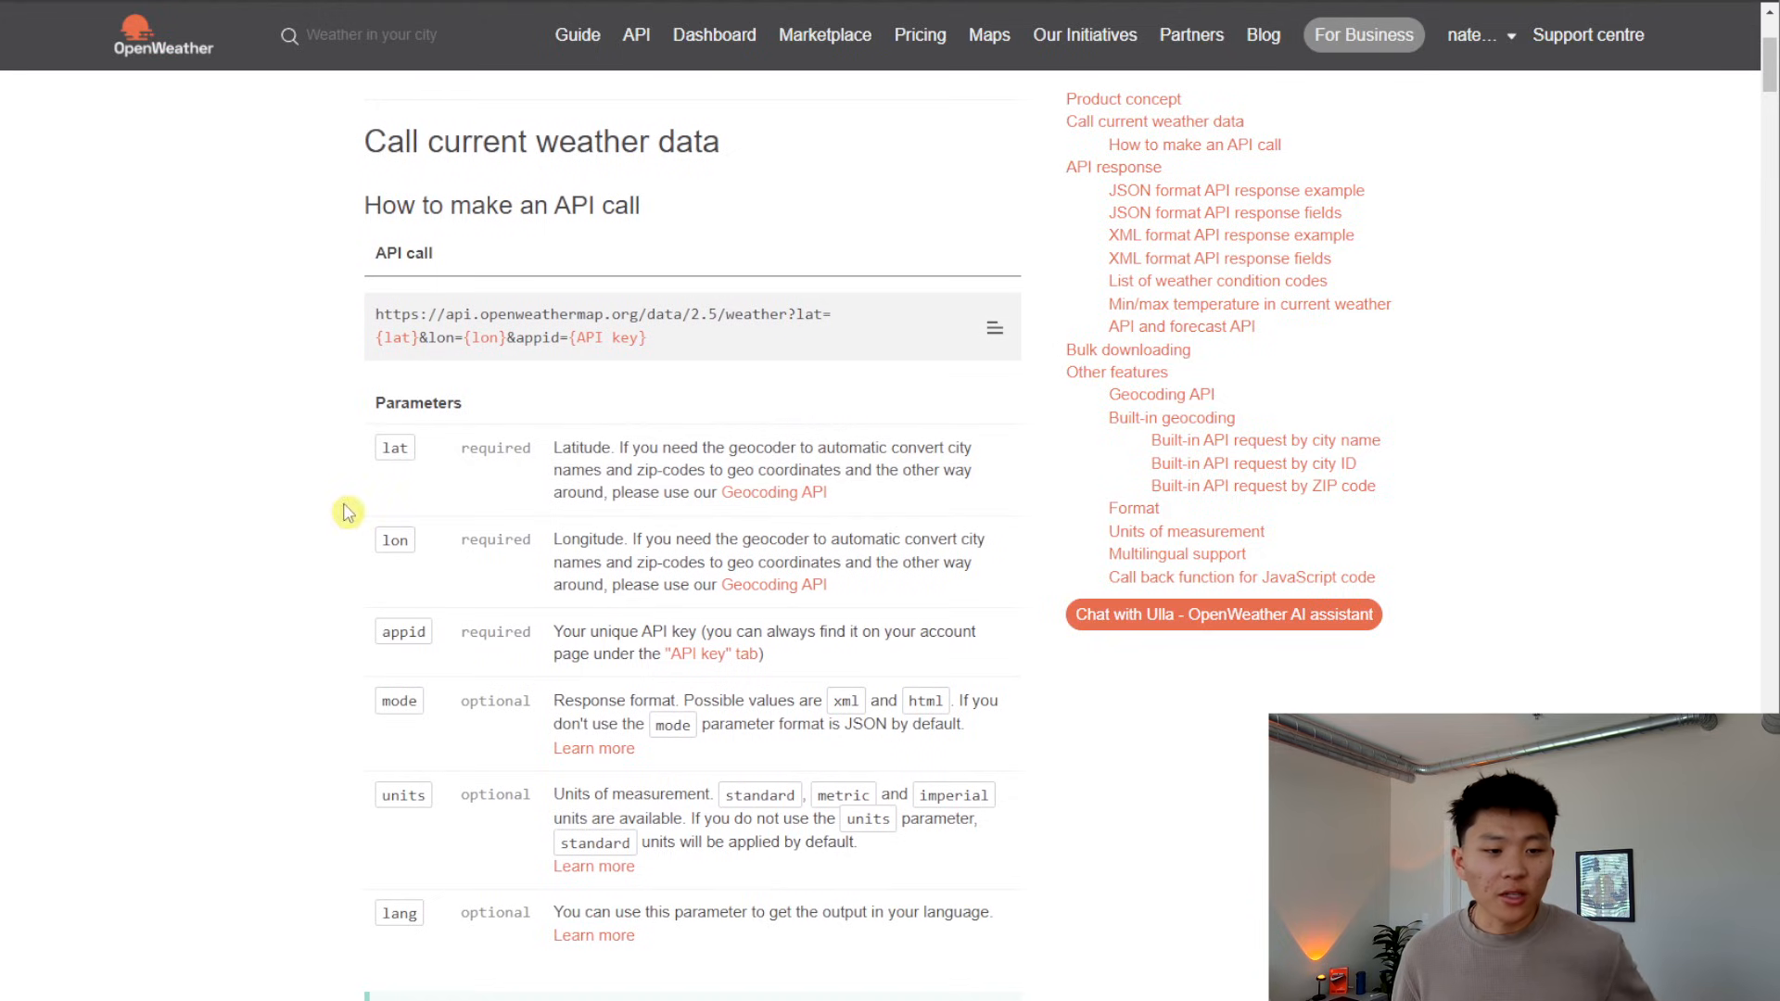
{"action": "mouse_move", "coordinate": [269, 534]}
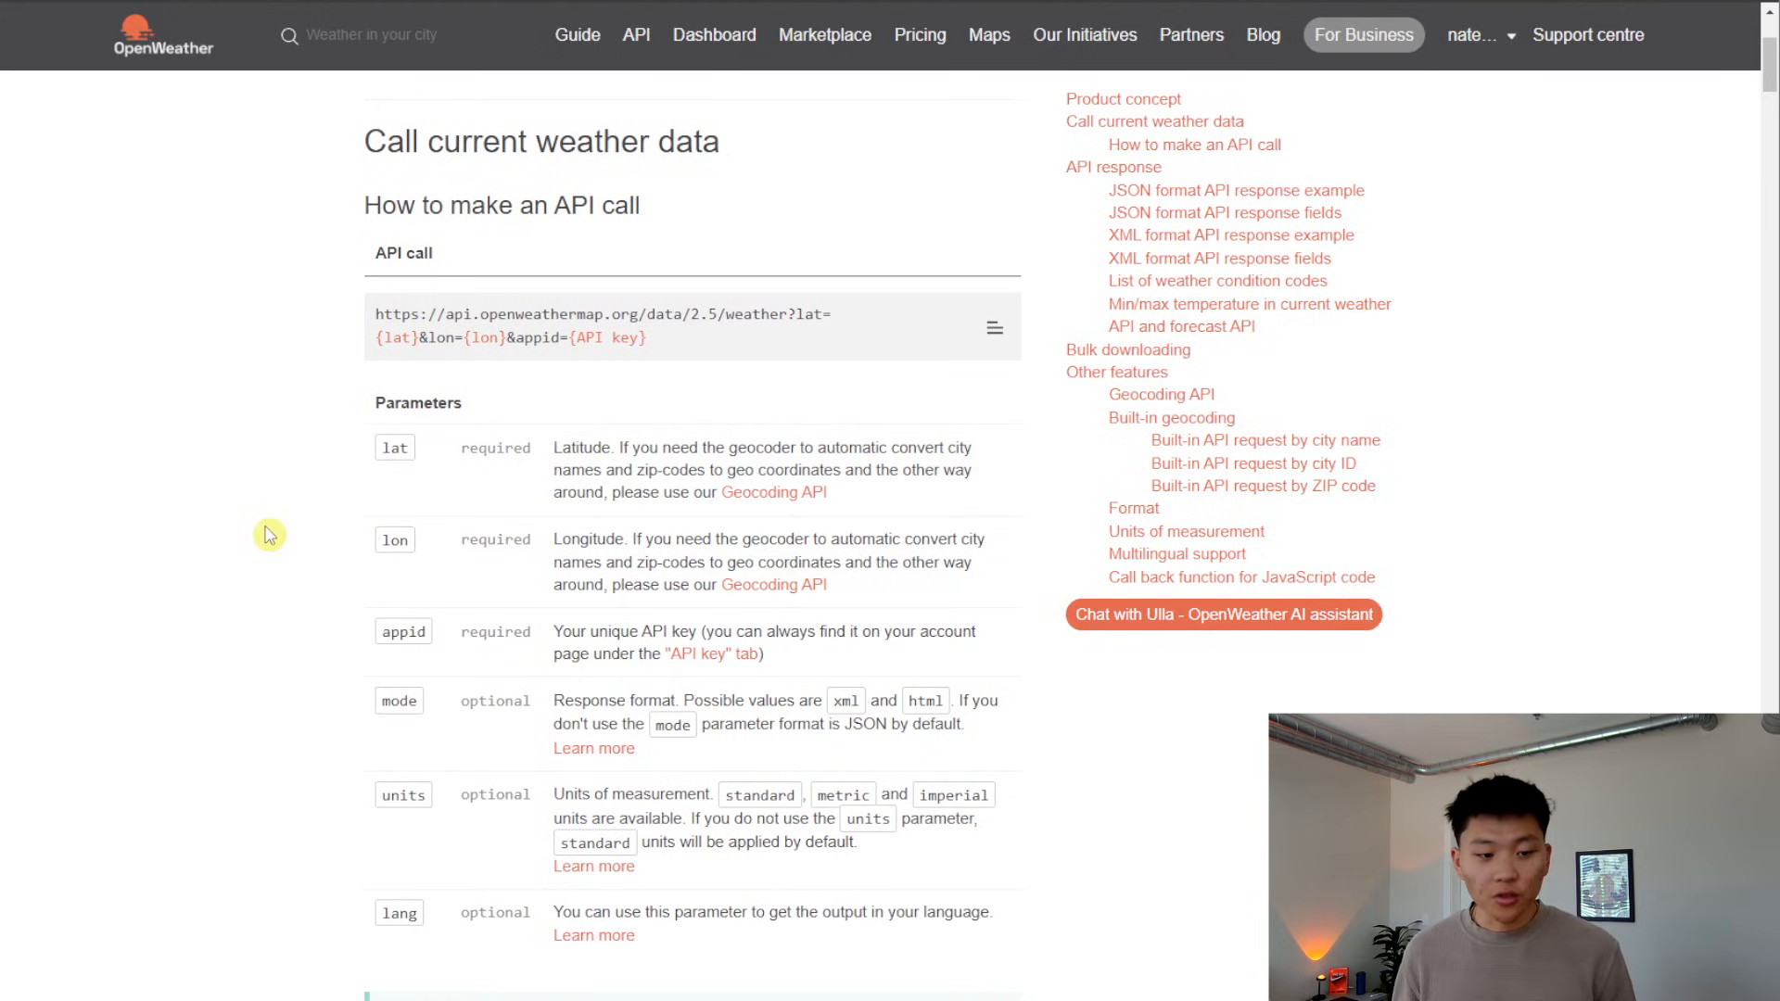
{"action": "mouse_move", "coordinate": [207, 584]}
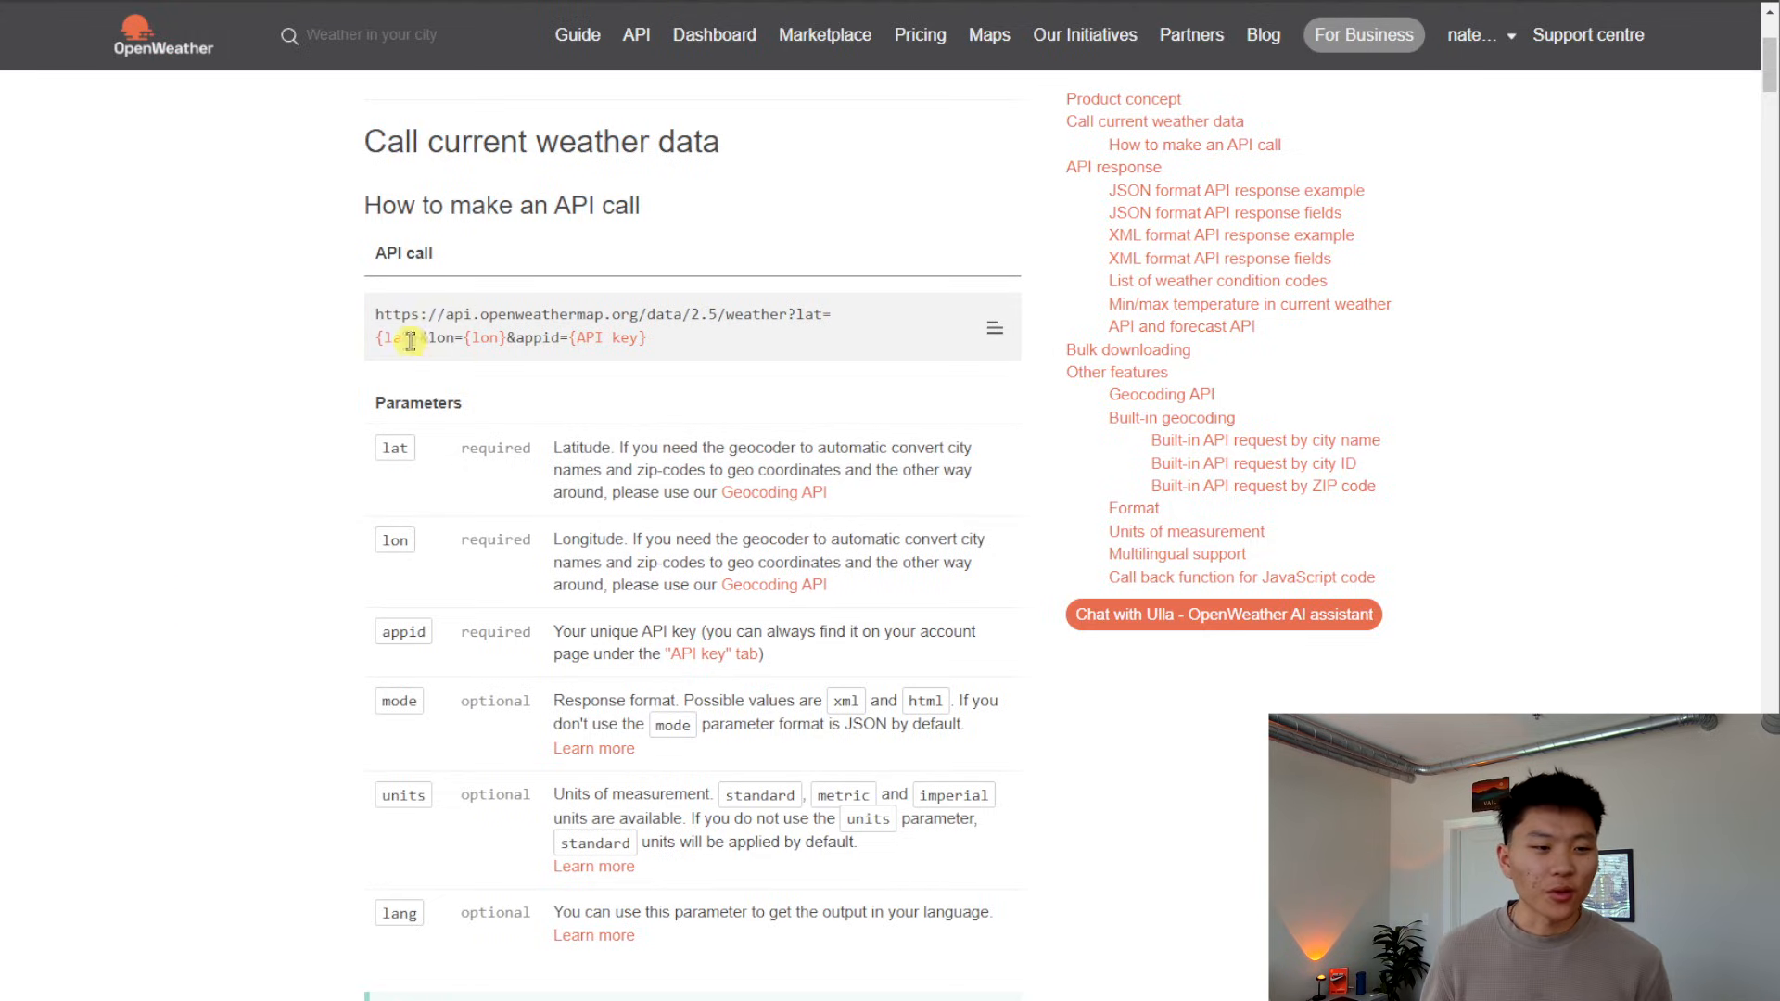
{"action": "mouse_move", "coordinate": [994, 331]}
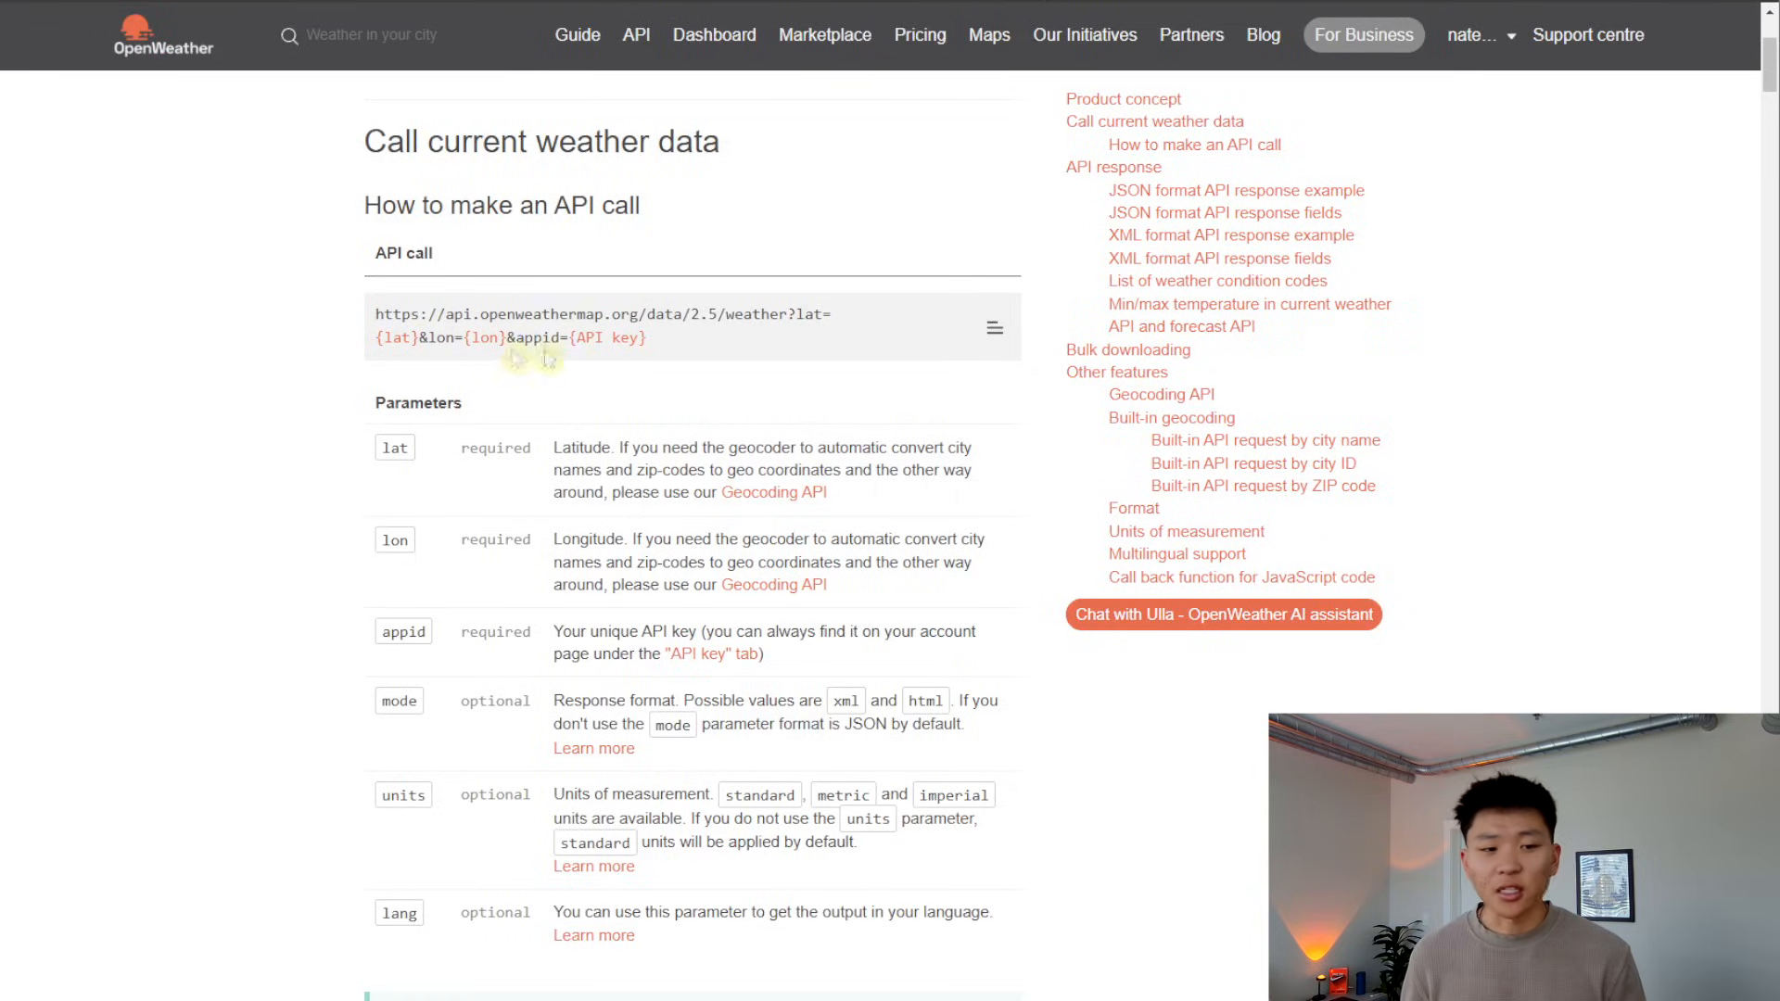
Step: Scroll the parameters table to the optional mode, units and lang rows
{"action": "scroll", "scroll_direction": "down", "scroll_amount": 3}
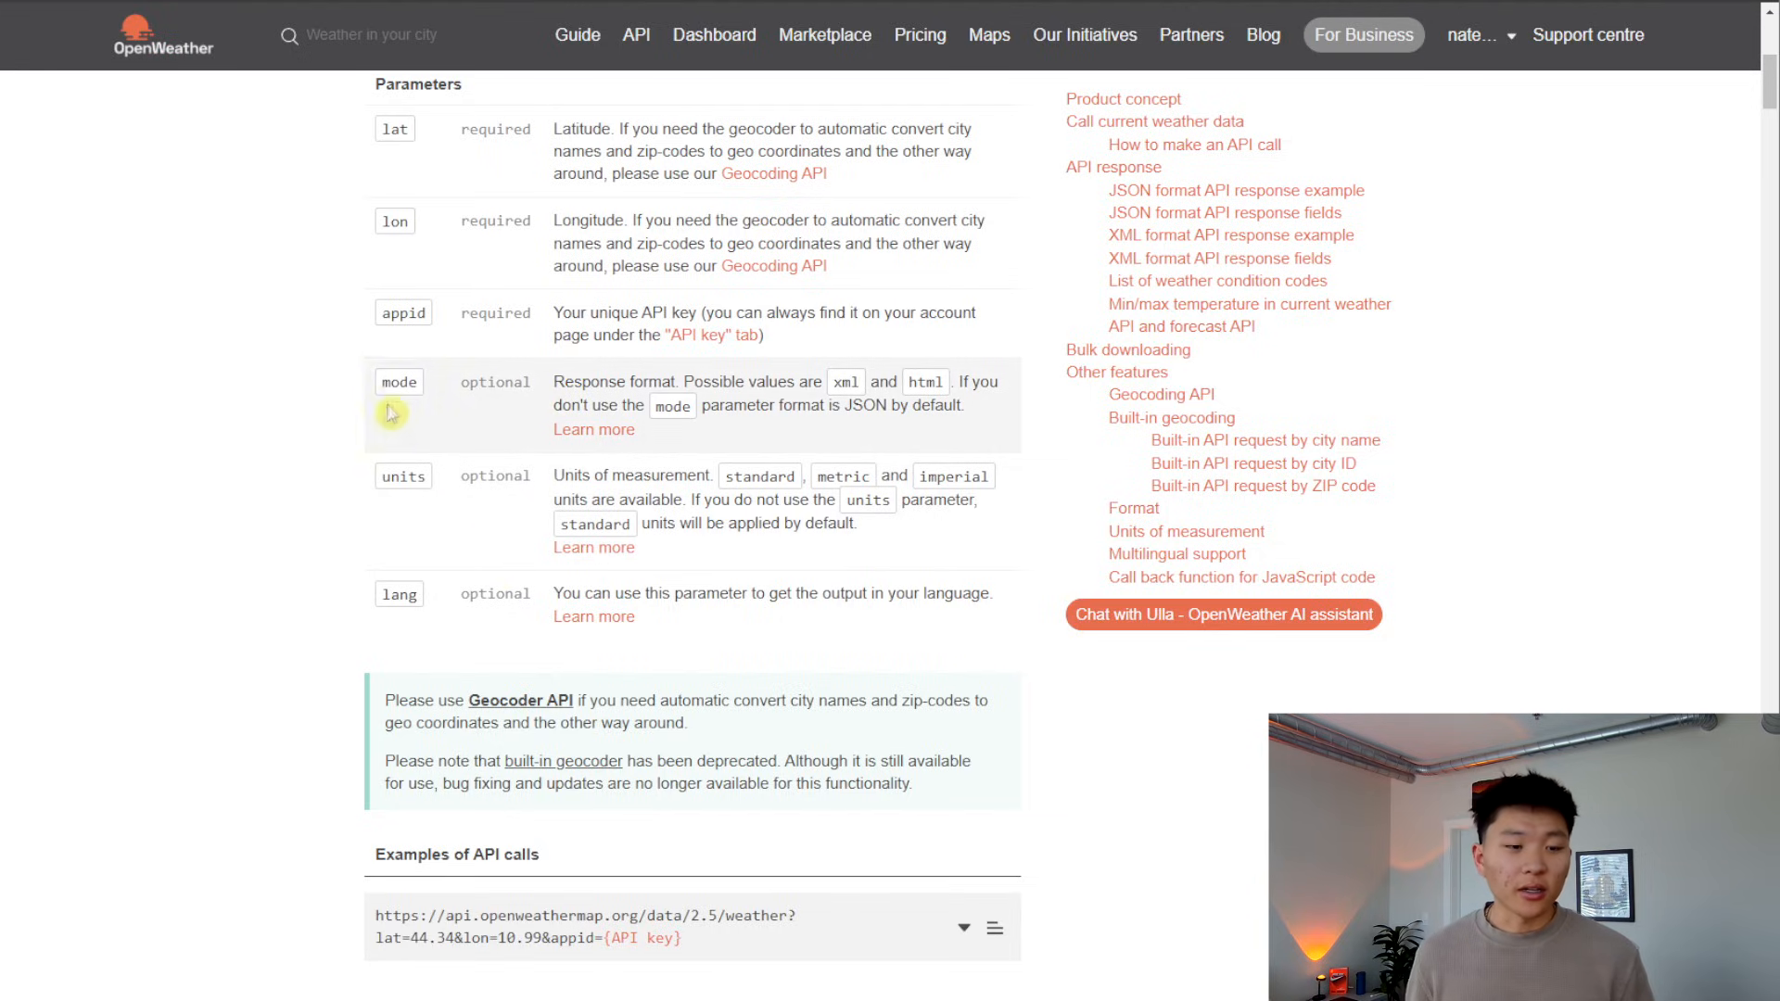
{"action": "mouse_move", "coordinate": [282, 508]}
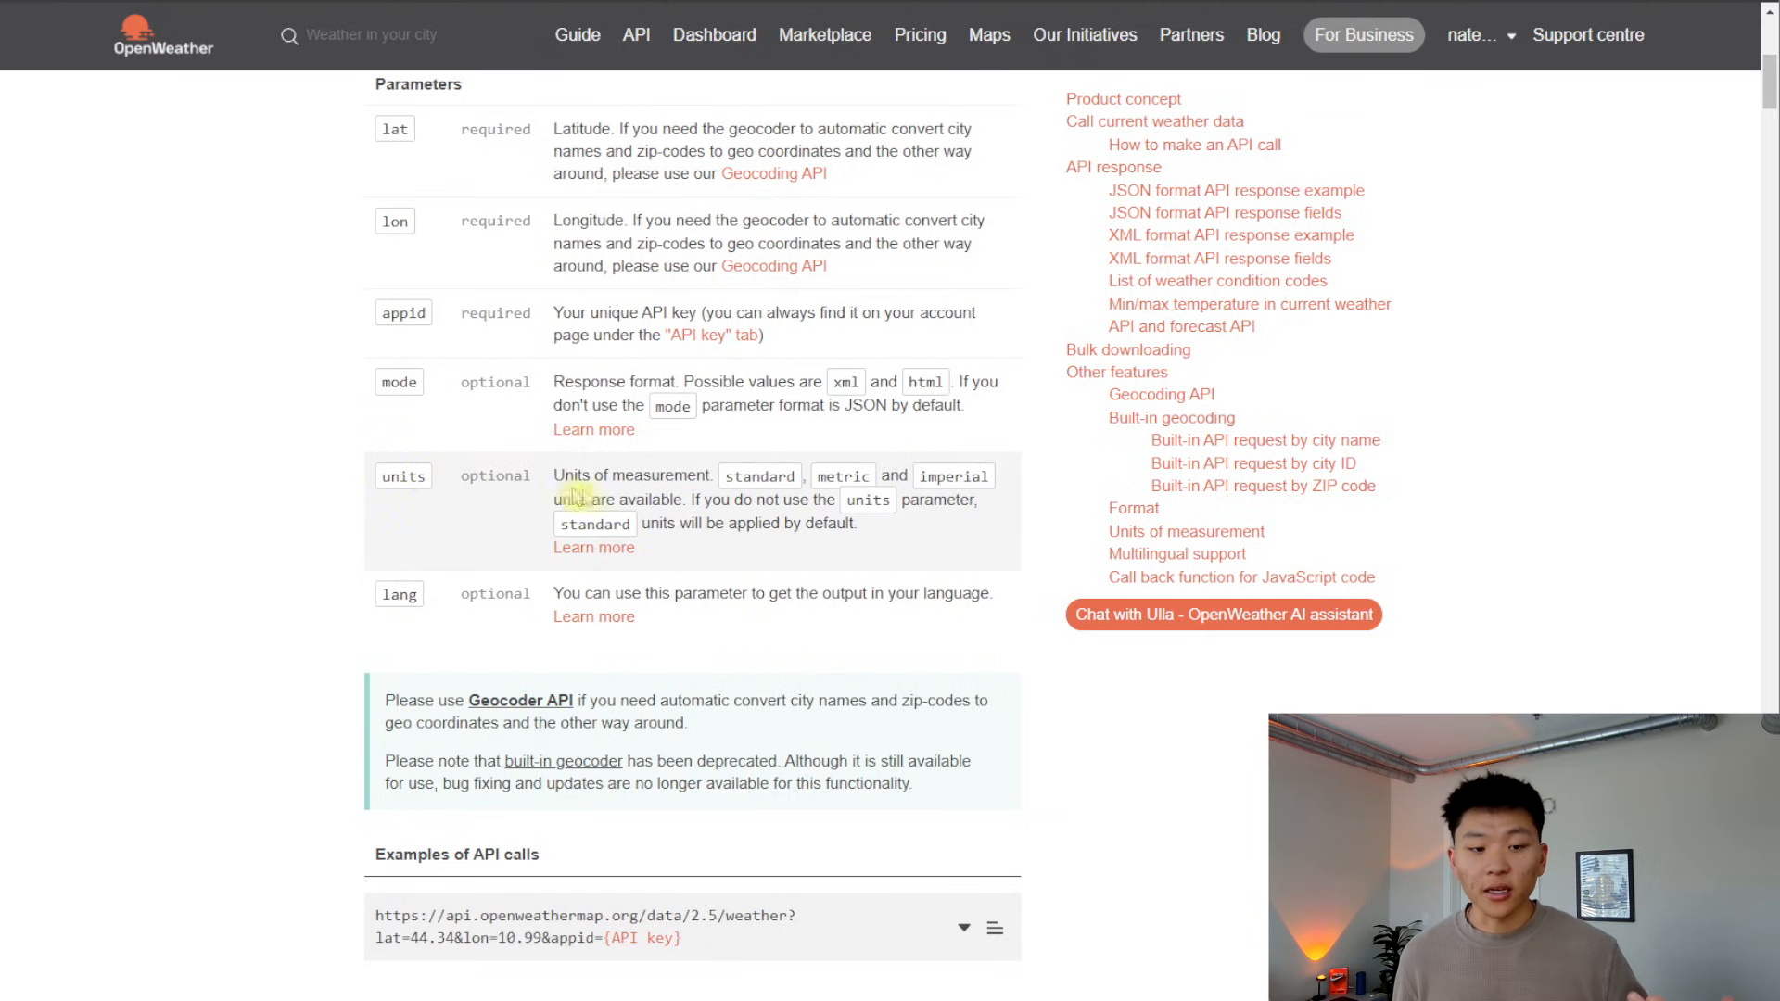
{"action": "mouse_move", "coordinate": [1010, 549]}
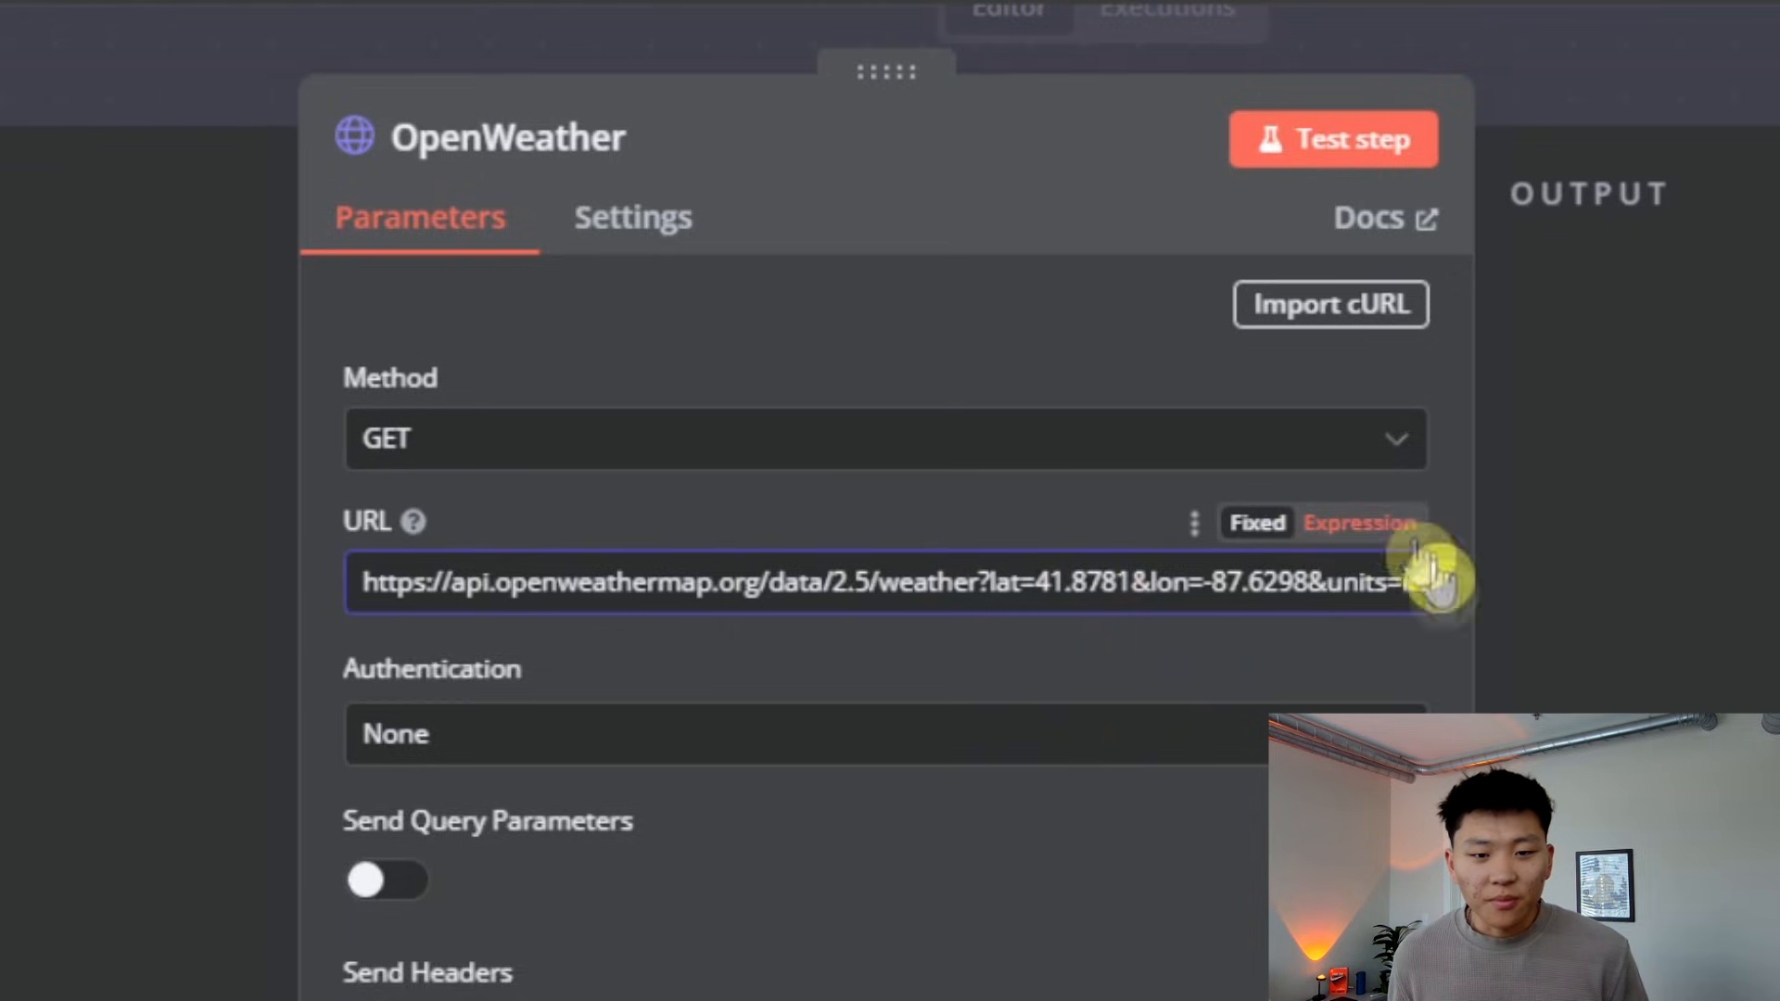
Step: Set the URL expression with lat 41.8781, lon -87.6298, units=imperial and the appid key
{"action": "left_click", "coordinate": [1361, 523]}
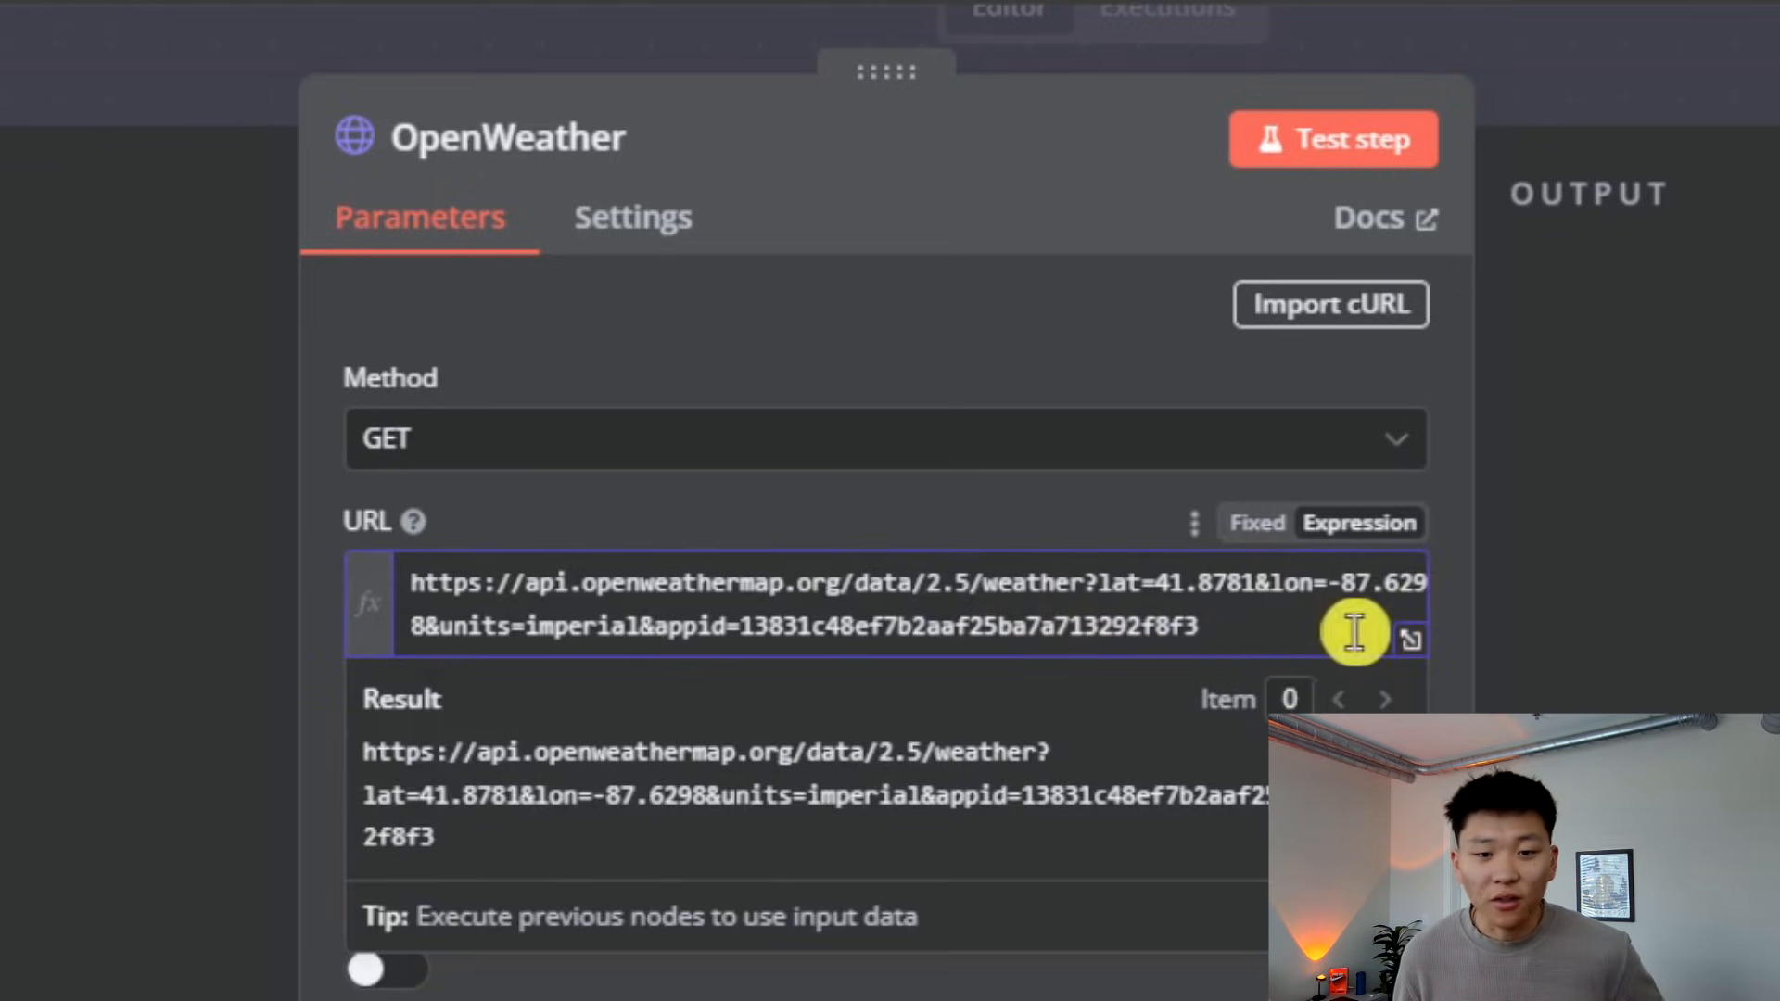
{"action": "mouse_move", "coordinate": [454, 704]}
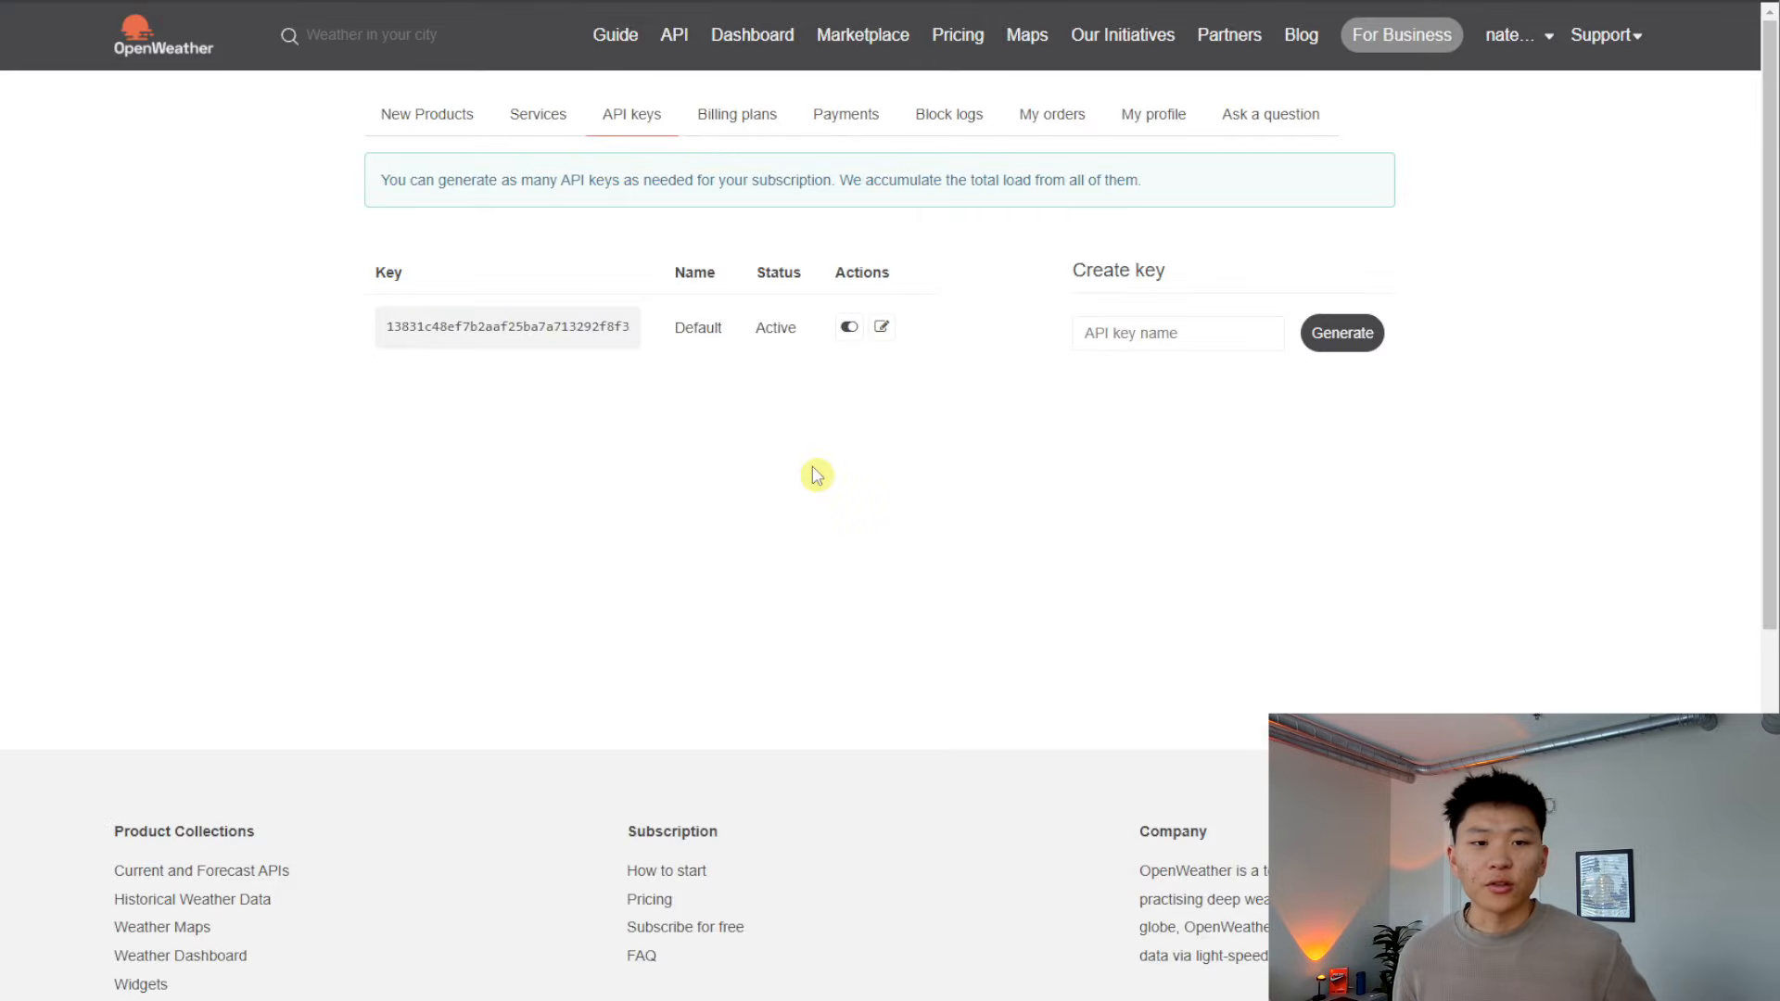
{"action": "mouse_move", "coordinate": [1543, 52]}
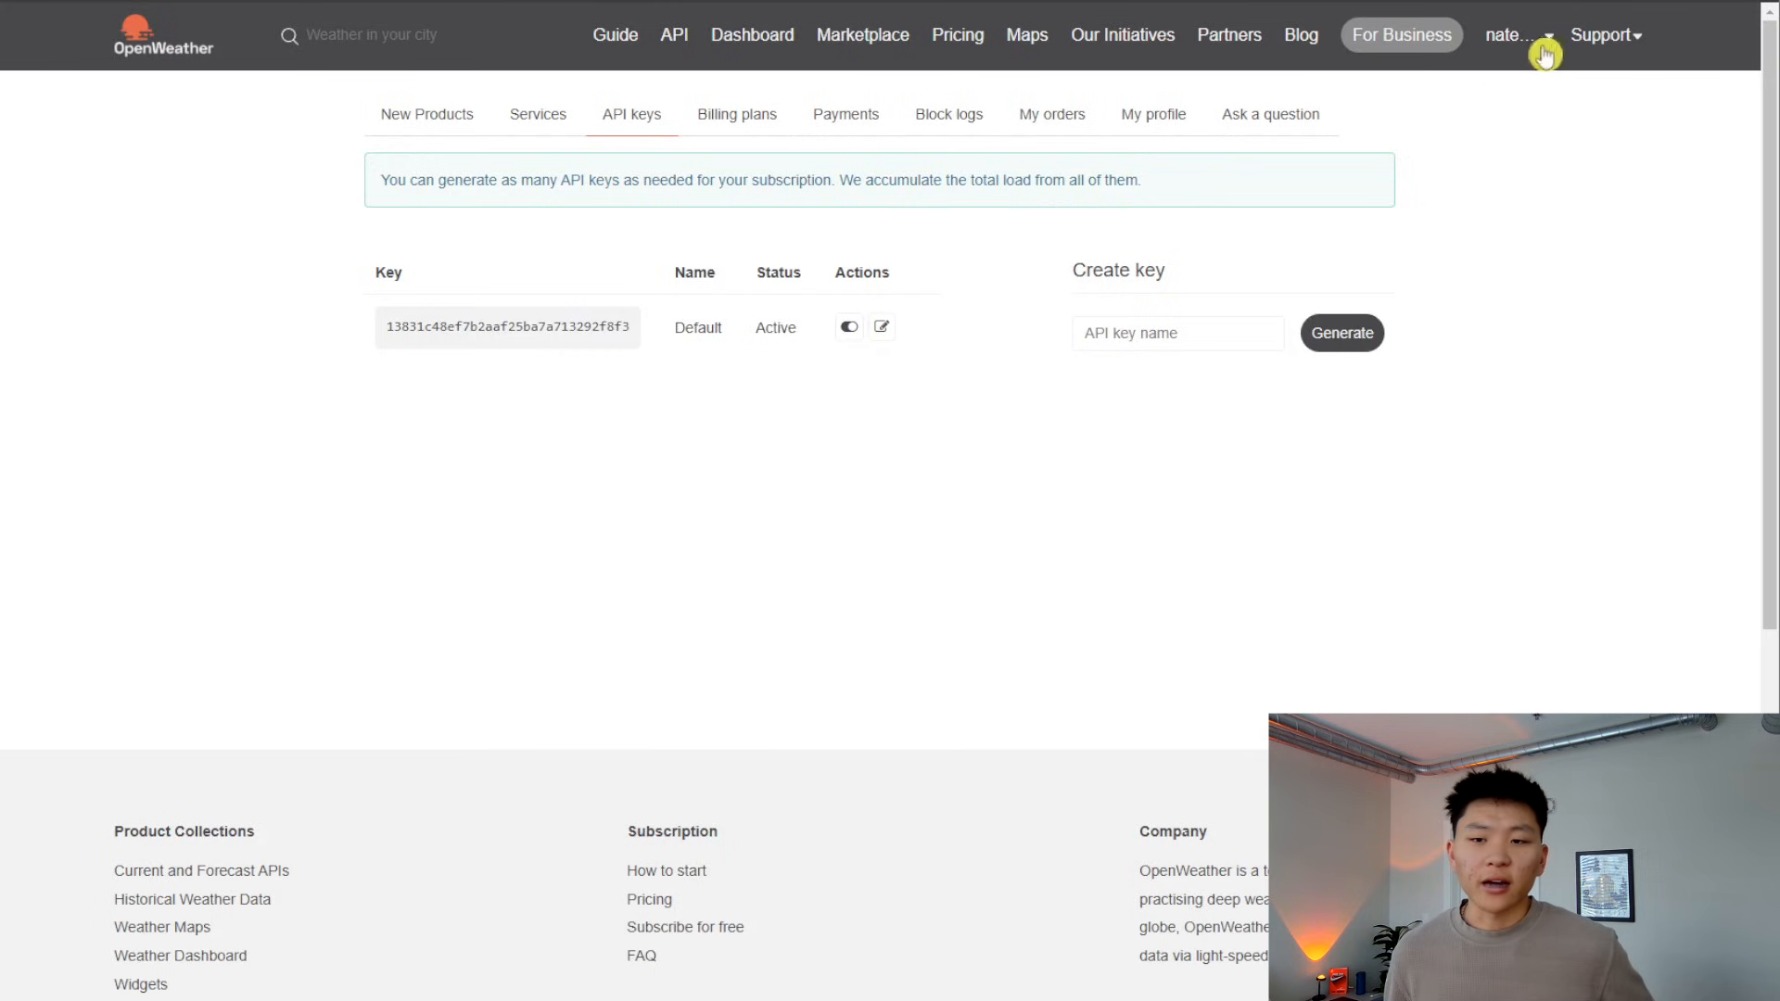
{"action": "mouse_move", "coordinate": [527, 326]}
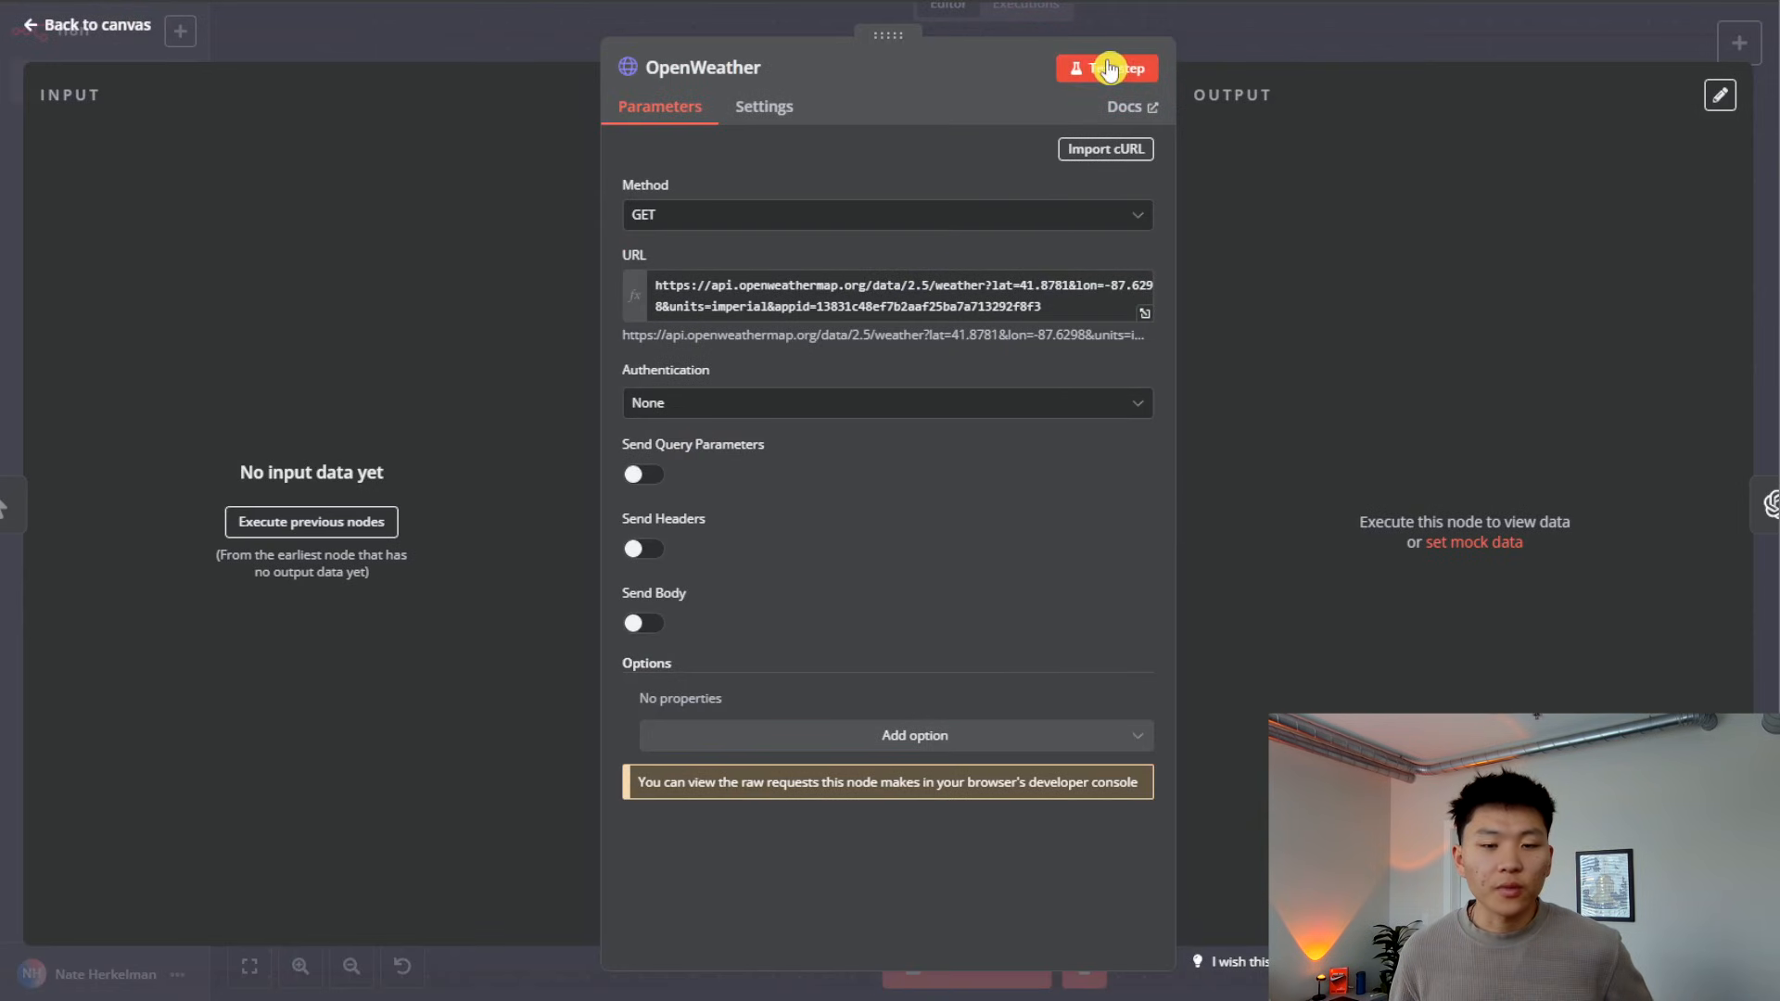
Step: Run the OpenWeather request, then execute Describe Weather on the fetched data
{"action": "left_click", "coordinate": [1109, 67]}
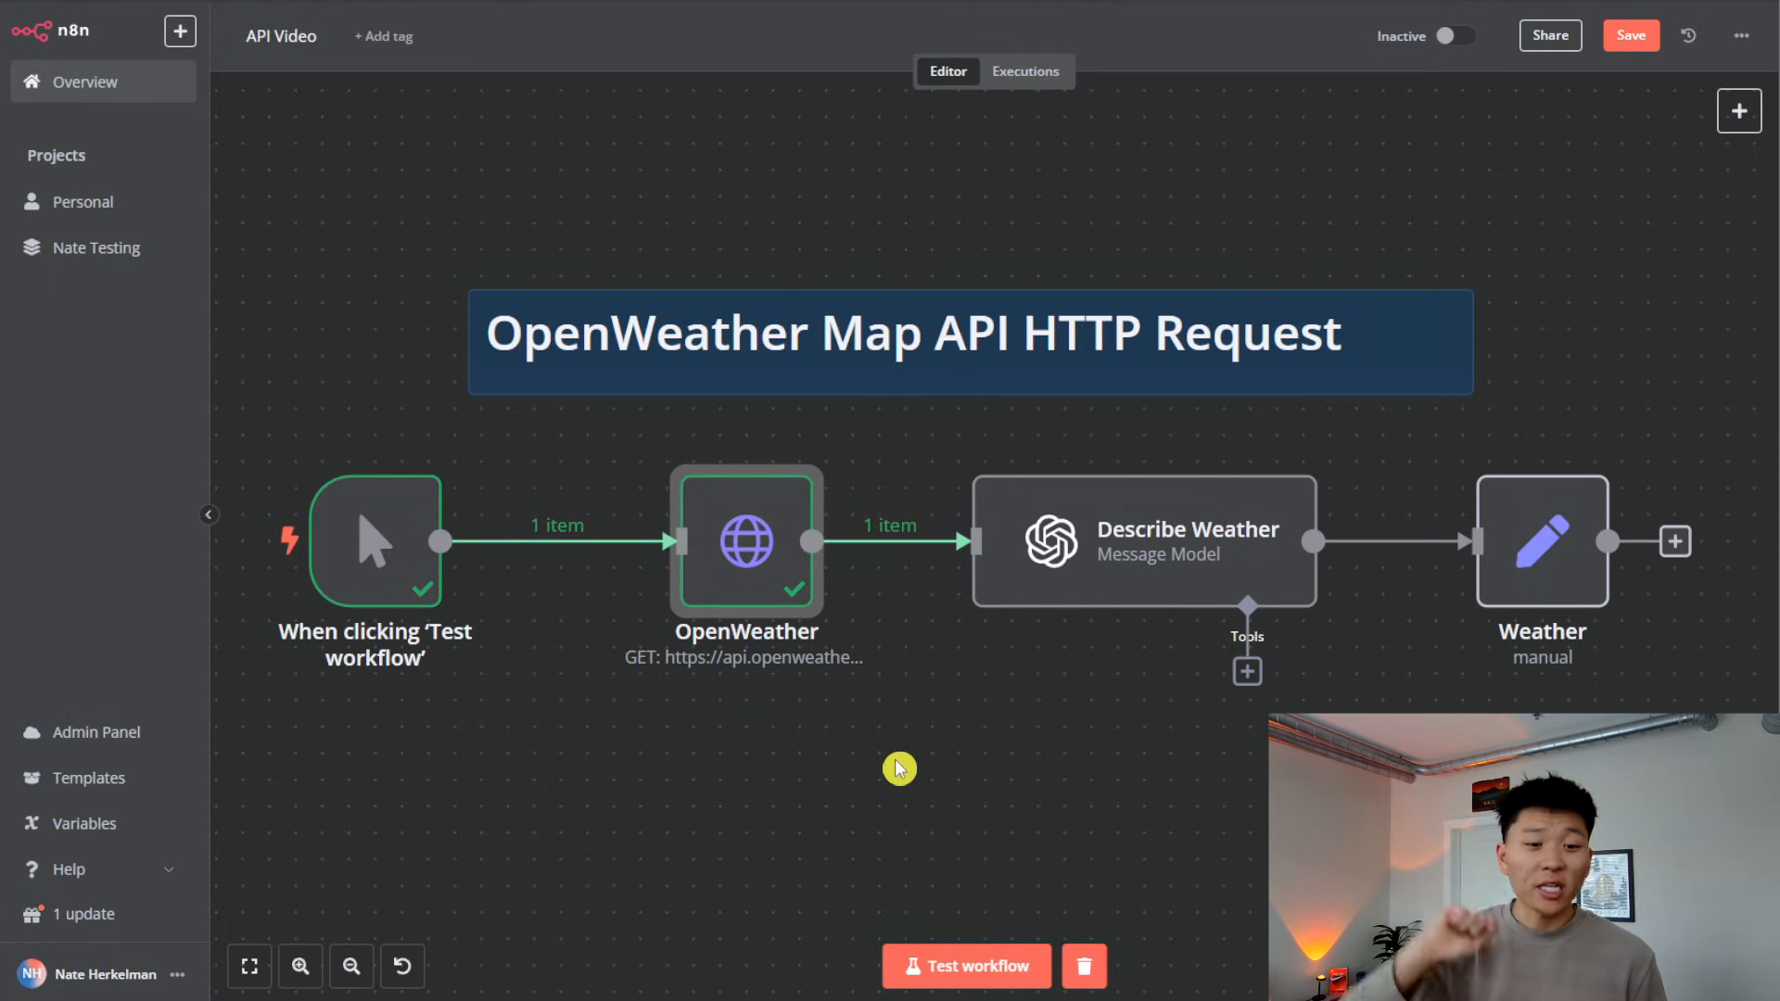
{"action": "mouse_move", "coordinate": [1093, 457]}
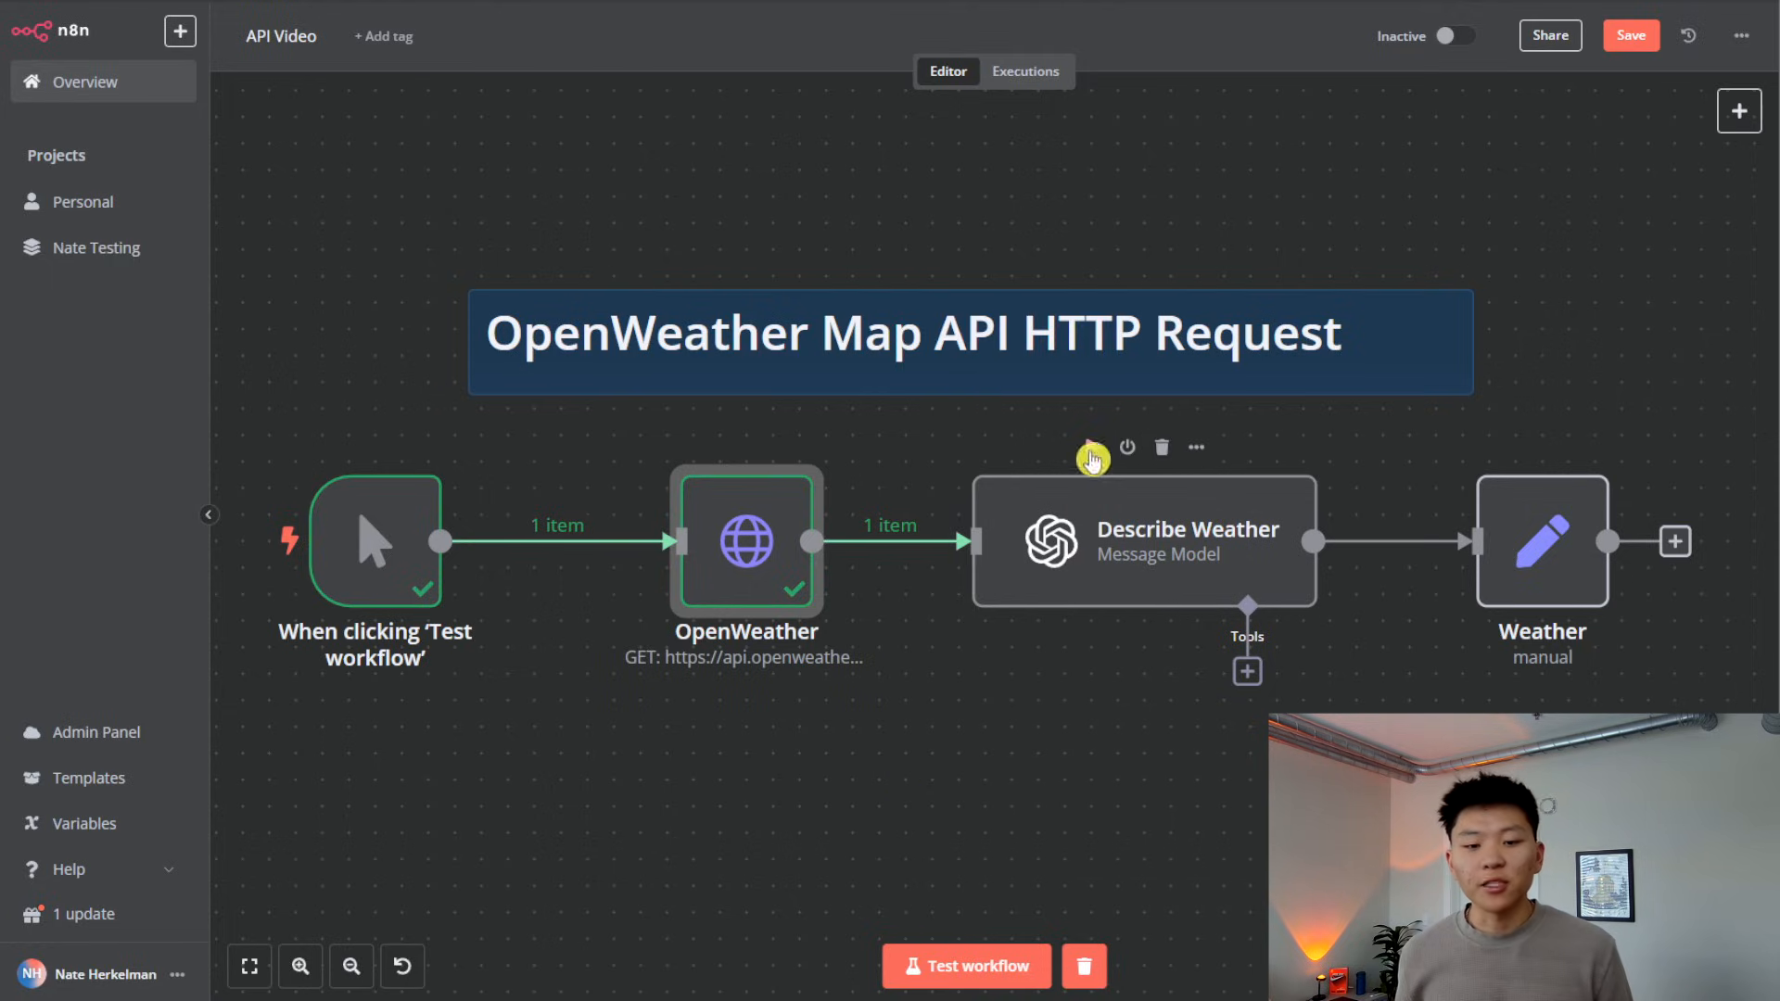
{"action": "left_click", "coordinate": [966, 990]}
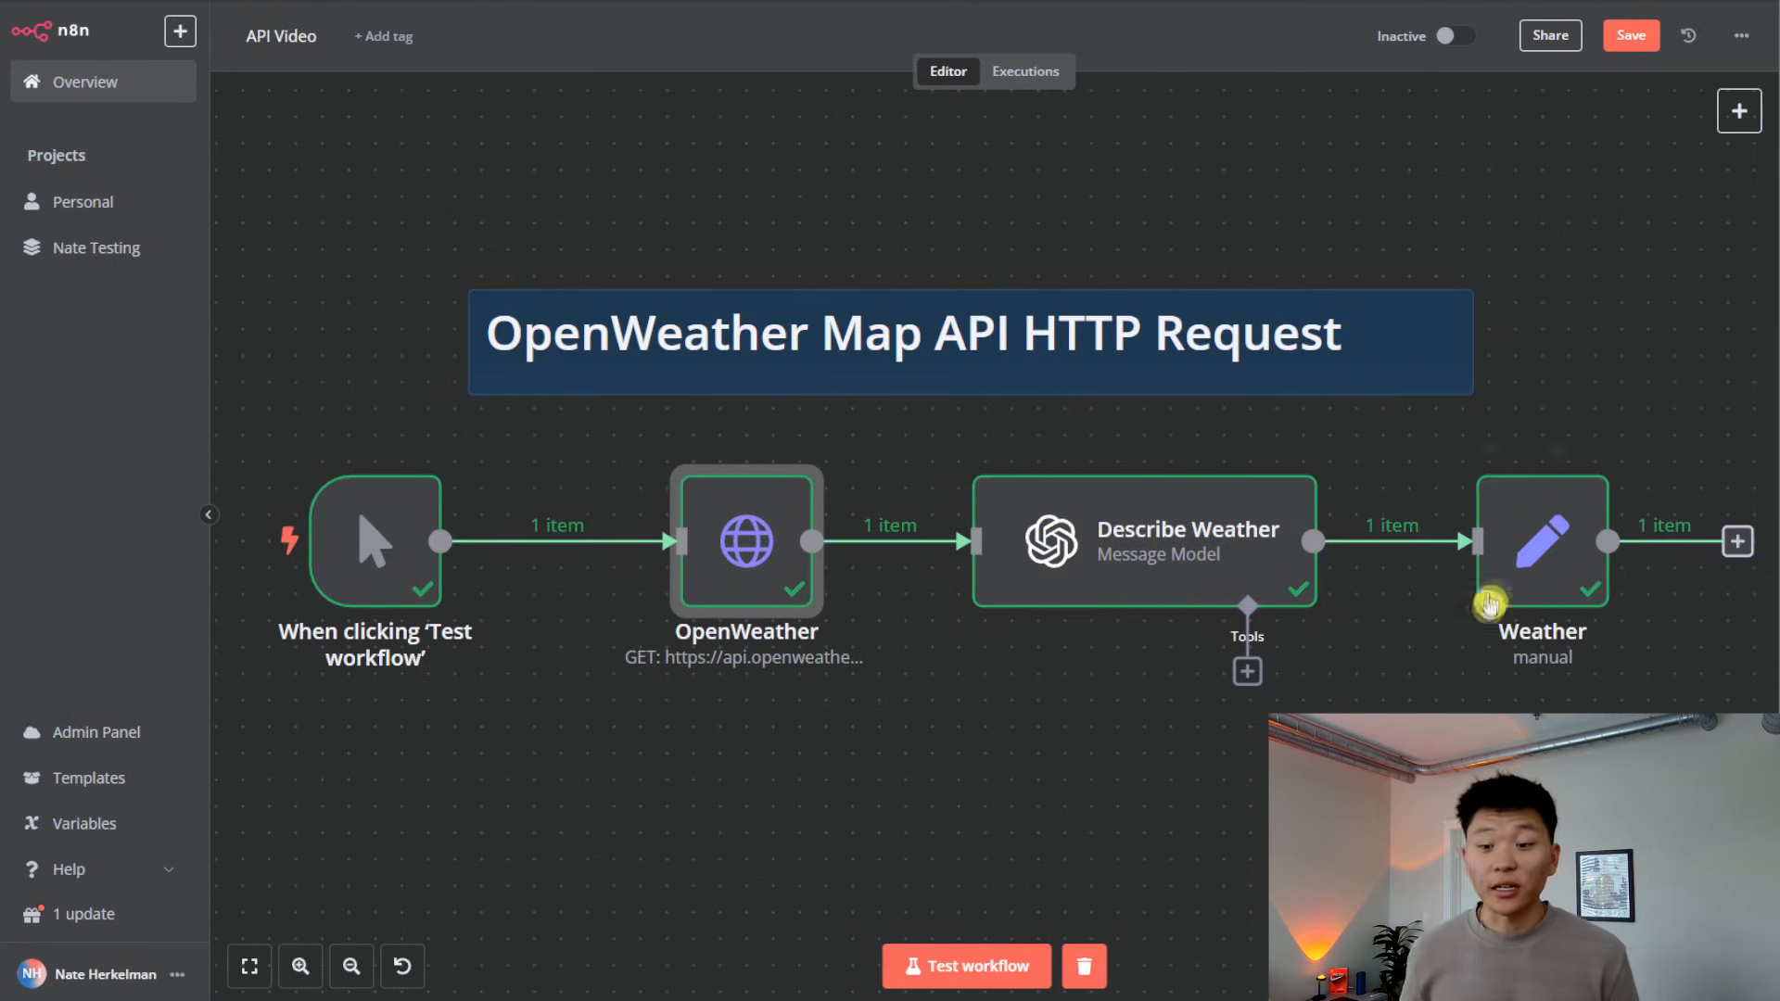
Step: Inspect the Weather node's Result holding the friendly Chicago weather description
{"action": "double_click", "coordinate": [1543, 542]}
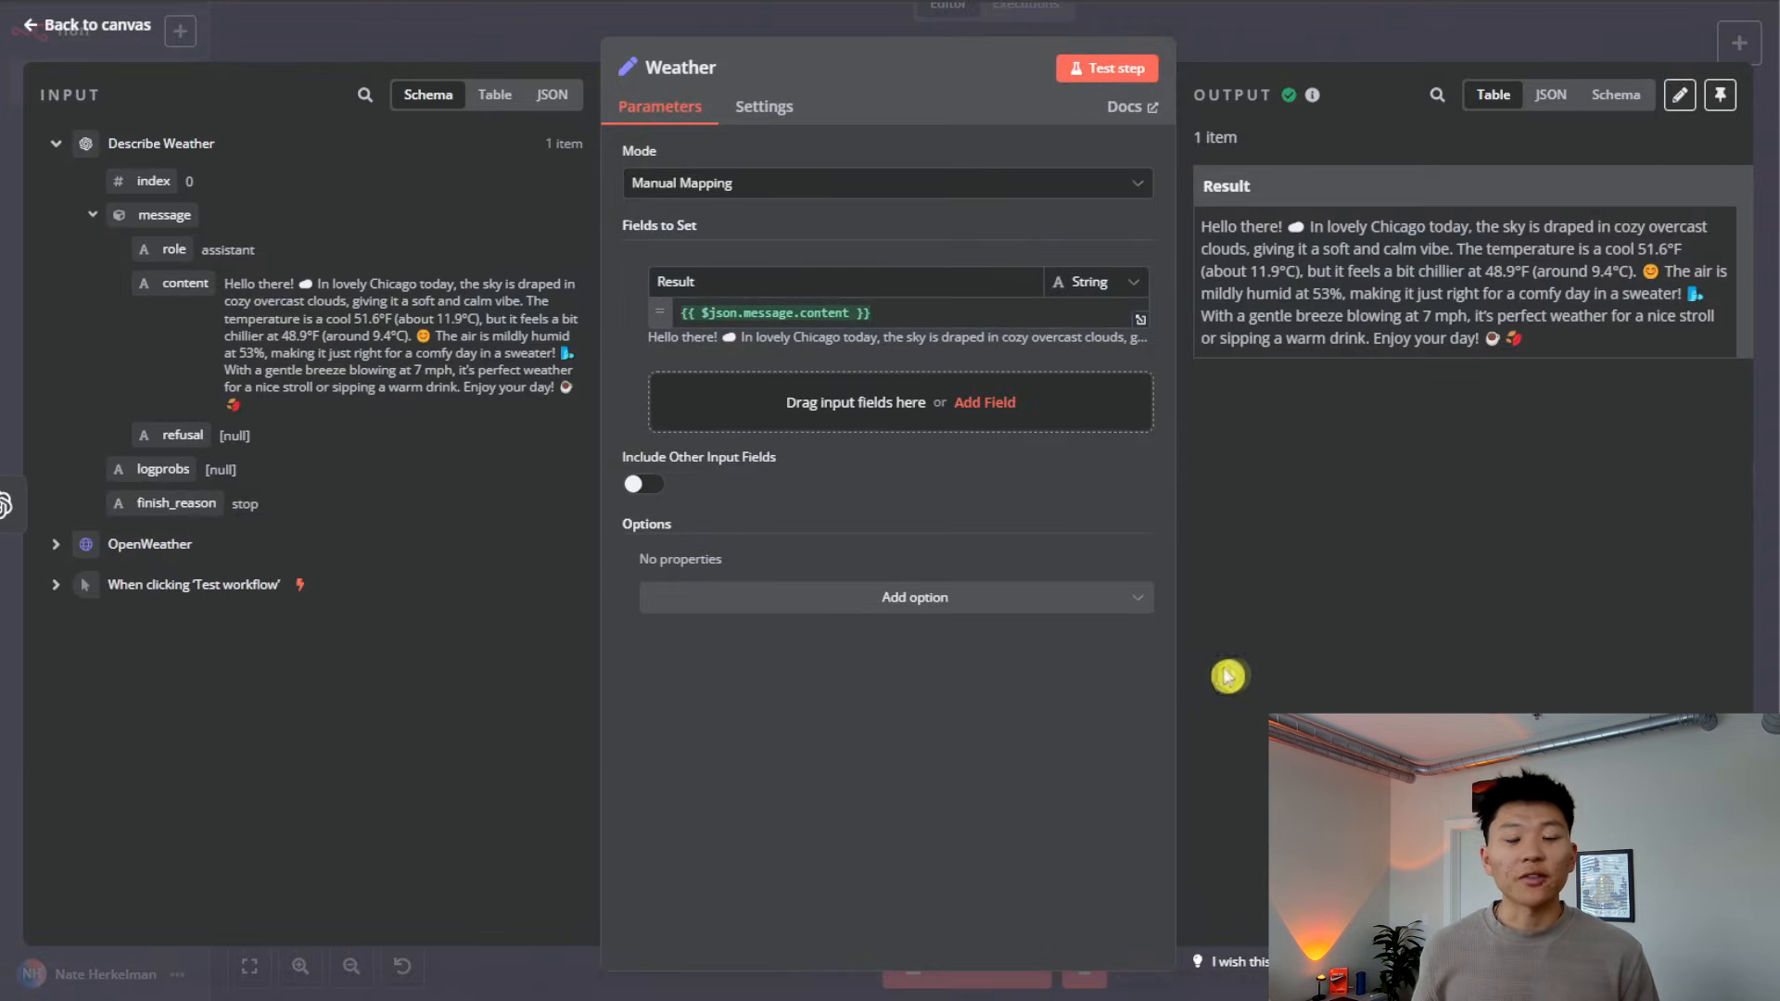
{"action": "mouse_move", "coordinate": [1477, 516]}
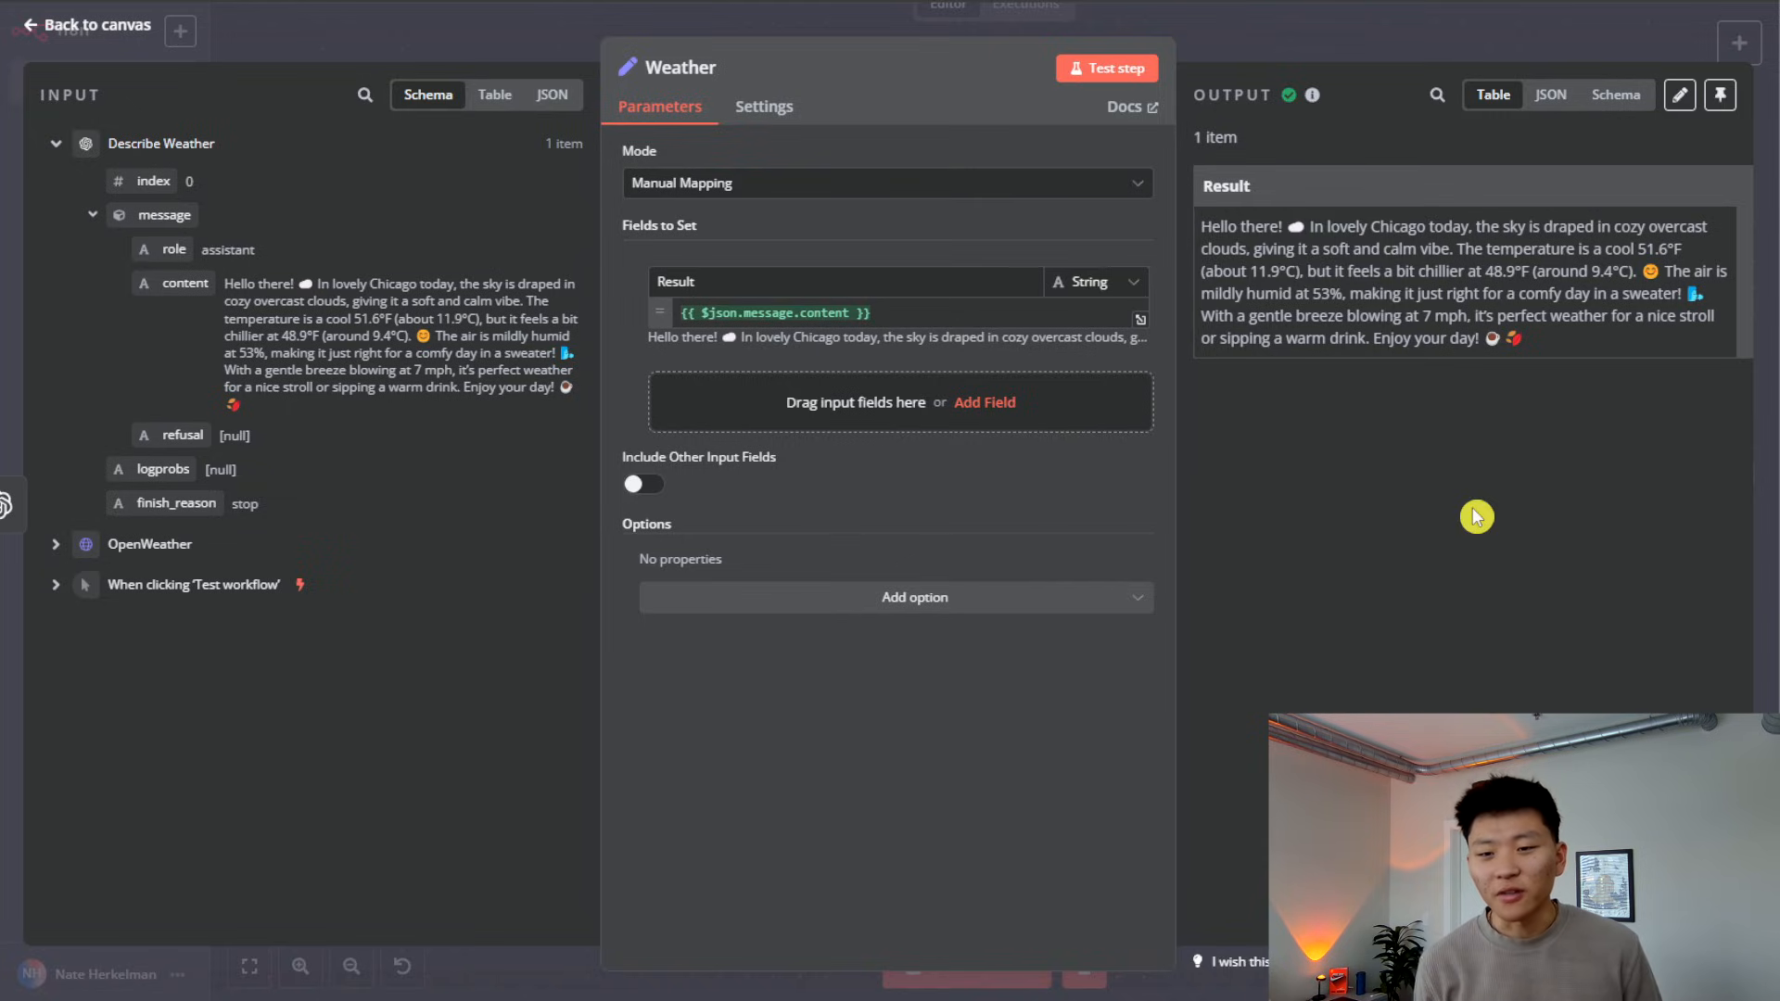
{"action": "mouse_move", "coordinate": [1406, 488]}
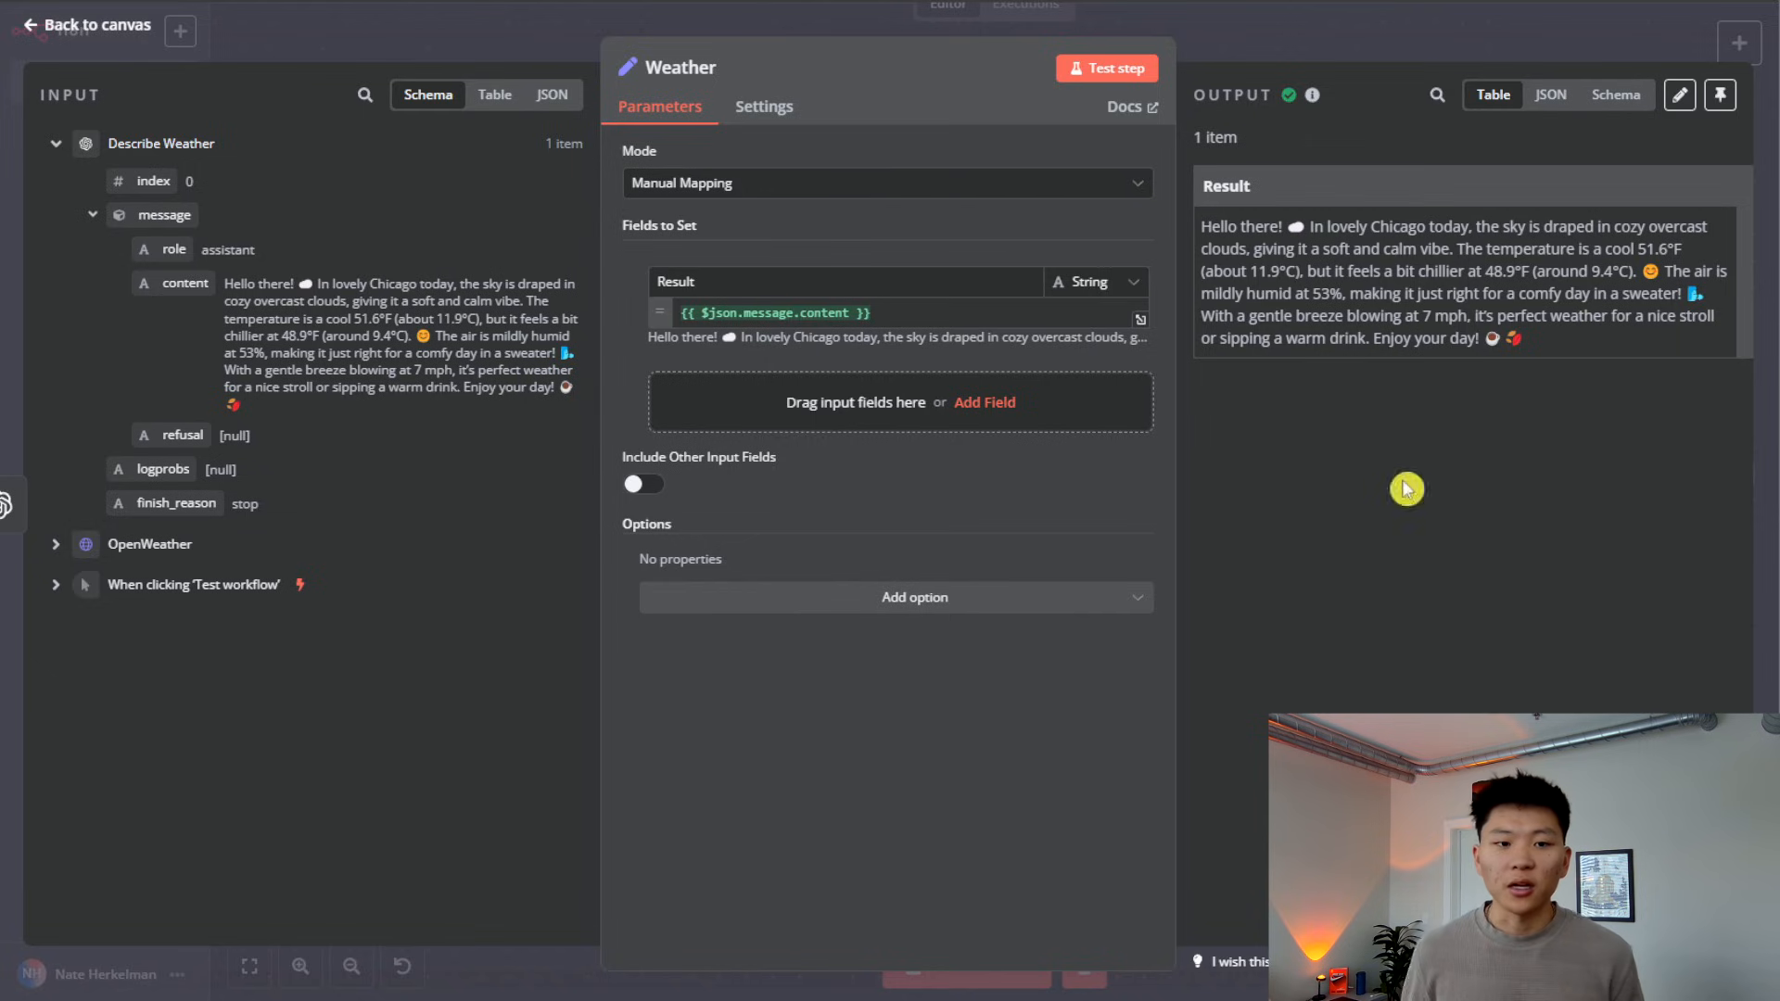
Step: Return to the canvas showing the succeeded weather workflow and the n8n Integration group
{"action": "left_click", "coordinate": [78, 26]}
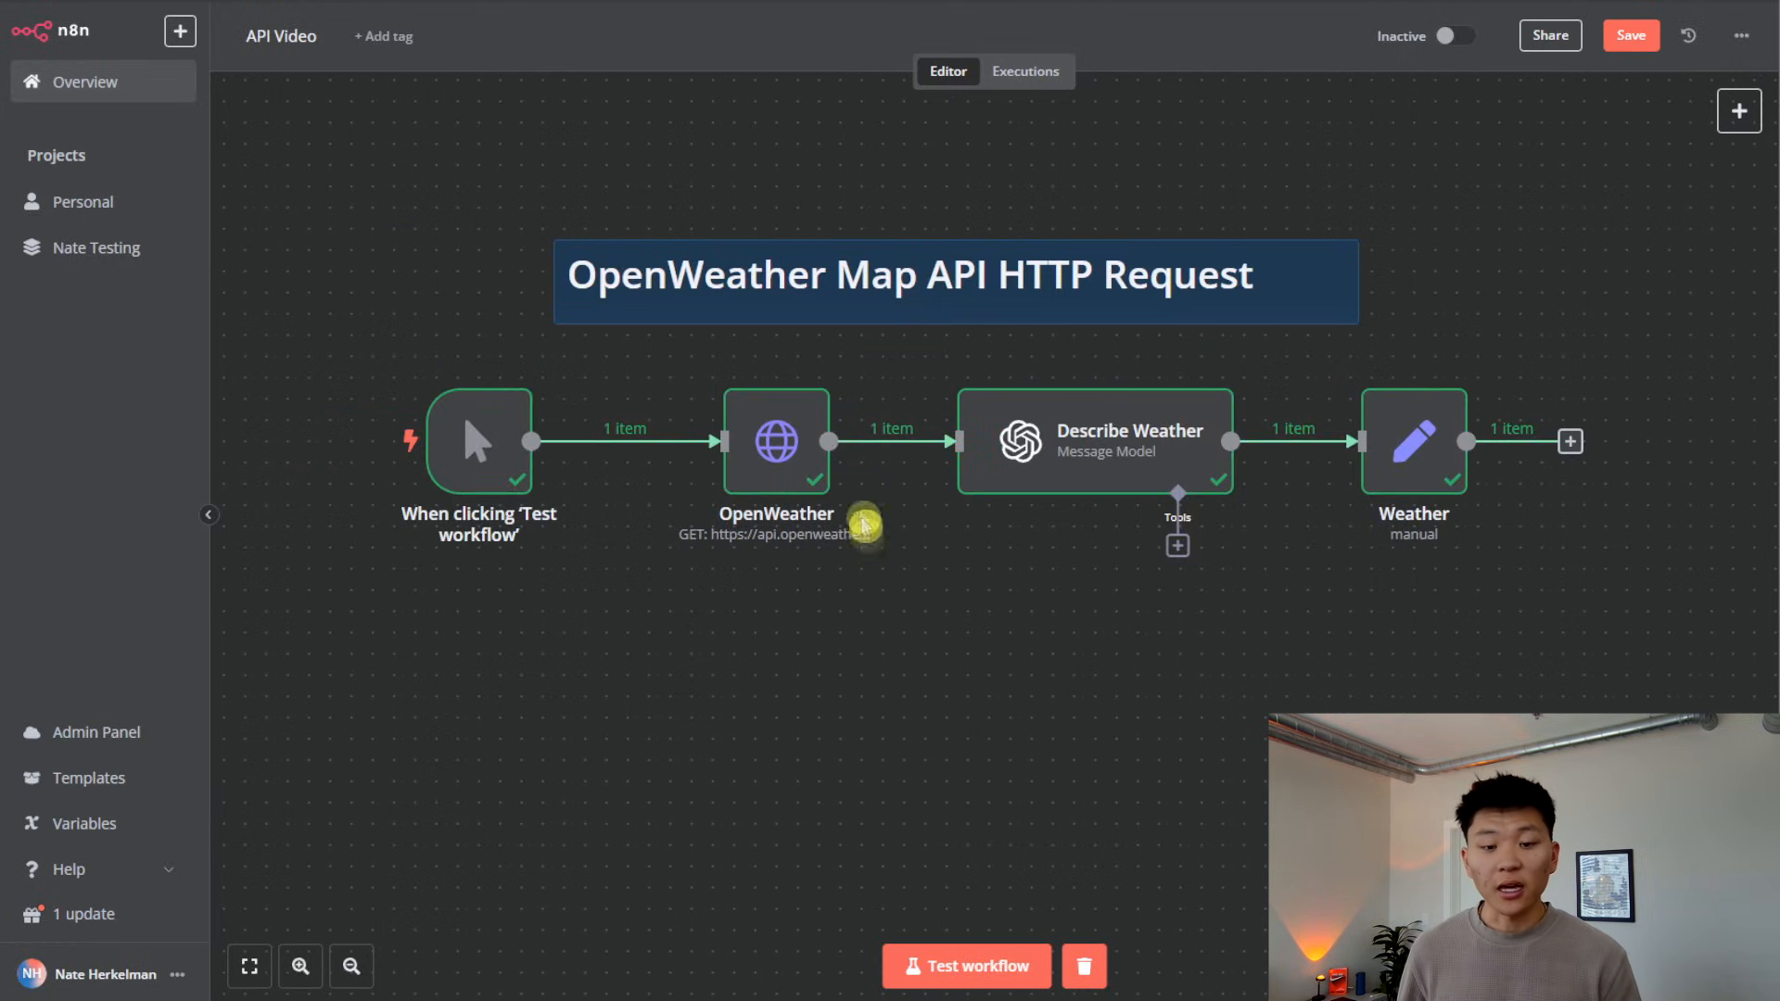
{"action": "mouse_move", "coordinate": [1011, 533]}
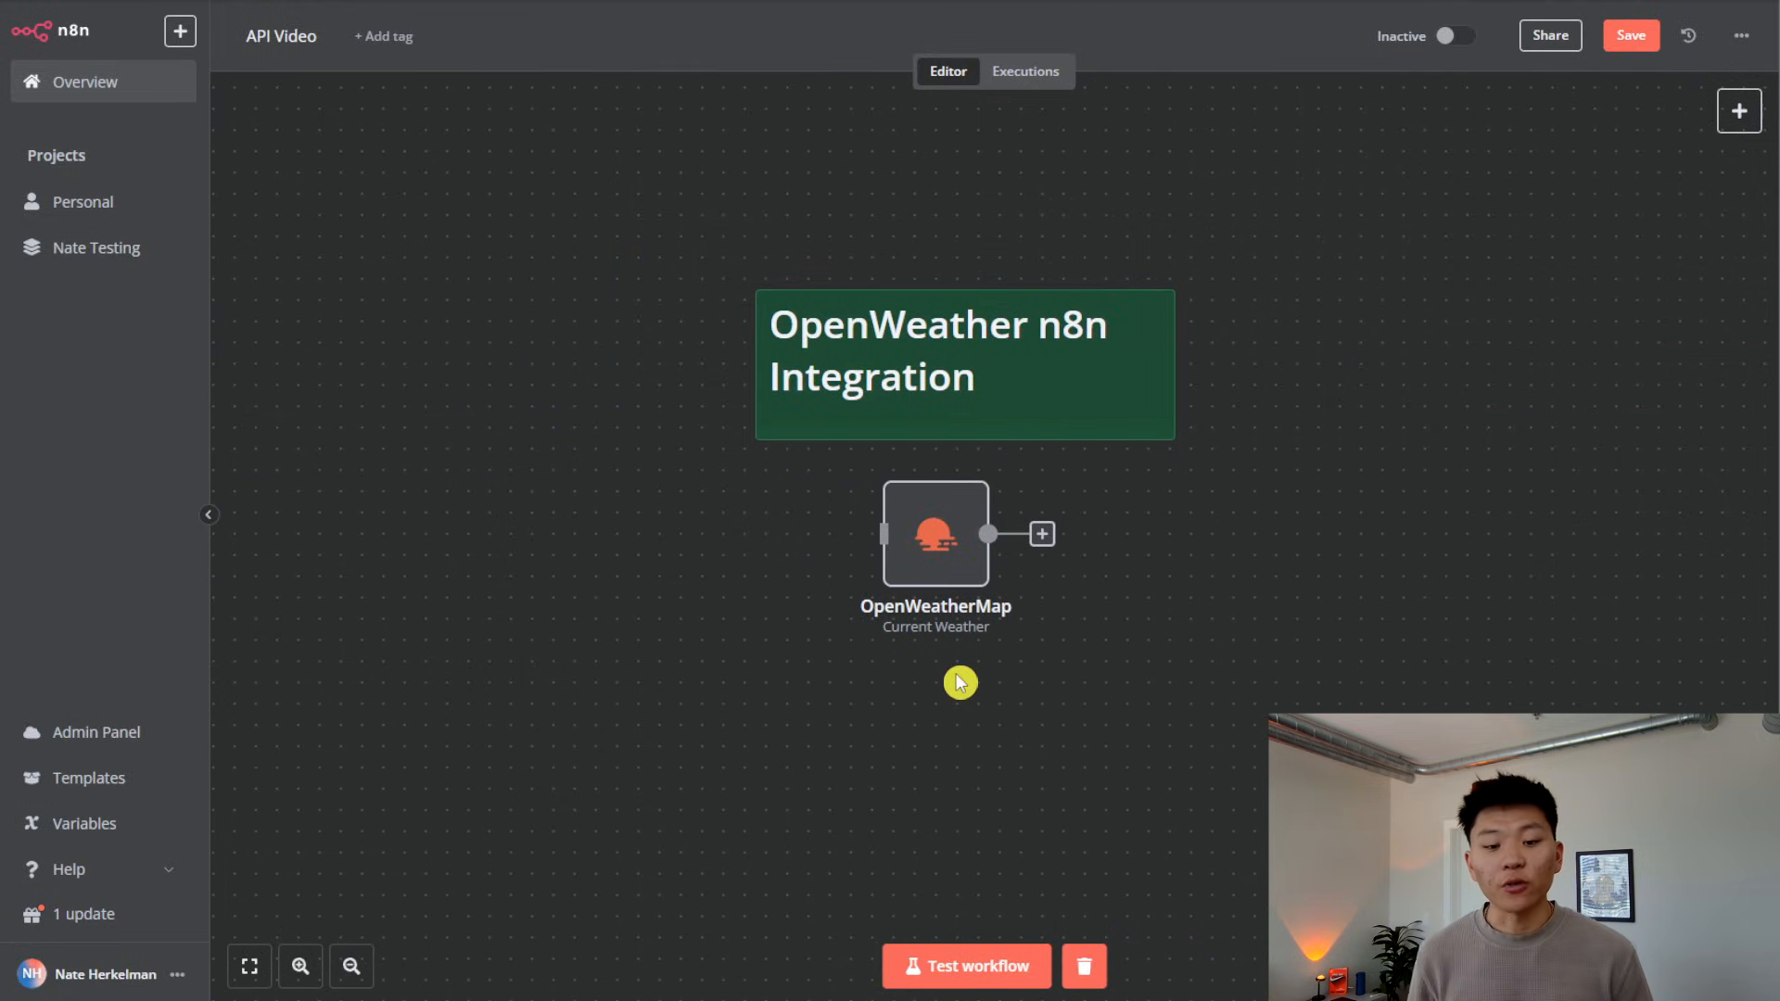
Step: Run the built-in OpenWeatherMap node and review Chicago's current weather output
{"action": "double_click", "coordinate": [935, 534]}
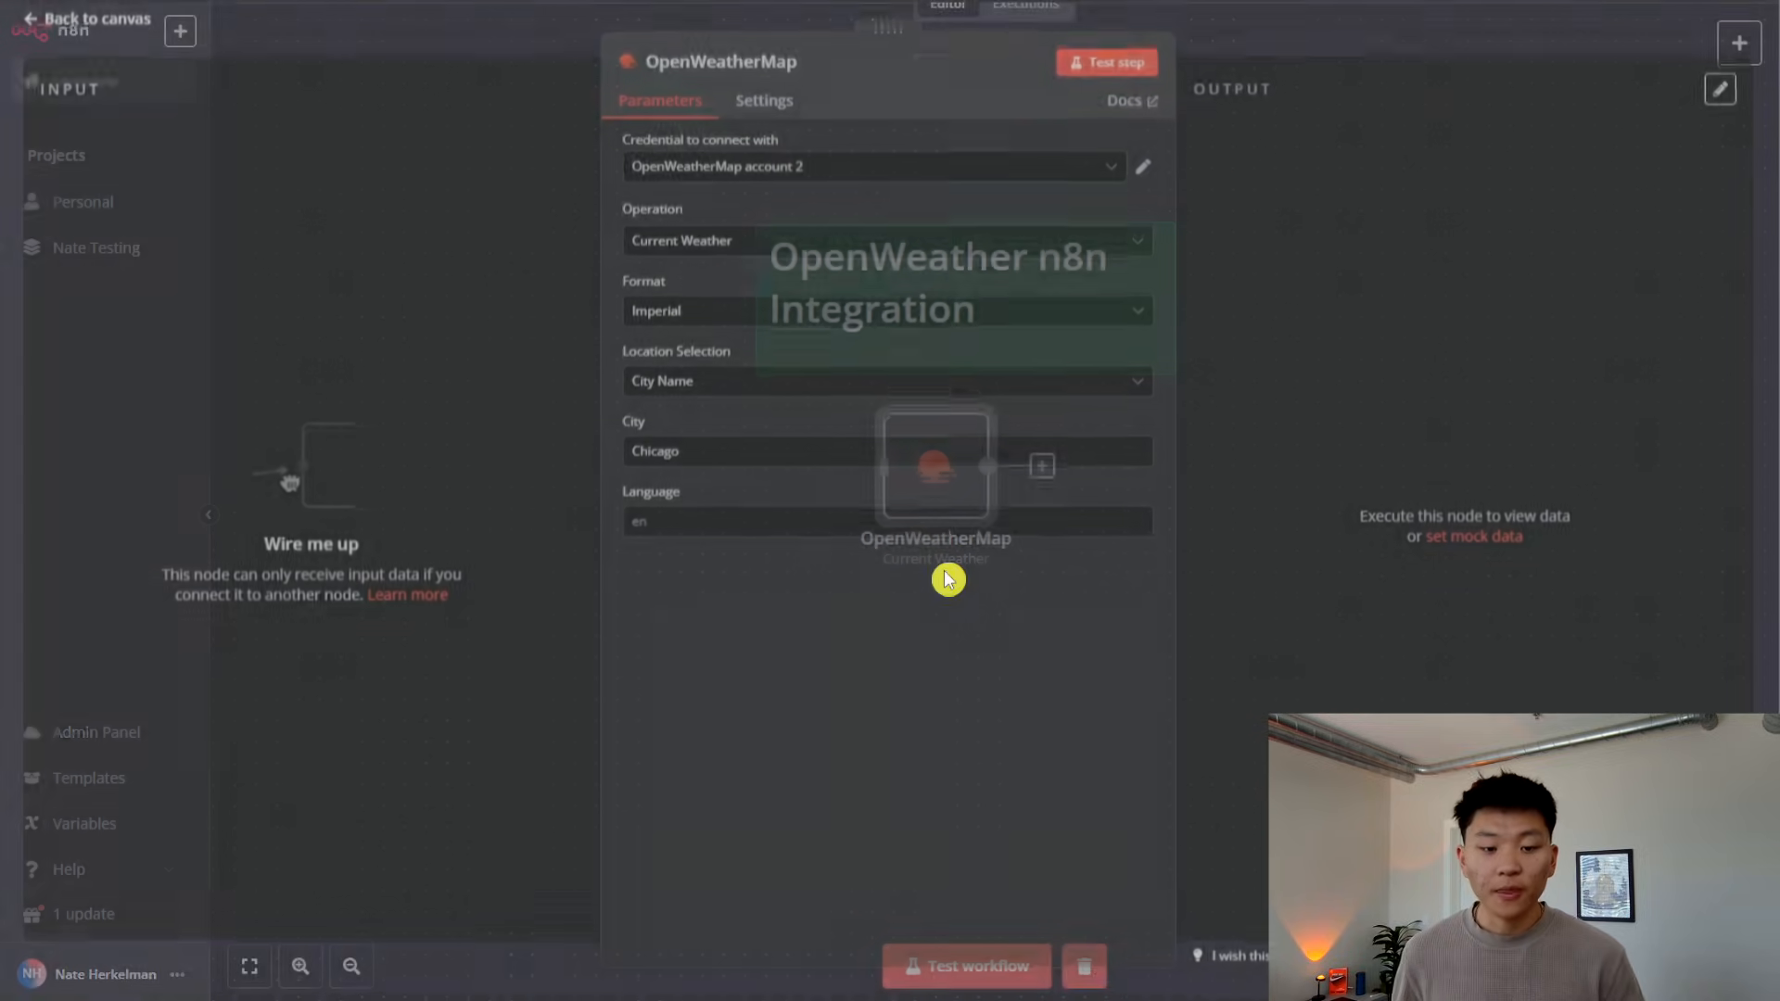
{"action": "left_click", "coordinate": [872, 172]}
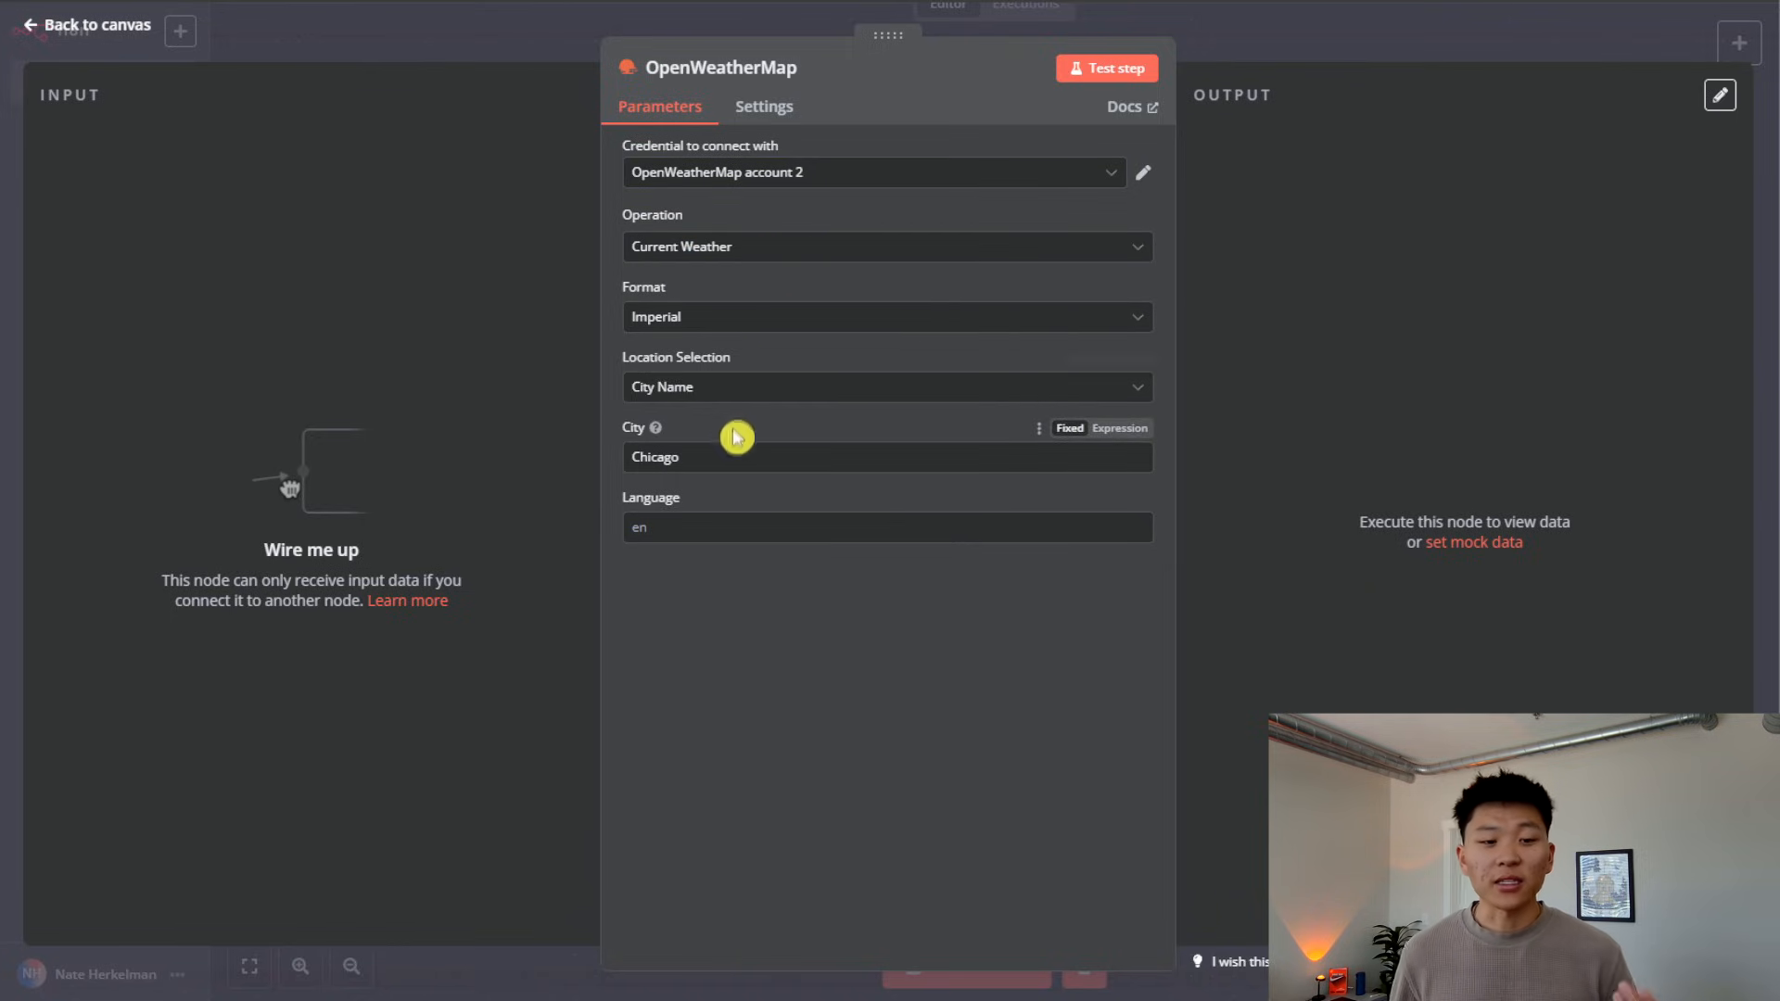
{"action": "left_click", "coordinate": [1107, 67]}
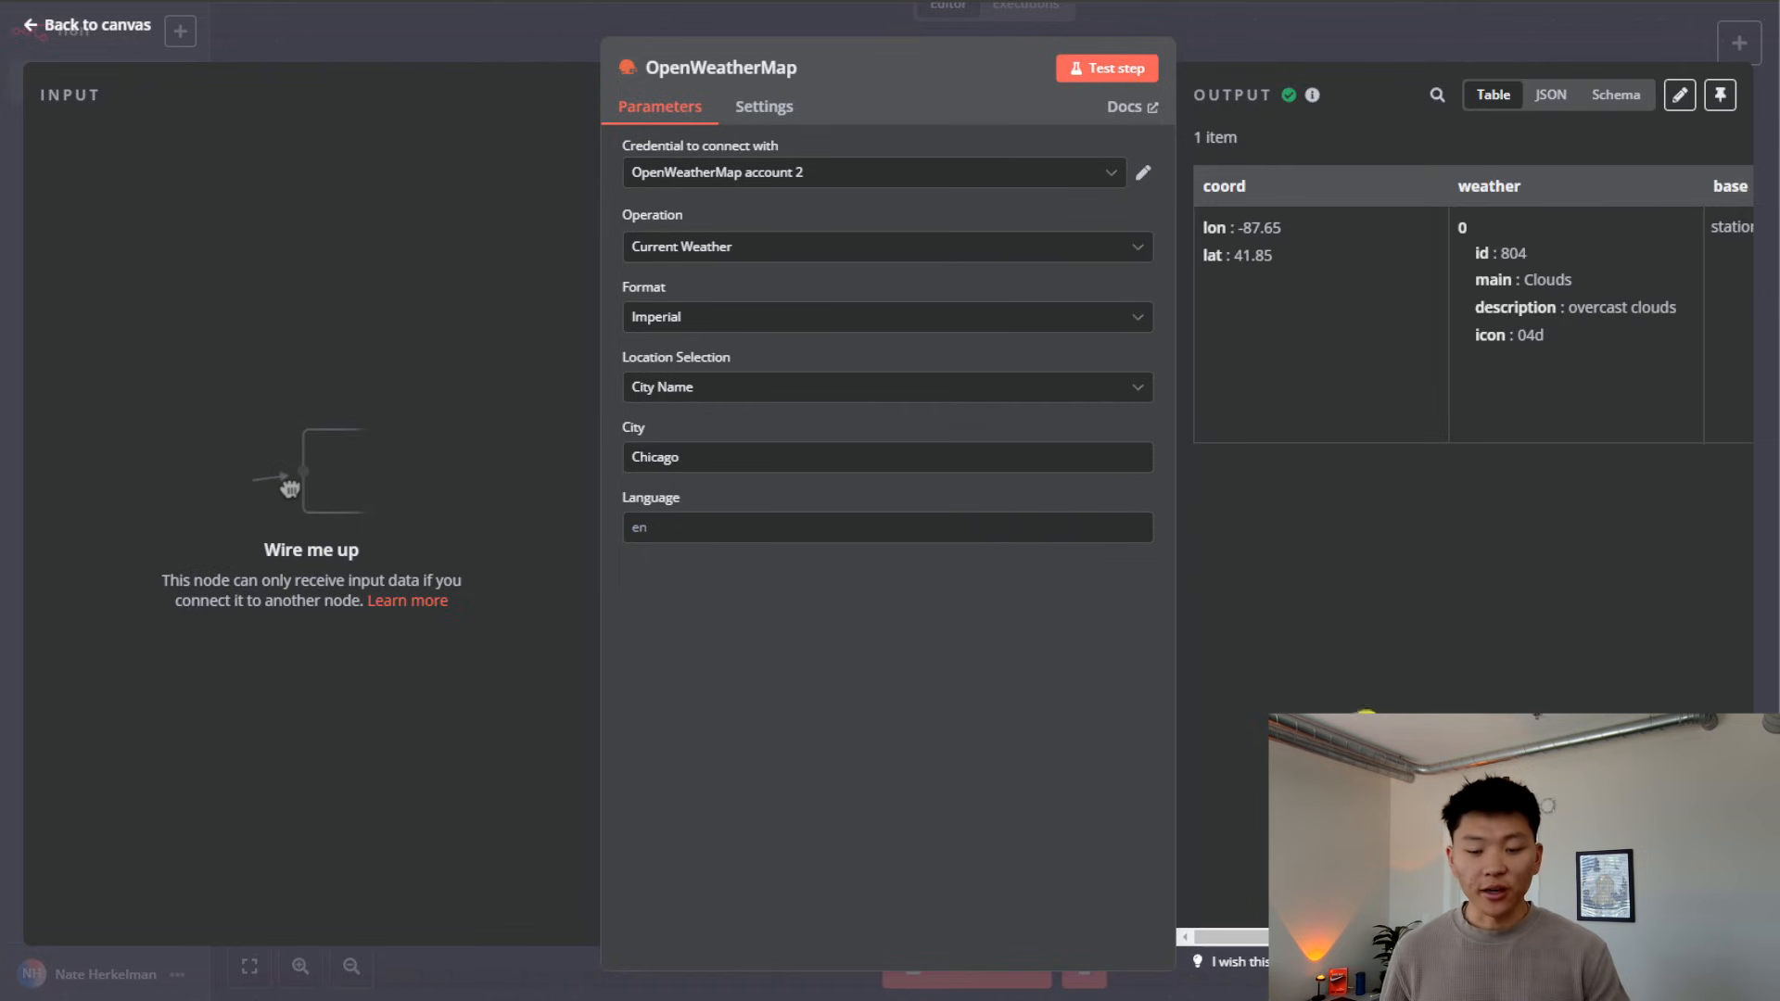
{"action": "scroll", "scroll_direction": "right", "scroll_amount": 3}
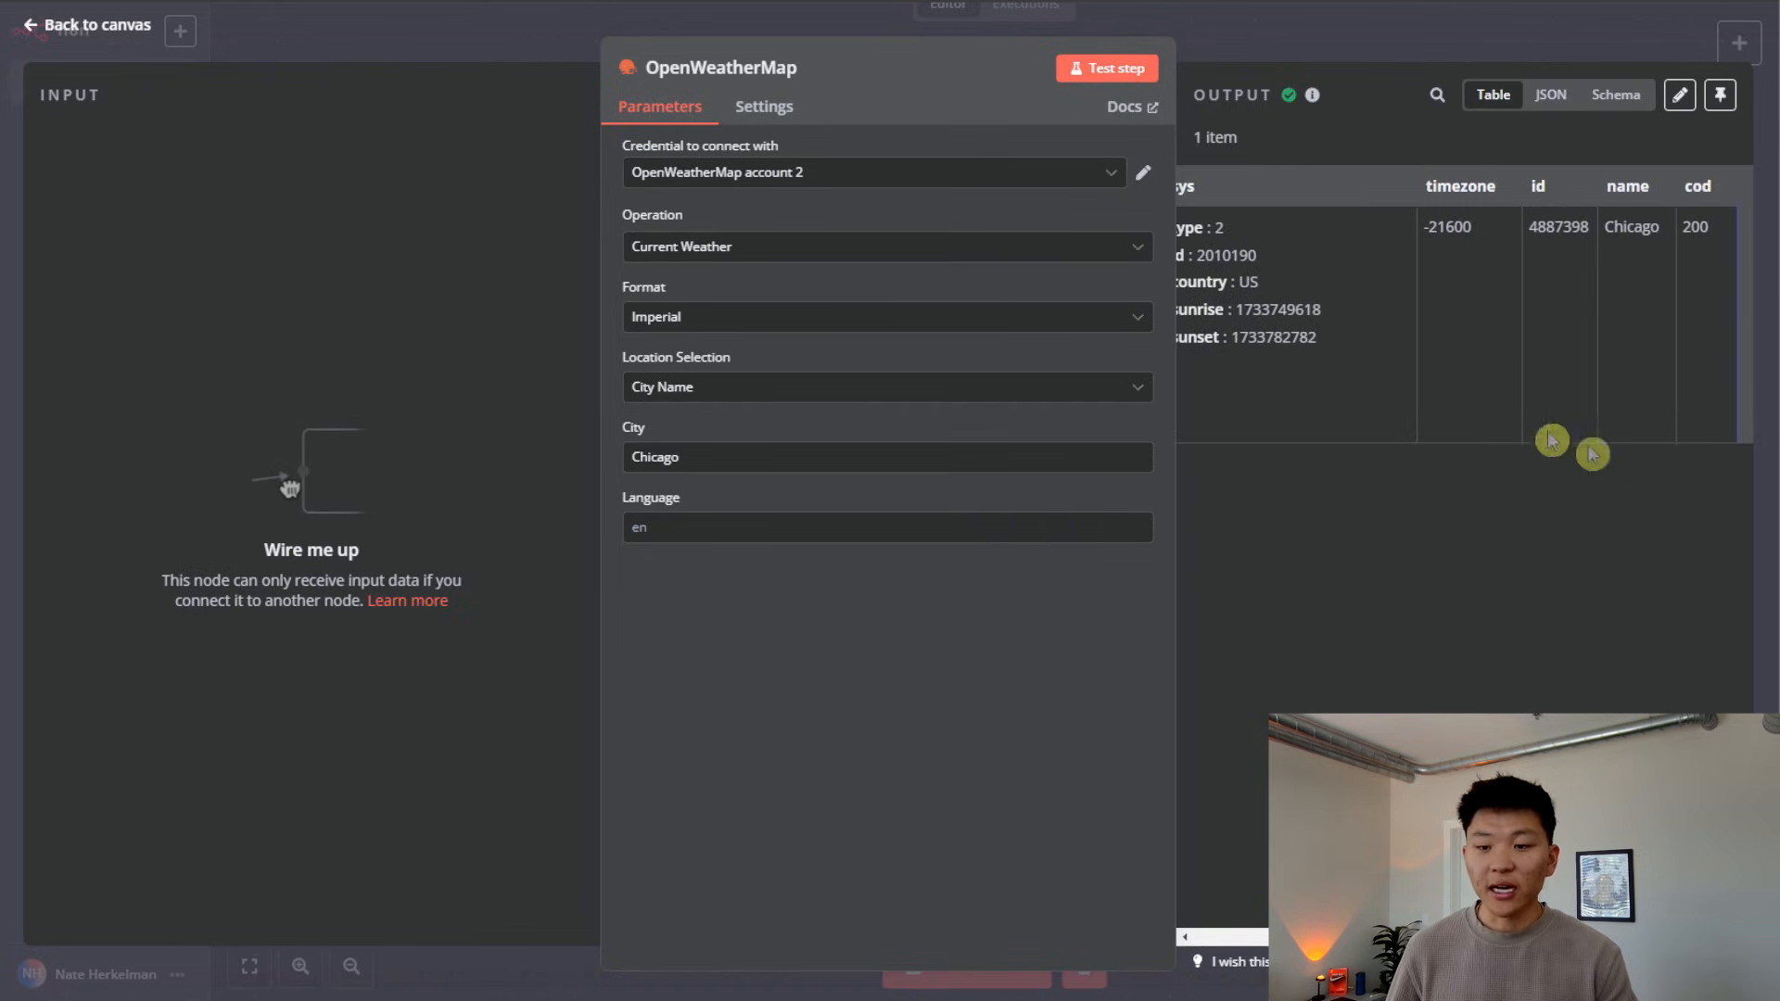
{"action": "mouse_move", "coordinate": [1452, 519]}
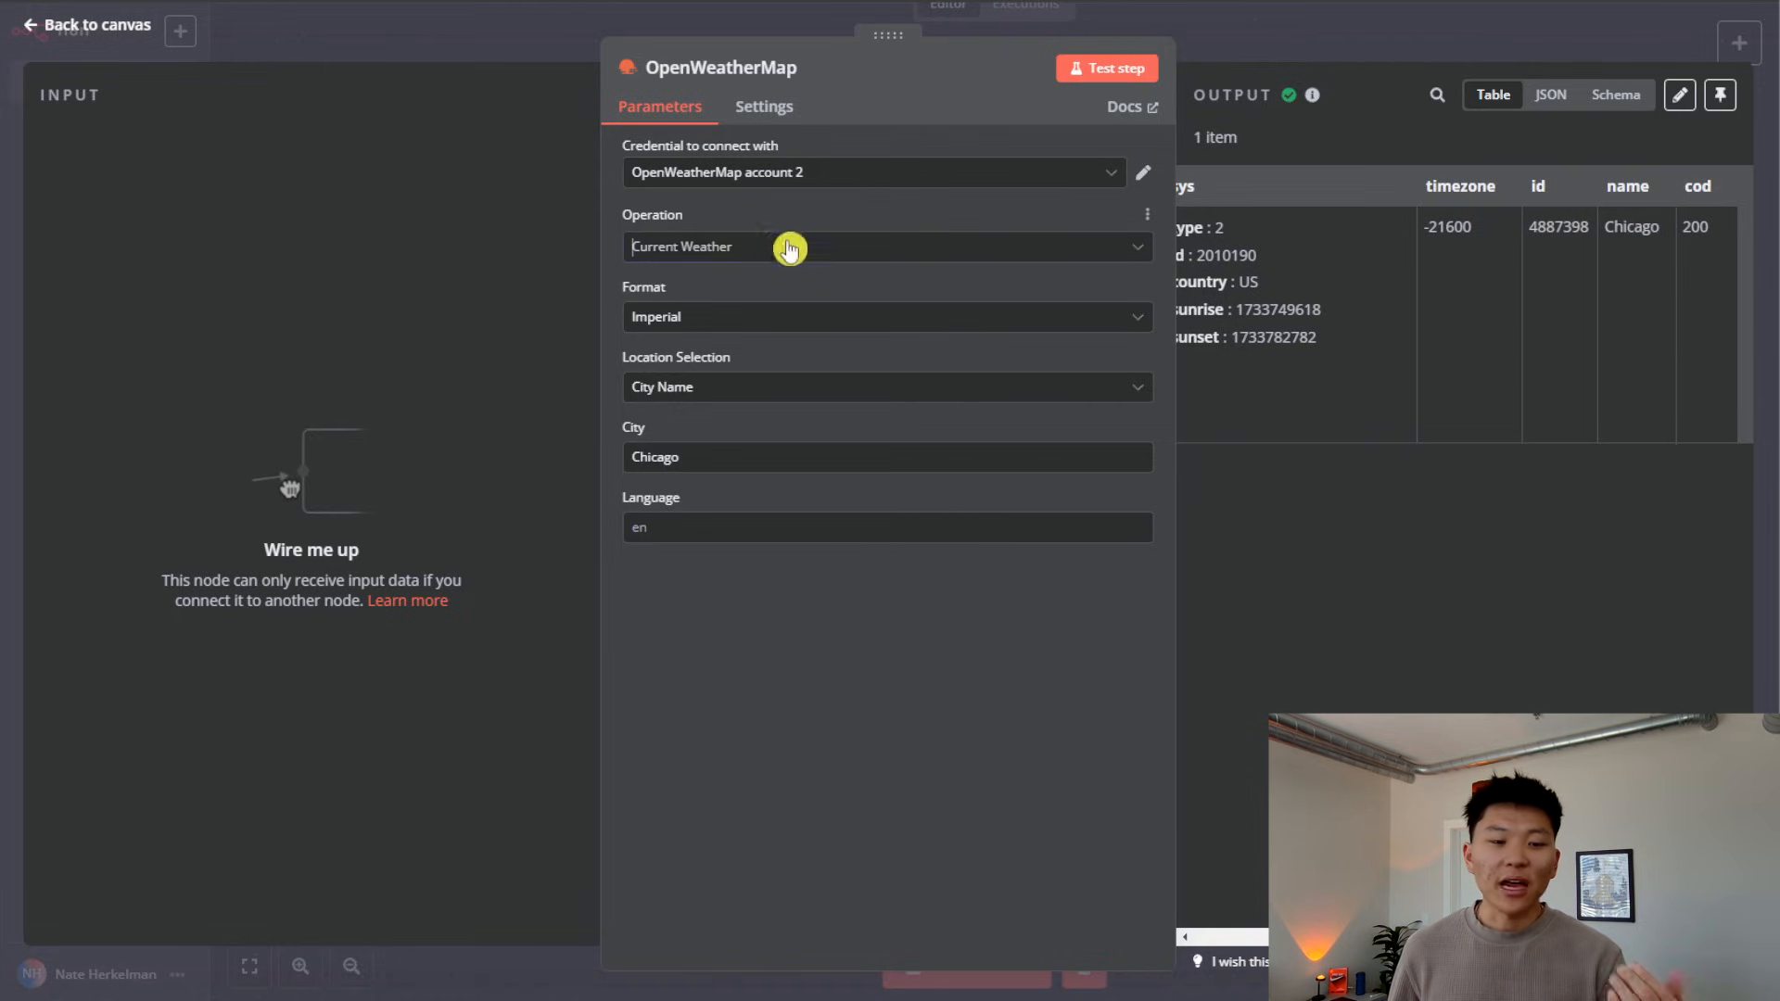
Step: Keep the Imperial unit format and return to the HTTP Request workflow canvas
{"action": "left_click", "coordinate": [888, 315]}
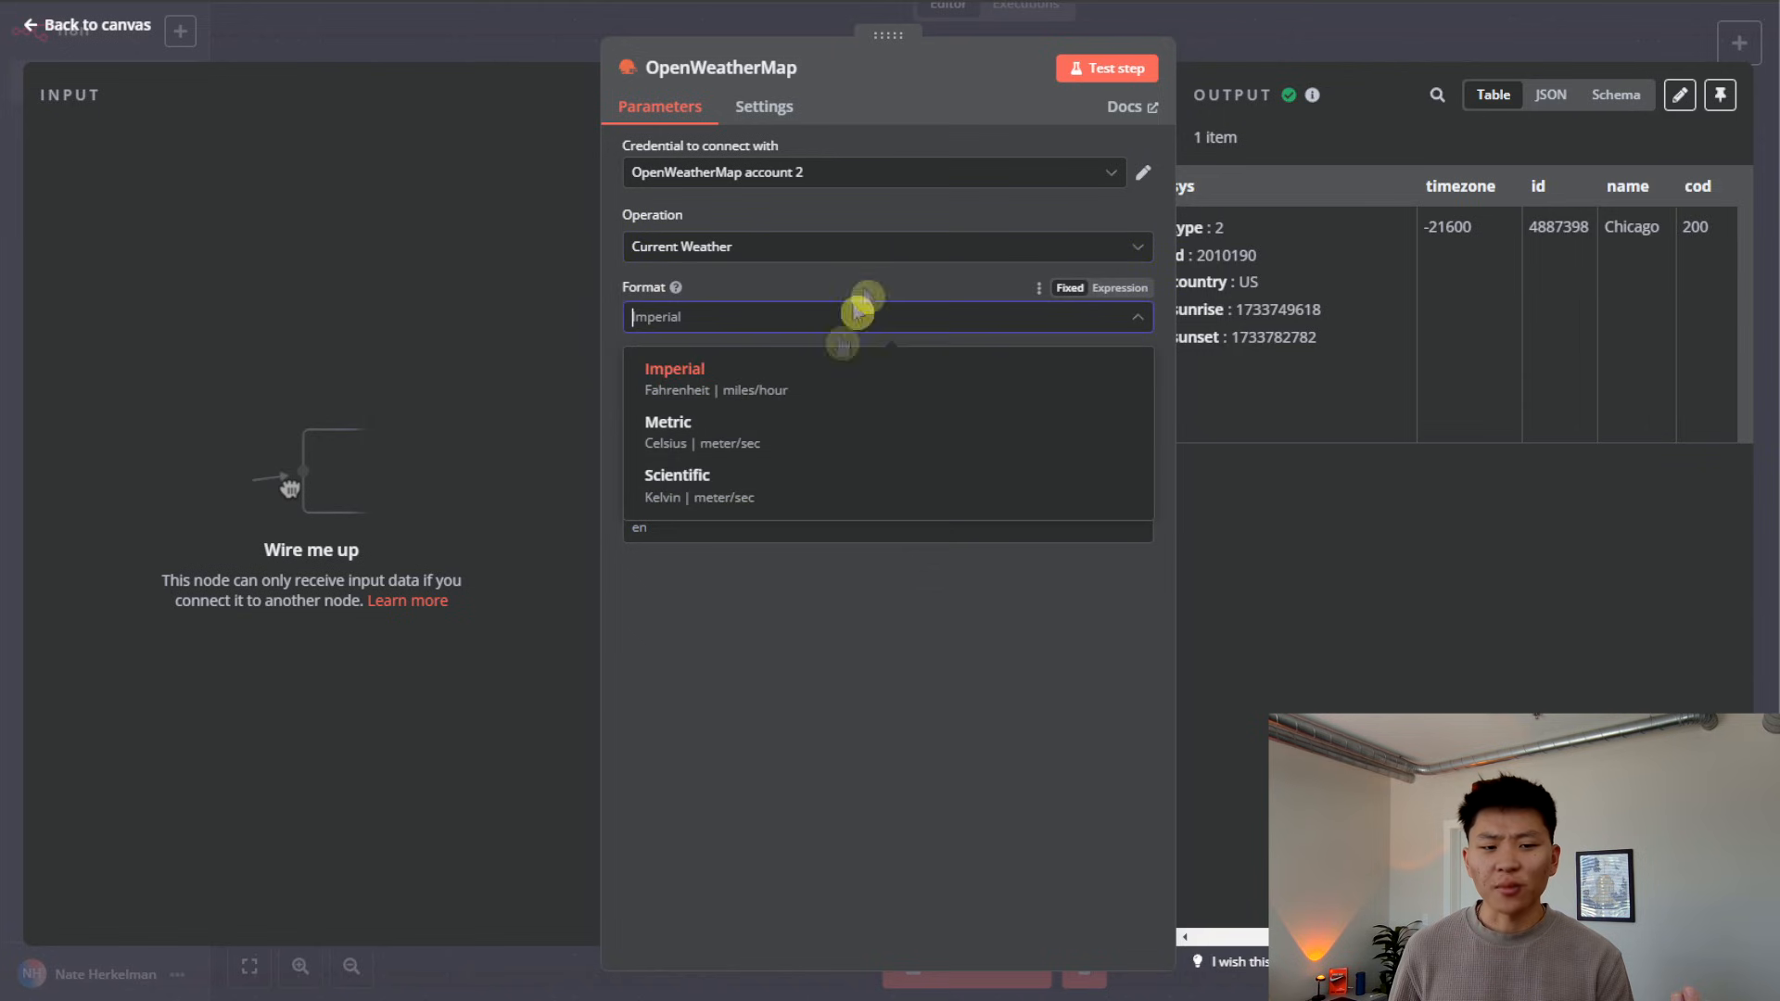
{"action": "left_click", "coordinate": [676, 368]}
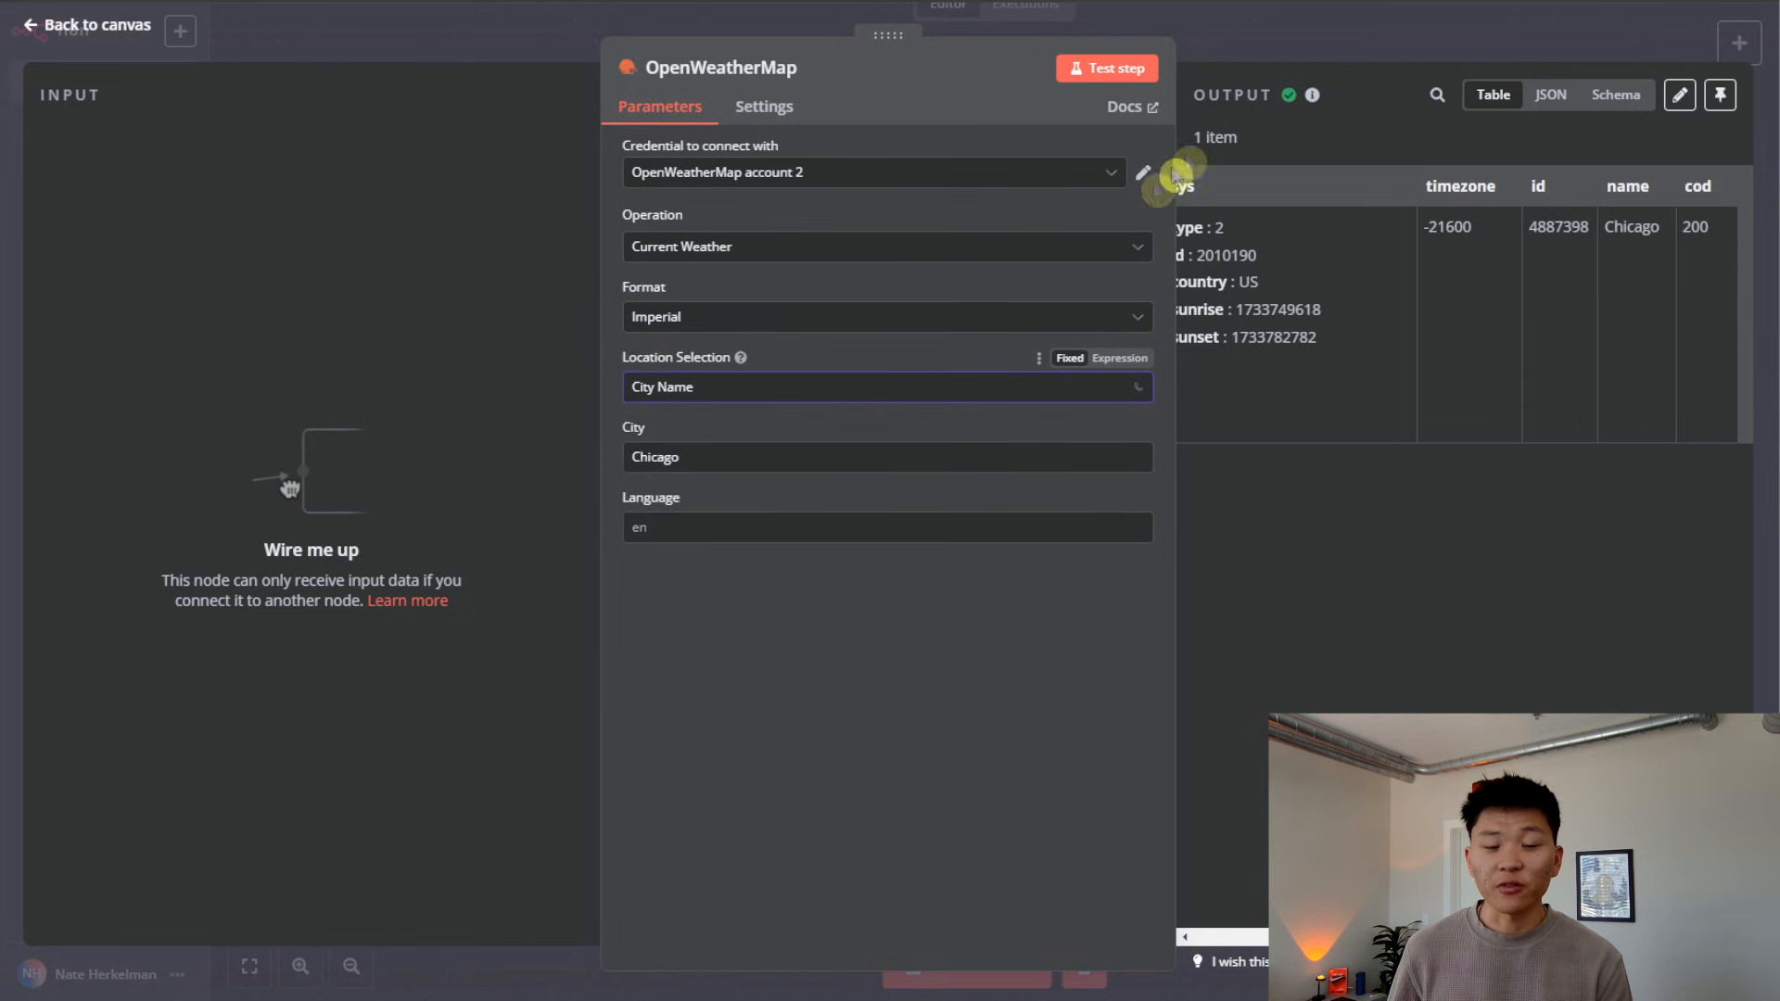
{"action": "left_click", "coordinate": [89, 24]}
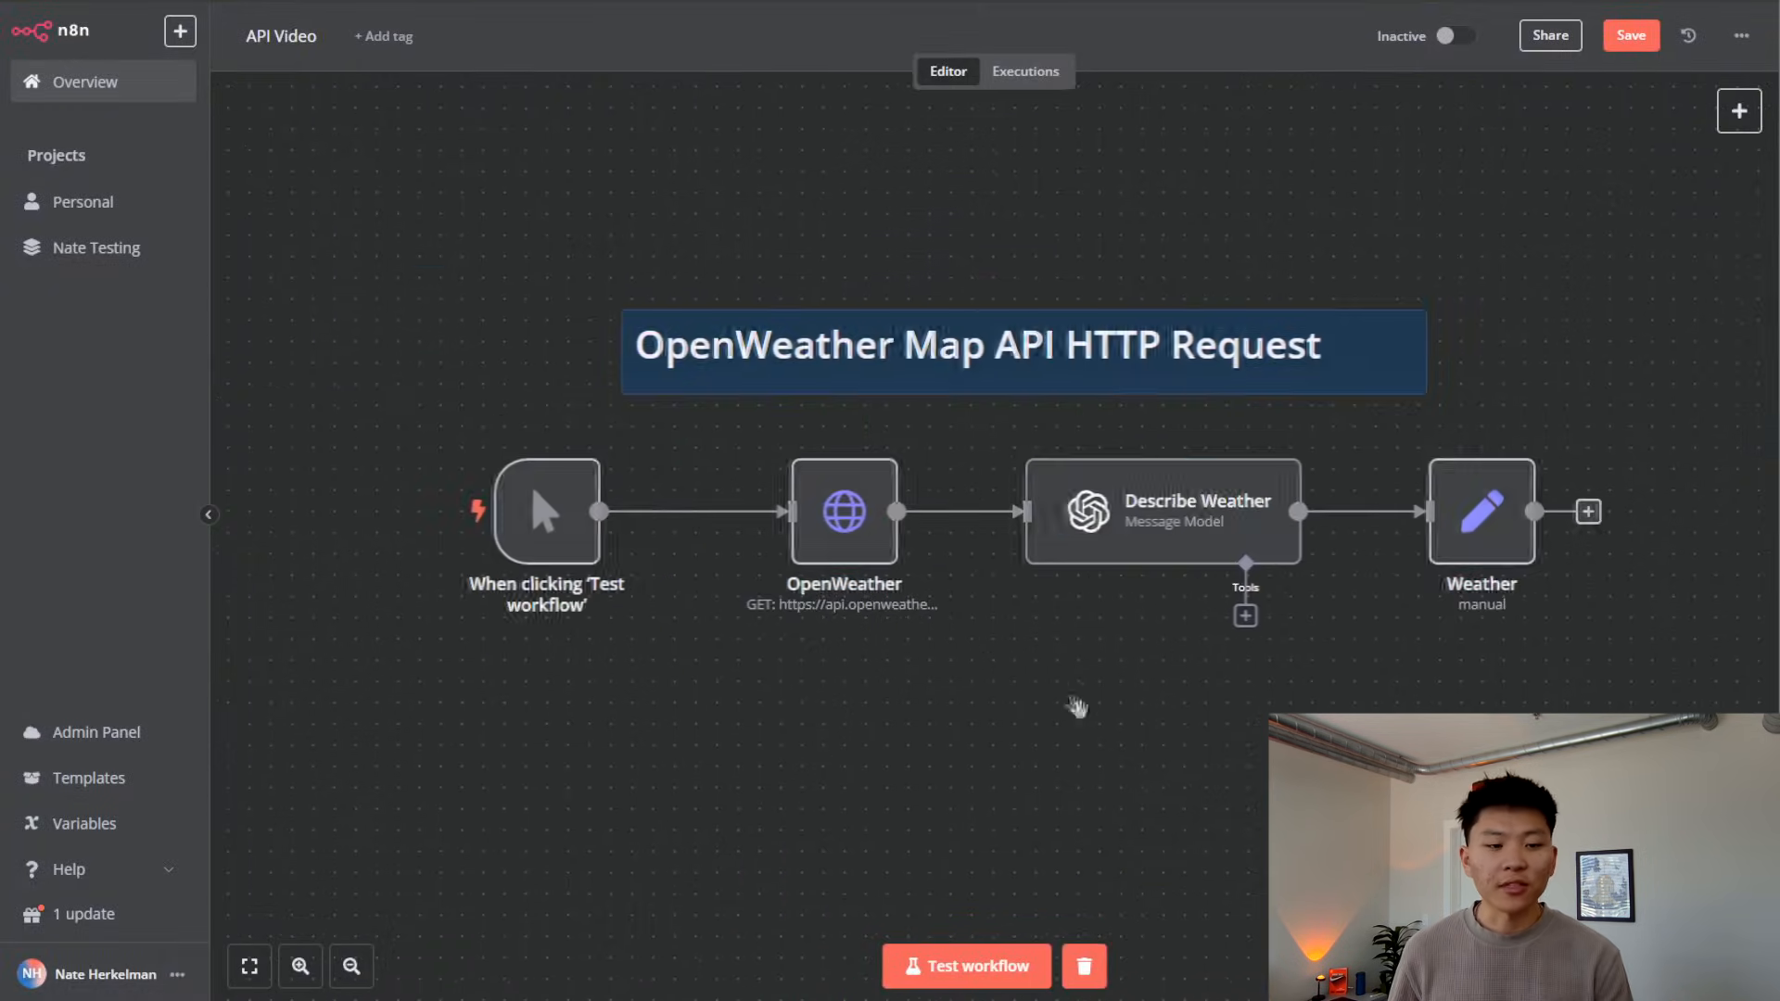
{"action": "double_click", "coordinate": [842, 512]}
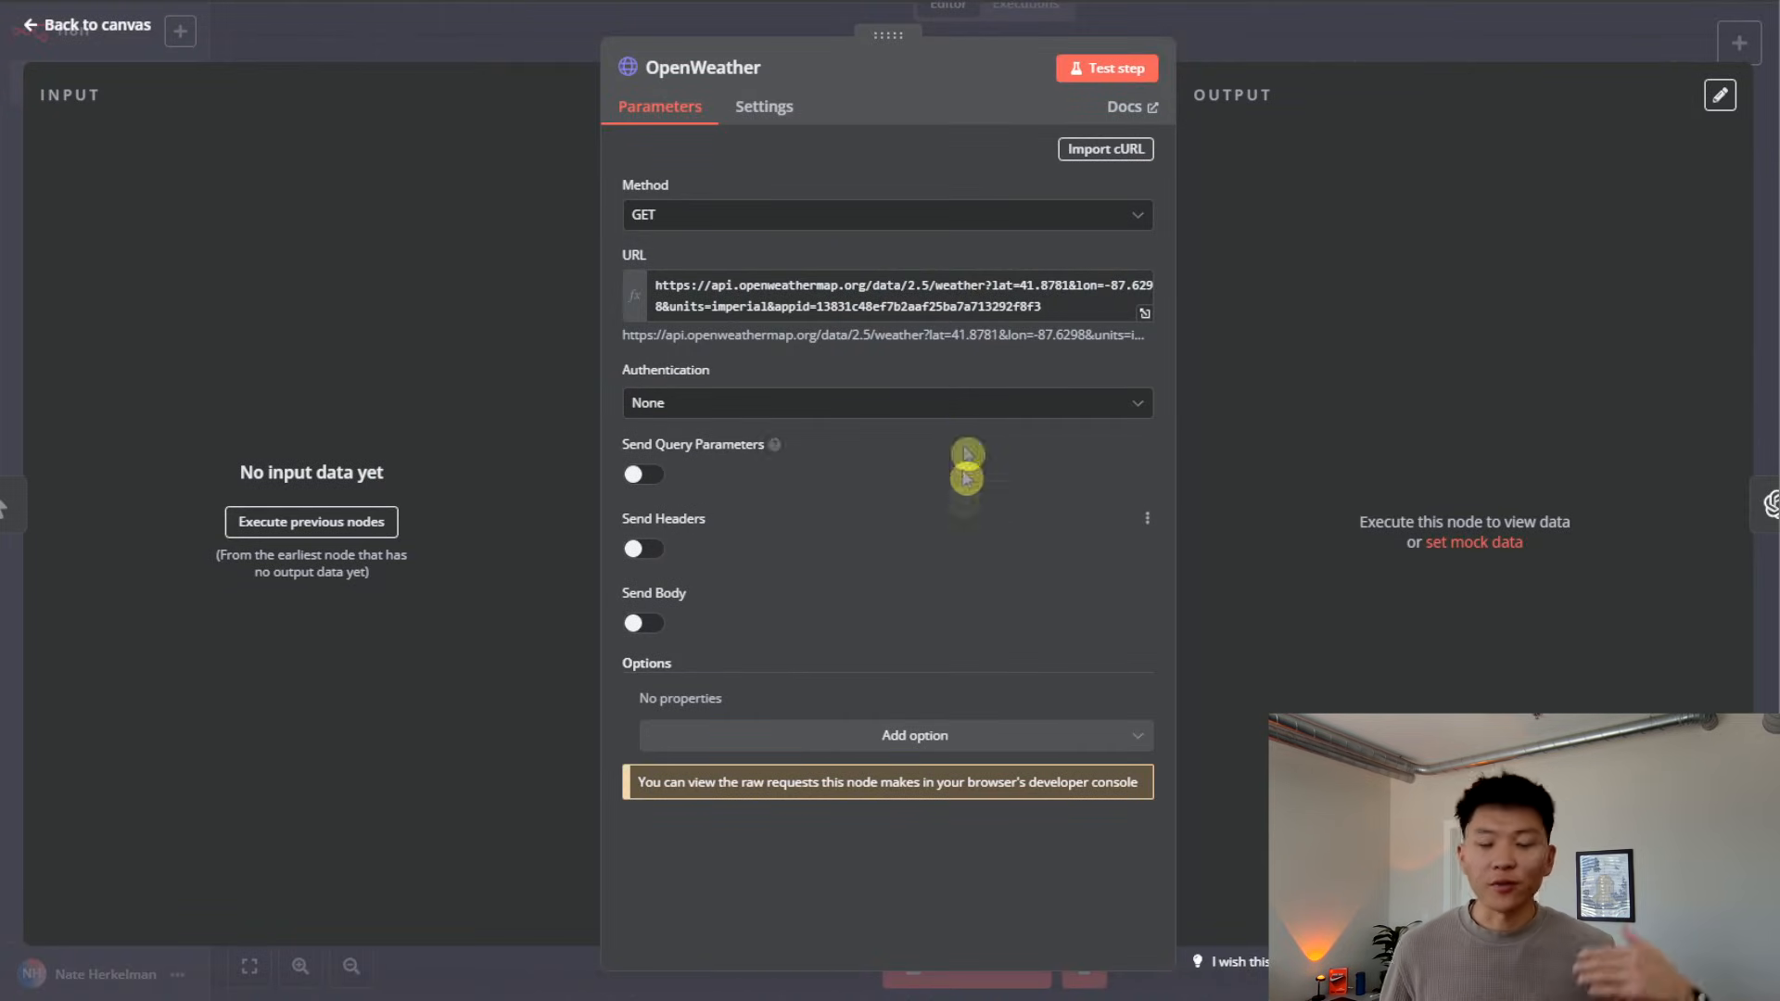
{"action": "left_click", "coordinate": [81, 26]}
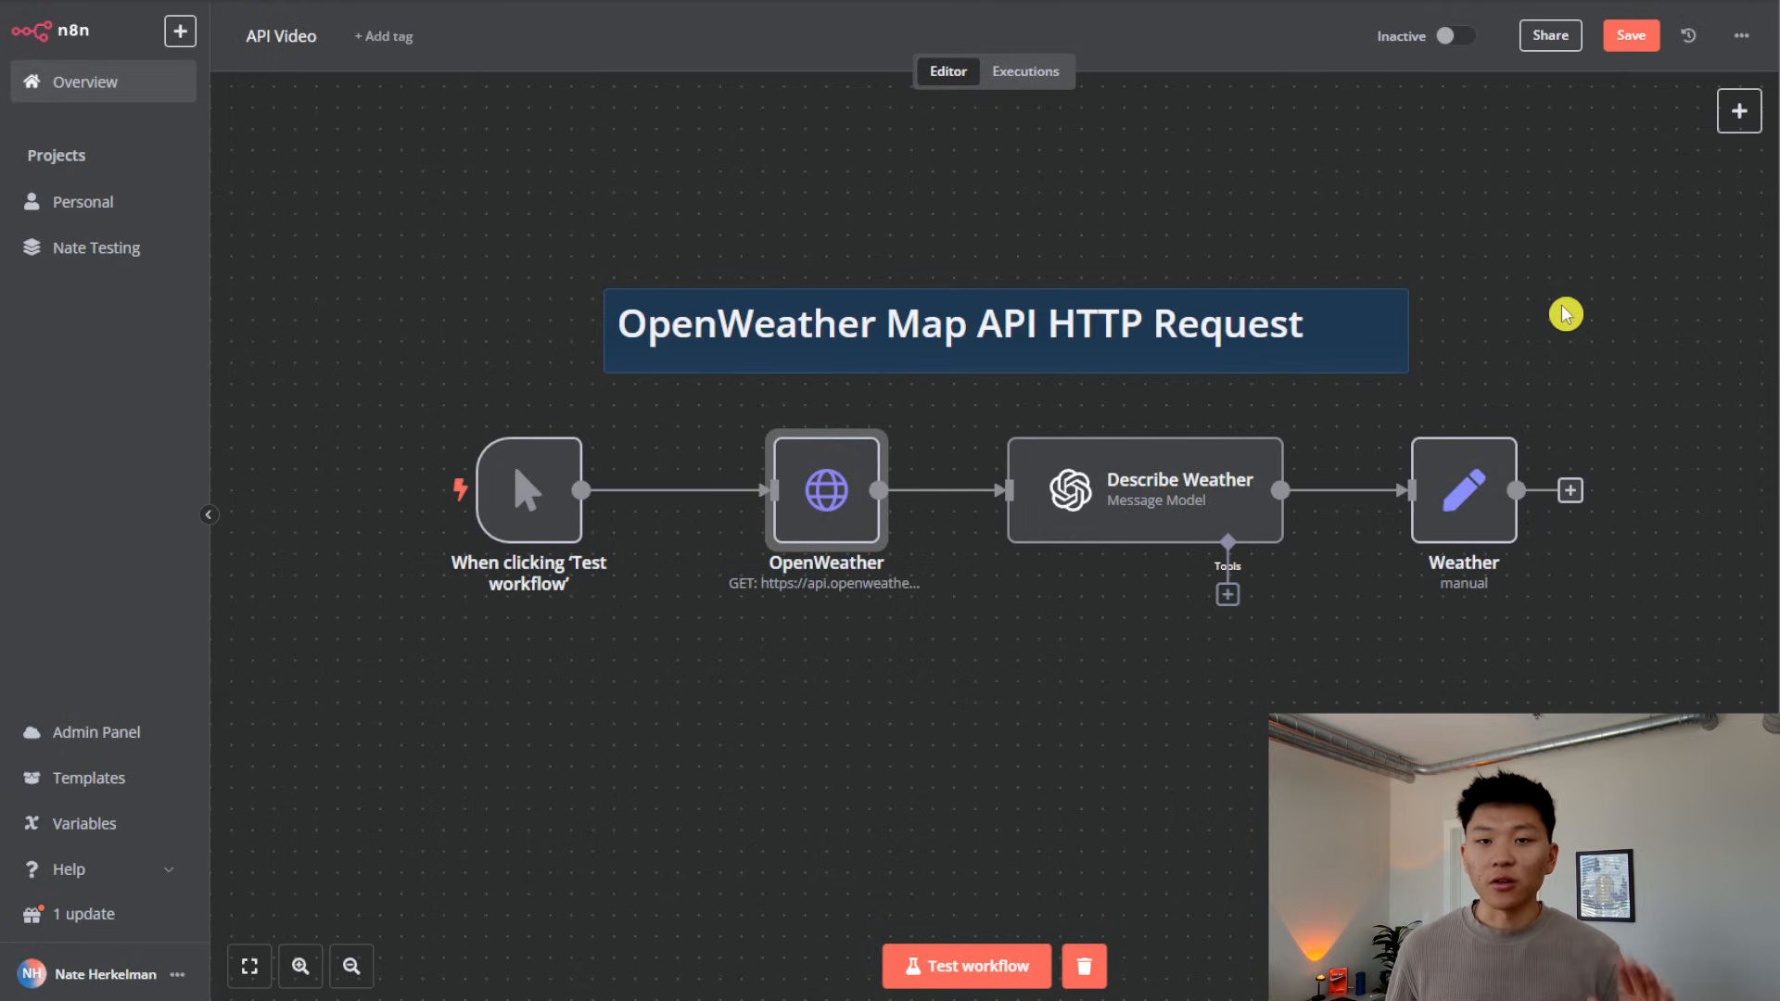
{"action": "mouse_move", "coordinate": [954, 641]}
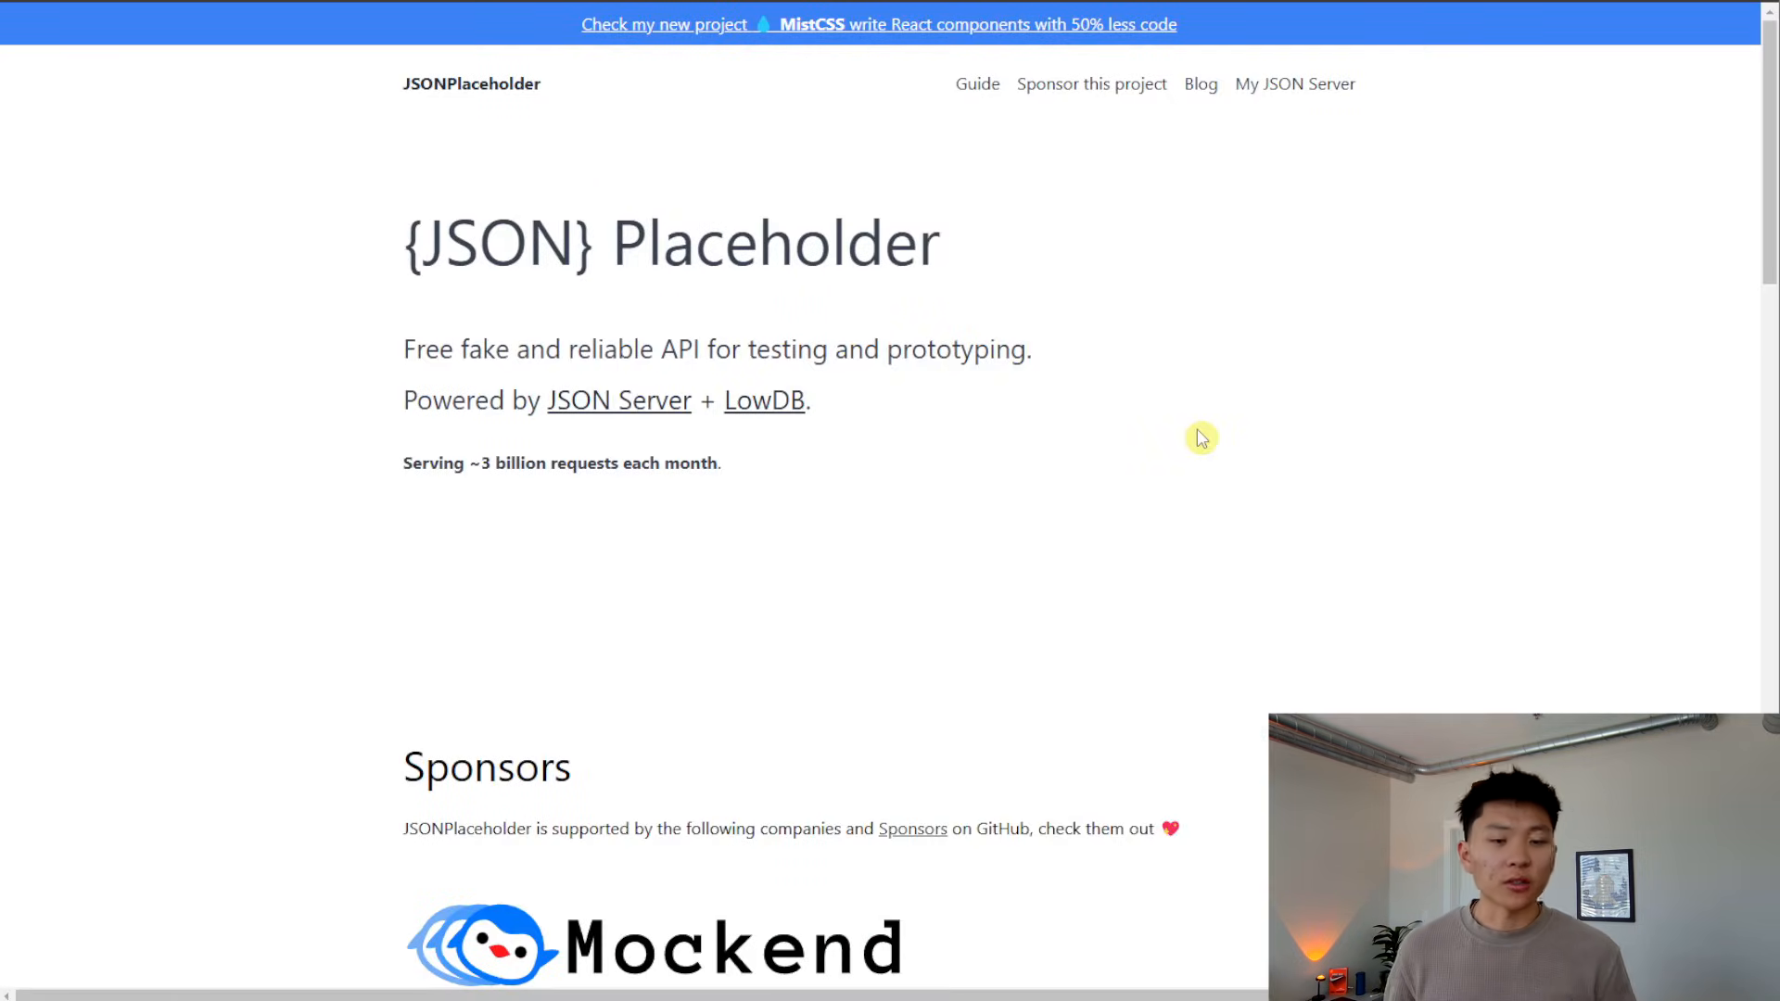
{"action": "scroll", "scroll_direction": "down", "scroll_amount": 3}
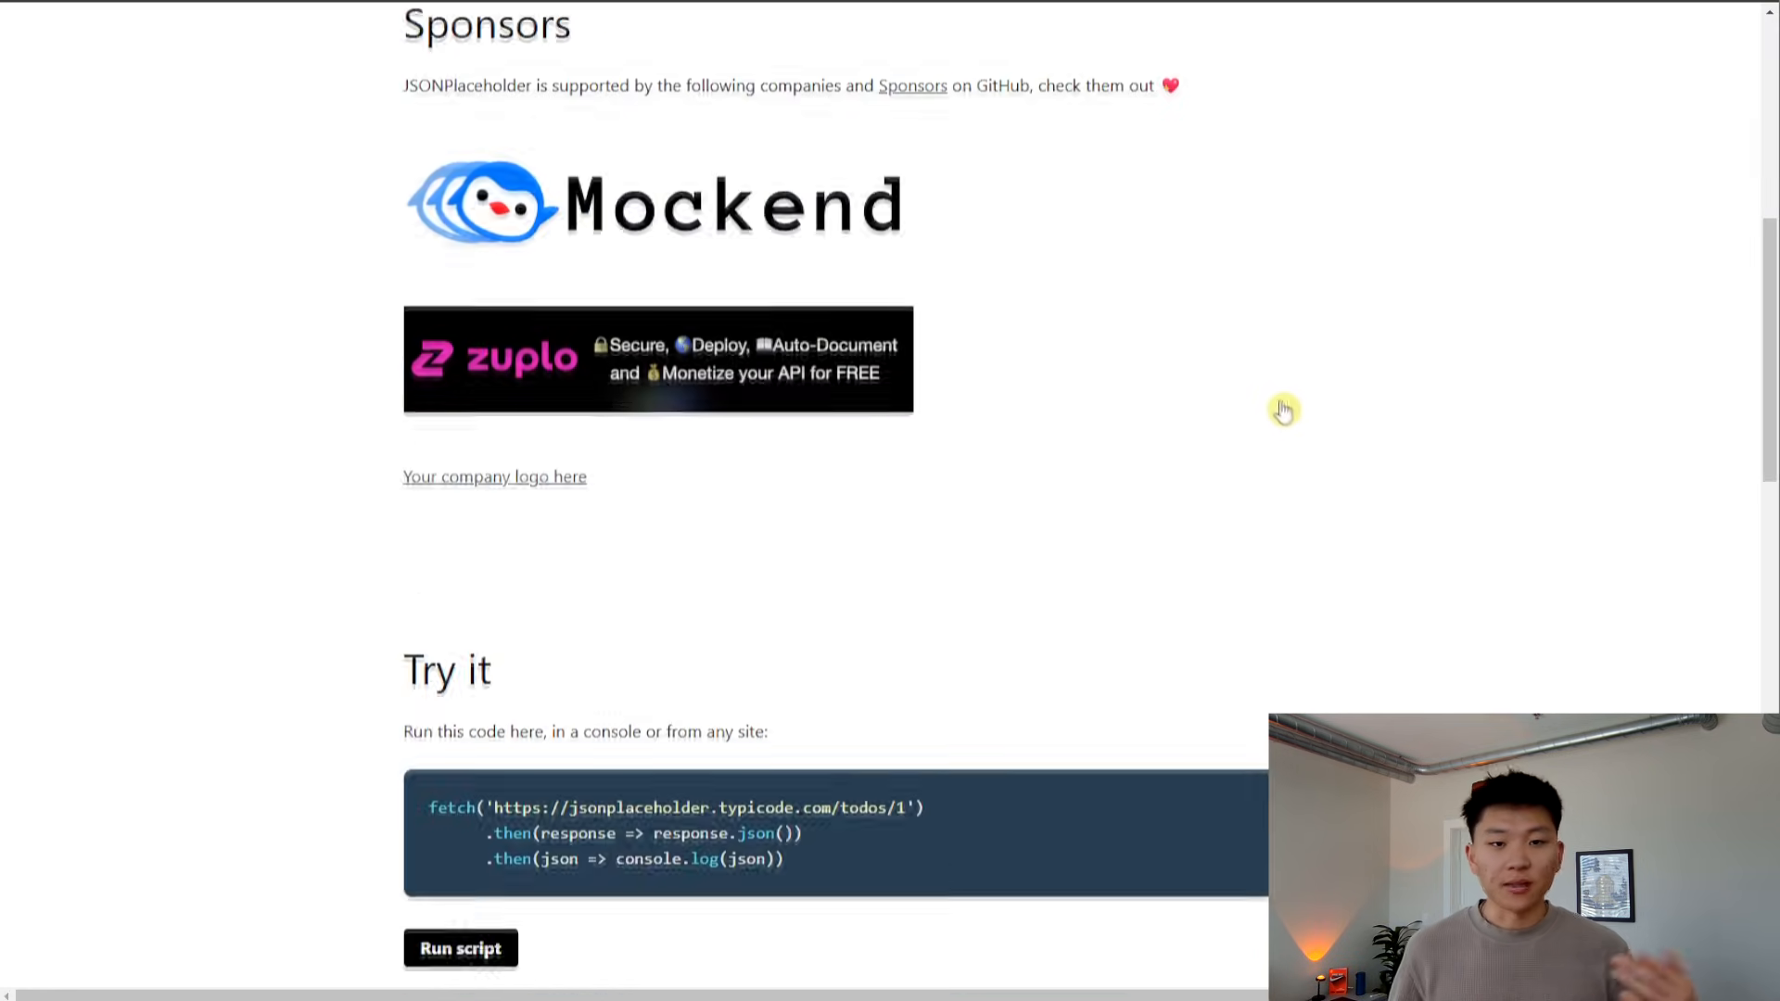
{"action": "scroll", "scroll_direction": "down", "scroll_amount": 3}
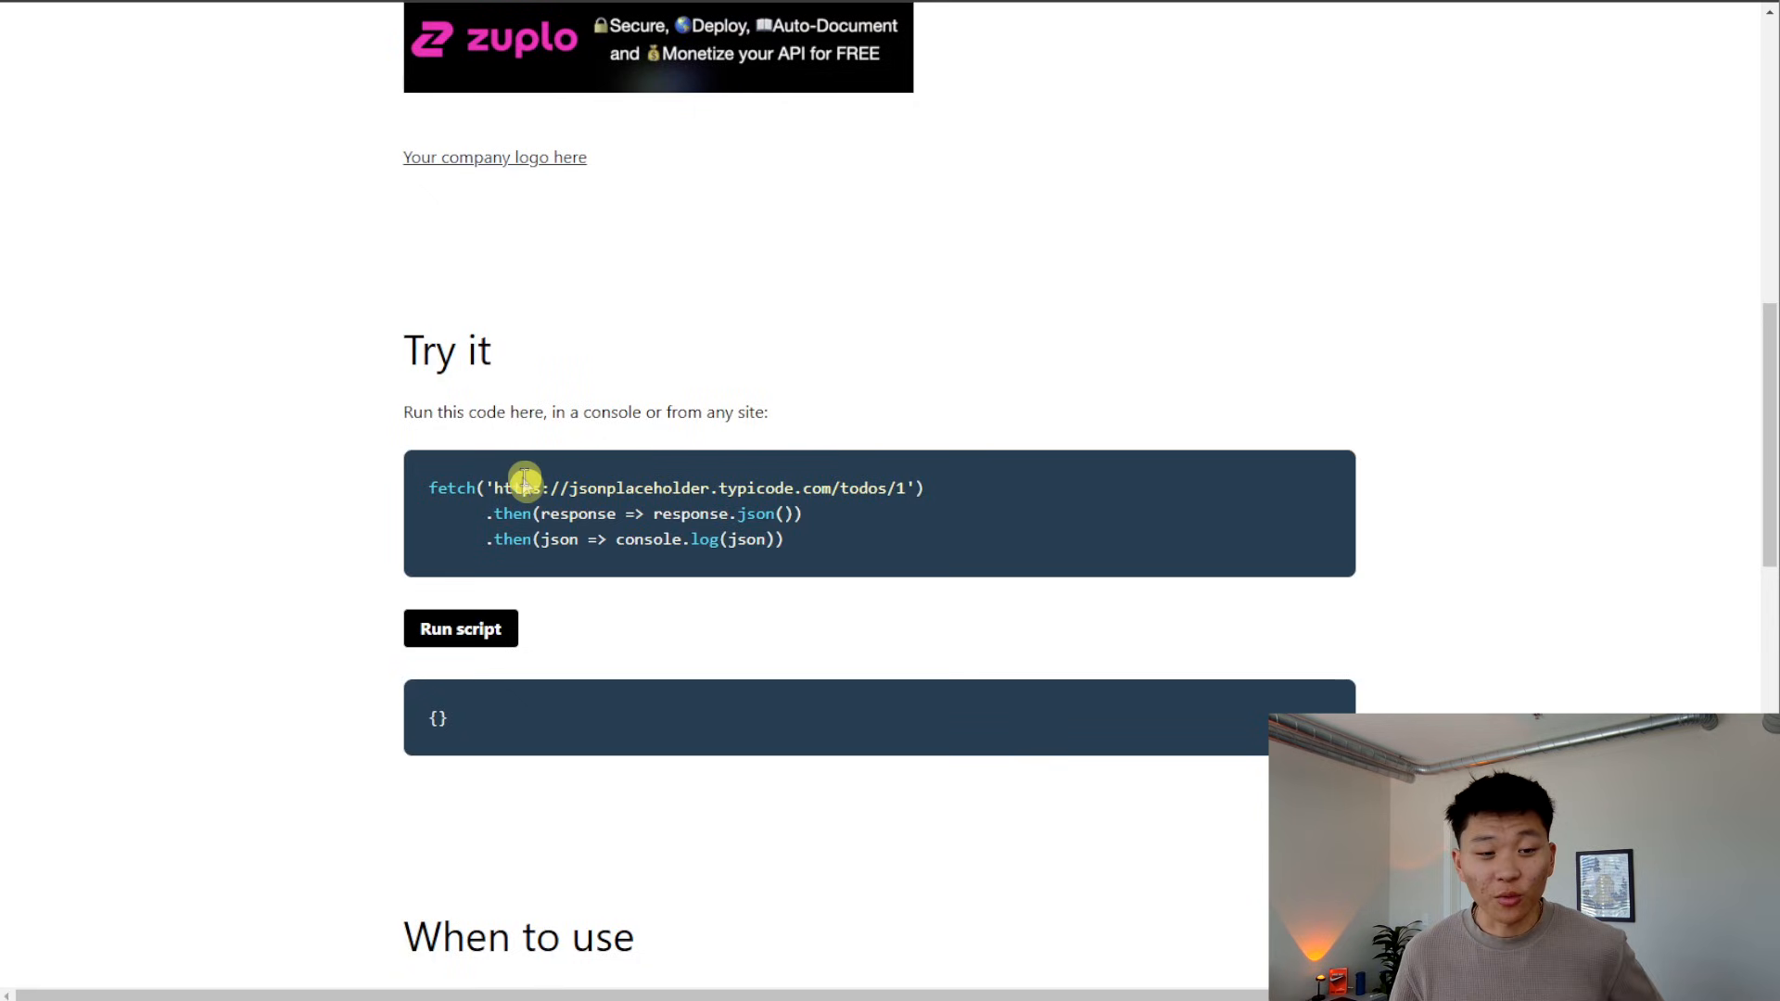
{"action": "double_click", "coordinate": [523, 488]}
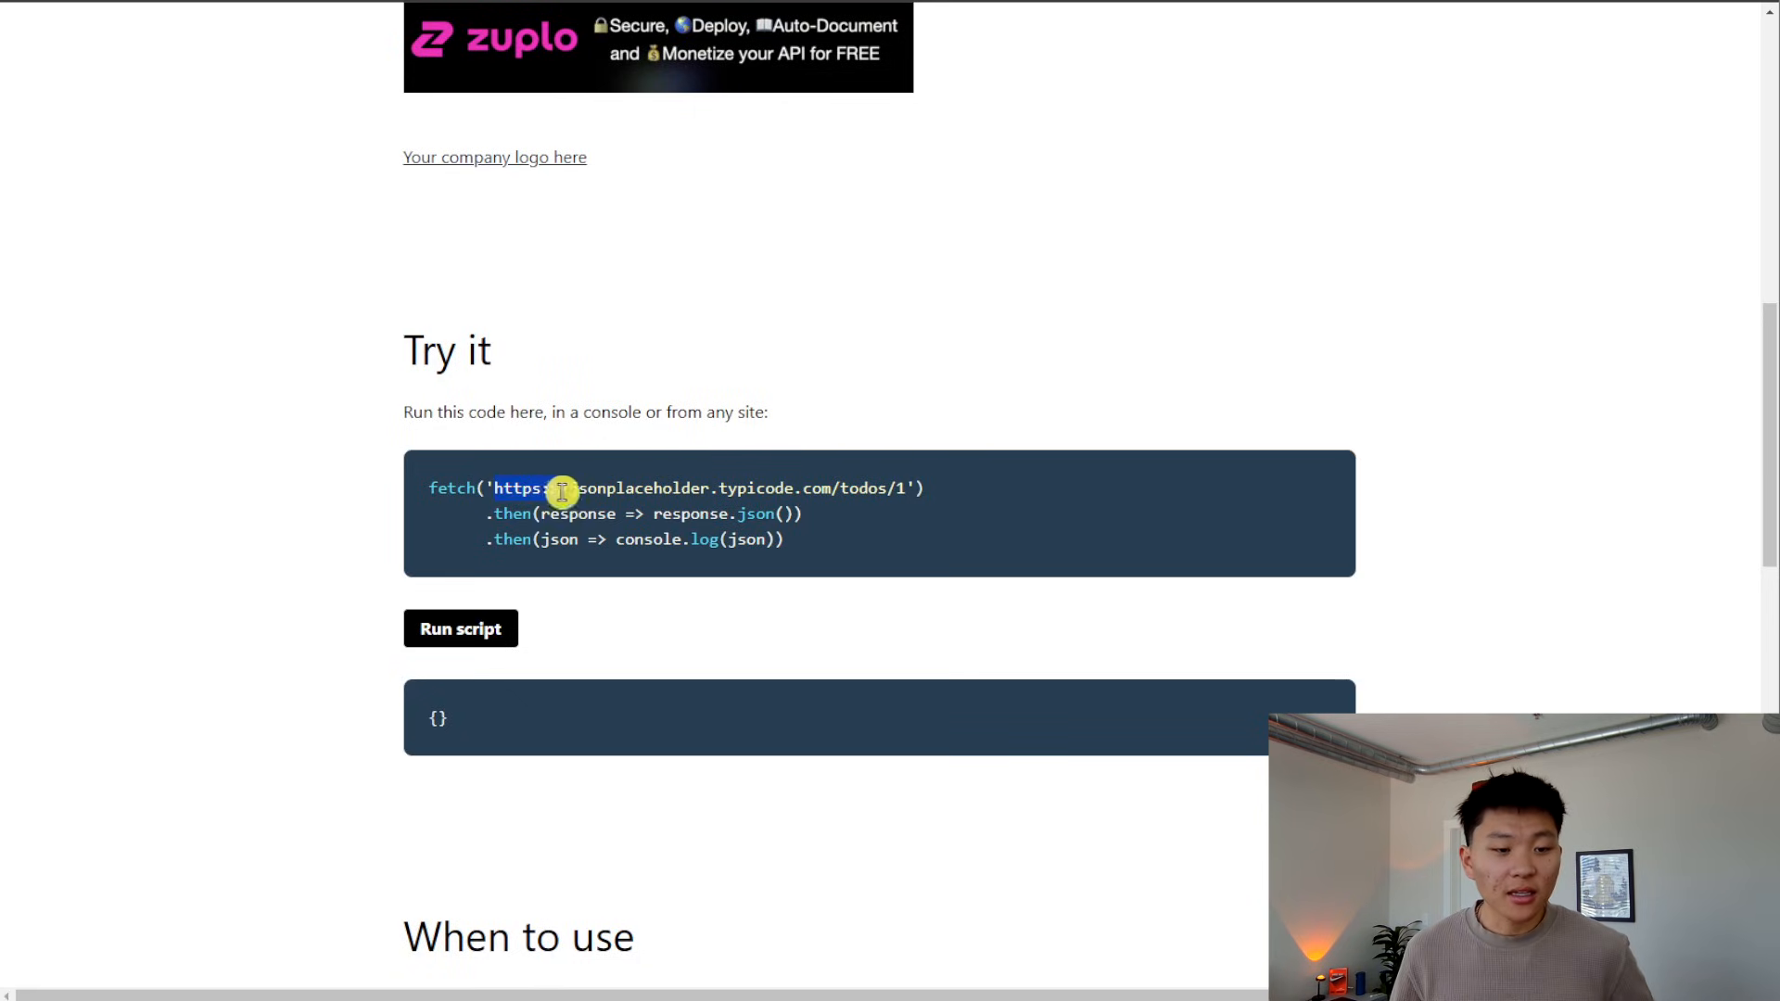
{"action": "left_click_drag", "start_coordinate": [560, 488], "coordinate": [829, 508]}
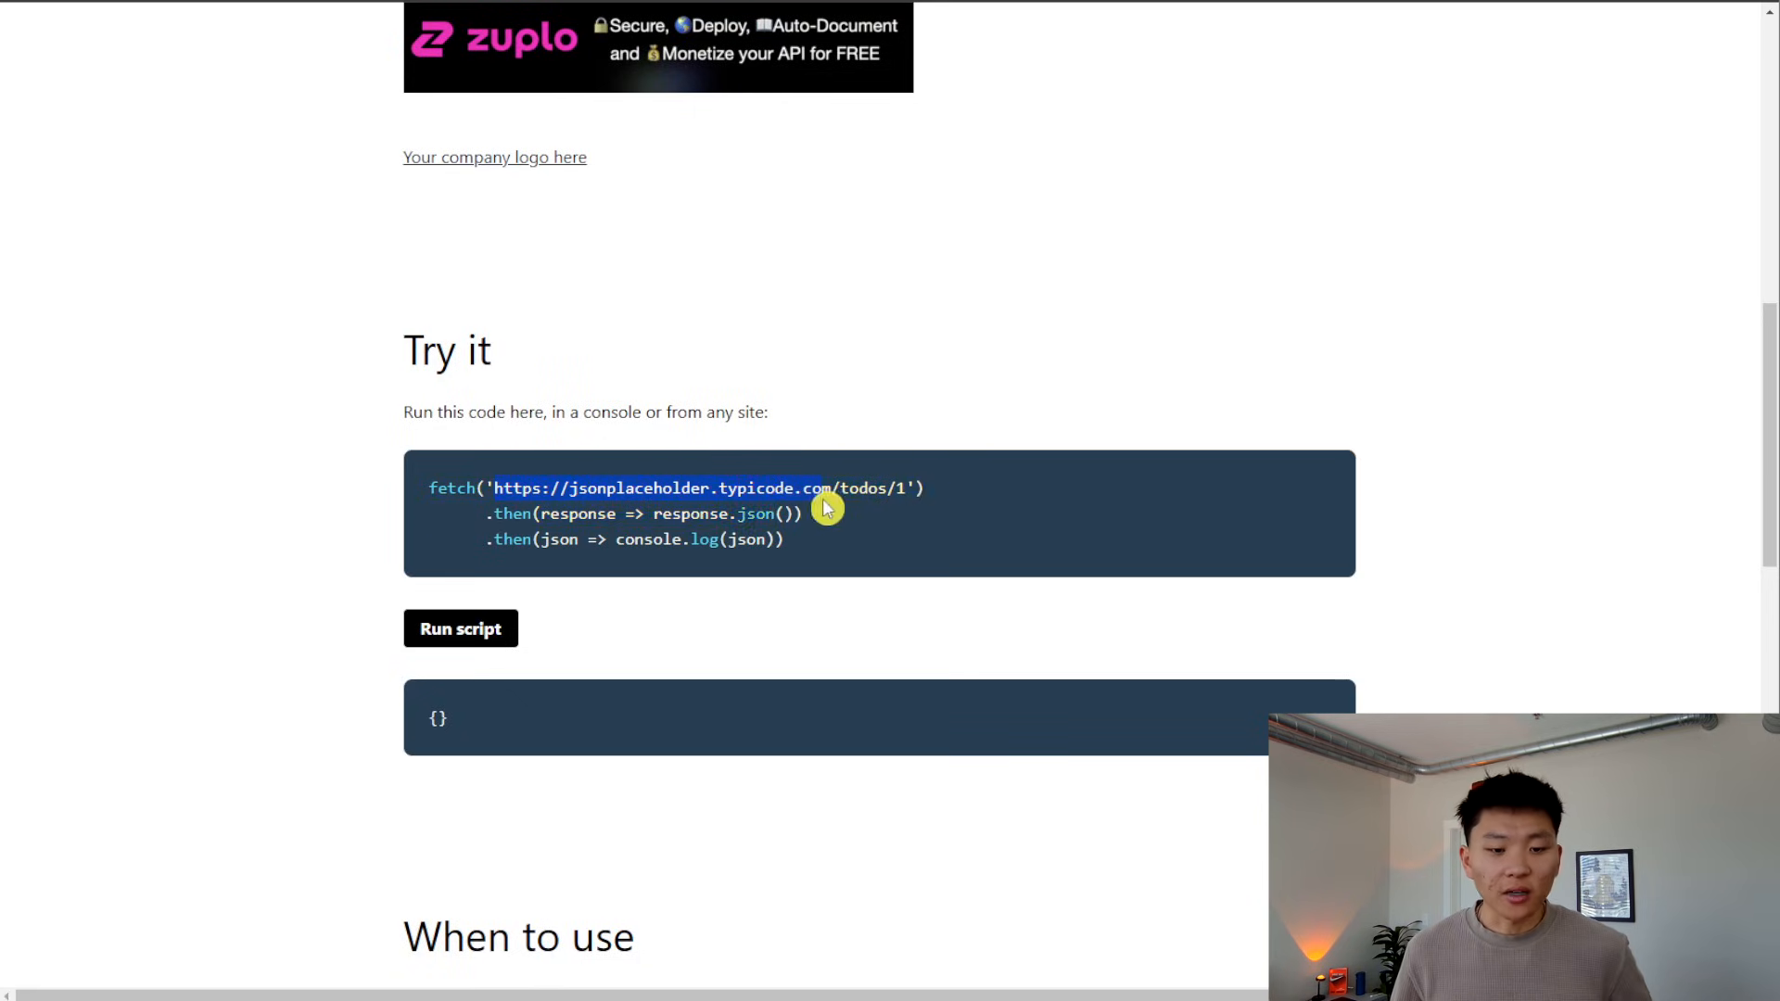
{"action": "mouse_move", "coordinate": [983, 605]}
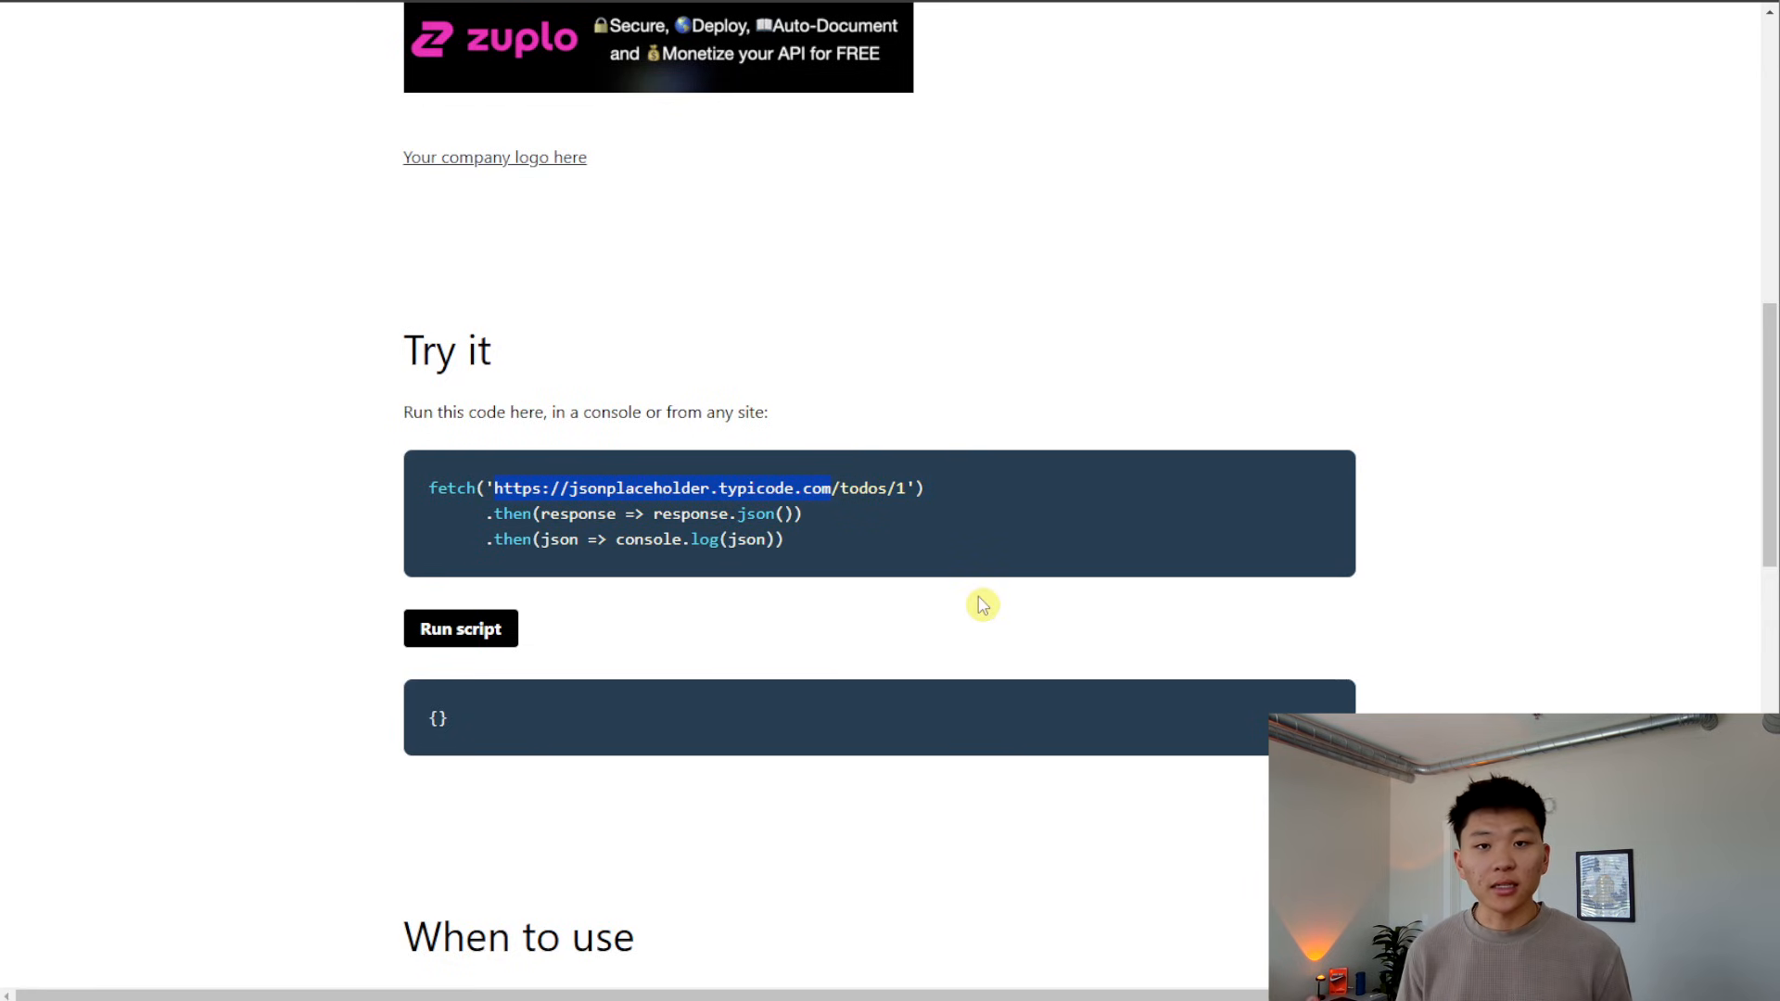
{"action": "scroll", "scroll_direction": "down", "scroll_amount": 3}
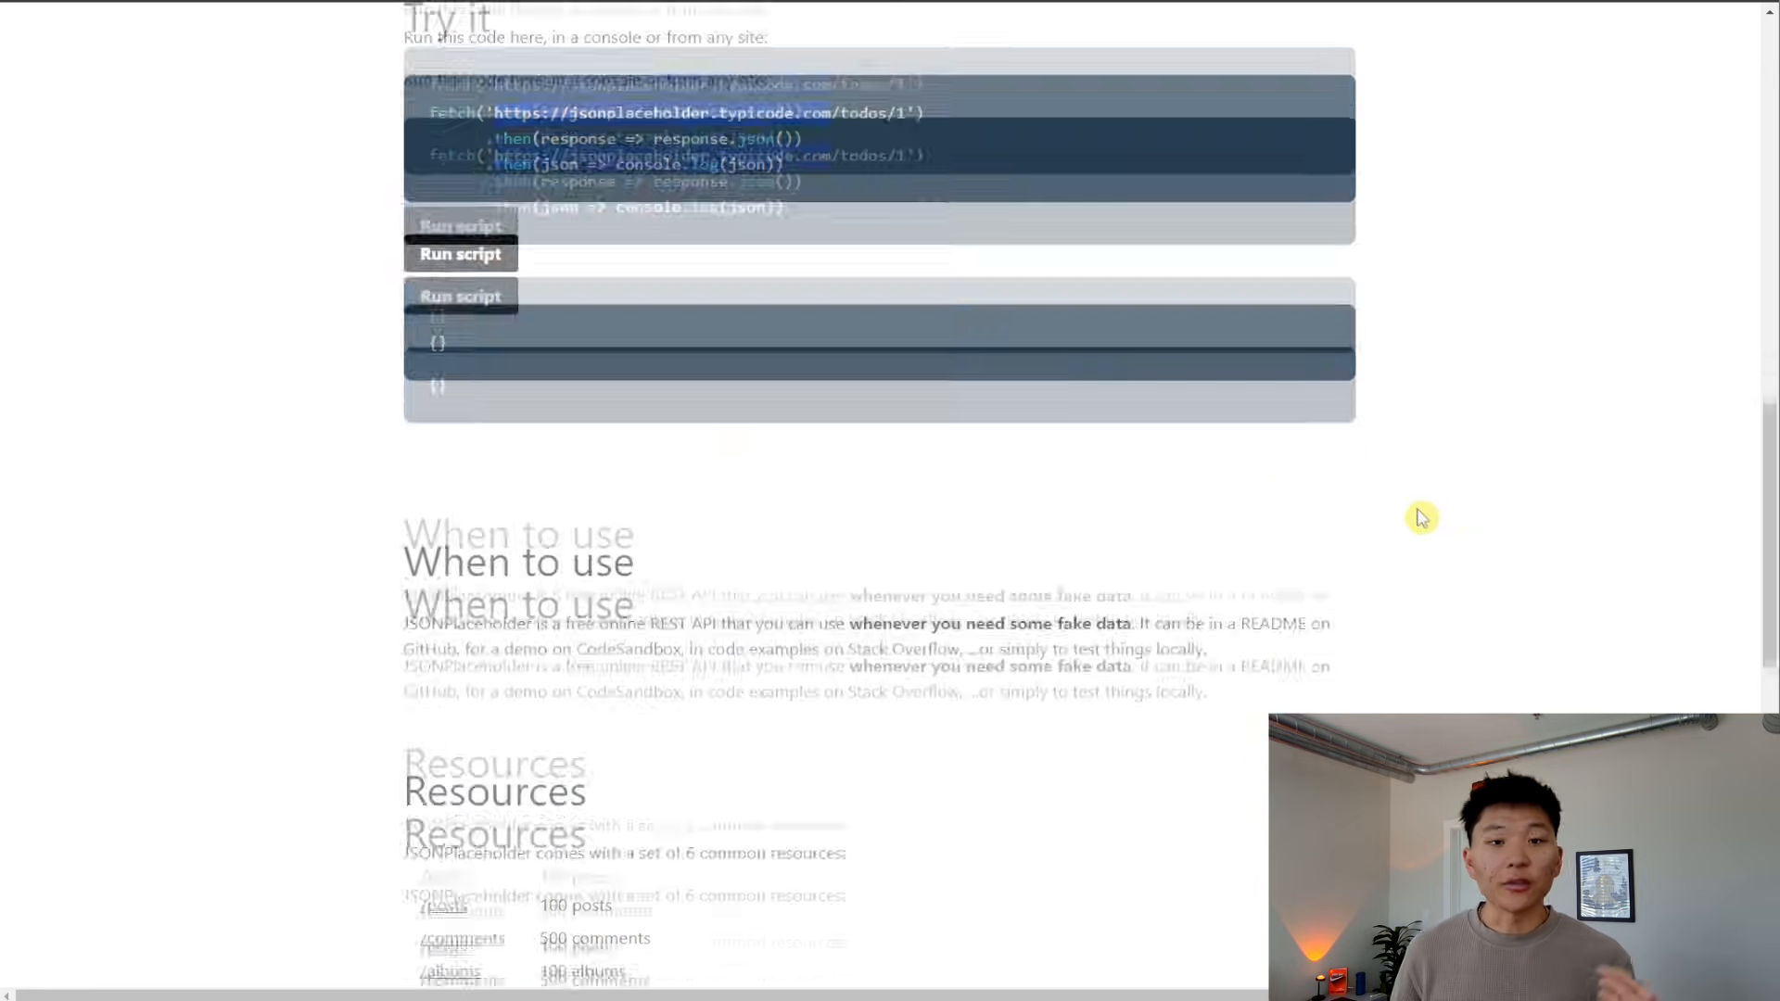
{"action": "scroll", "scroll_direction": "down", "scroll_amount": 3}
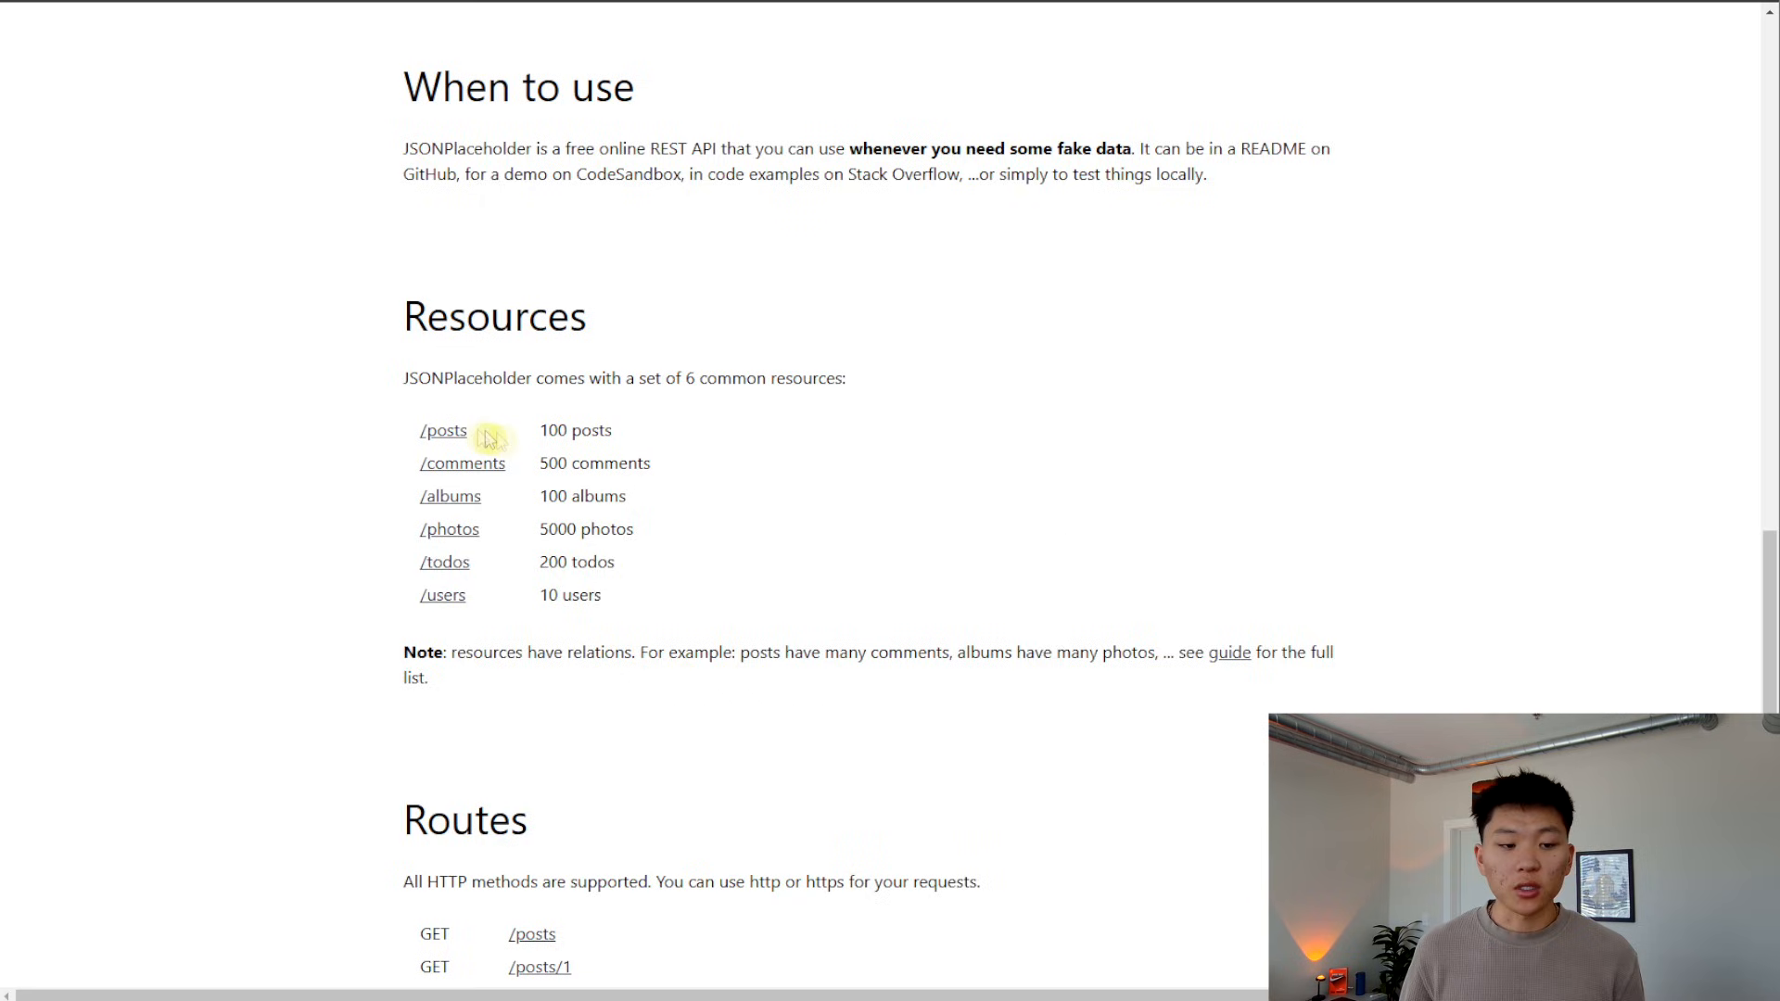
{"action": "mouse_move", "coordinate": [801, 469]}
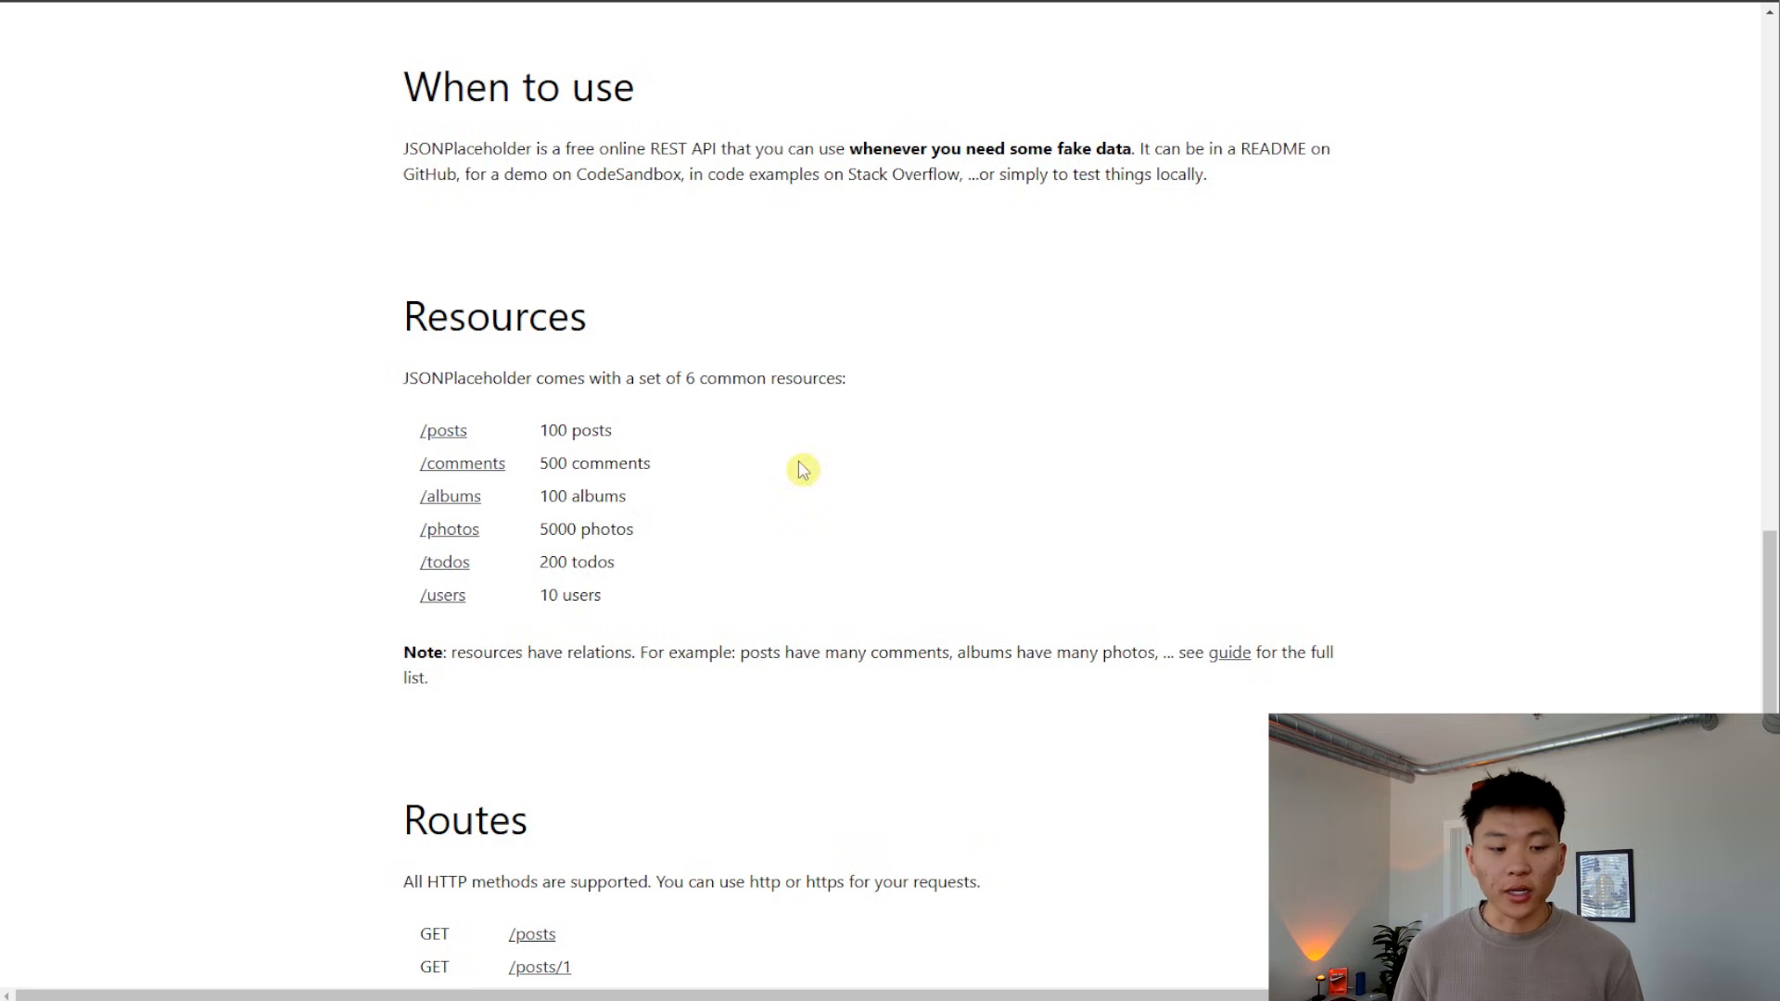
{"action": "mouse_move", "coordinate": [887, 553]}
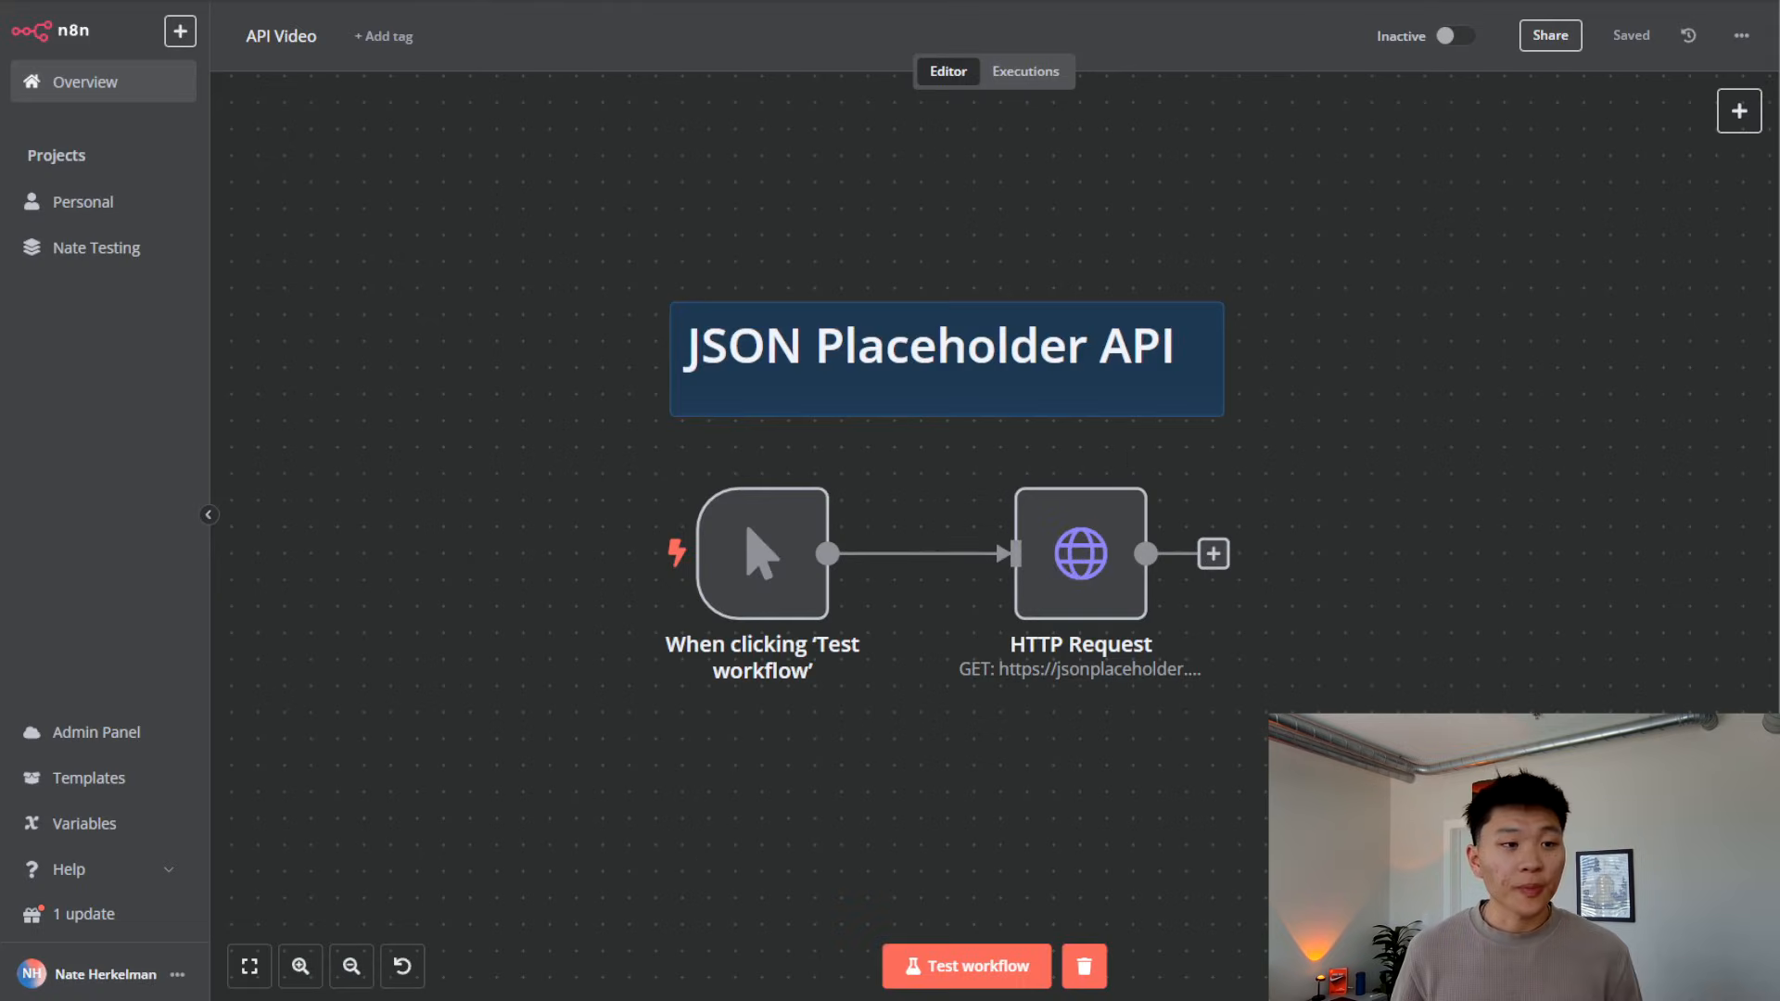
{"action": "double_click", "coordinate": [1079, 553]}
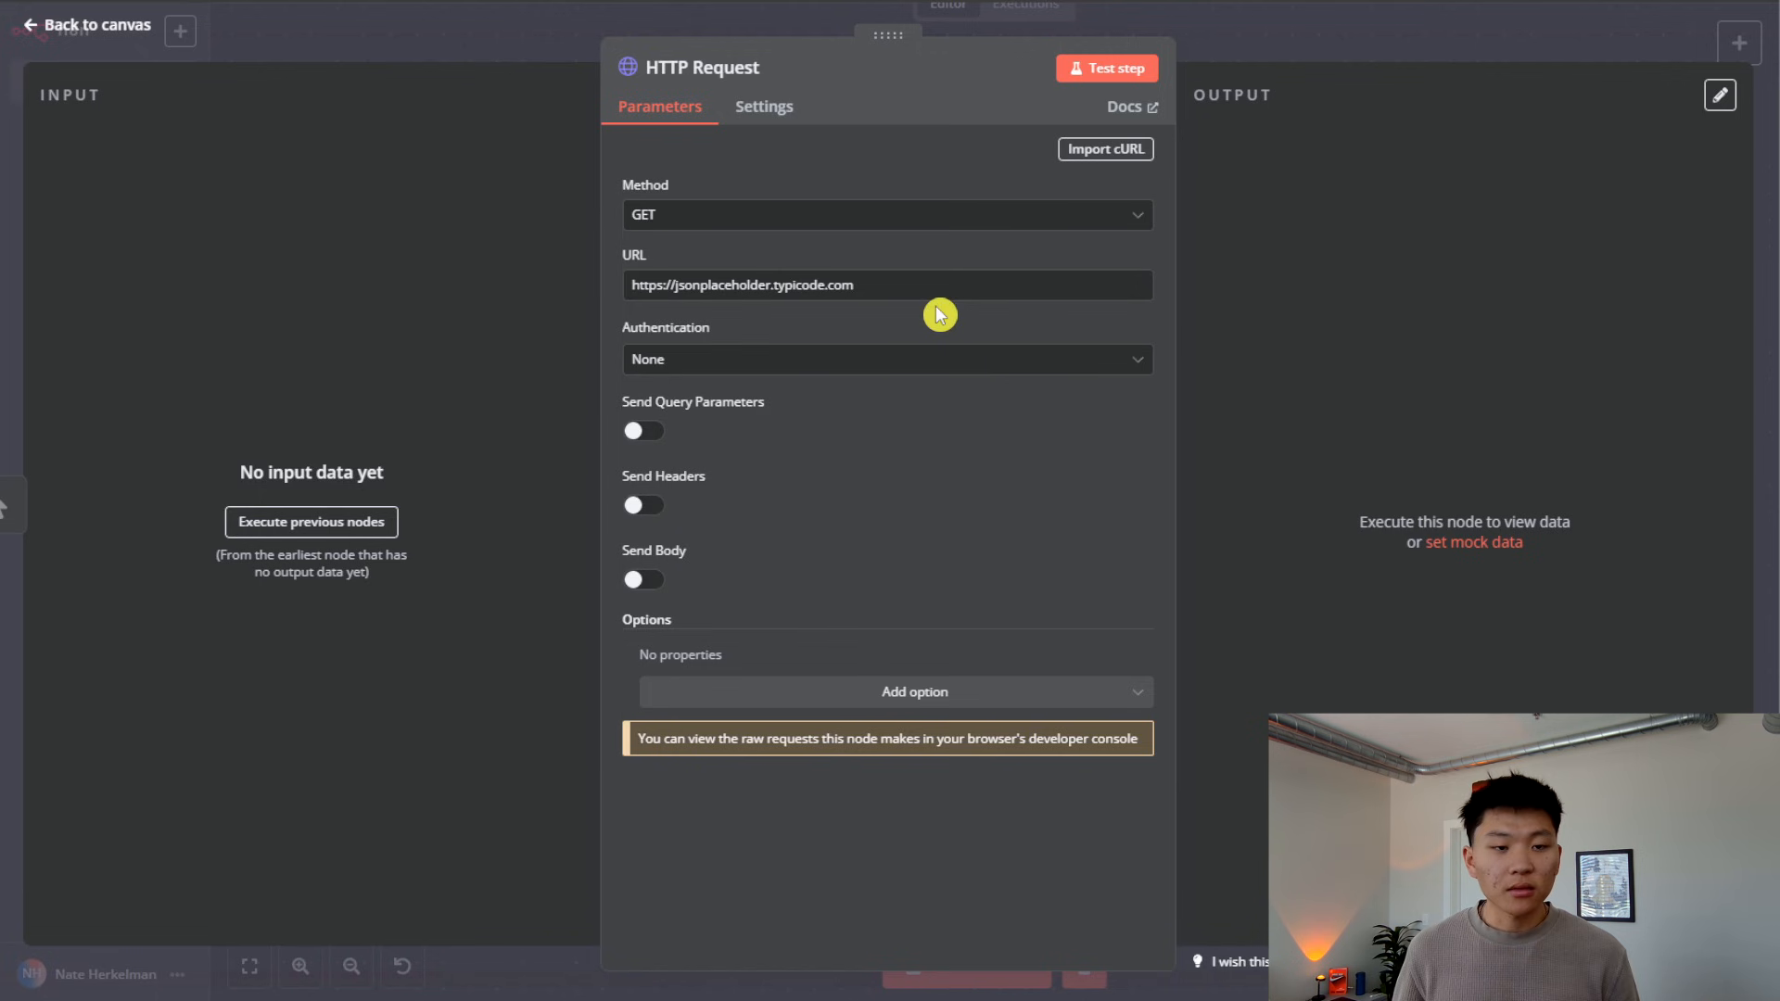
{"action": "left_click", "coordinate": [1105, 66]}
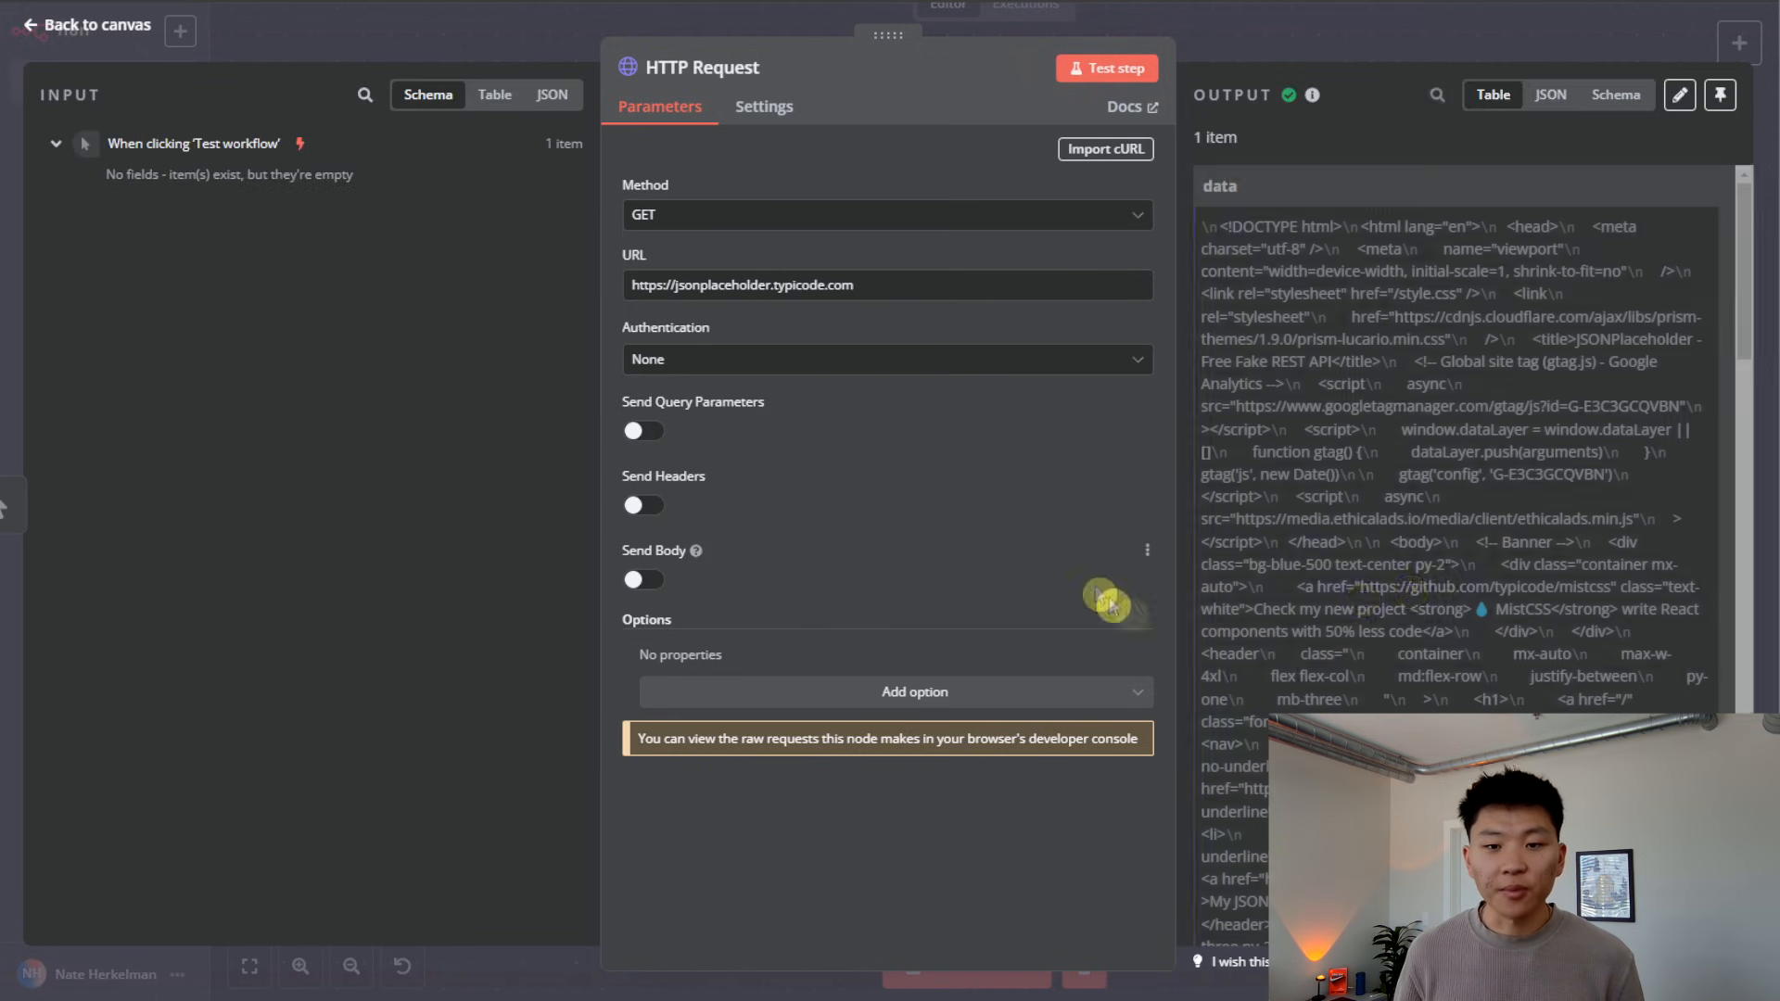
{"action": "scroll", "scroll_direction": "down", "scroll_amount": 3}
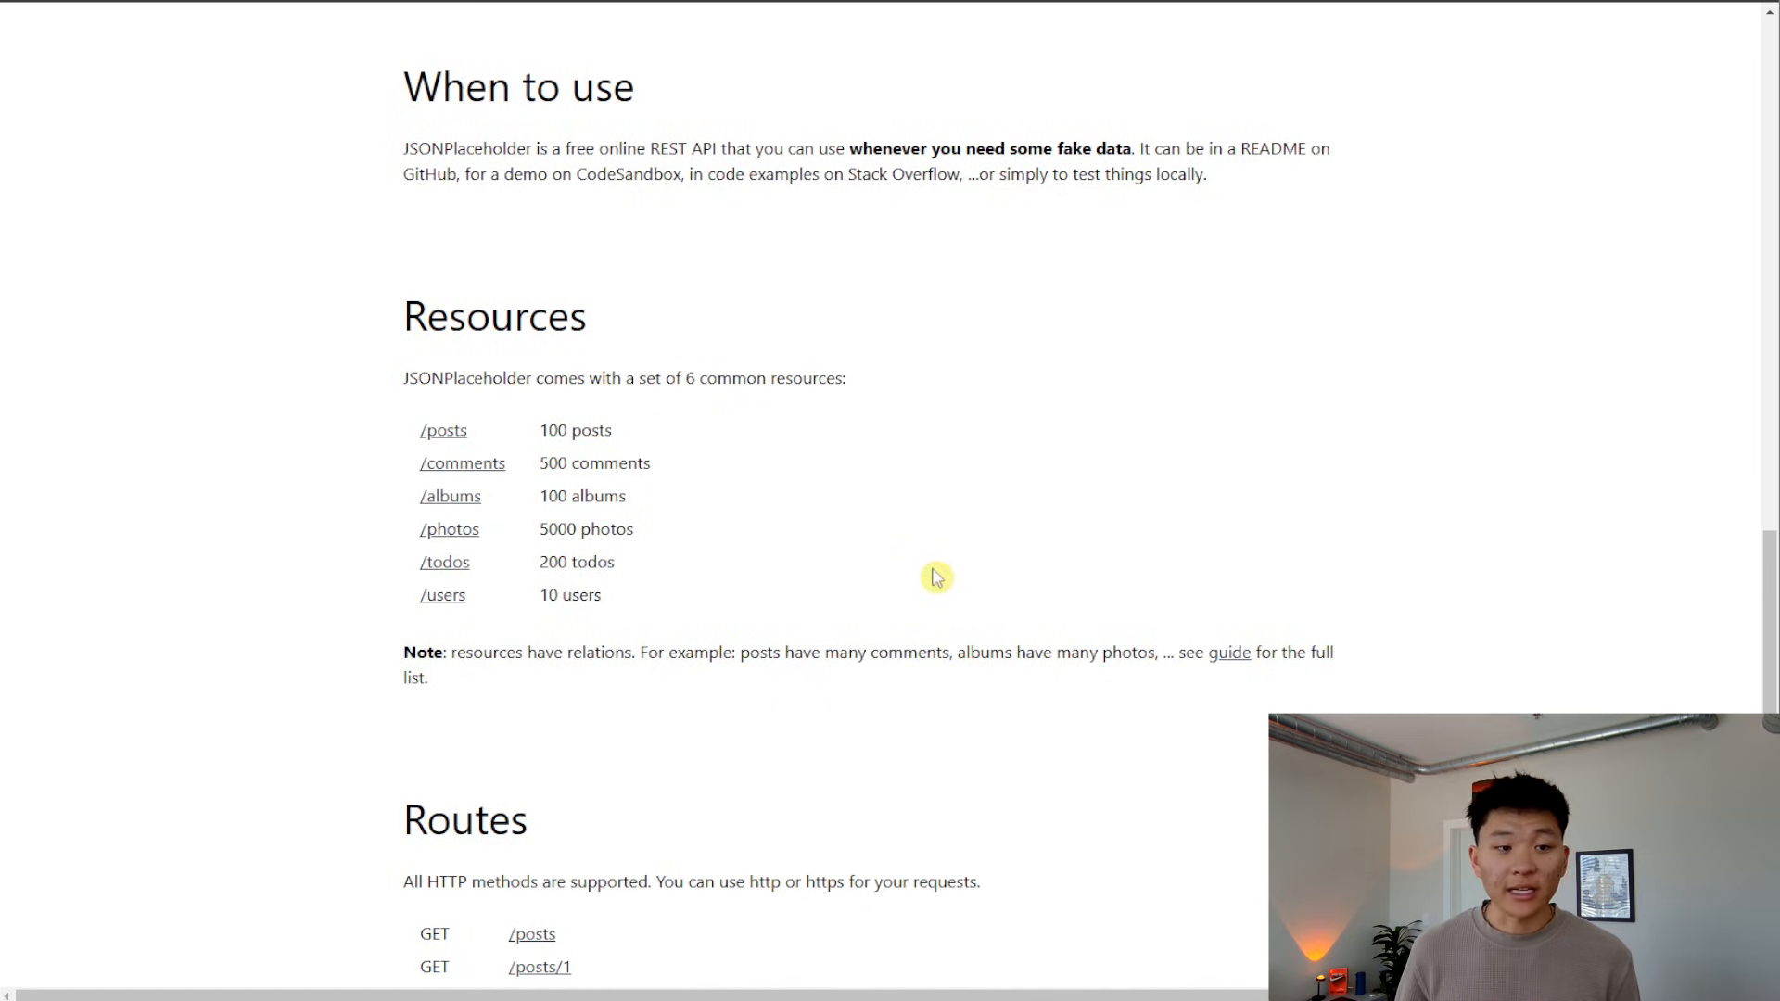
{"action": "mouse_move", "coordinate": [425, 439]}
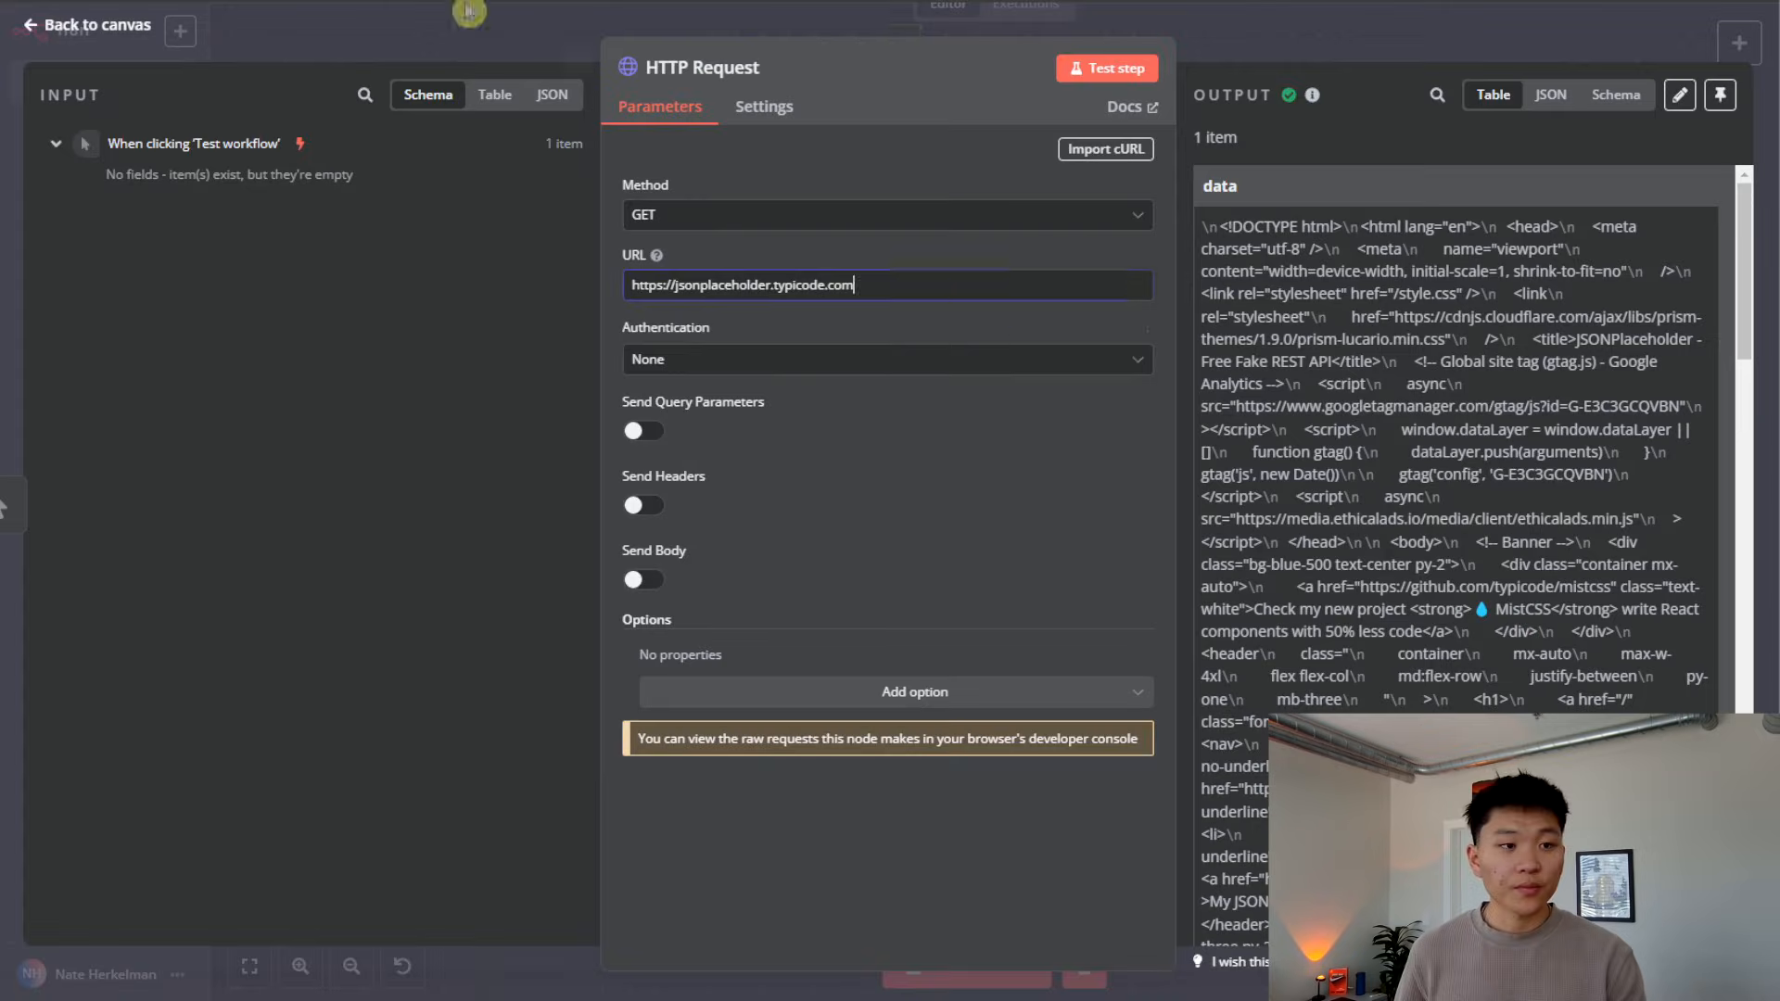
Step: Point the request at the /posts endpoint and test it
{"action": "type", "text": "/posts"}
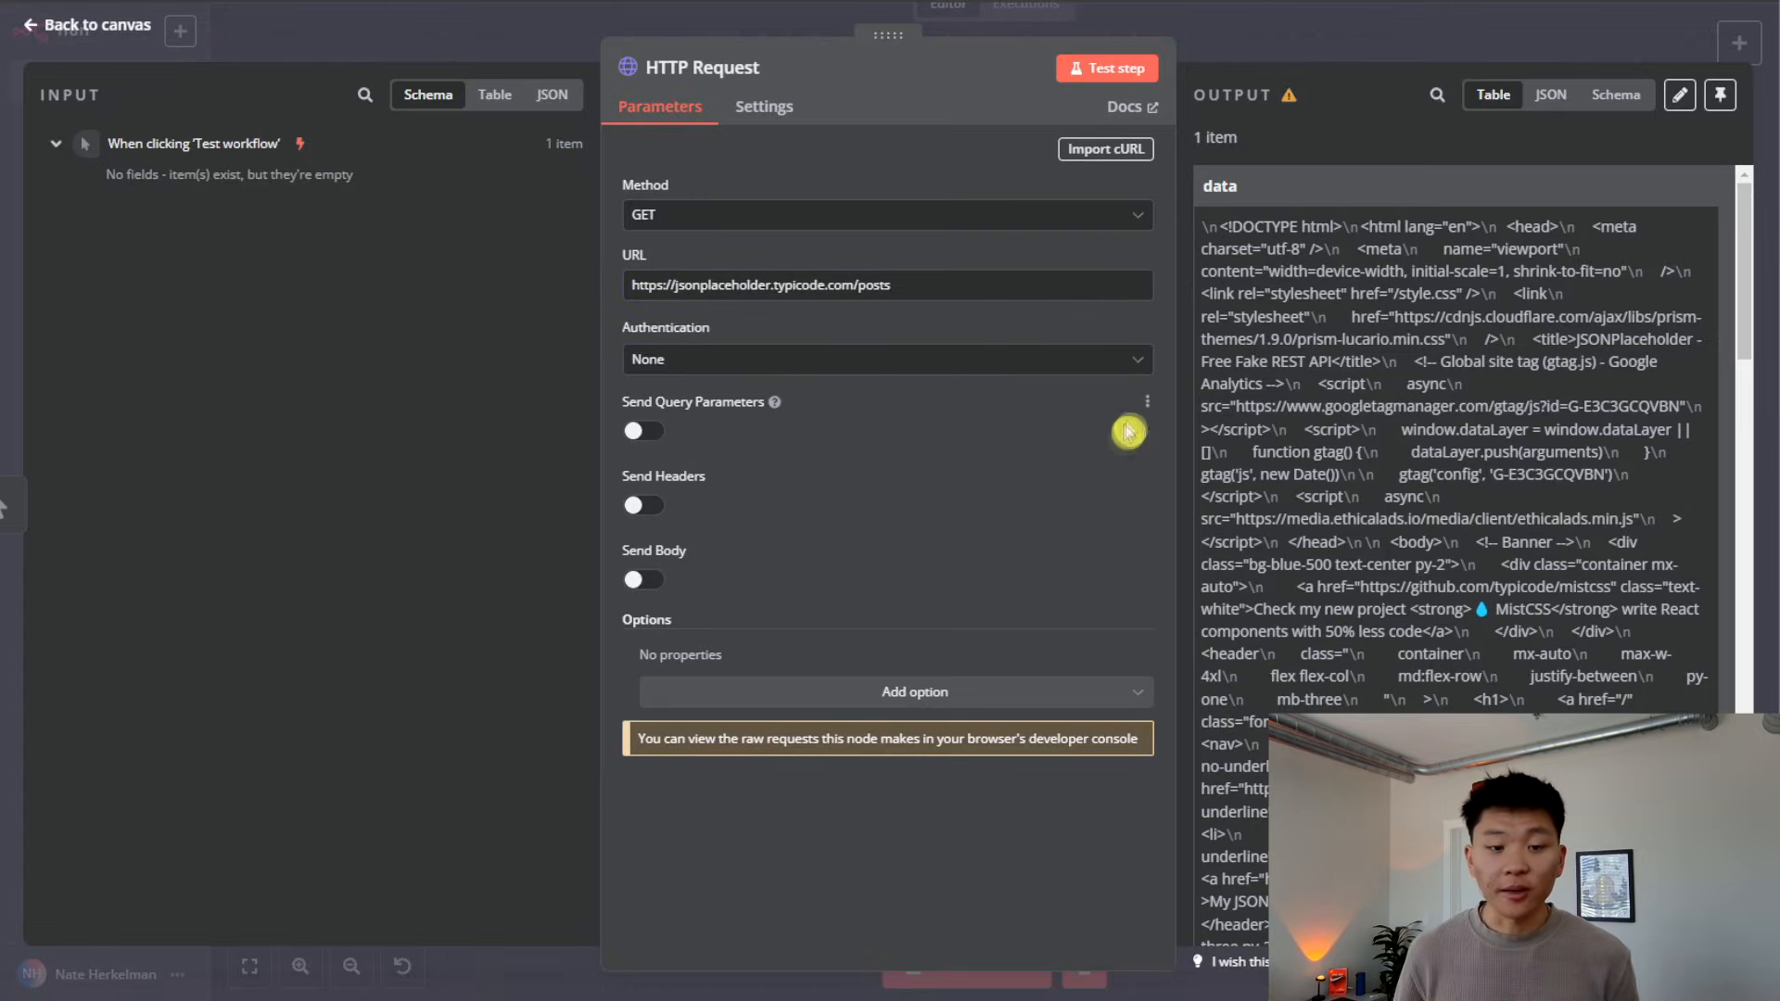
{"action": "mouse_move", "coordinate": [938, 319]}
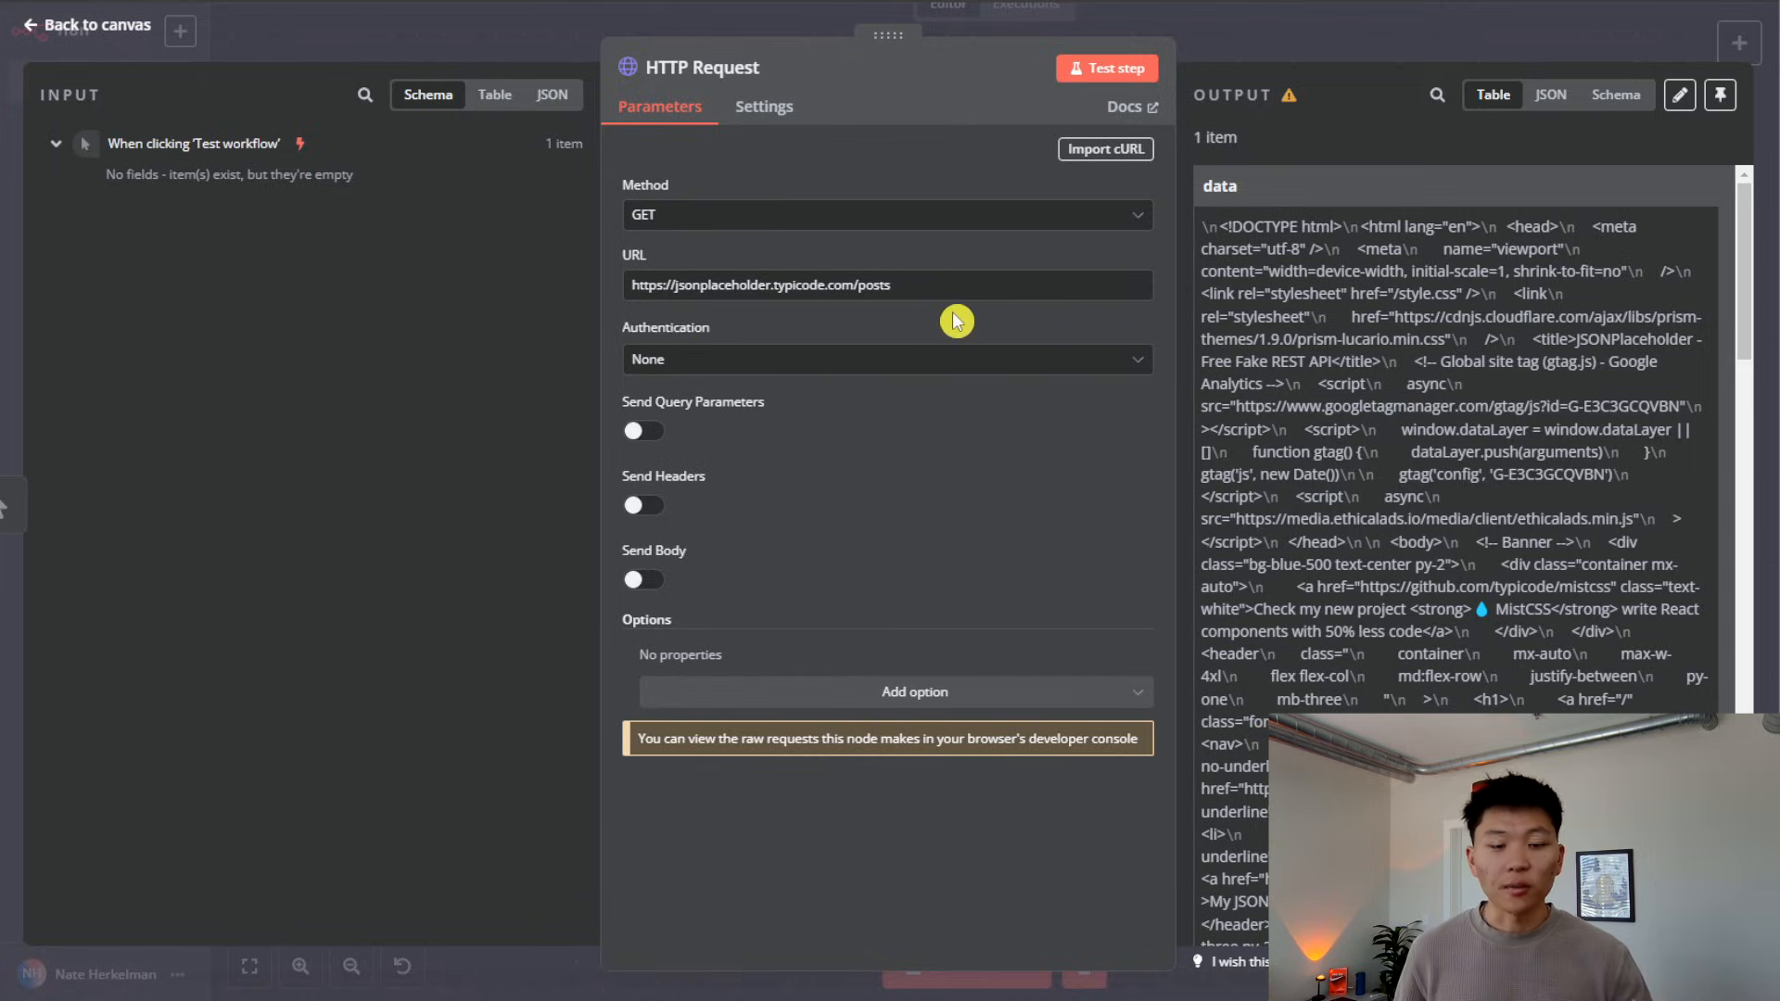
{"action": "left_click", "coordinate": [1105, 67]}
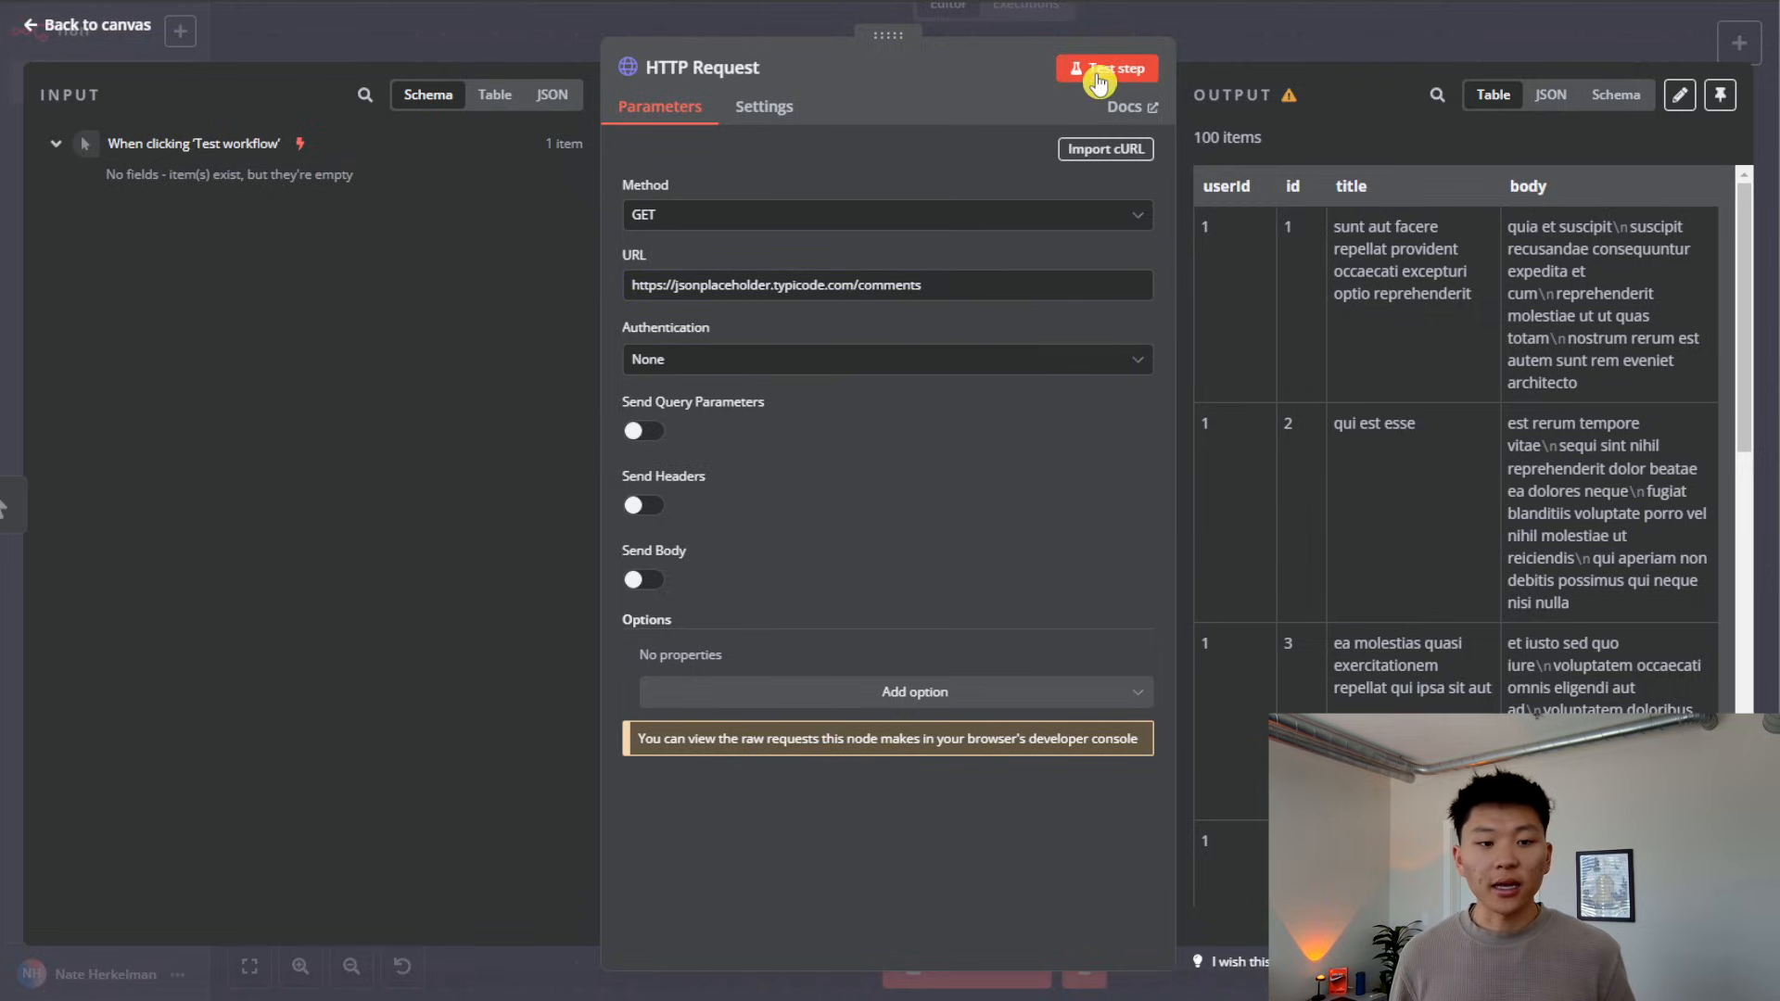
Step: Retest against /comments to return 500 comment items, then head to the Tavily site
{"action": "left_click", "coordinate": [1107, 66]}
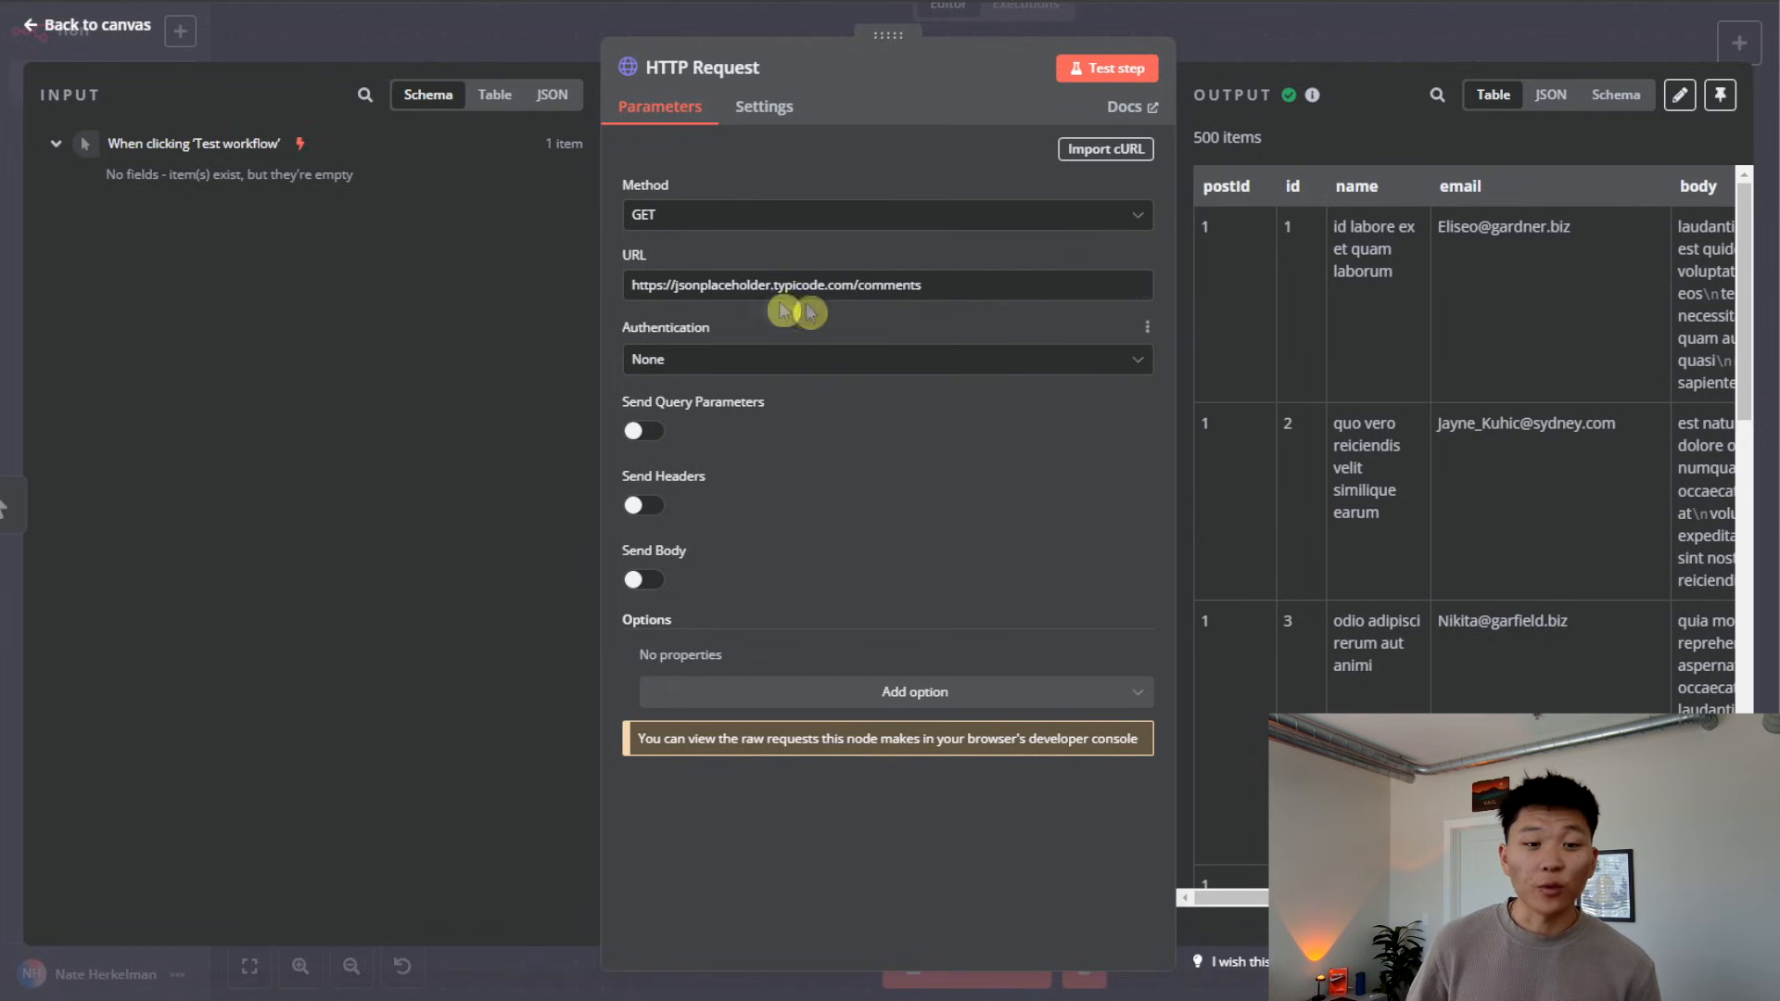
{"action": "mouse_move", "coordinate": [1042, 710]}
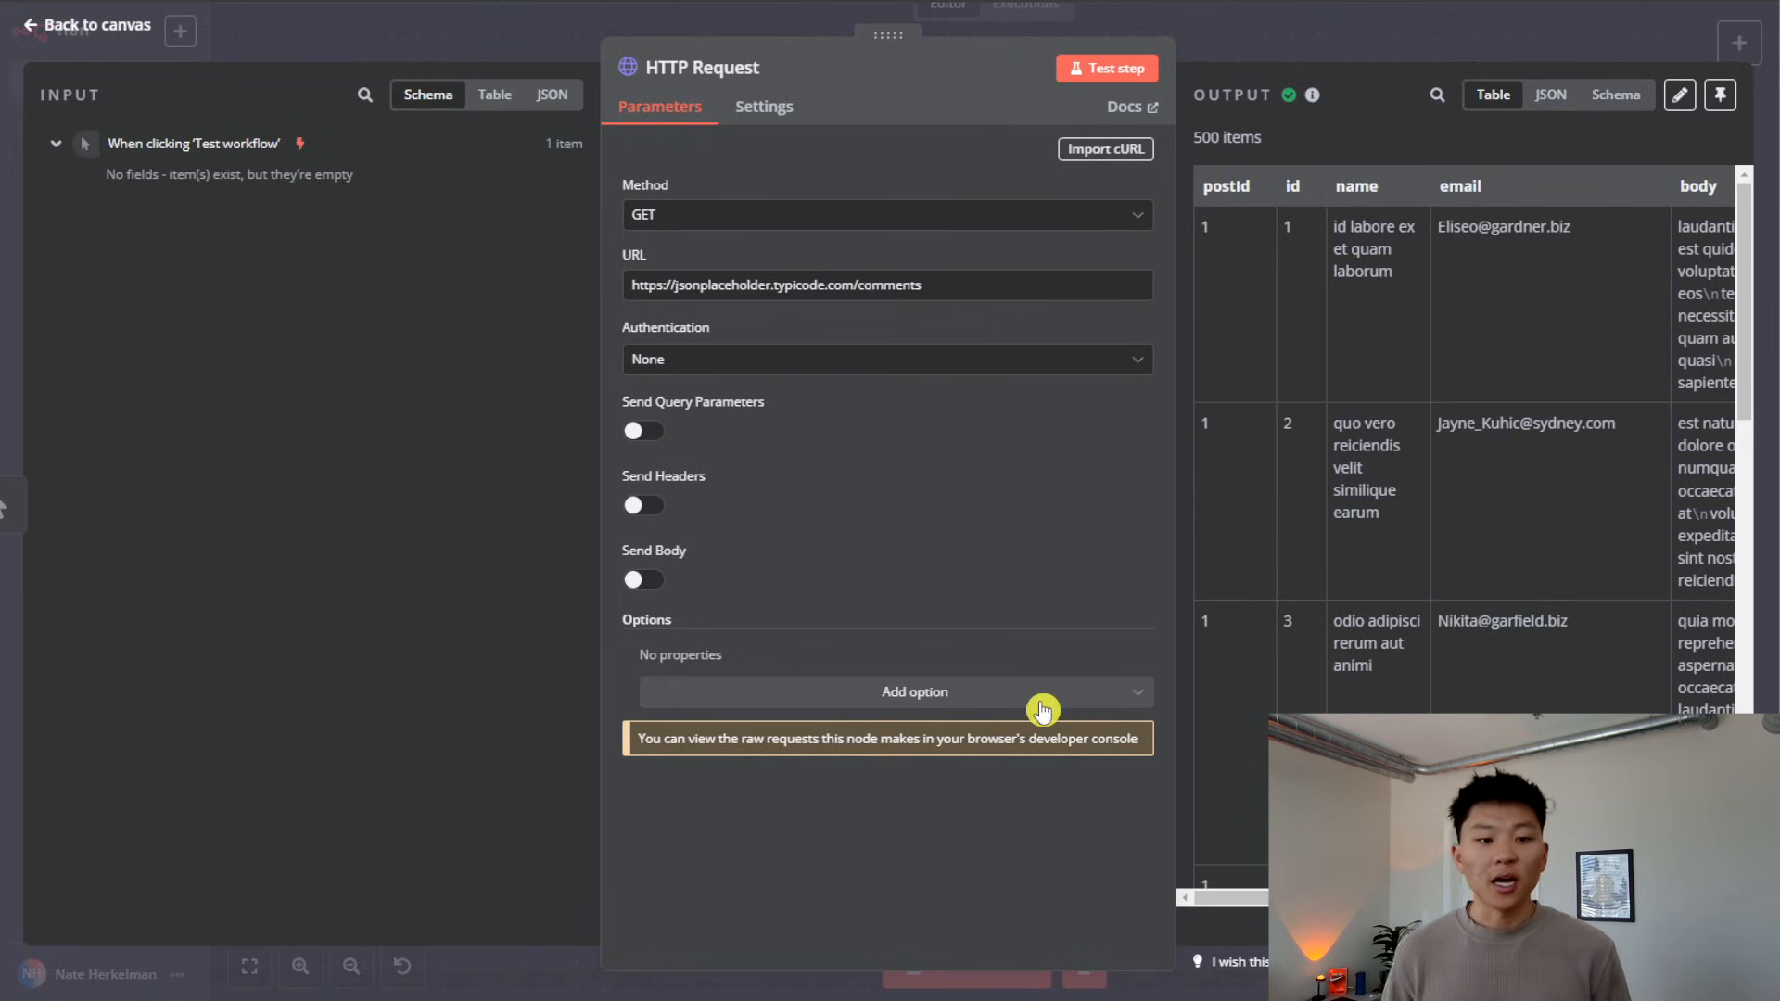
{"action": "left_click", "coordinate": [983, 285]}
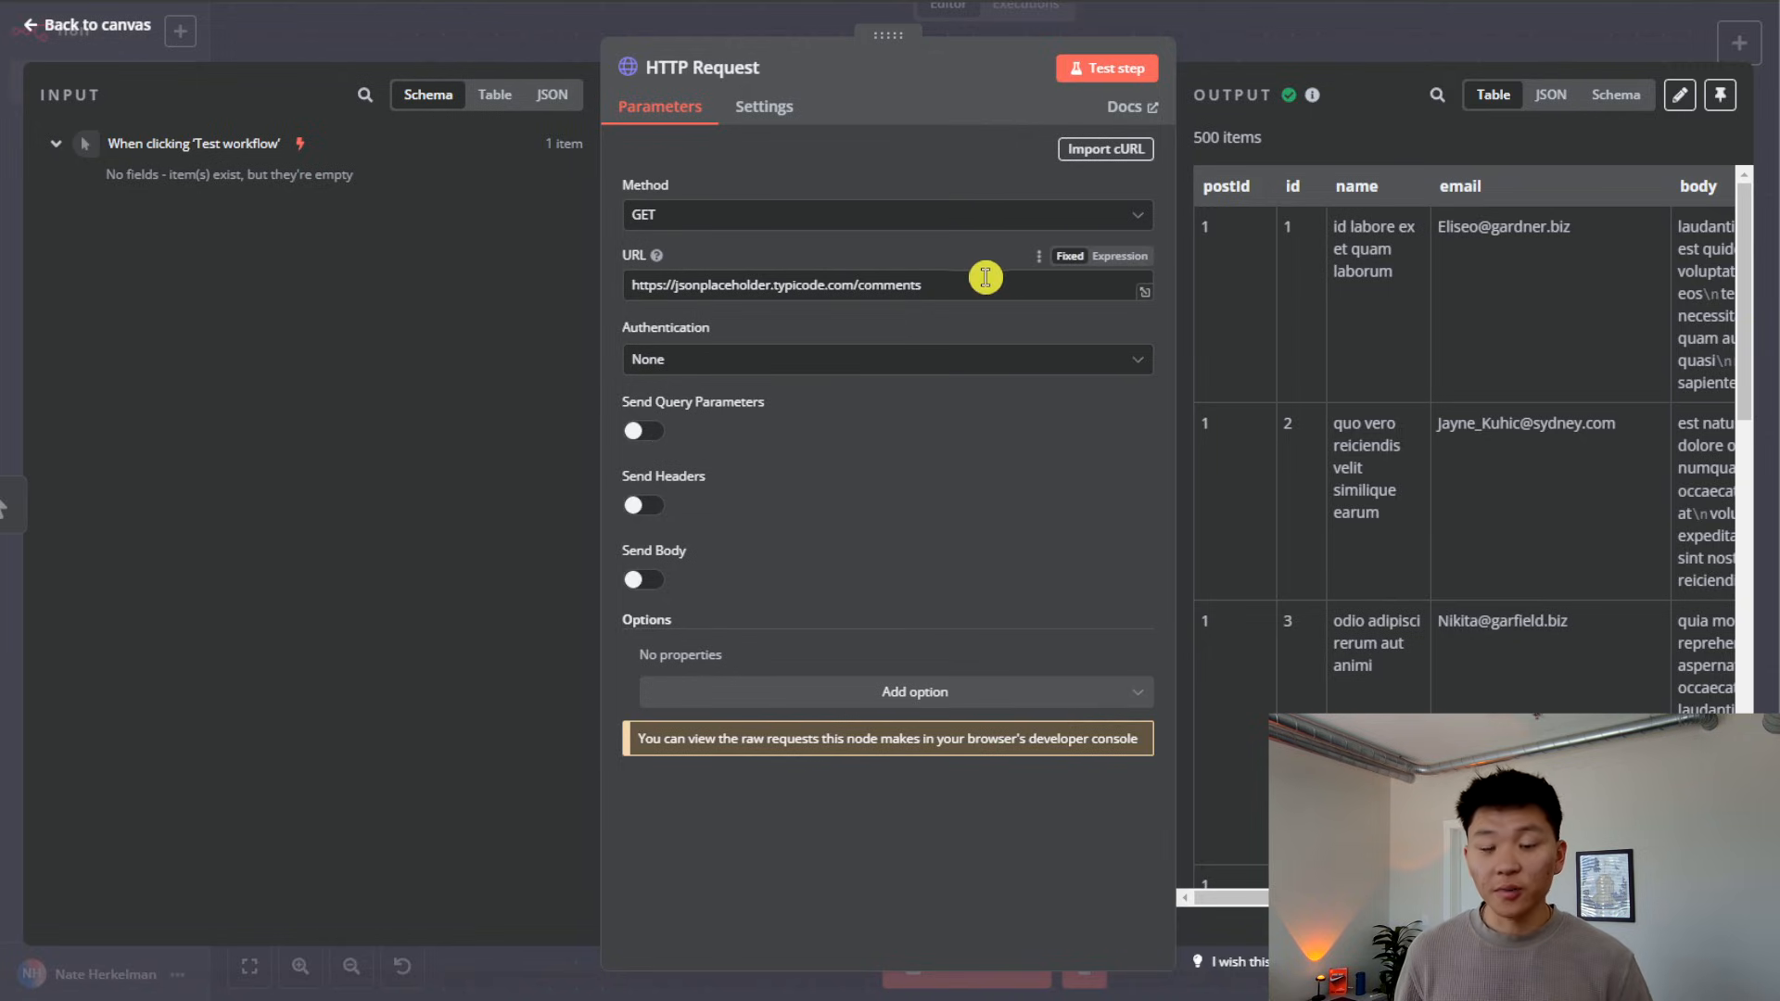
{"action": "mouse_move", "coordinate": [927, 511]}
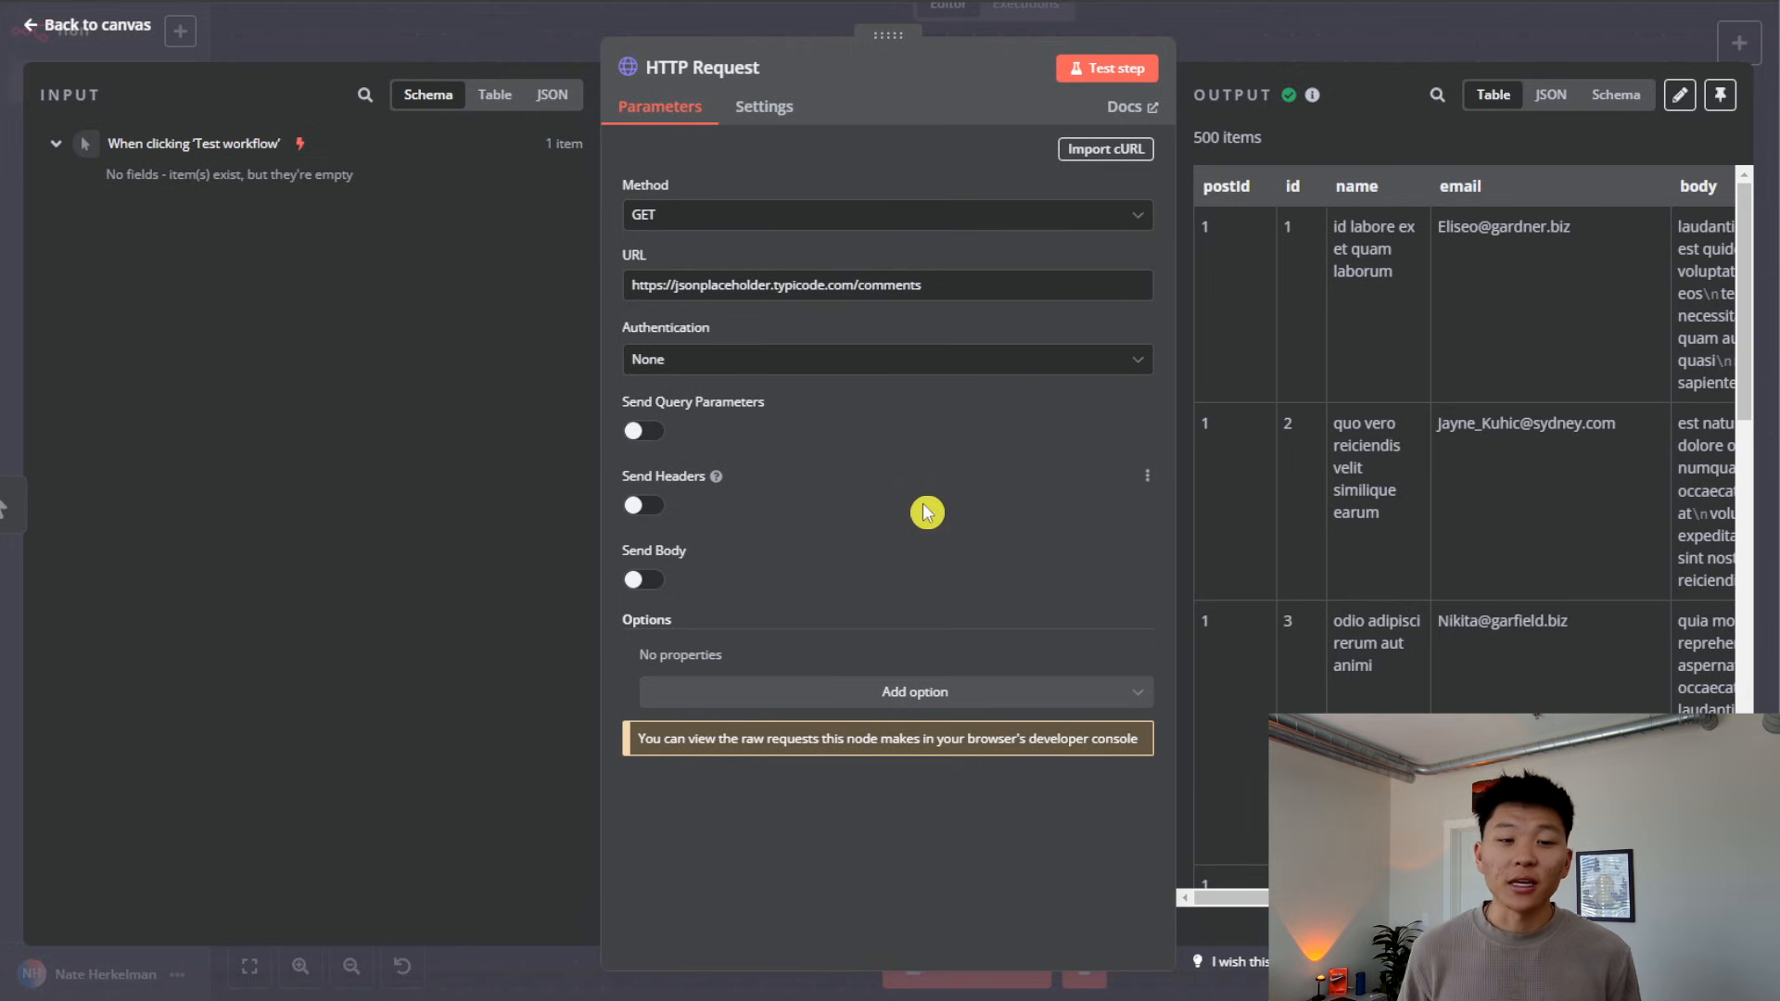
{"action": "left_click", "coordinate": [84, 24]}
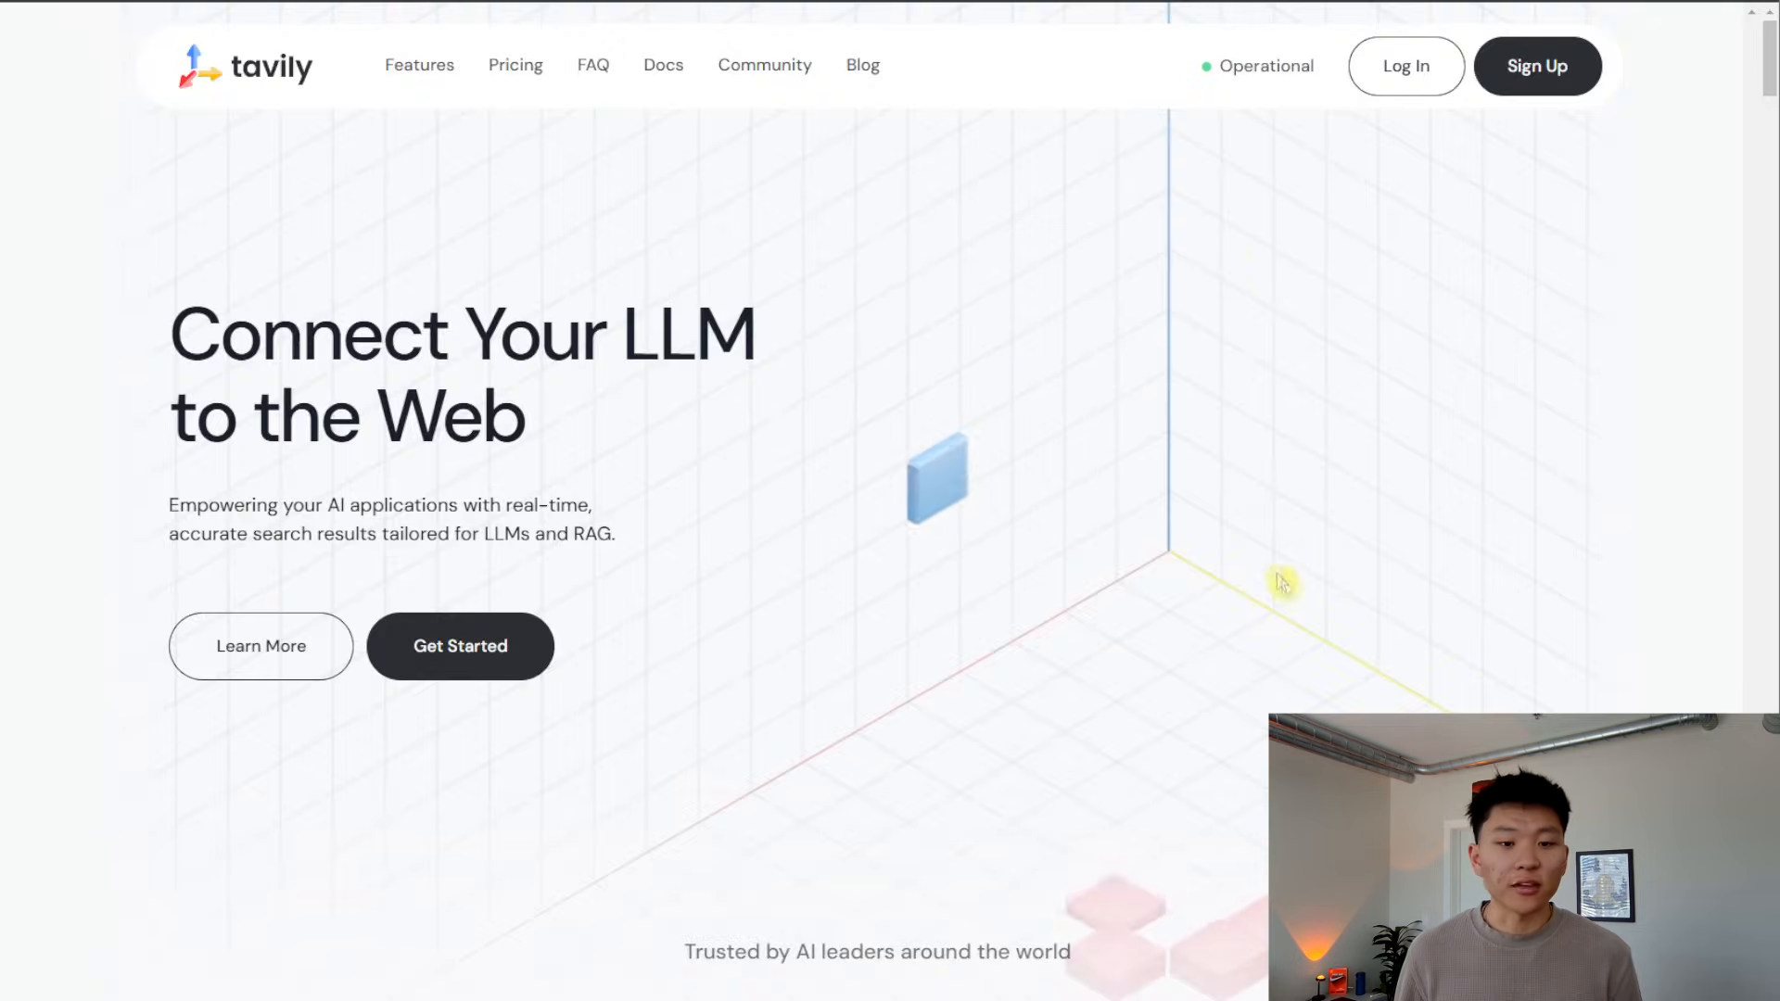
Step: Scroll the Tavily homepage headed Connect Your LLM to the Web
{"action": "scroll", "scroll_direction": "down", "scroll_amount": 3}
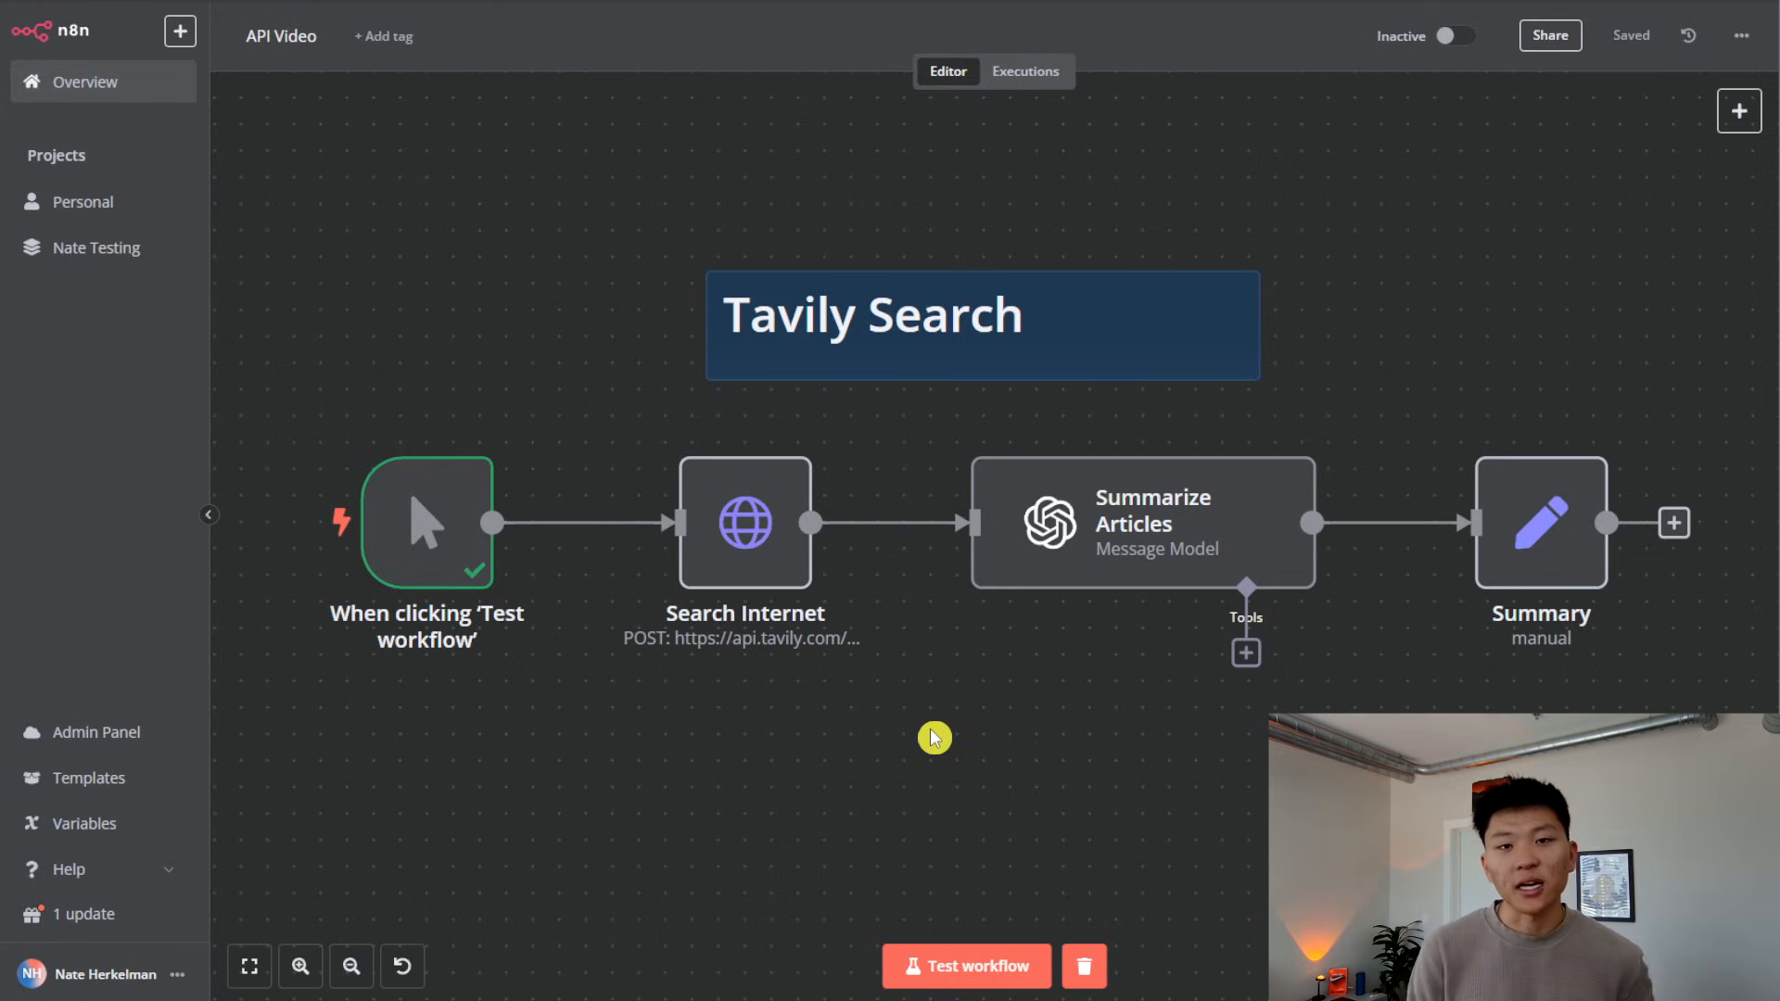
Step: Execute the Tavily Search workflow so every node through Summary returns one item
{"action": "left_click", "coordinate": [966, 992]}
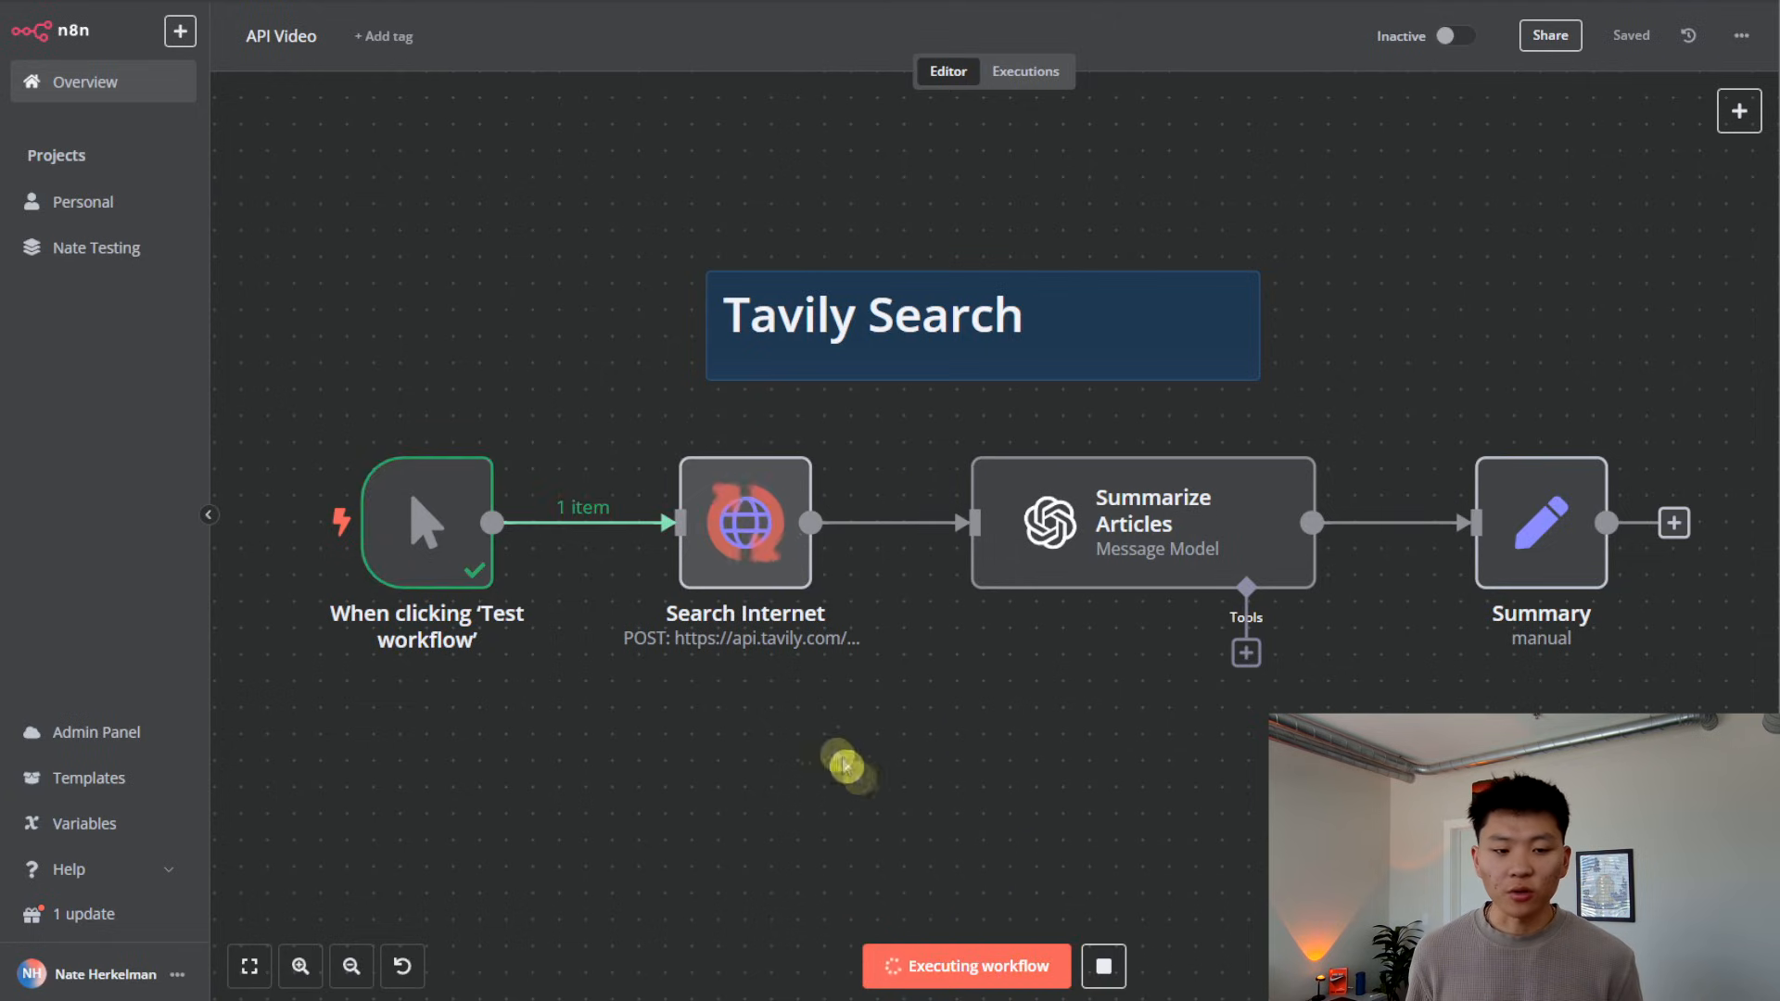
{"action": "mouse_move", "coordinate": [820, 688]}
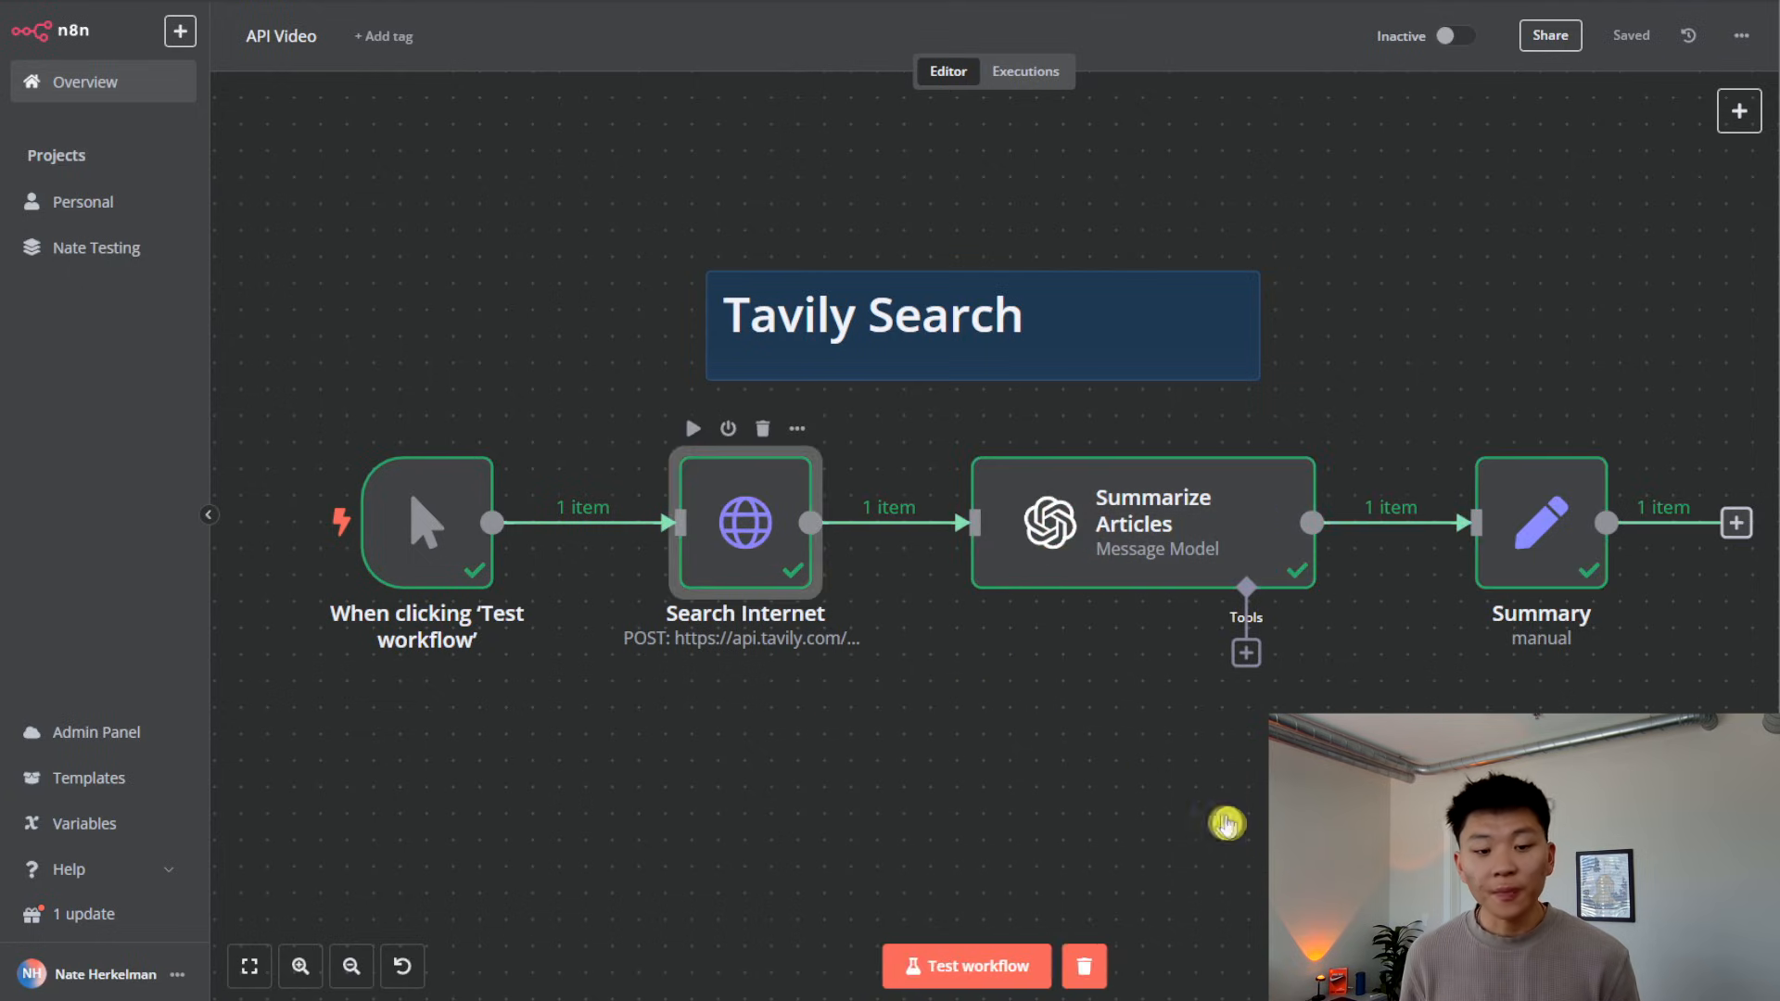
{"action": "double_click", "coordinate": [746, 523]}
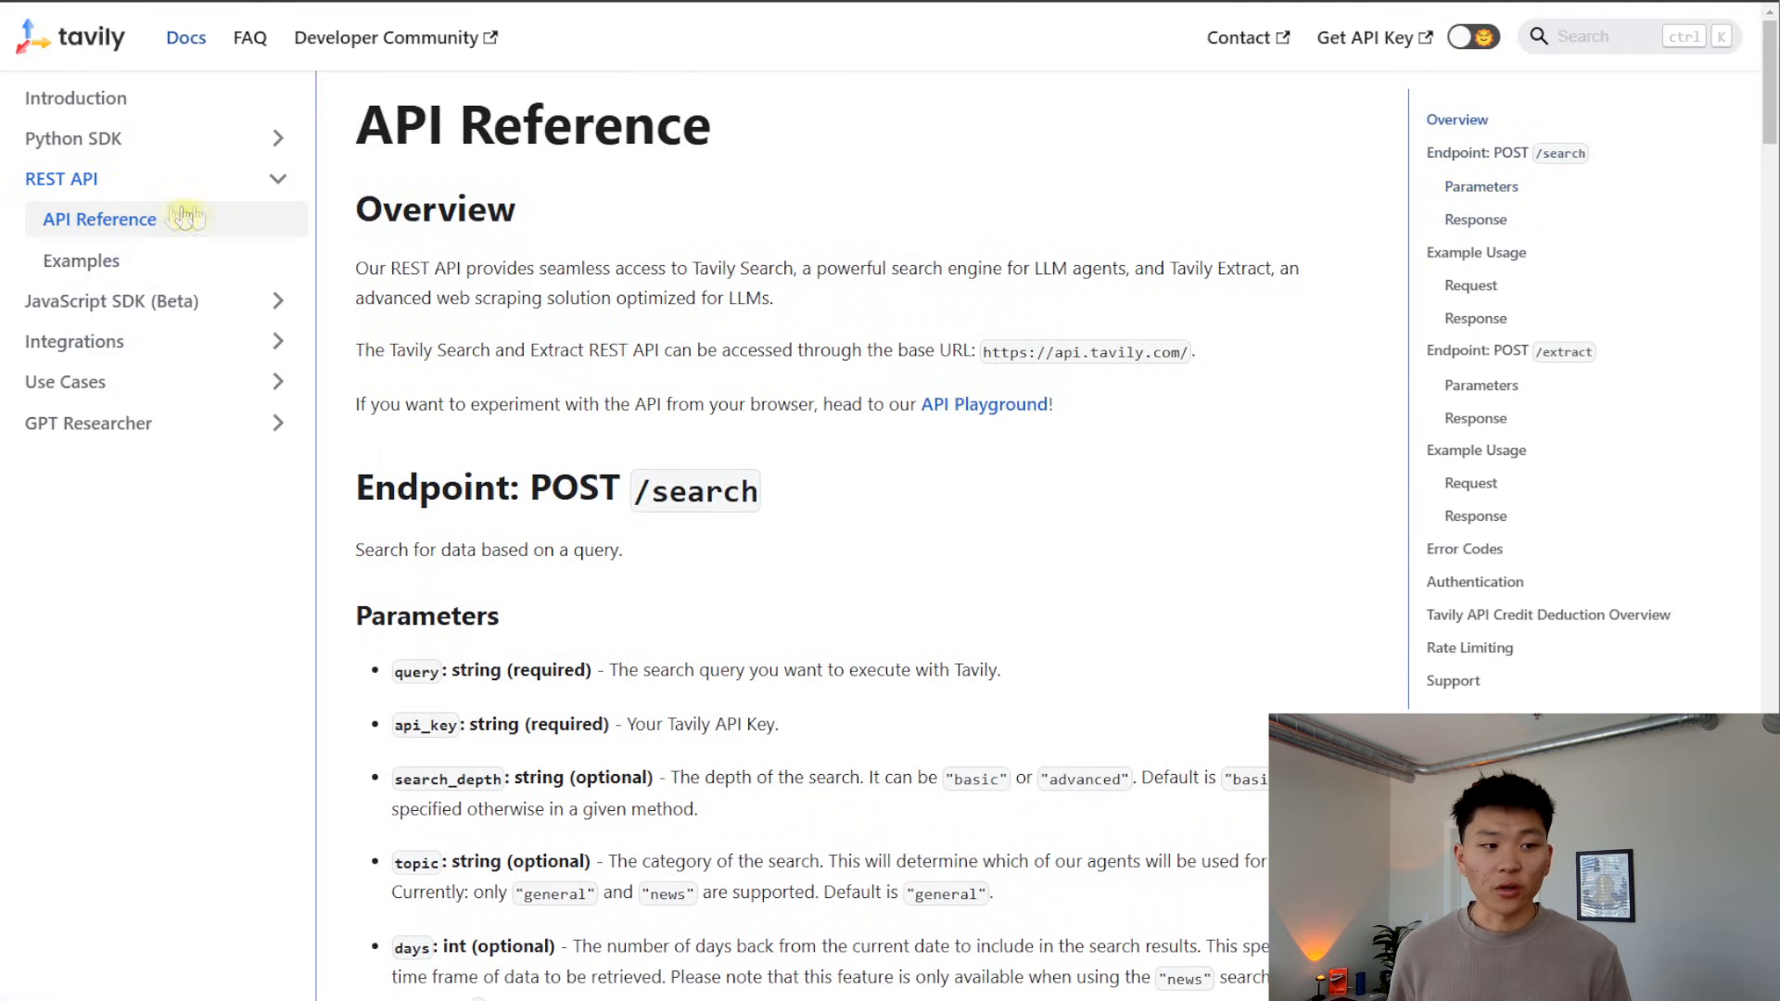
{"action": "mouse_move", "coordinate": [1044, 473]}
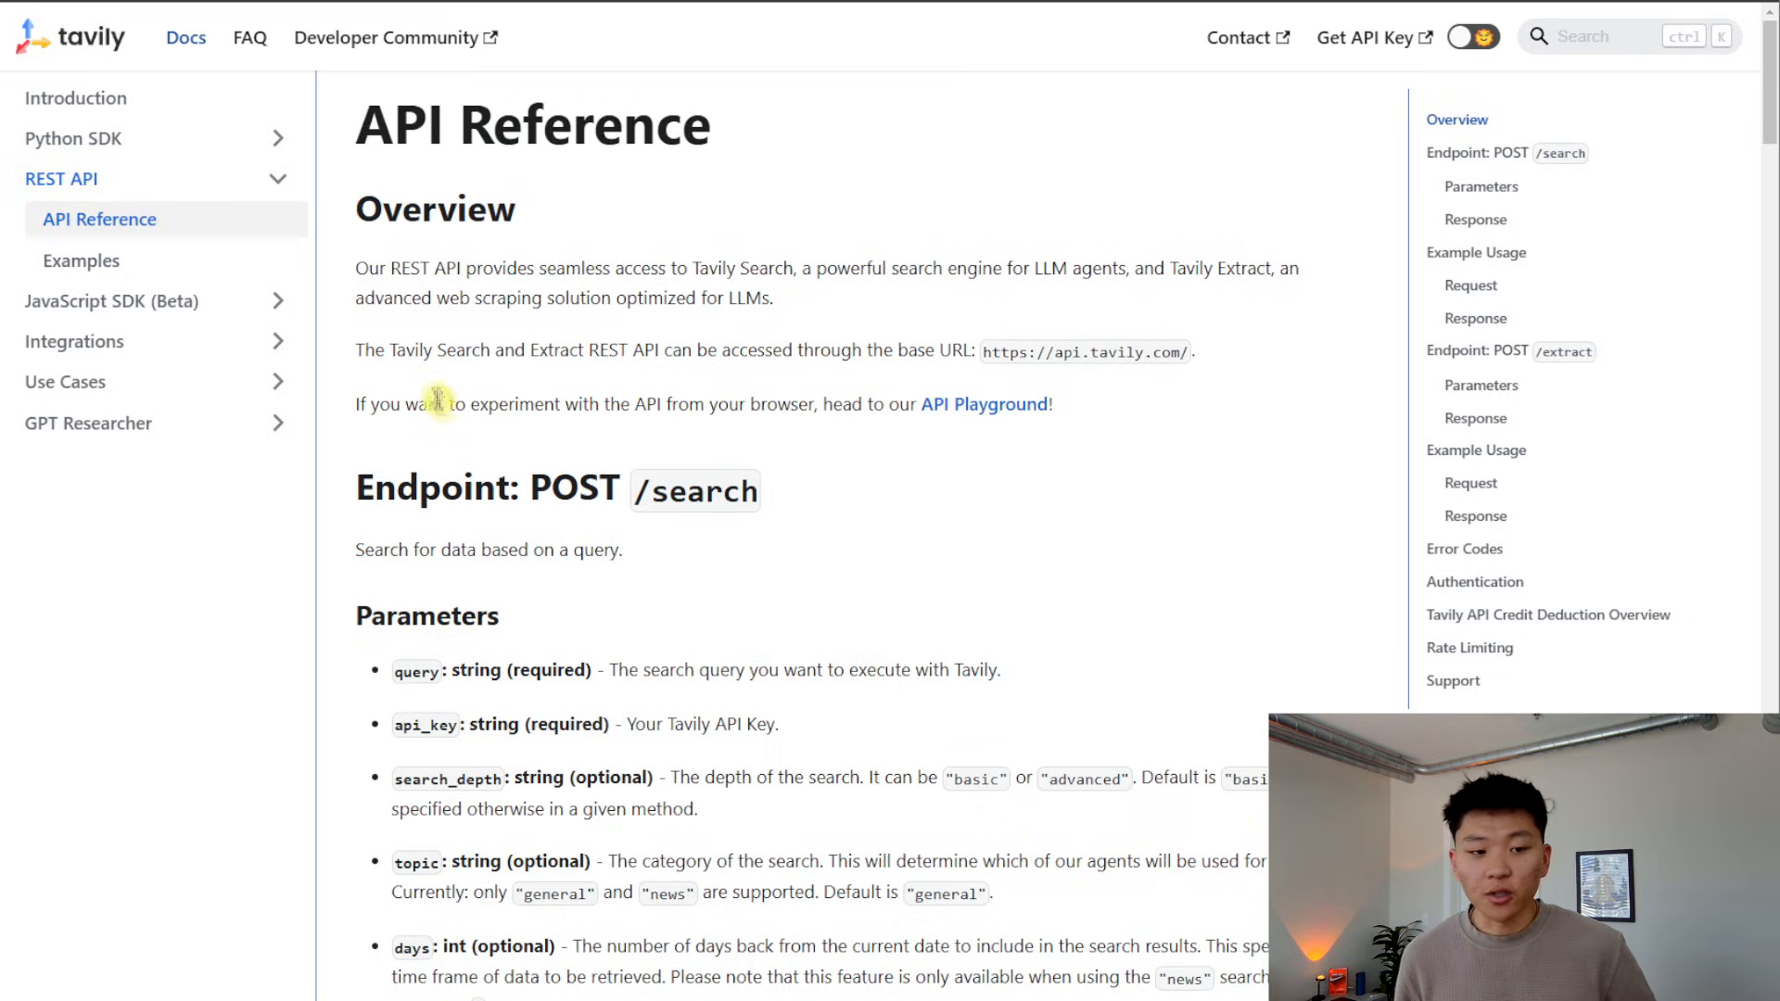
{"action": "mouse_move", "coordinate": [736, 393]}
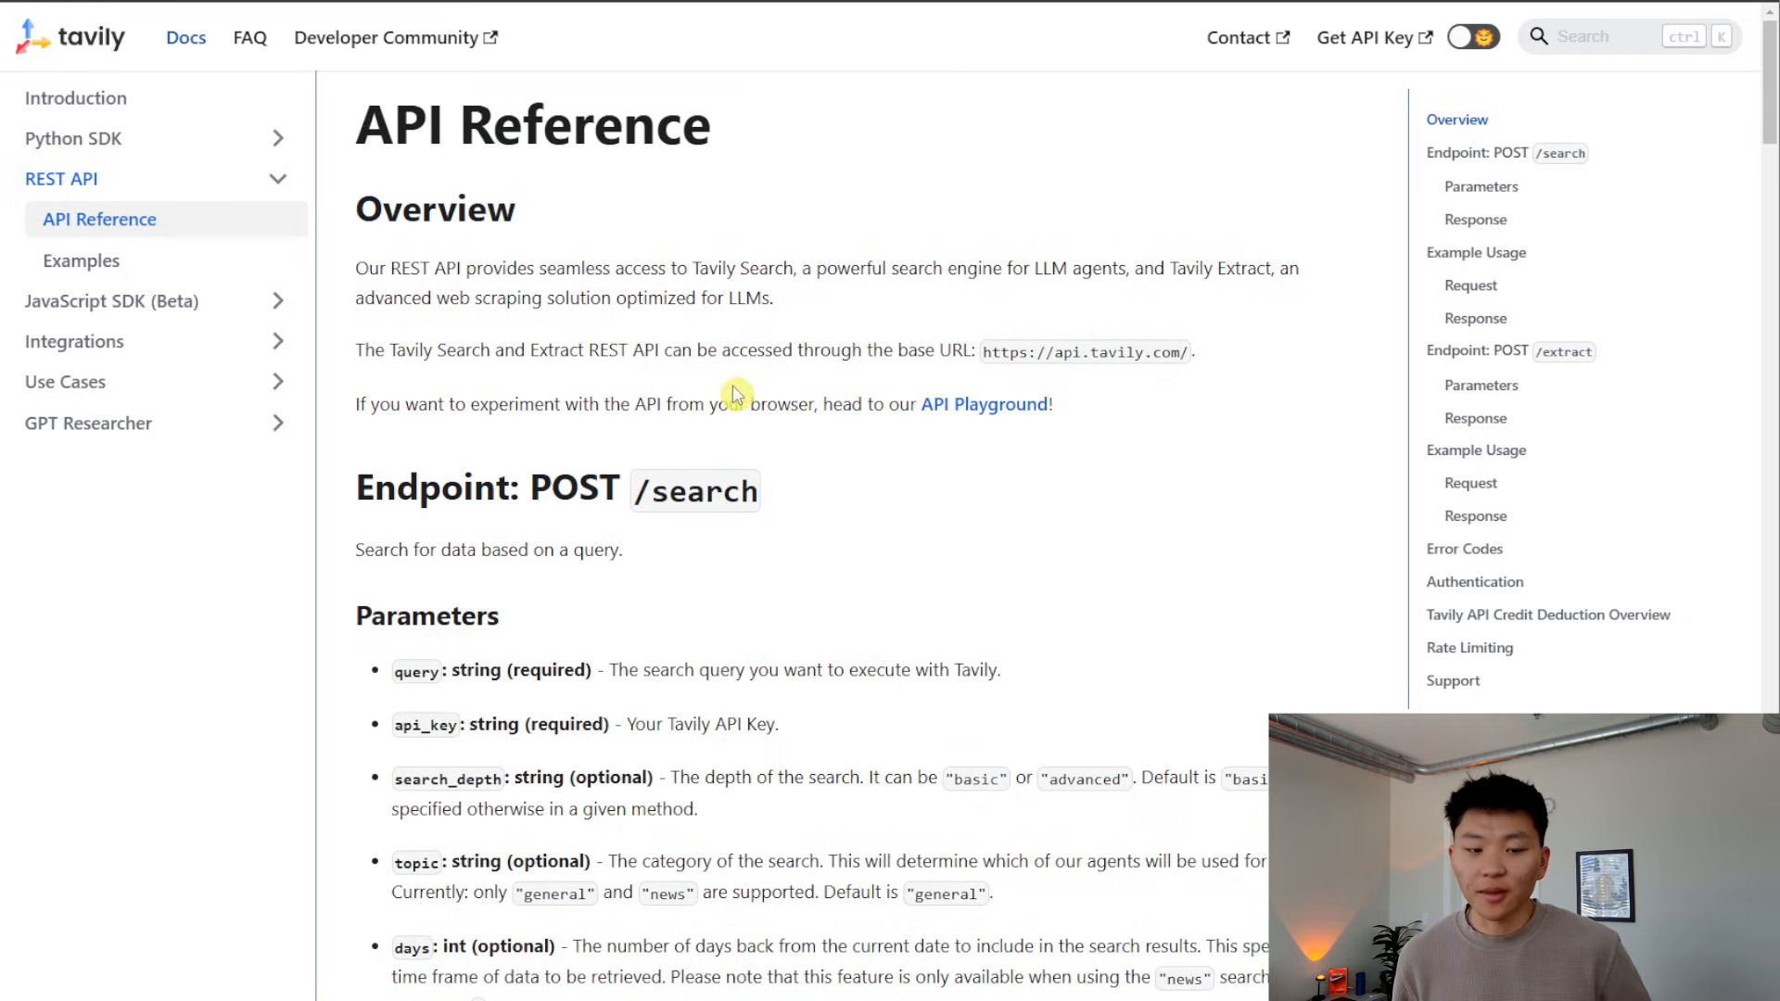
{"action": "mouse_move", "coordinate": [1117, 385]}
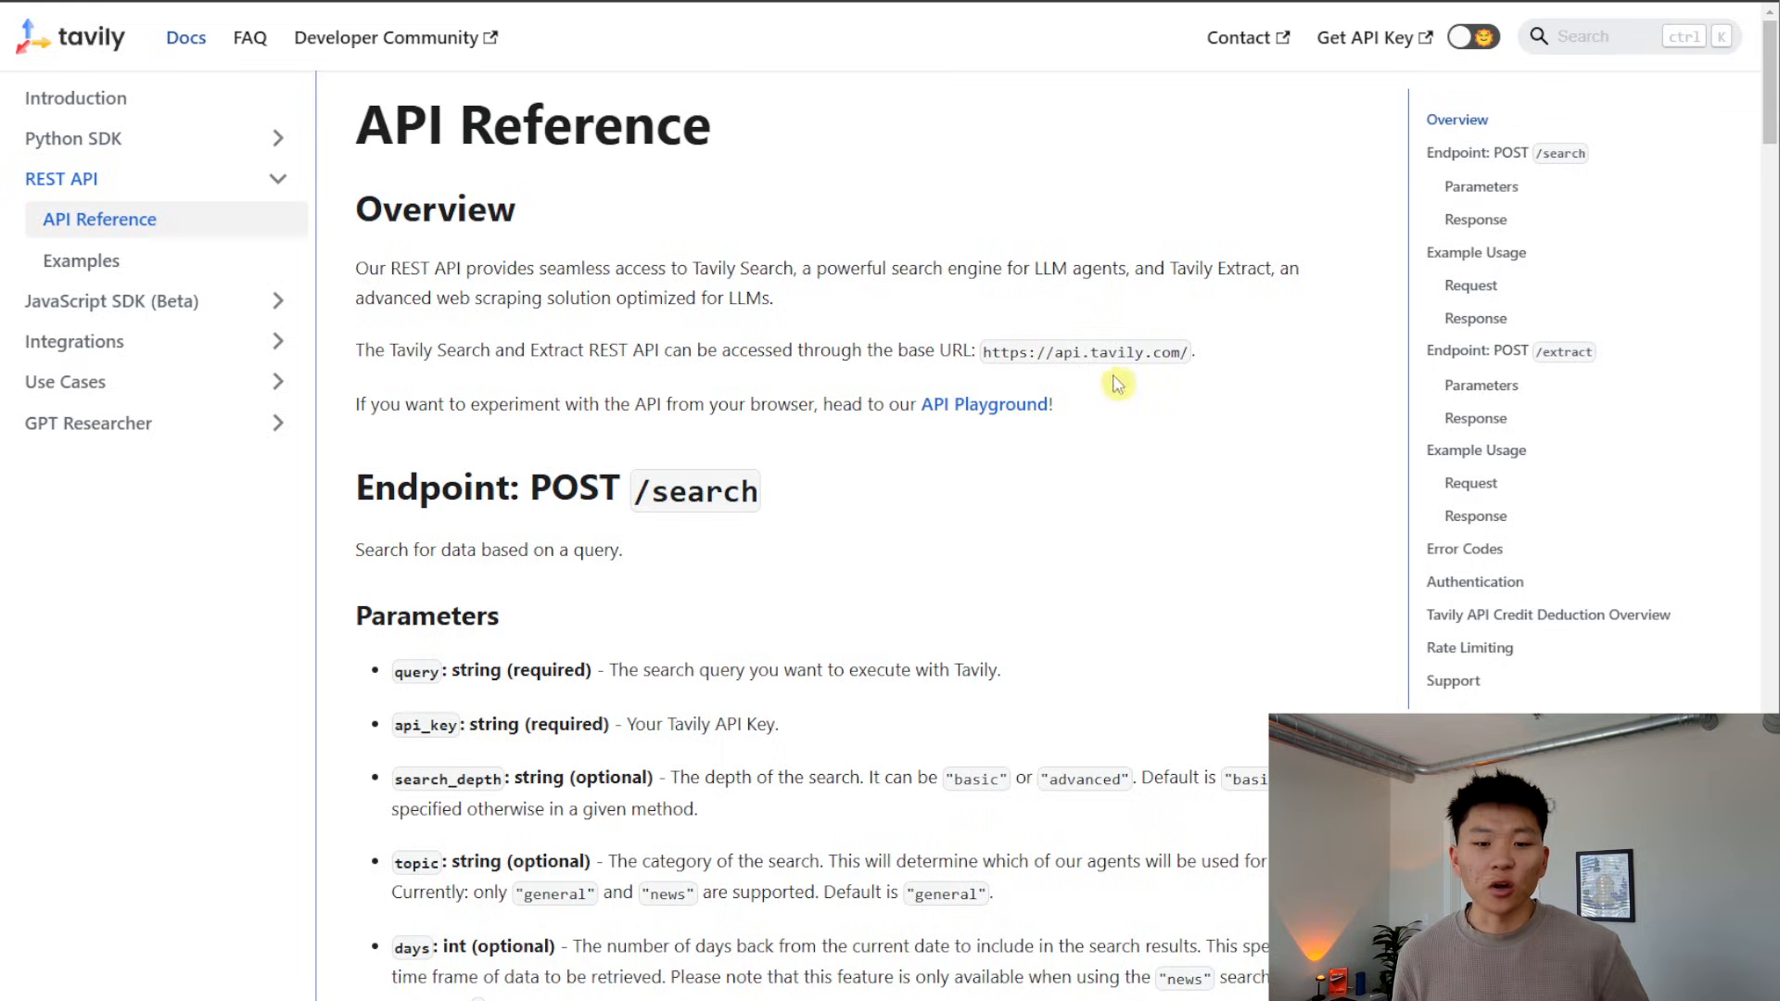
{"action": "mouse_move", "coordinate": [864, 39]}
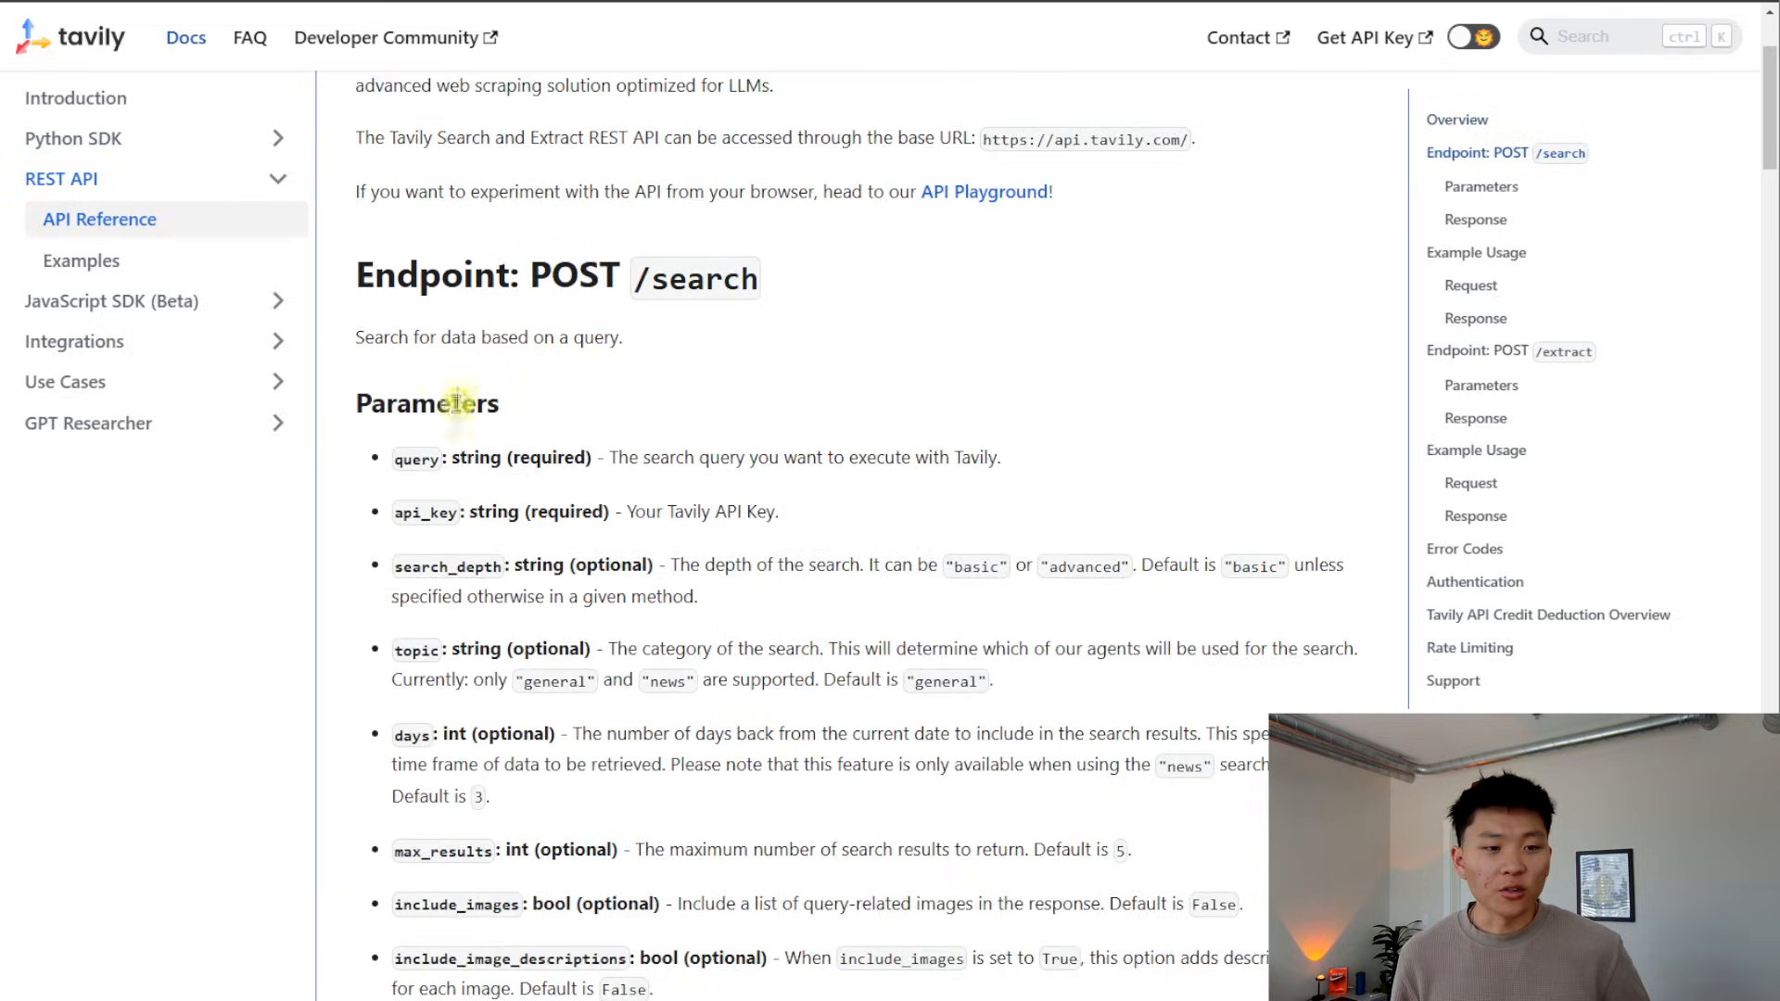
Step: Scroll through the Tavily POST /search API reference and its request parameters
{"action": "scroll", "scroll_direction": "up", "scroll_amount": 3}
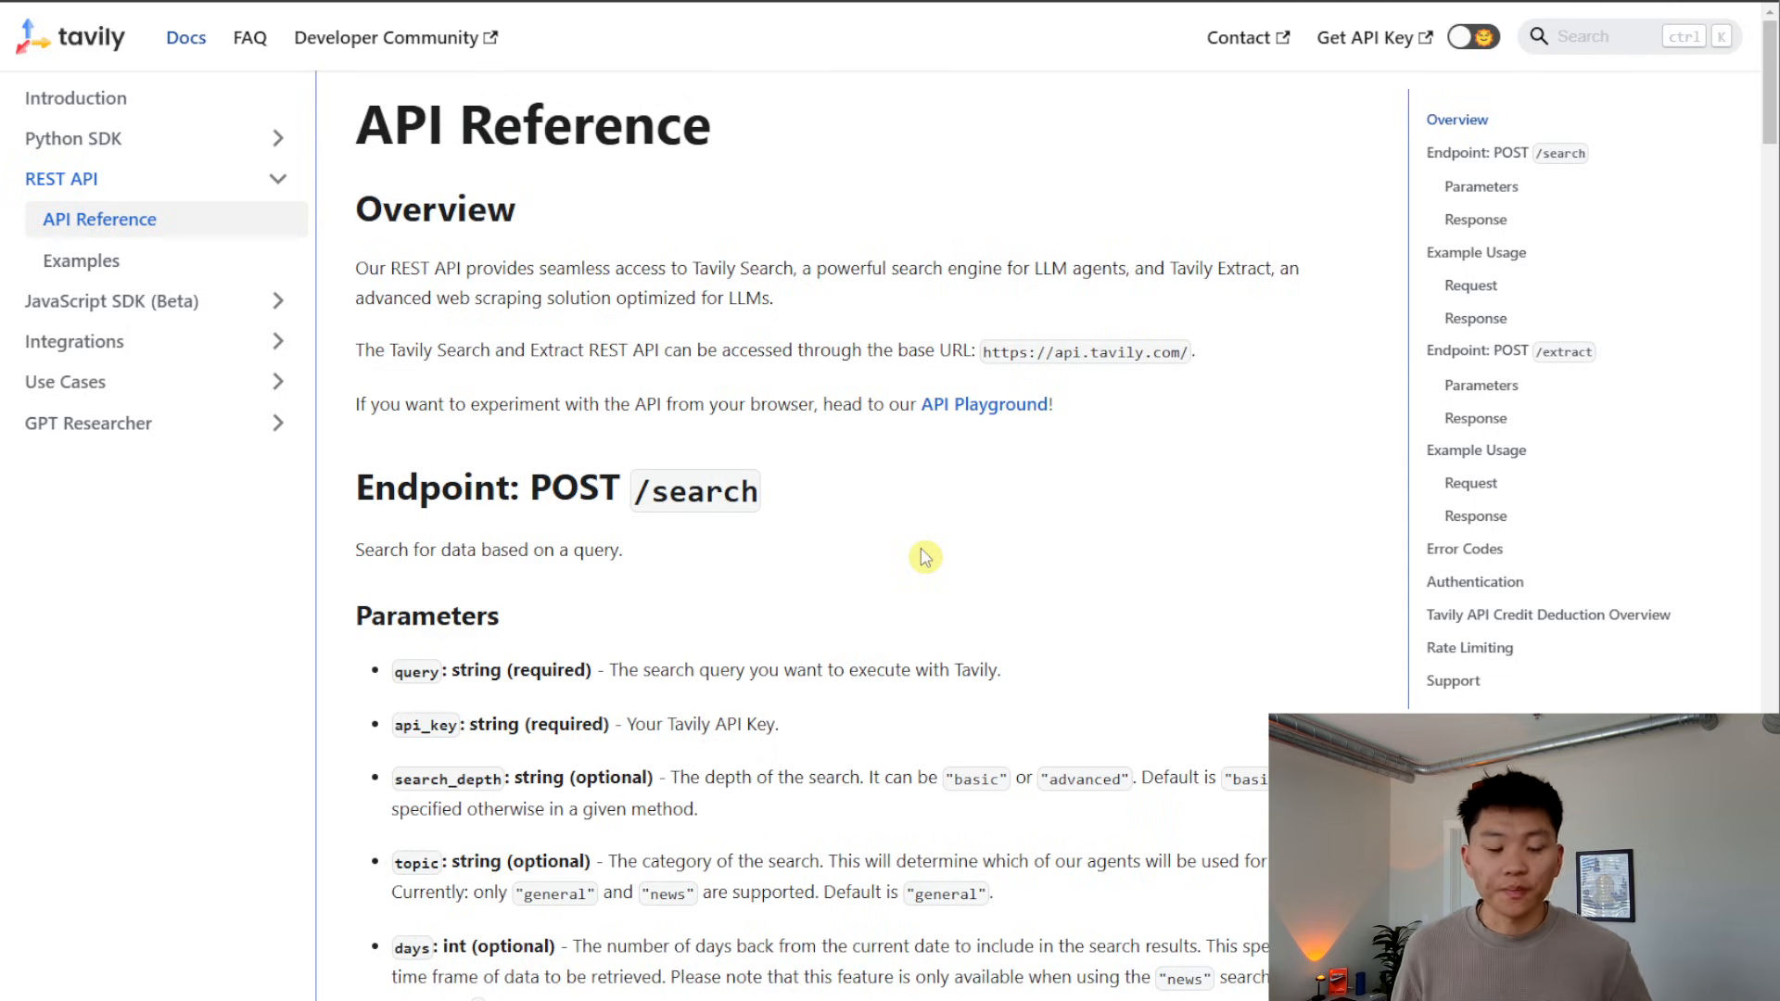
{"action": "scroll", "scroll_direction": "down", "scroll_amount": 3}
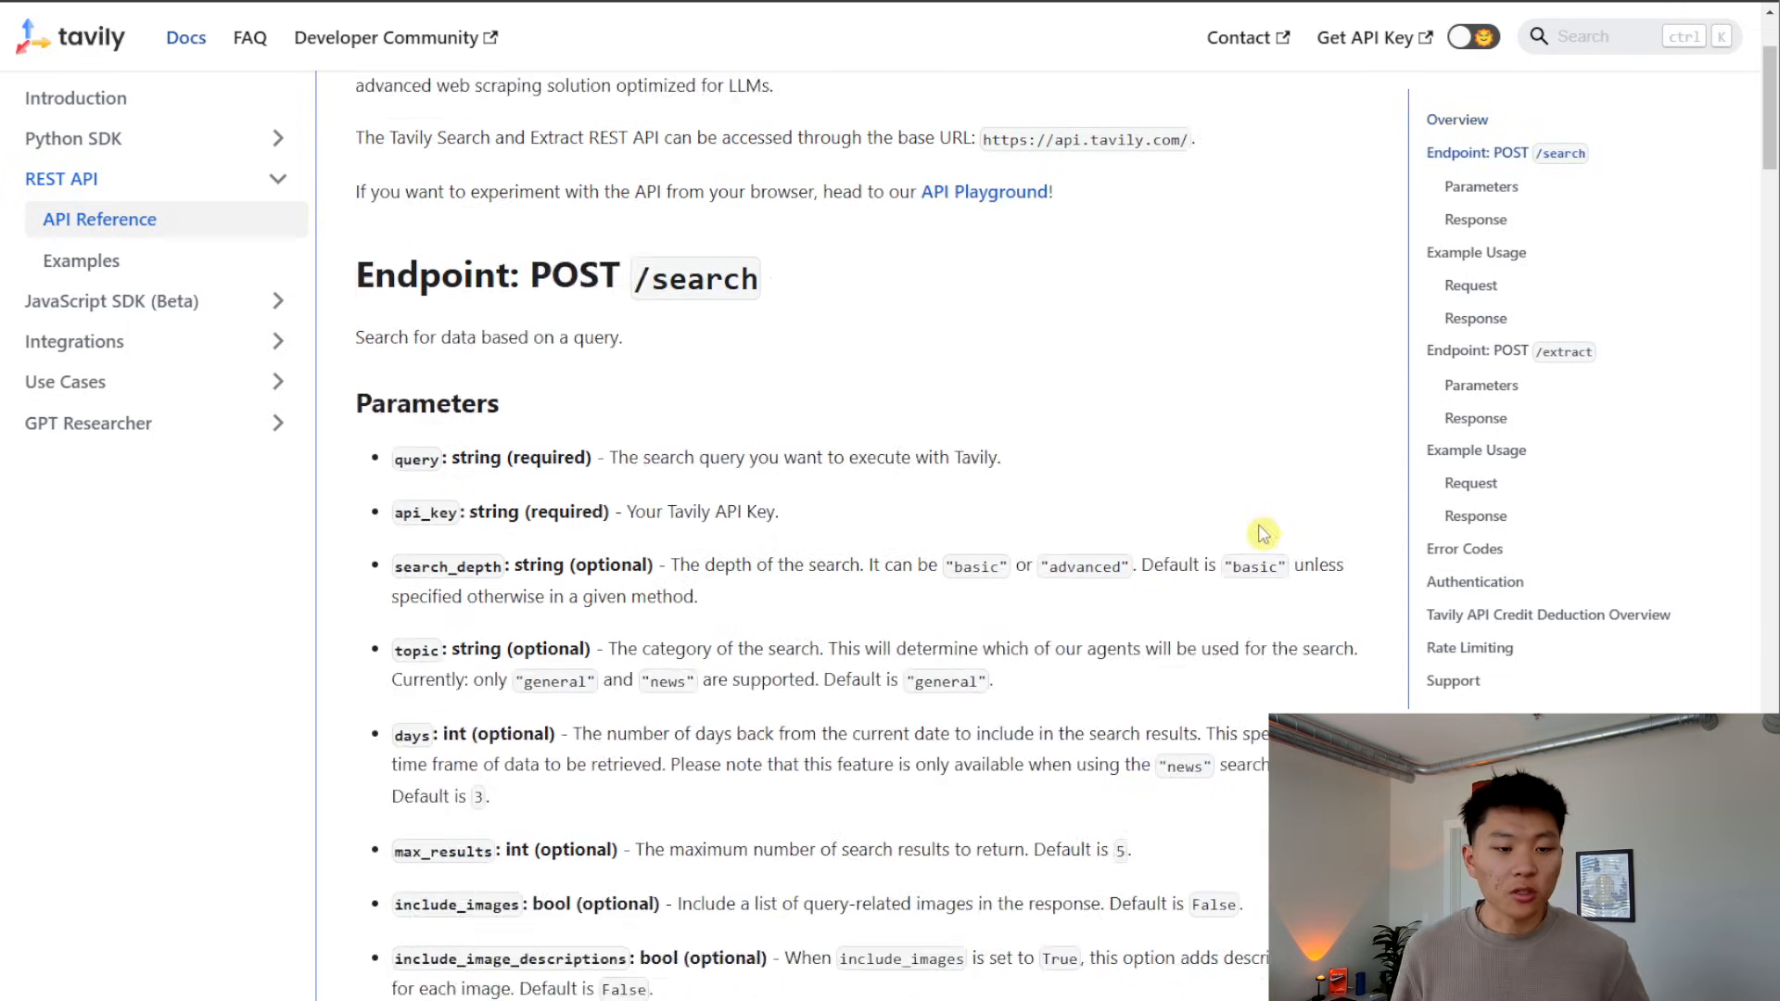
{"action": "scroll", "scroll_direction": "down", "scroll_amount": 3}
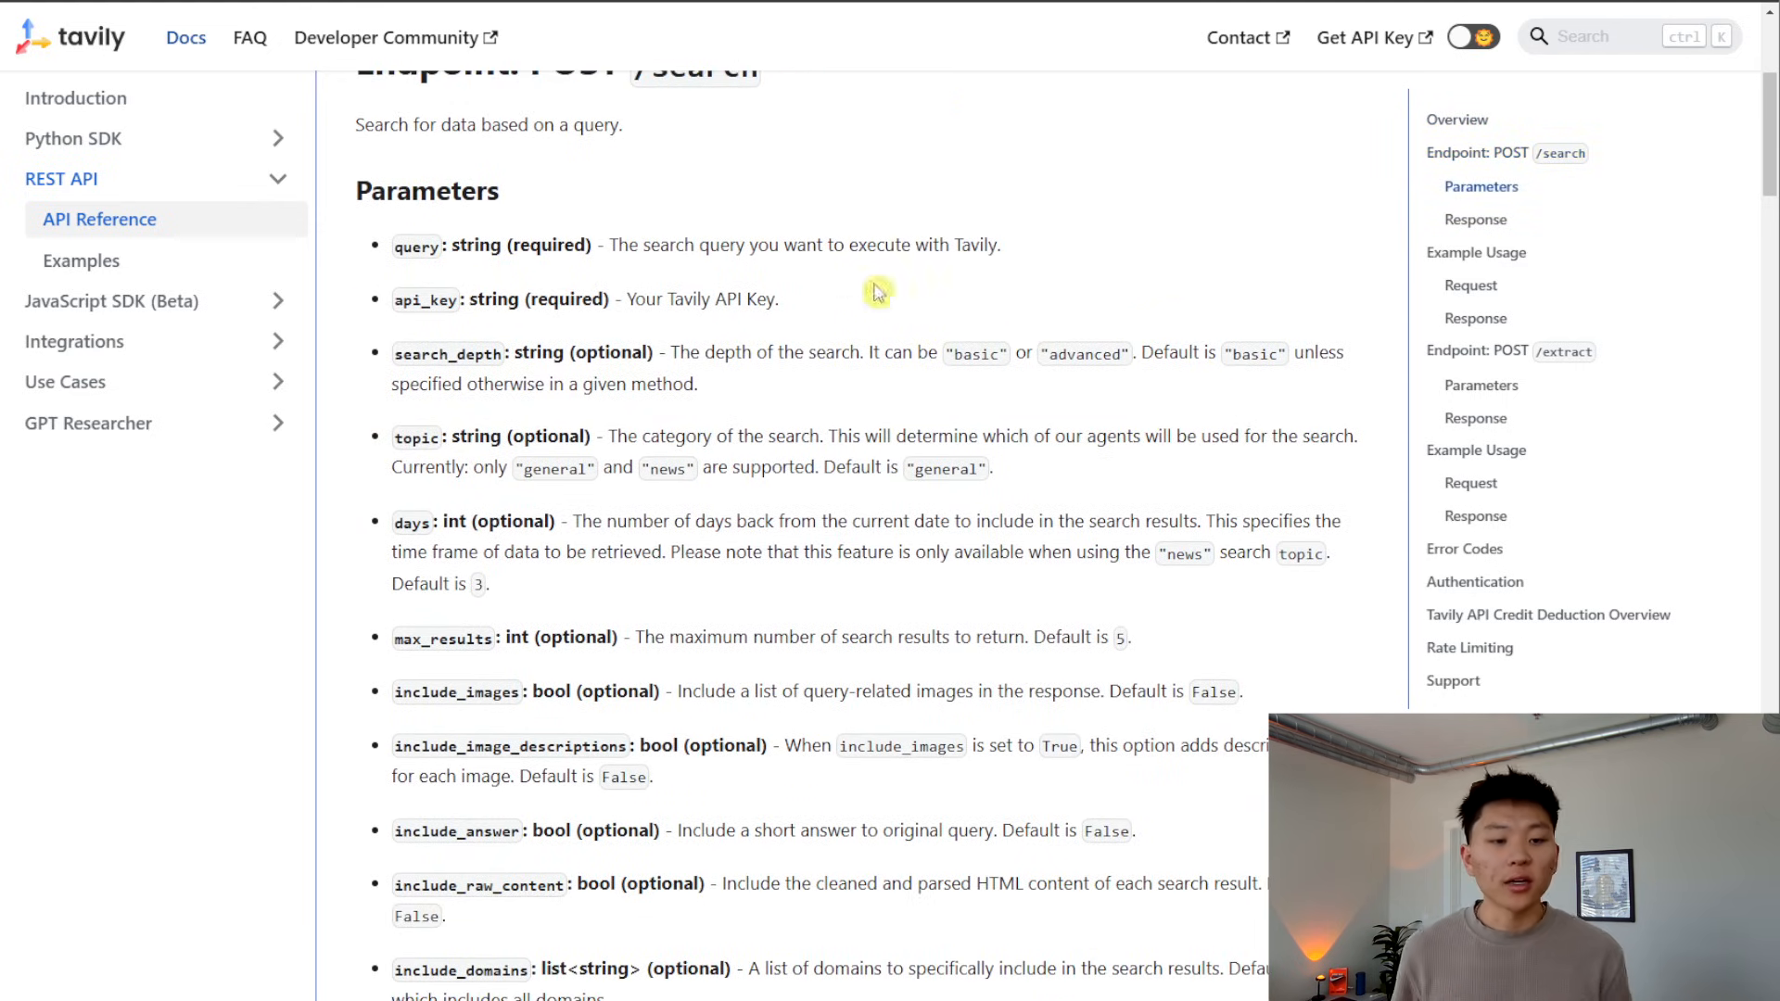
{"action": "mouse_move", "coordinate": [1111, 274]}
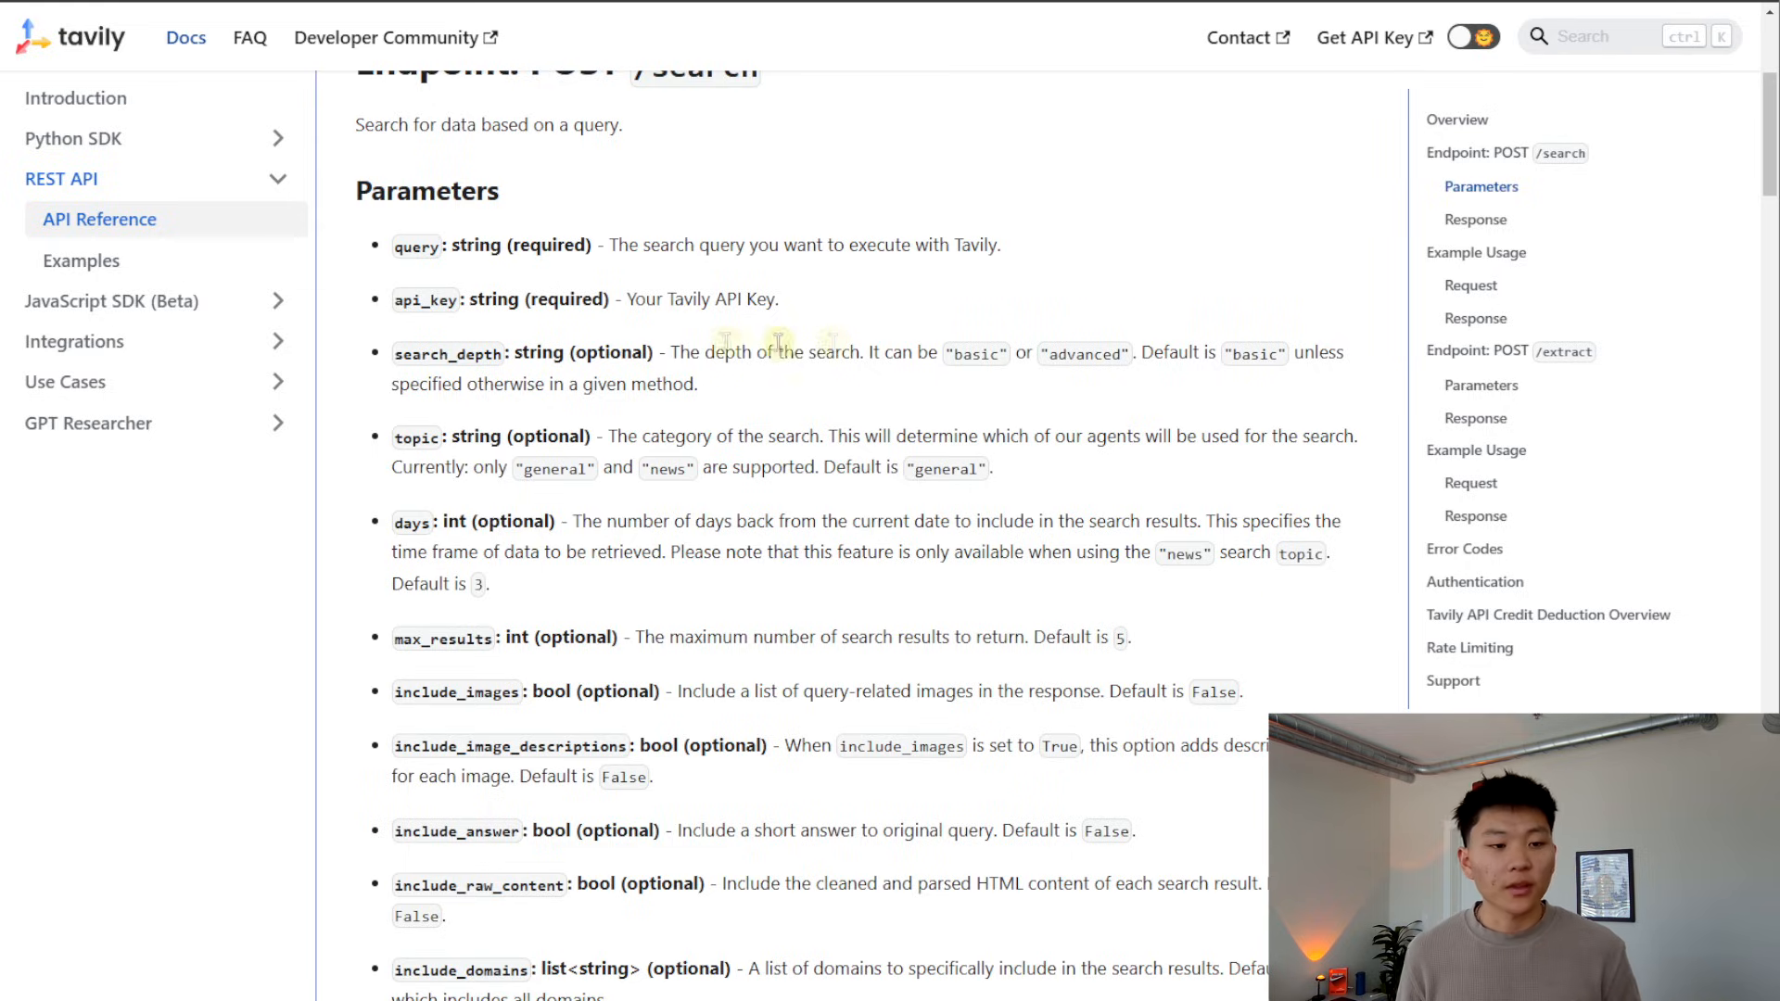
{"action": "mouse_move", "coordinate": [991, 342]}
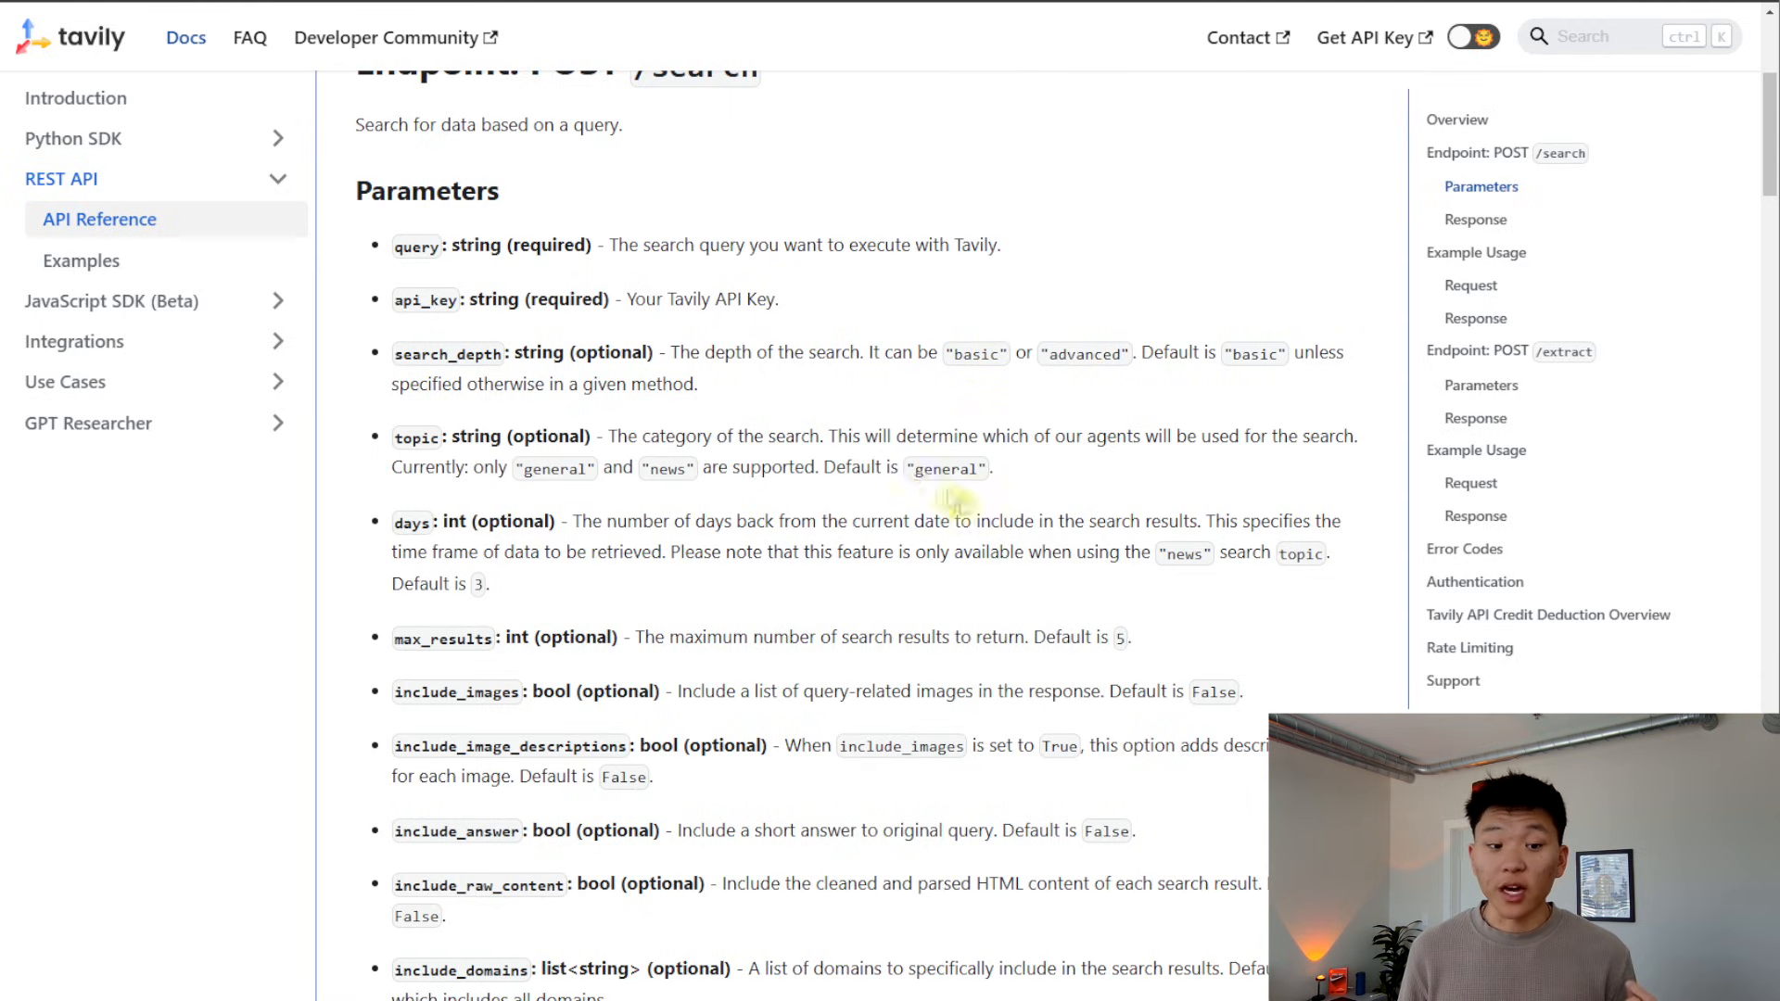
{"action": "scroll", "scroll_direction": "down", "scroll_amount": 3}
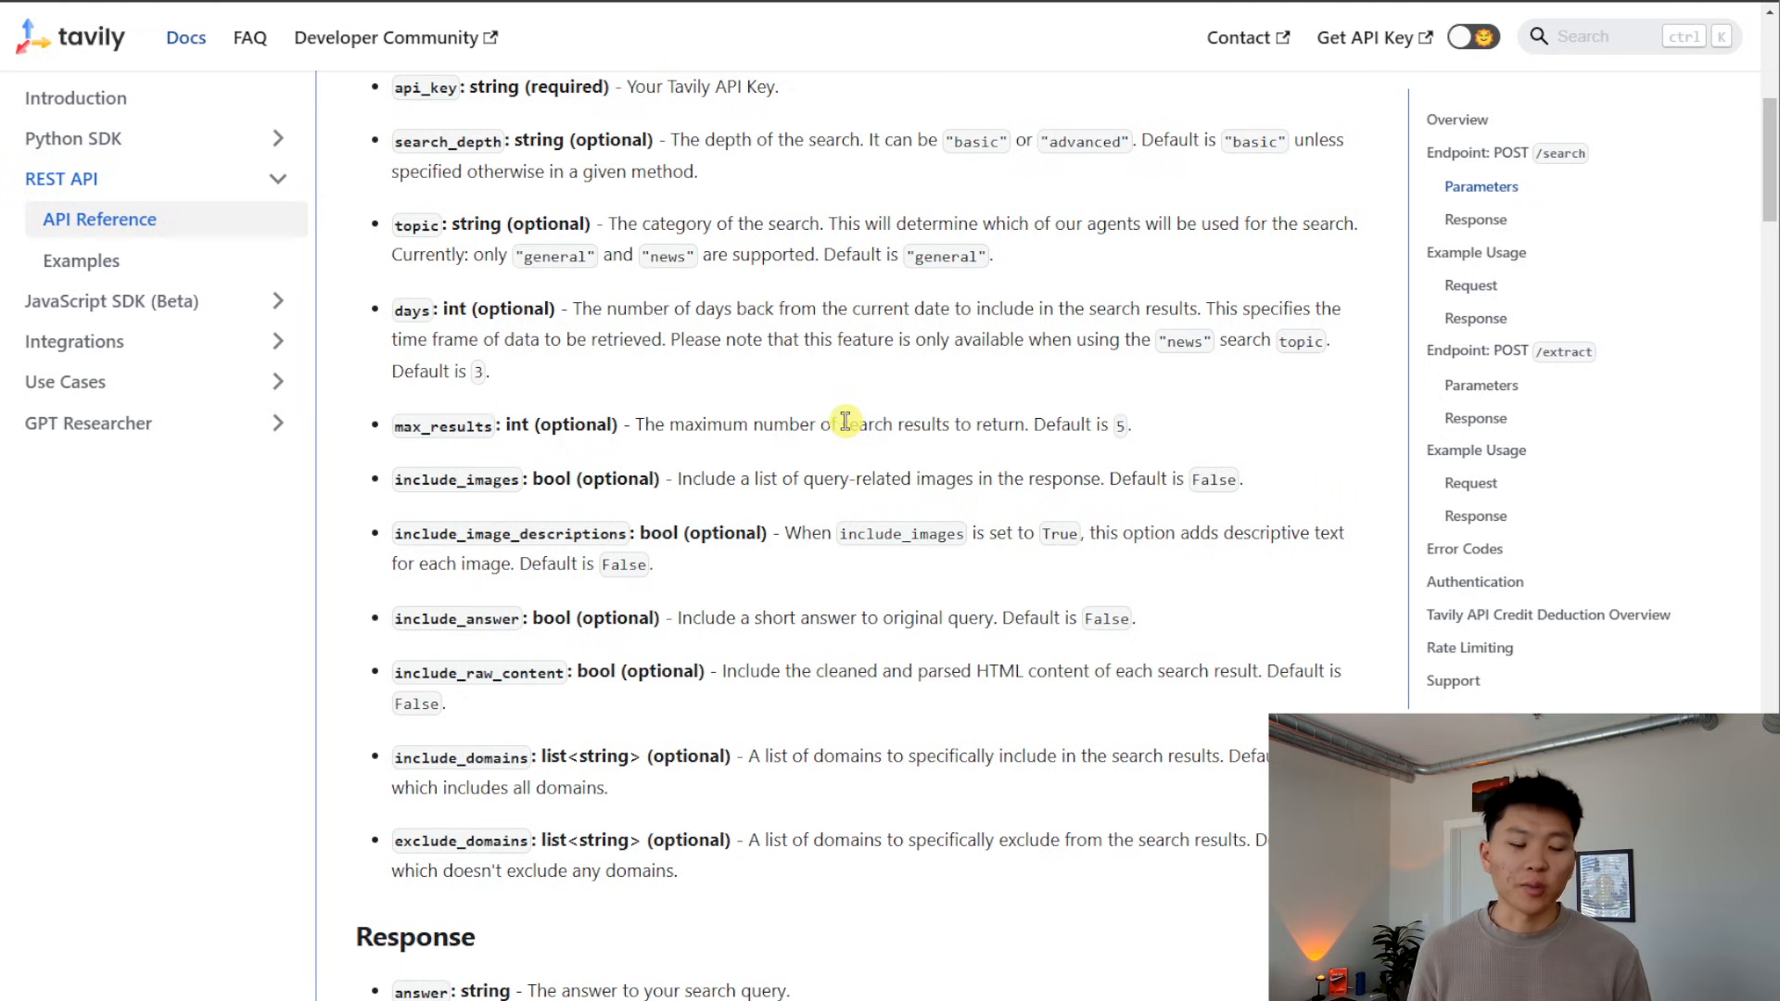
{"action": "scroll", "scroll_direction": "down", "scroll_amount": 3}
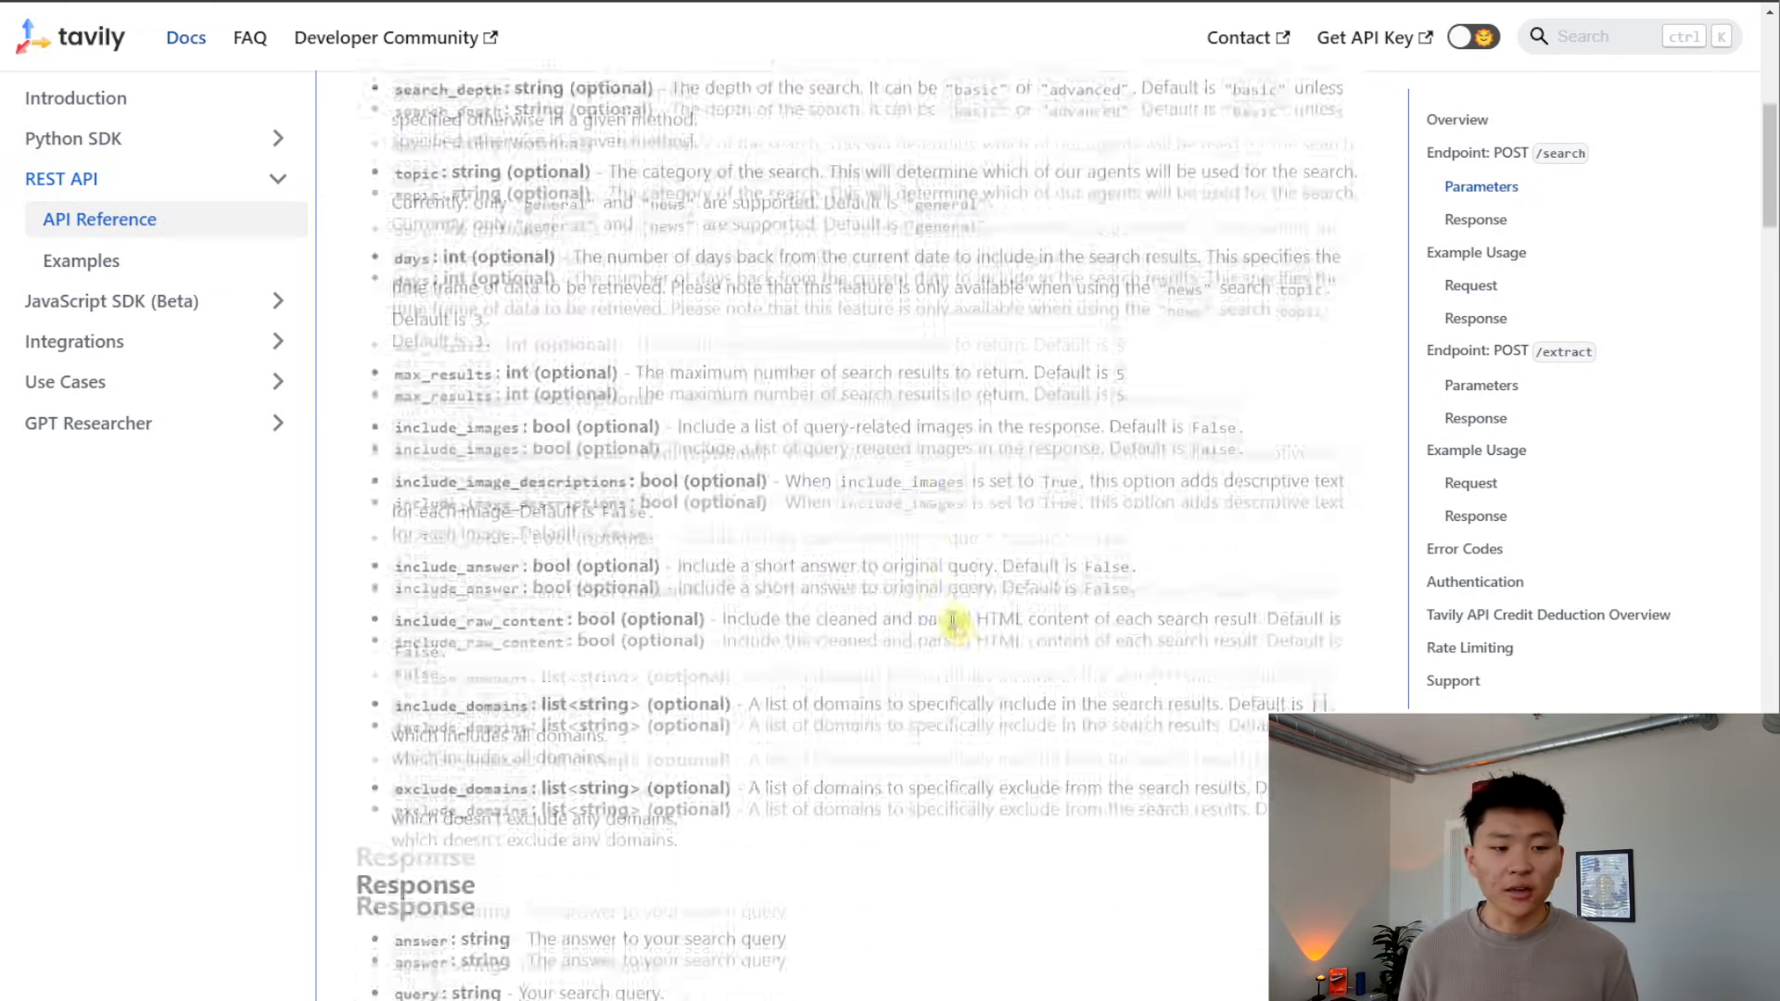
{"action": "scroll", "scroll_direction": "down", "scroll_amount": 3}
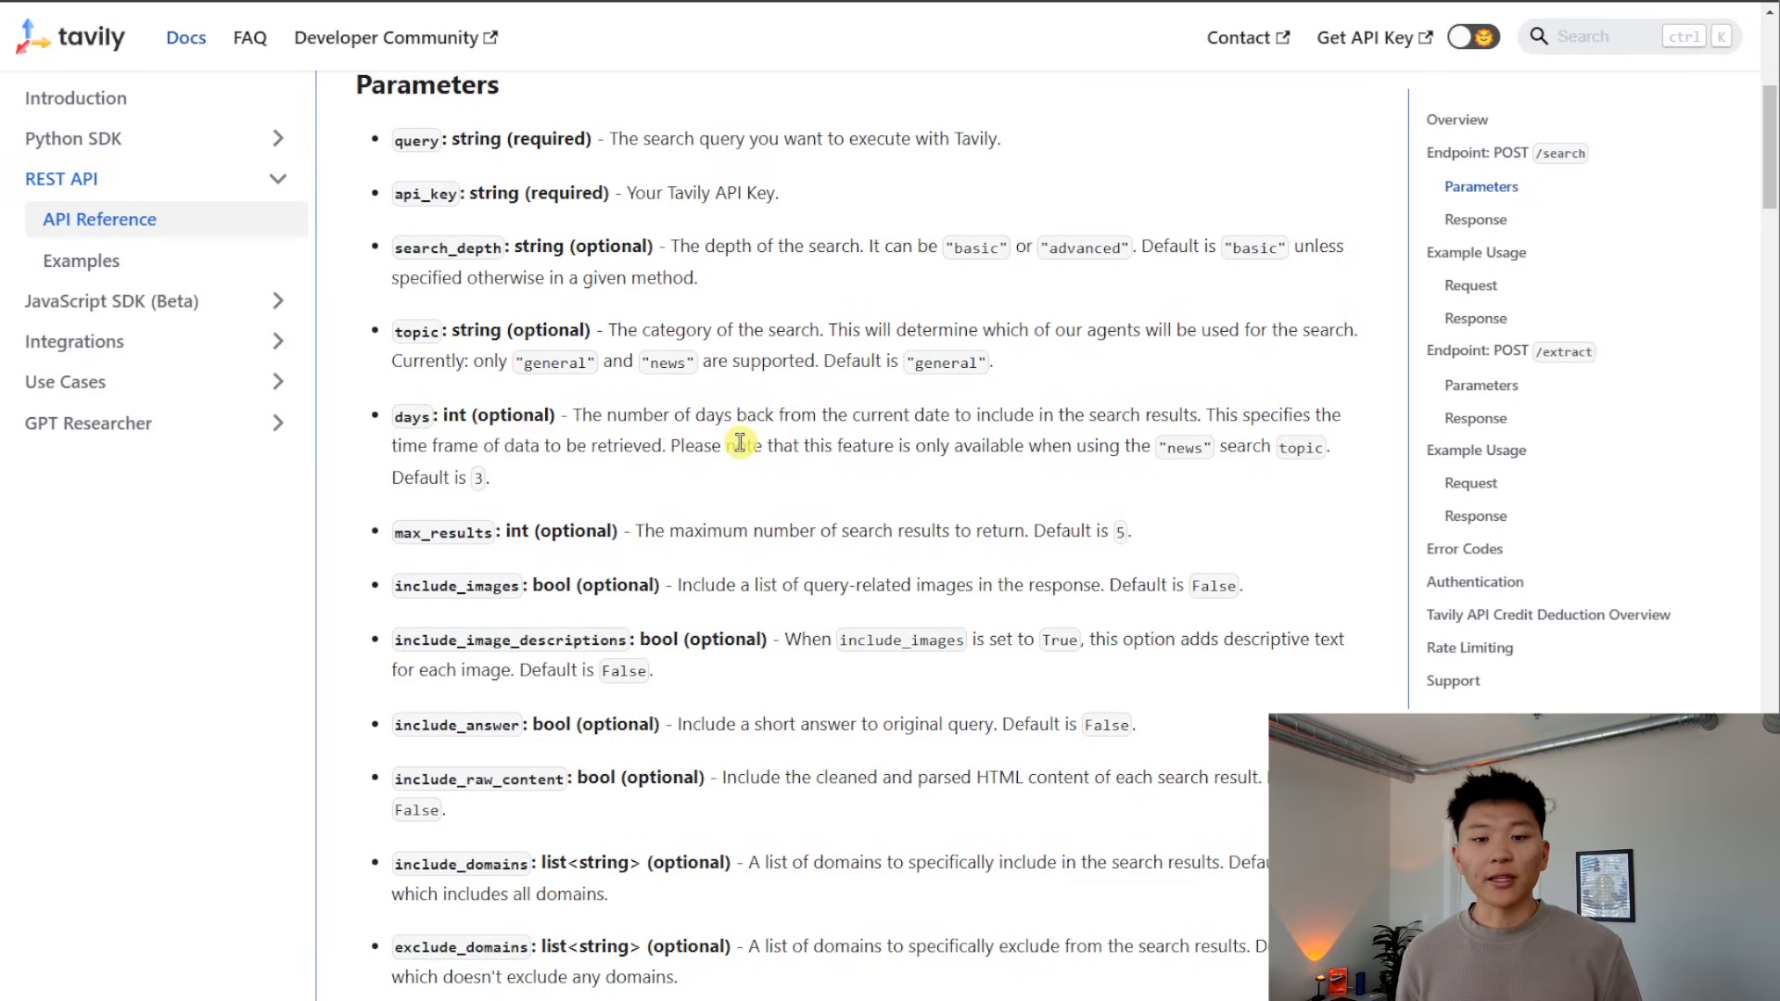
{"action": "scroll", "scroll_direction": "up", "scroll_amount": 3}
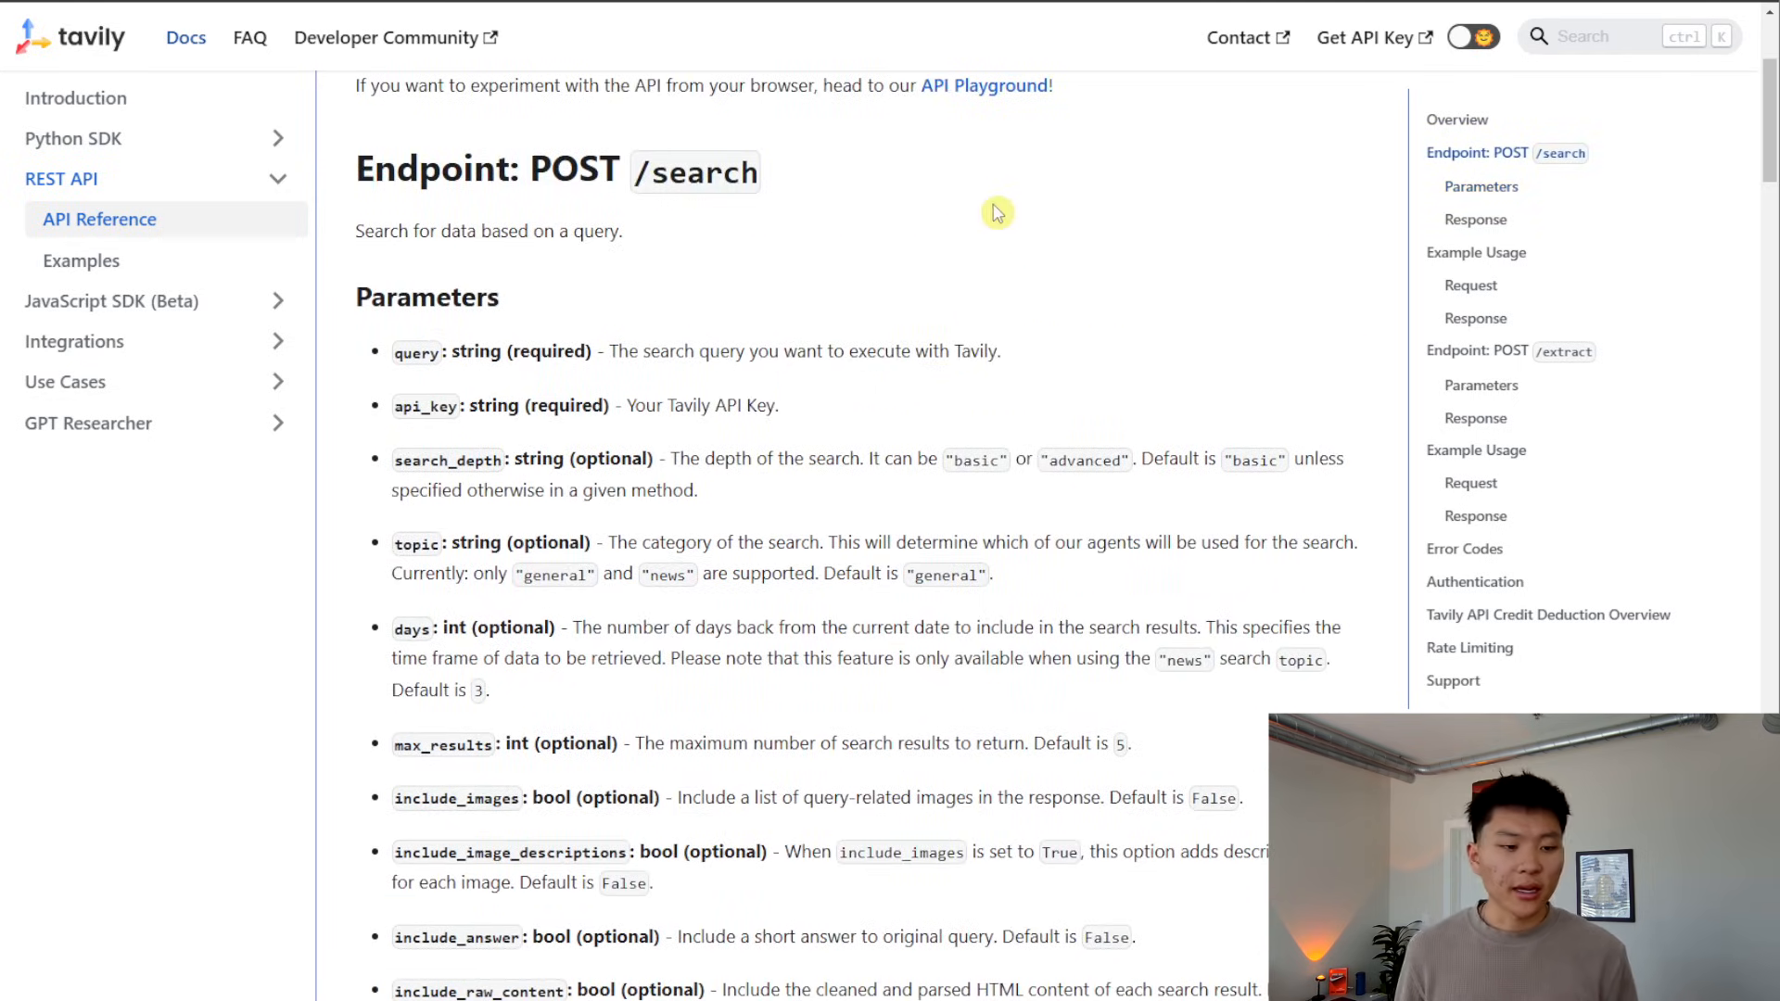
{"action": "scroll", "scroll_direction": "down", "scroll_amount": 3}
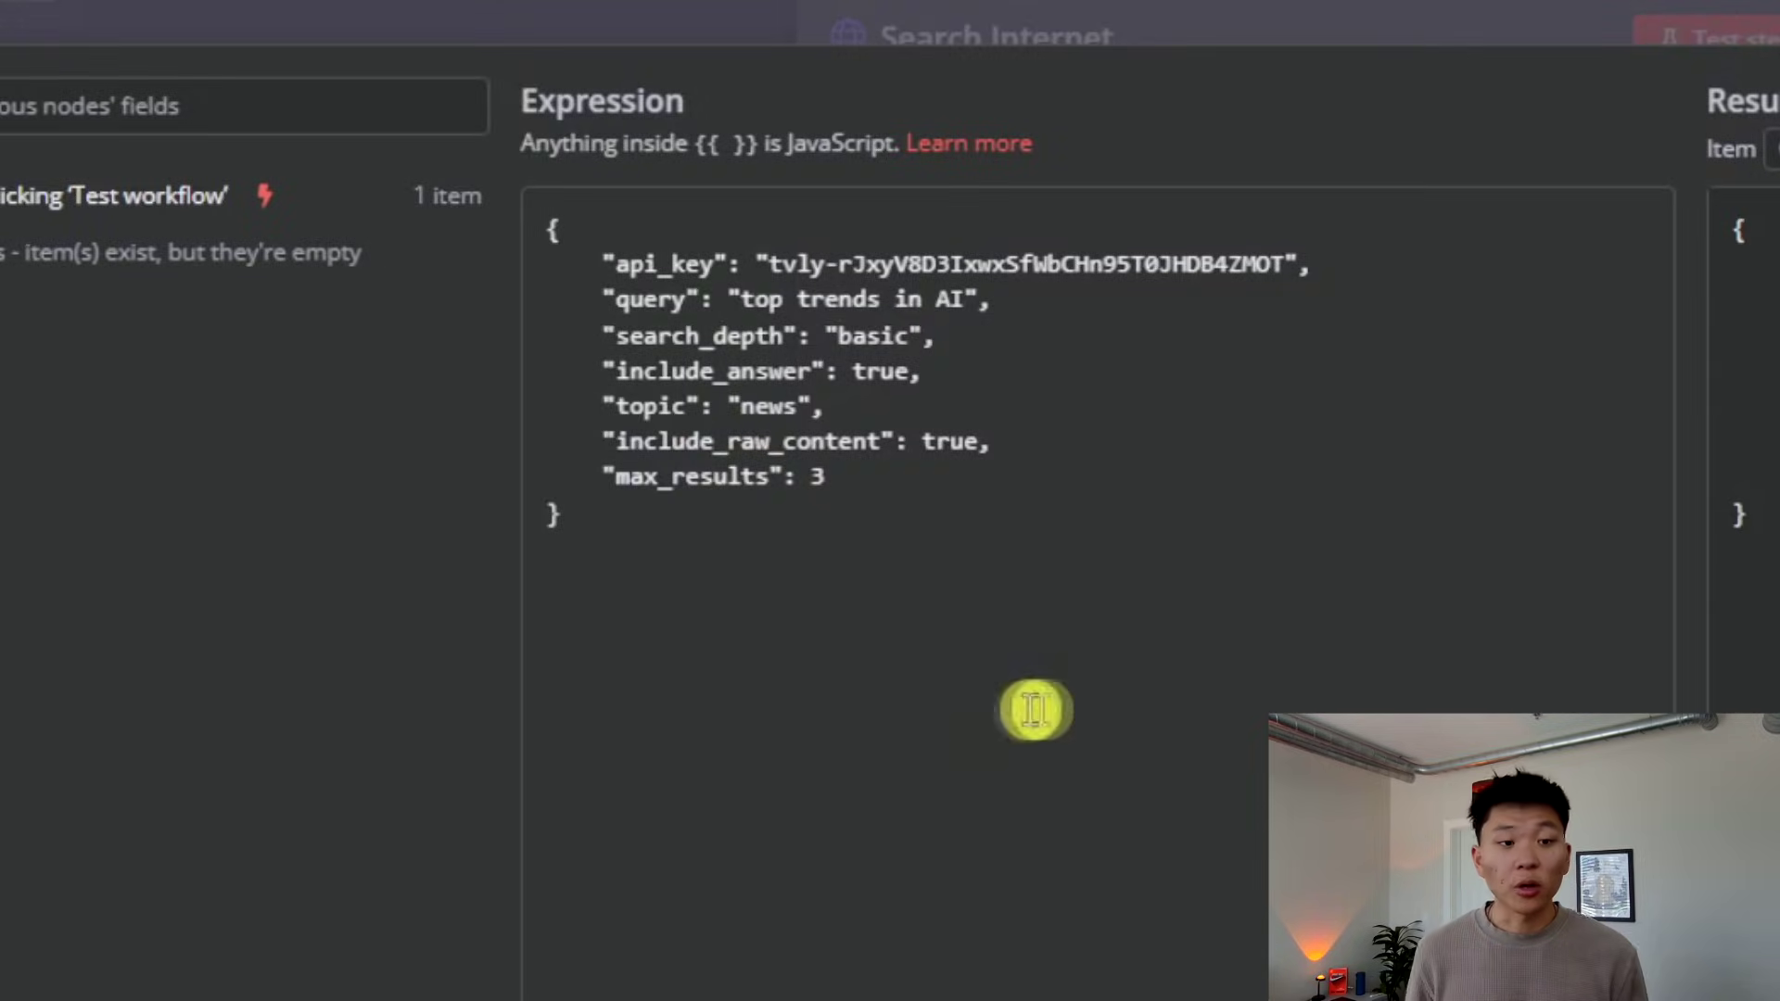
{"action": "mouse_move", "coordinate": [1491, 261]}
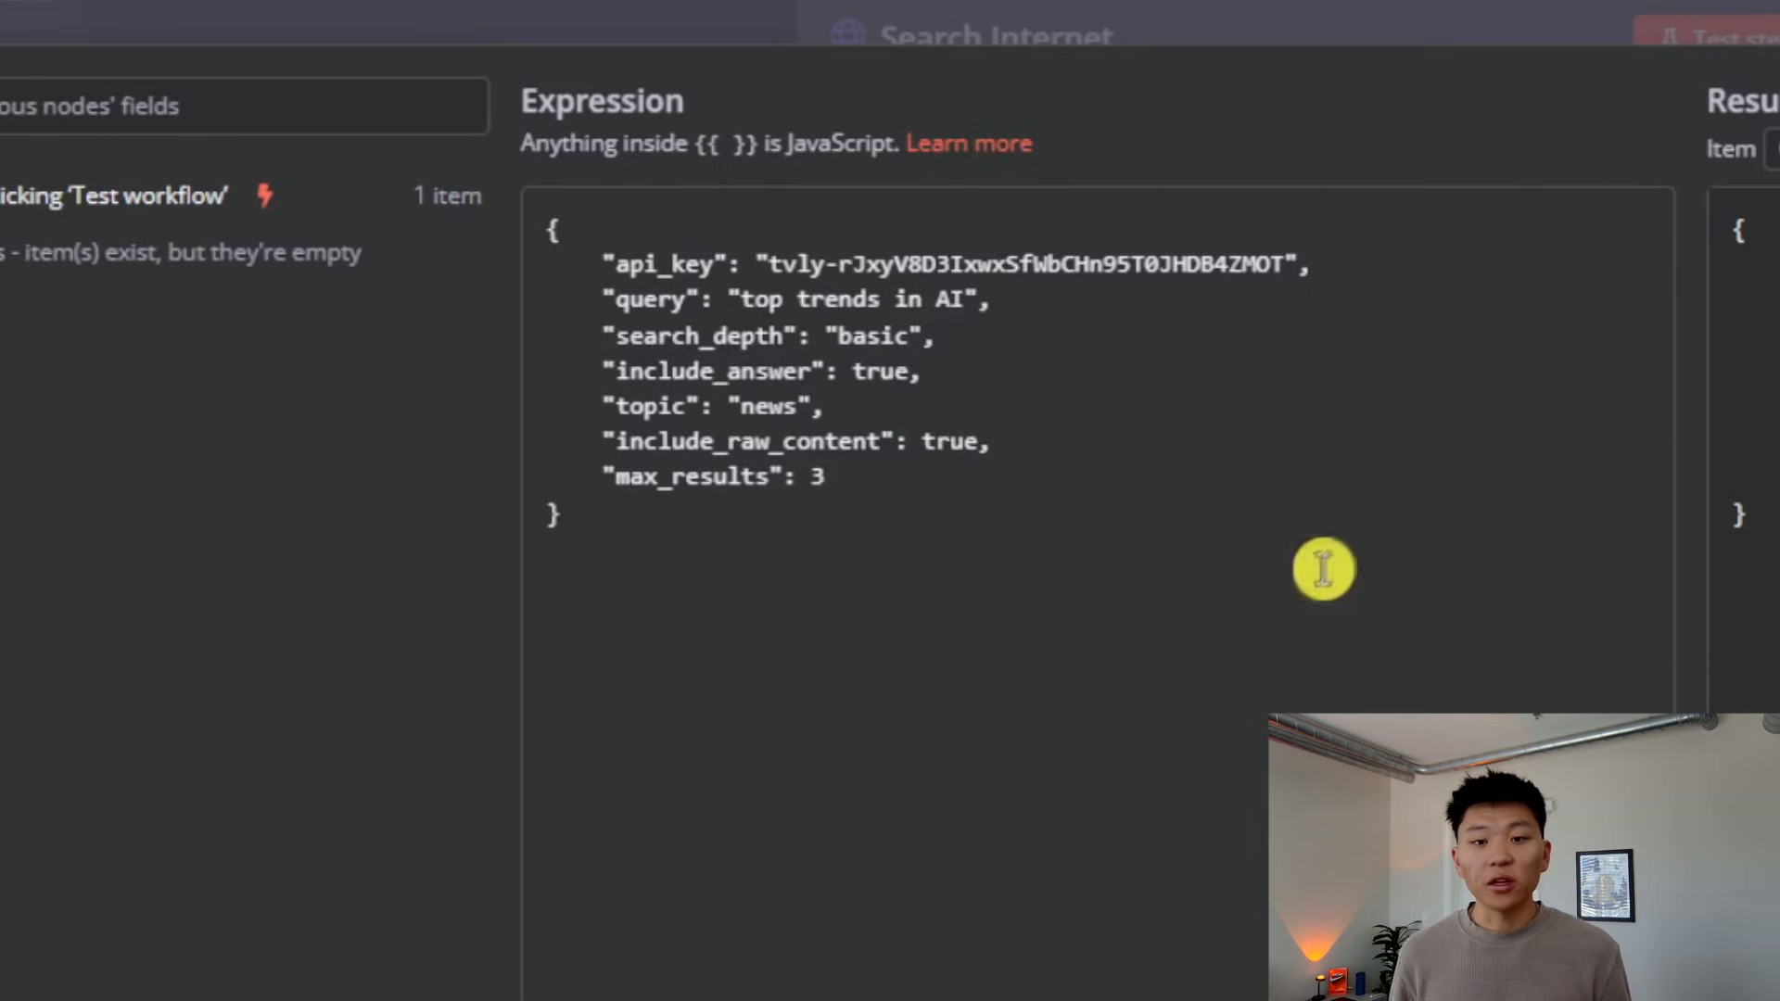
{"action": "mouse_move", "coordinate": [790, 516]}
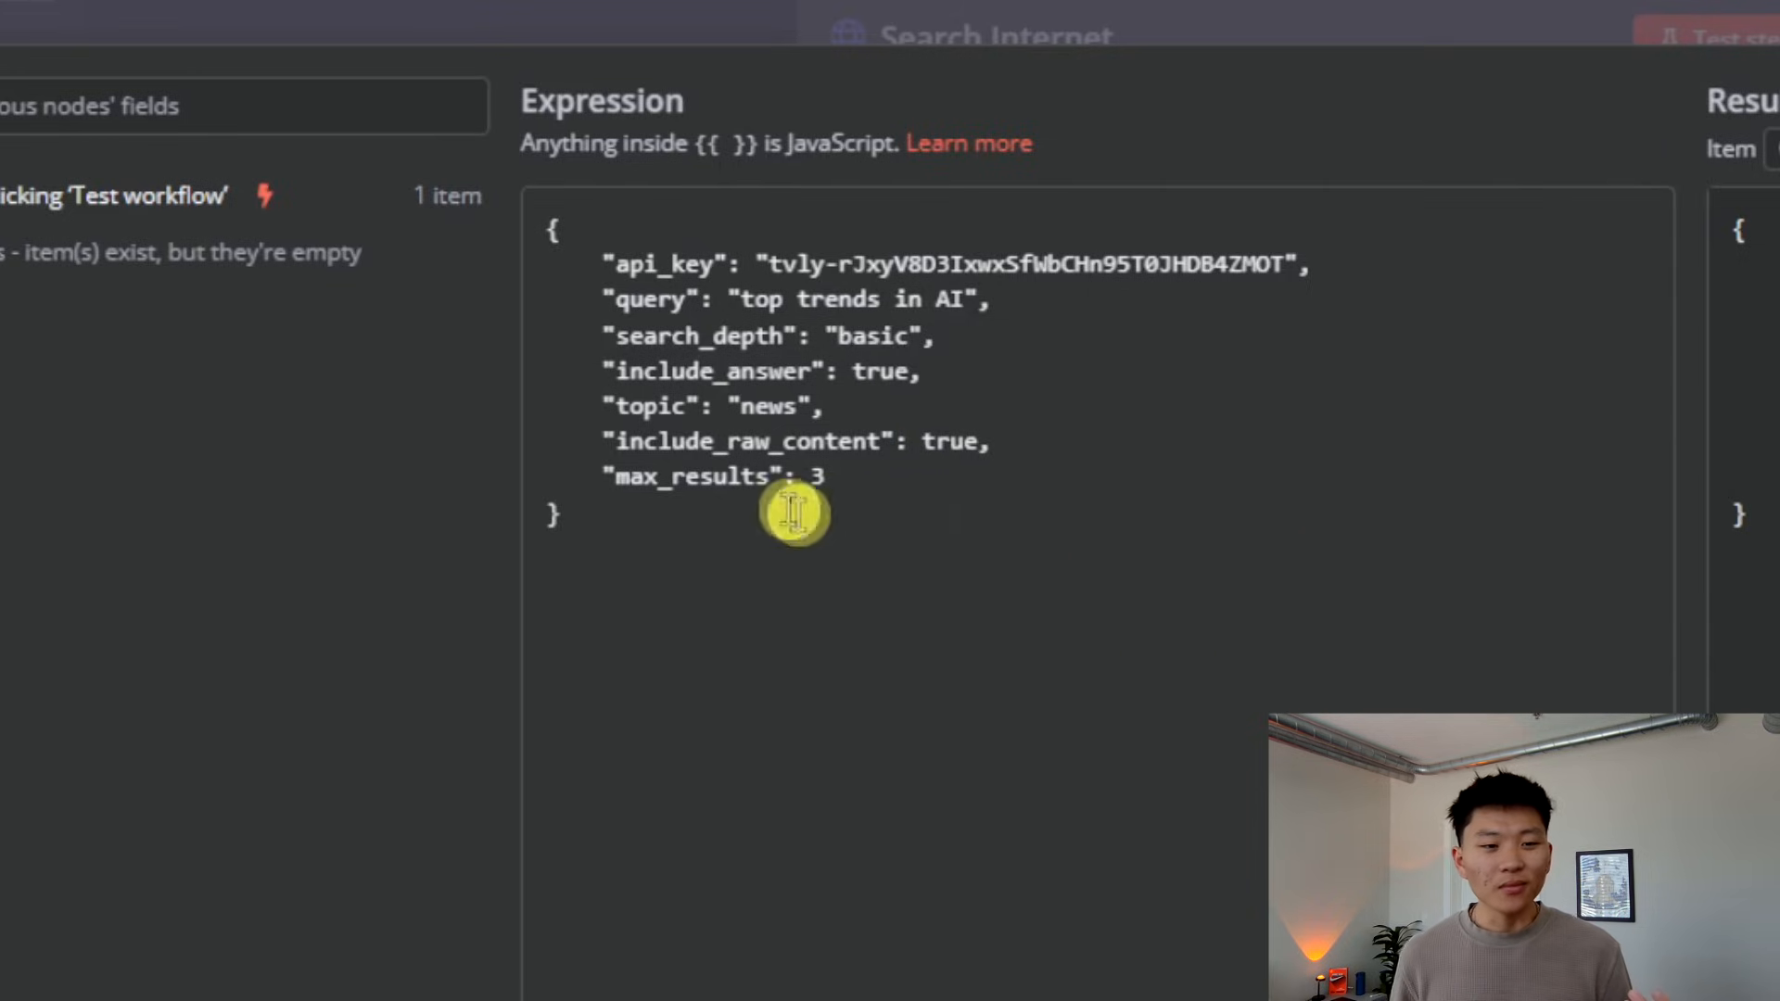
{"action": "mouse_move", "coordinate": [916, 519]}
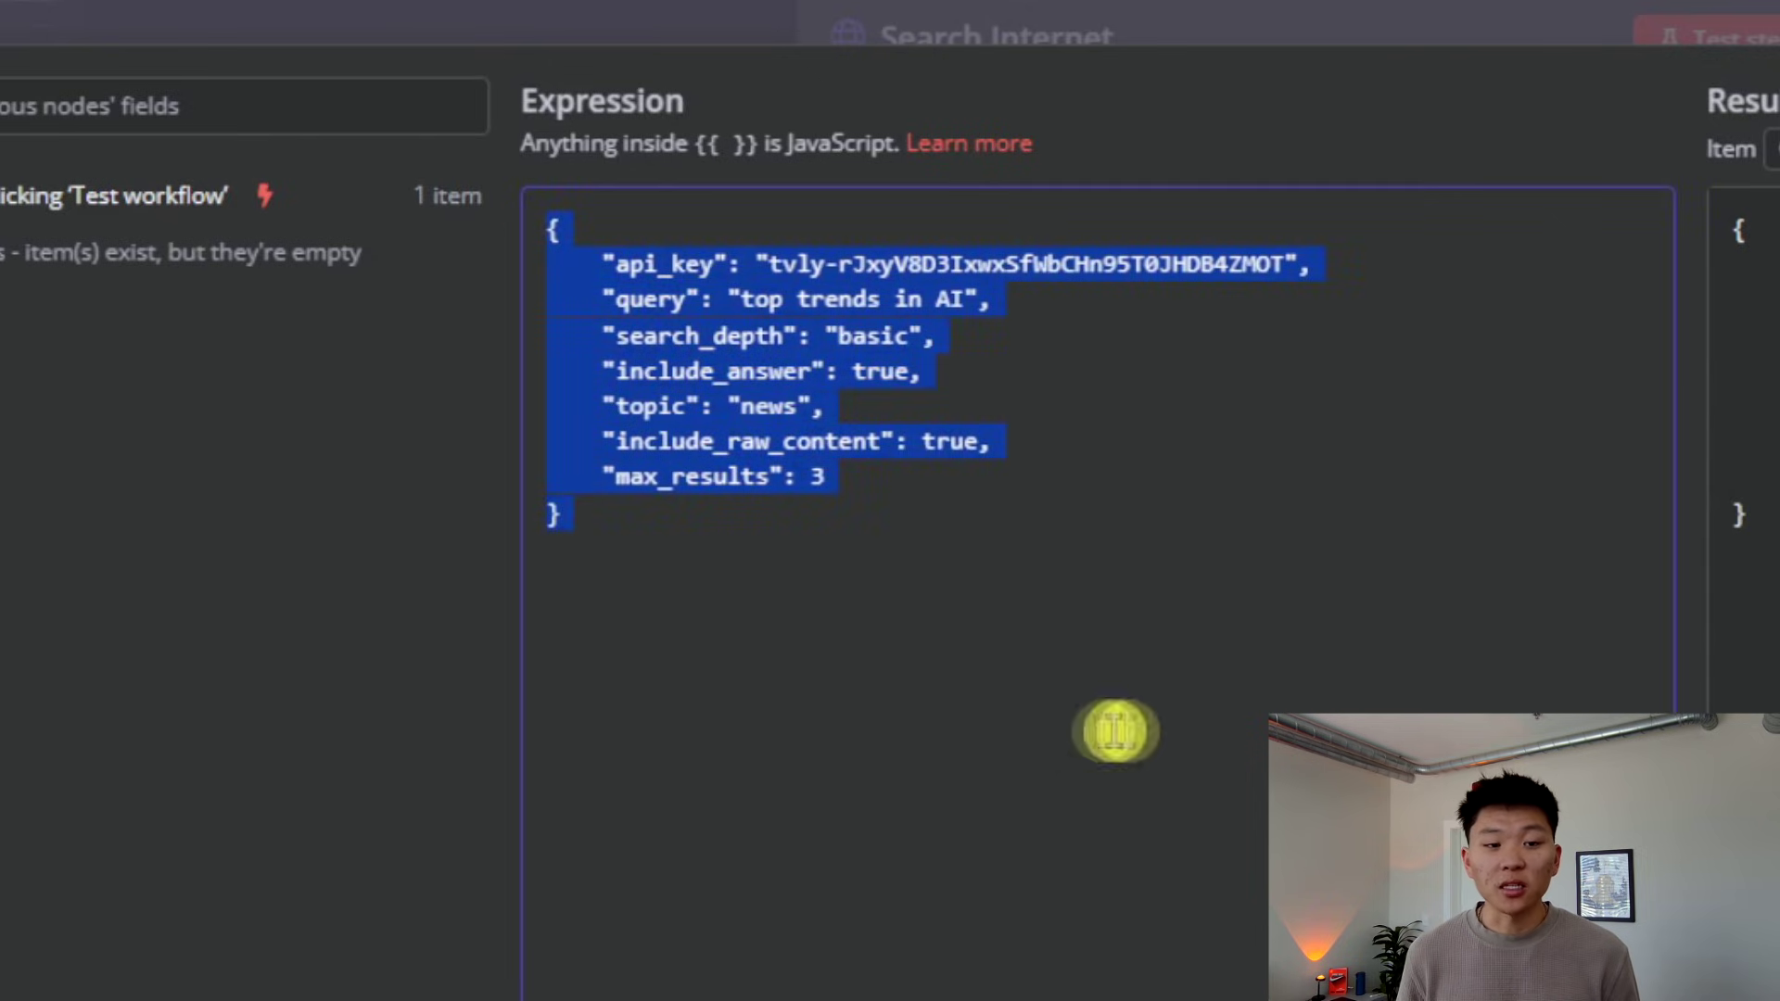
{"action": "mouse_move", "coordinate": [1342, 694]}
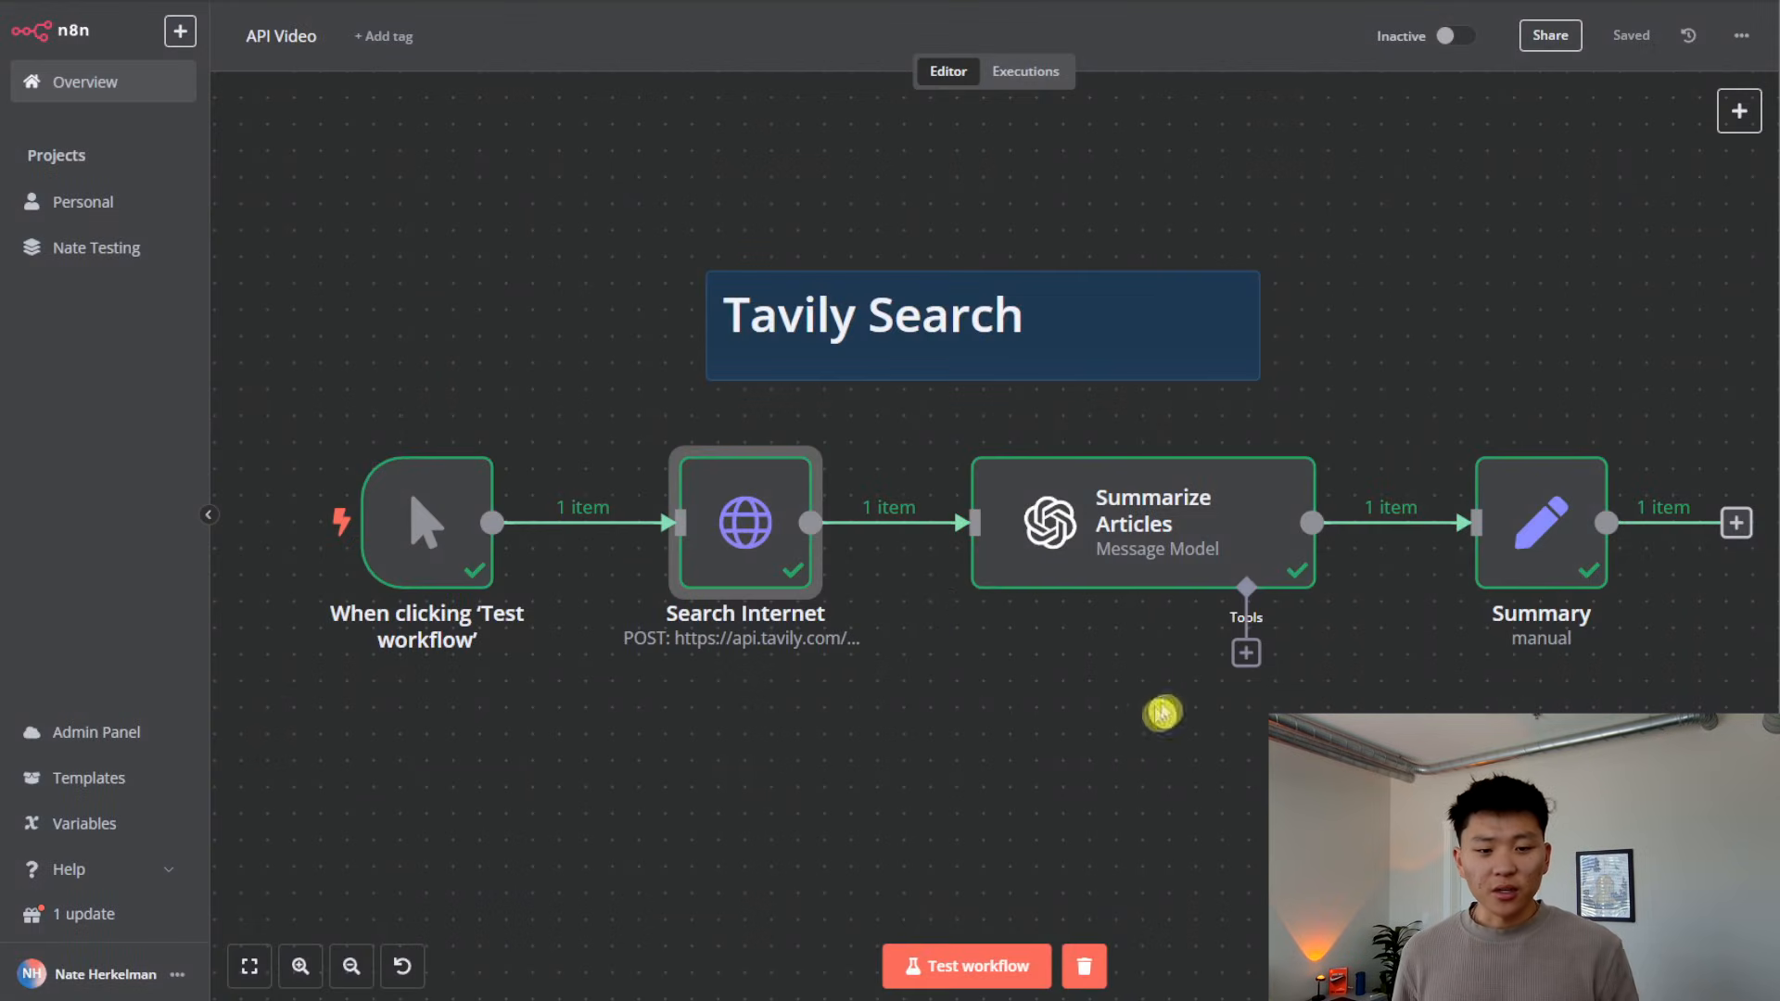
{"action": "mouse_move", "coordinate": [1200, 567]}
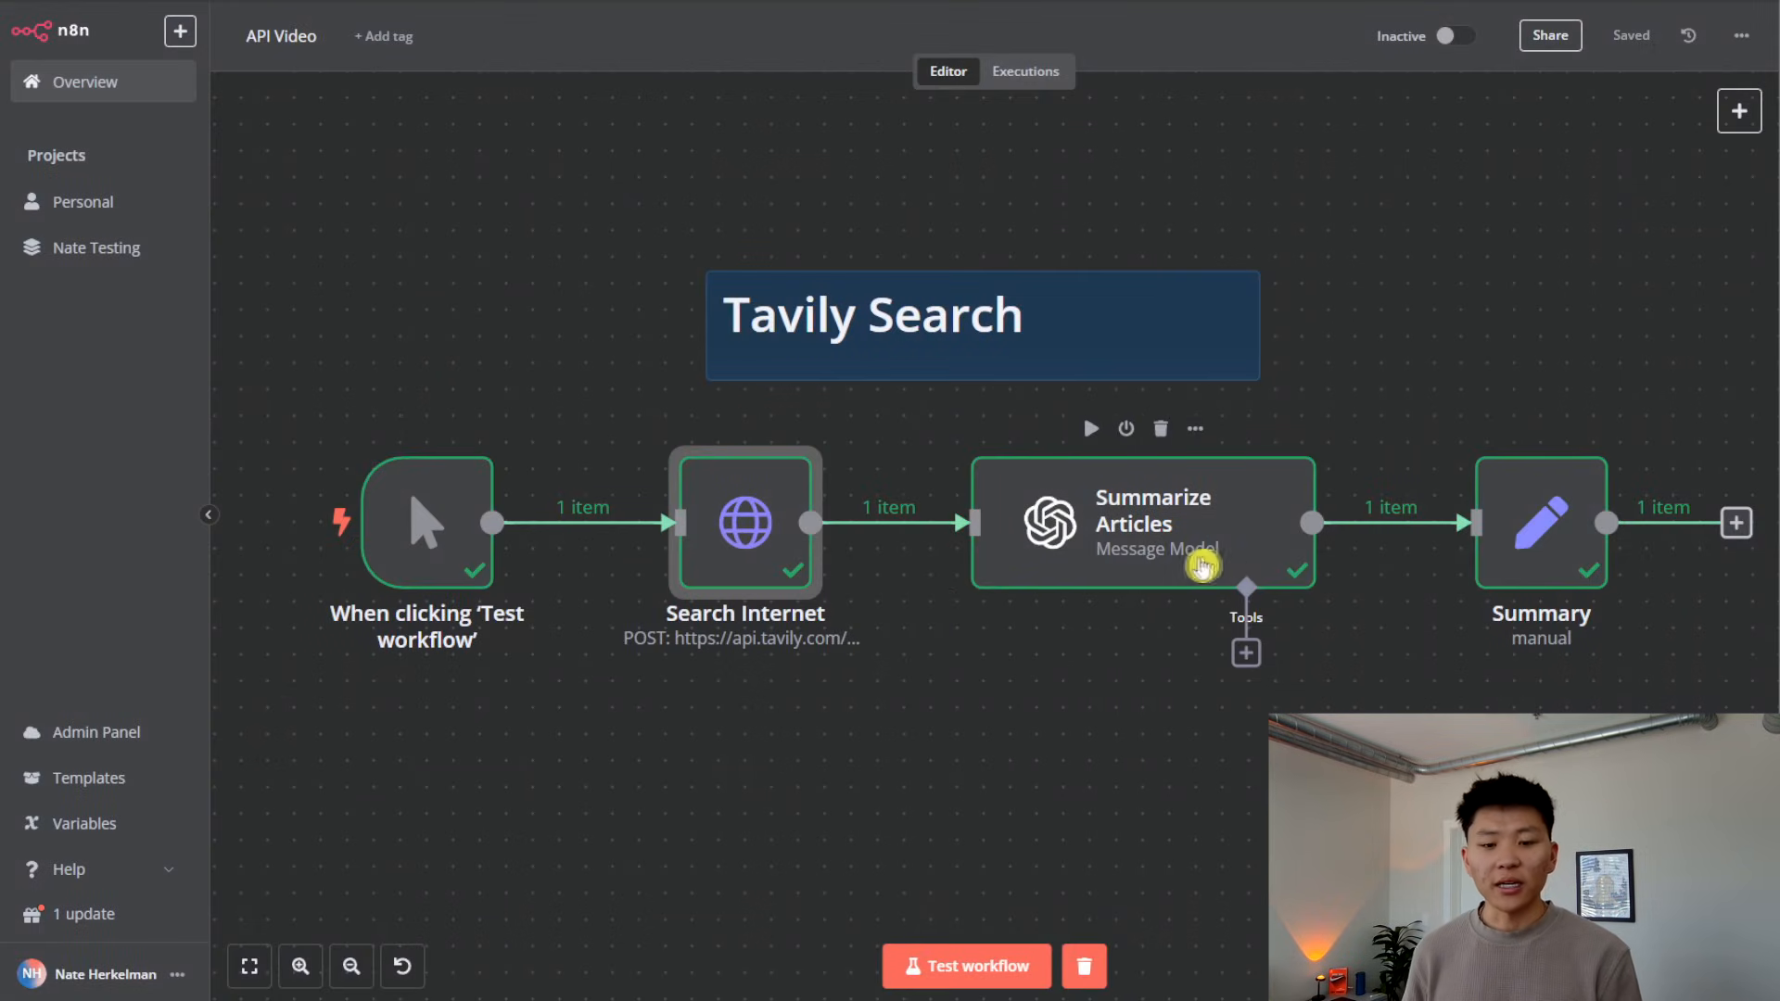
{"action": "mouse_move", "coordinate": [1194, 566]}
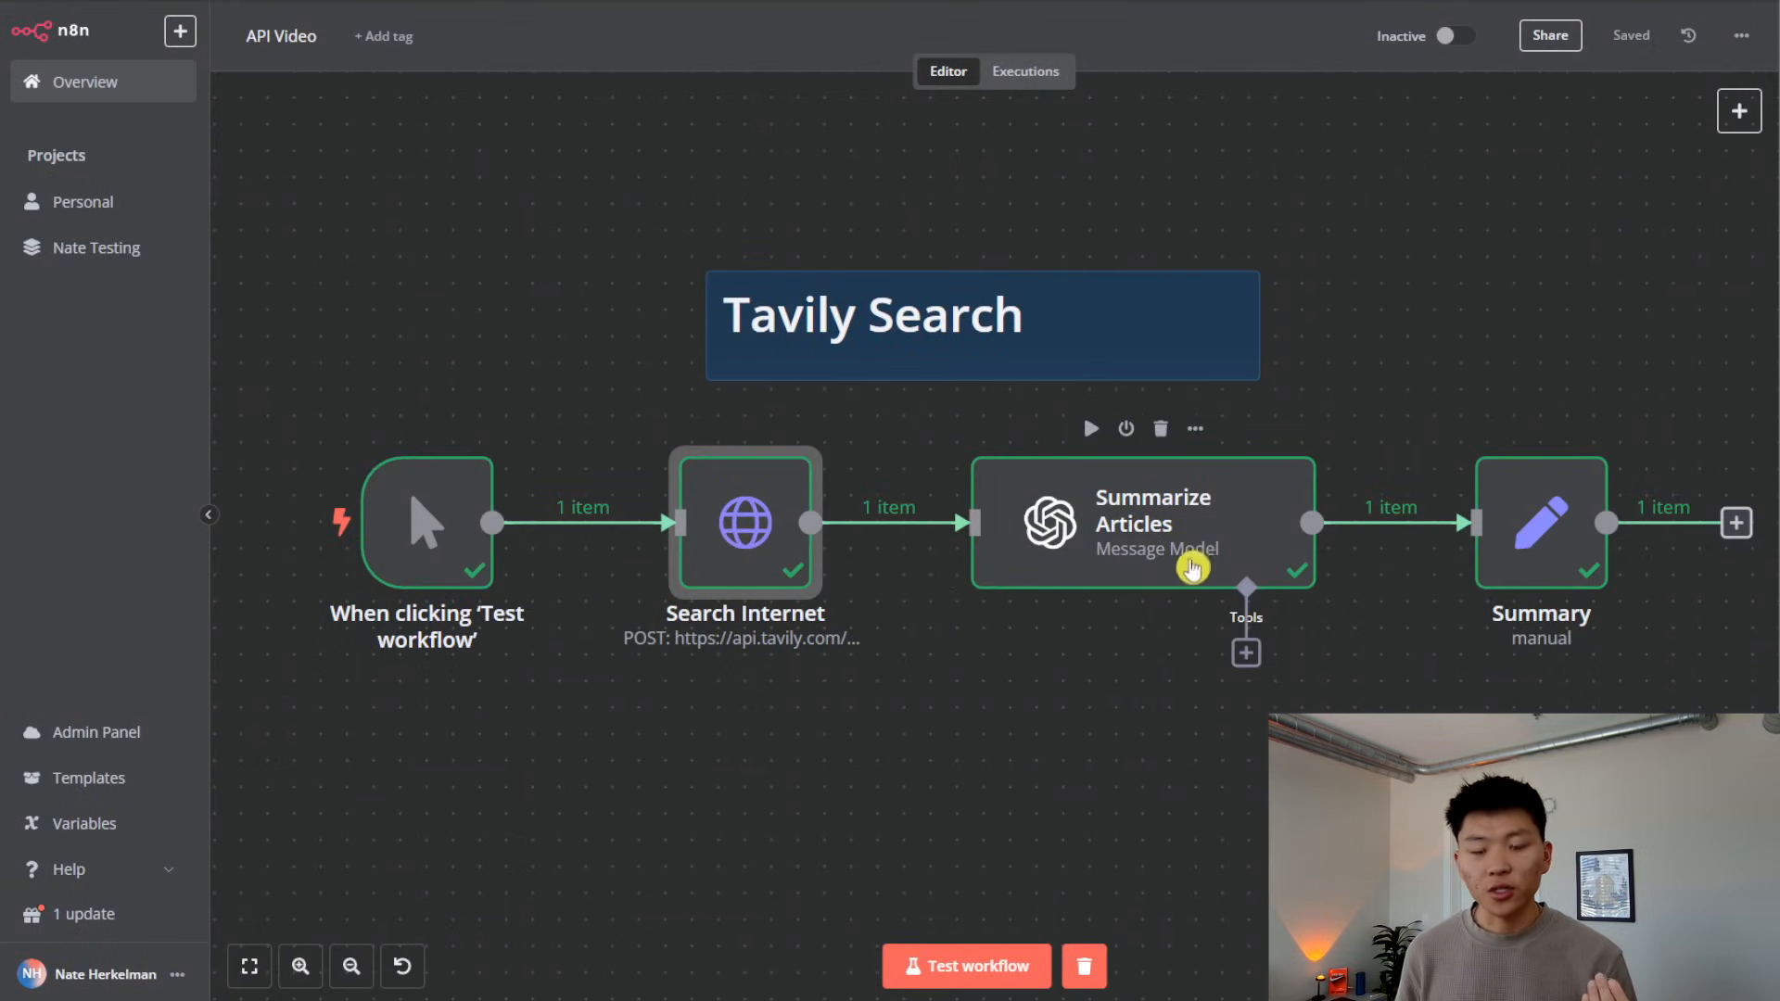
{"action": "double_click", "coordinate": [1146, 523]}
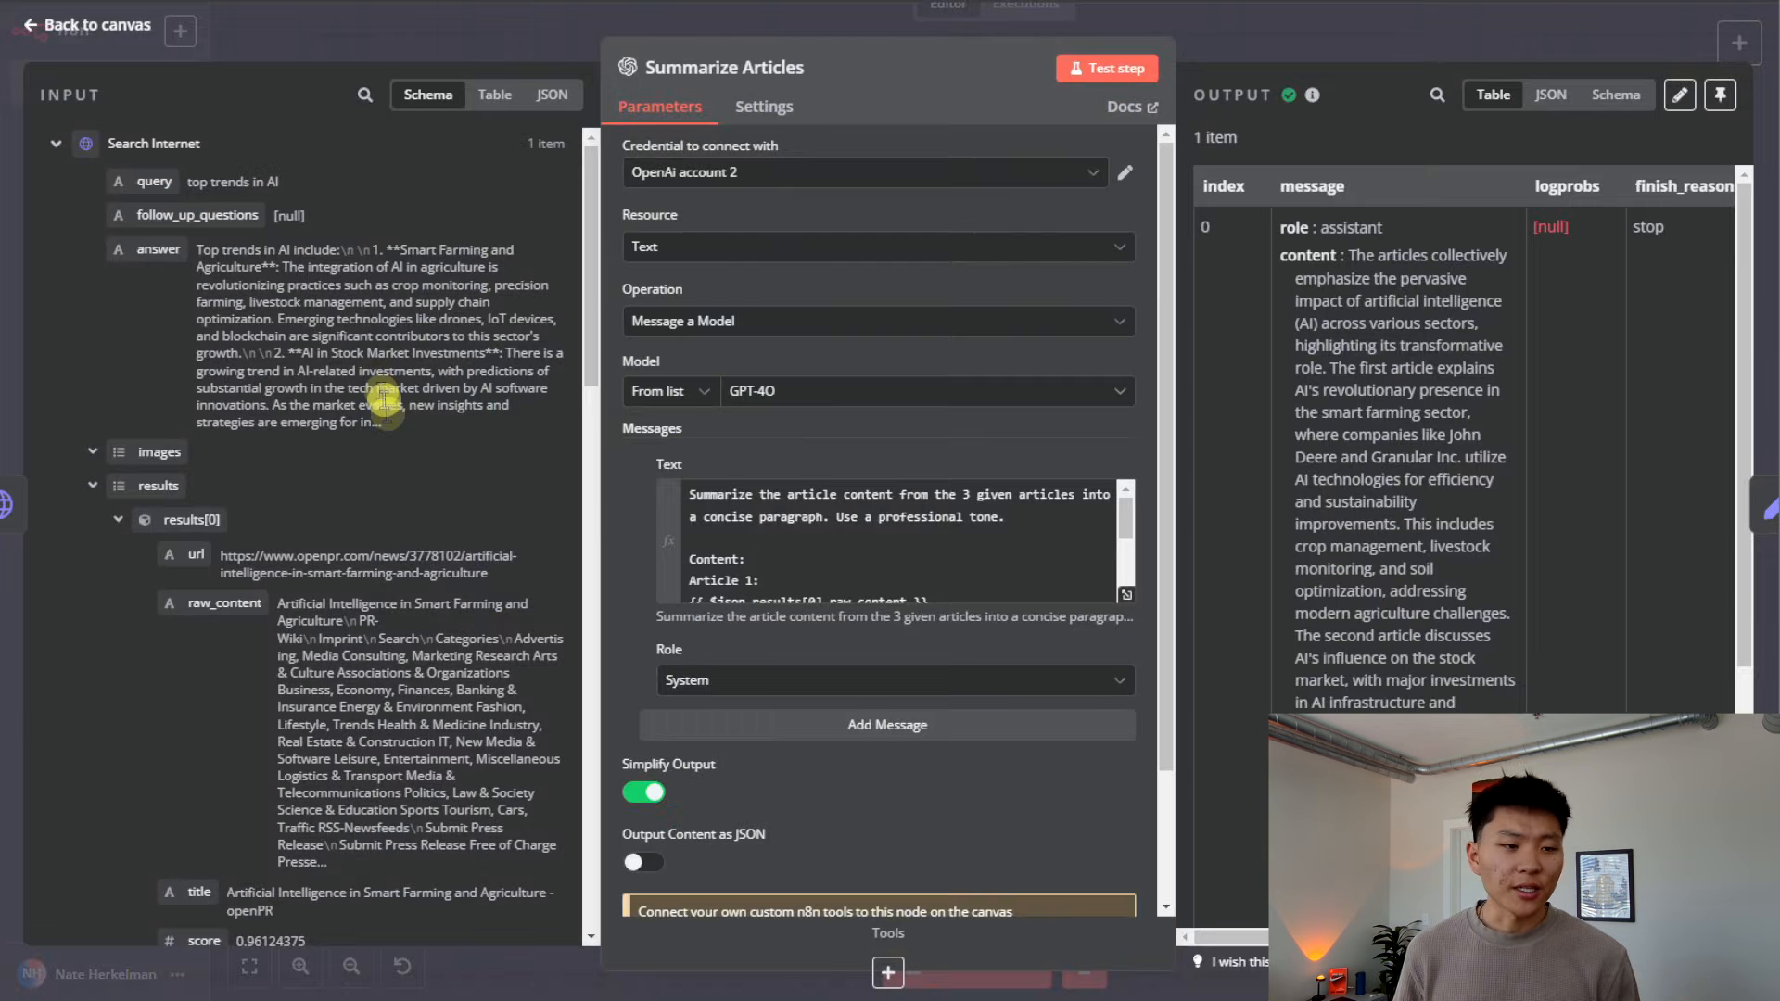
{"action": "scroll", "scroll_direction": "down", "scroll_amount": 3}
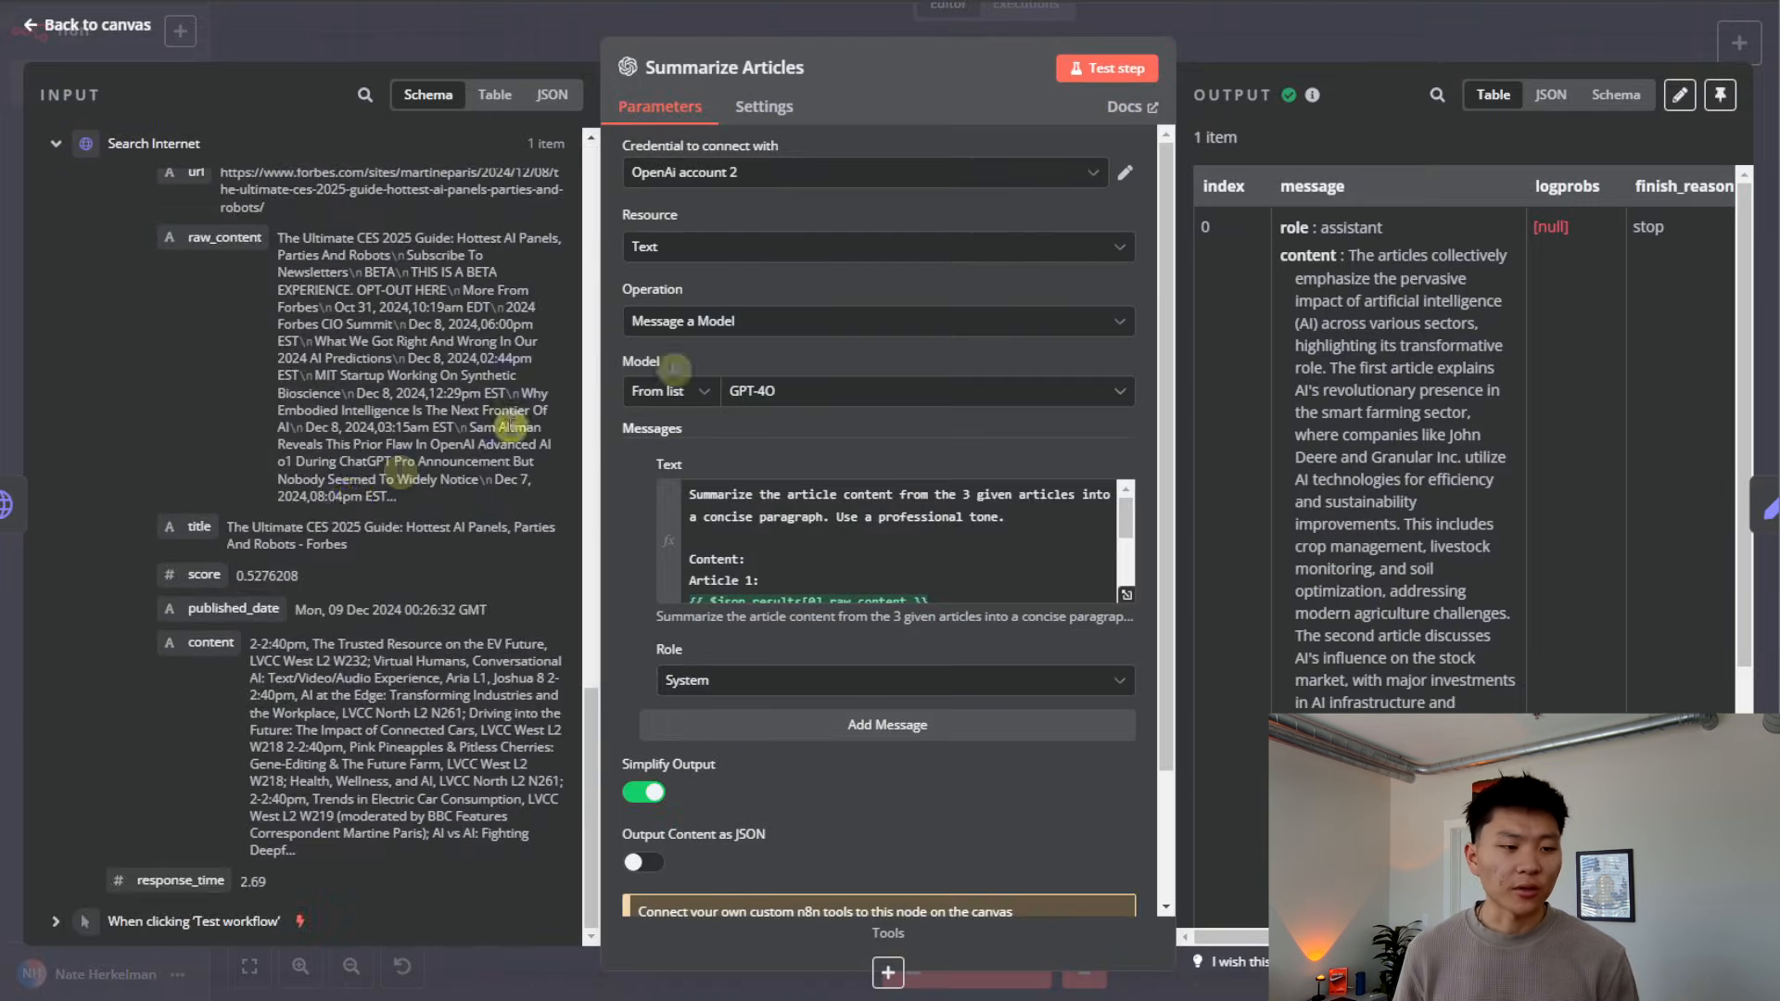
{"action": "left_click", "coordinate": [85, 24]}
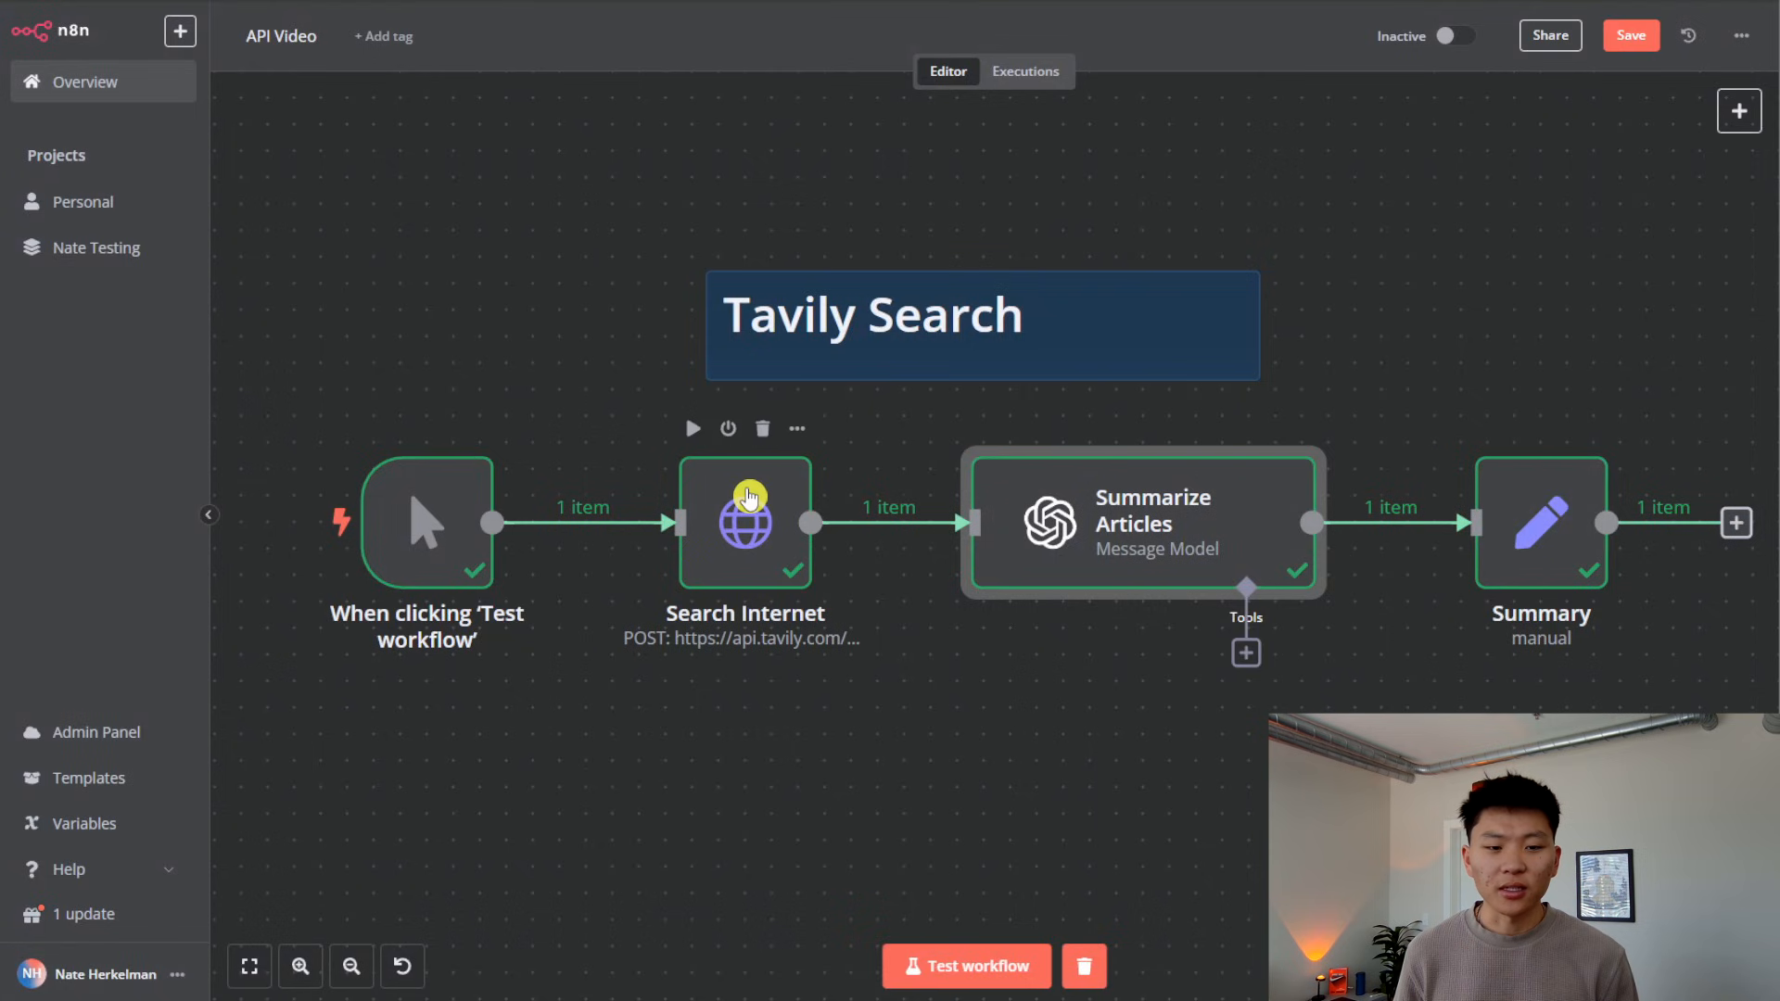
{"action": "double_click", "coordinate": [746, 523]}
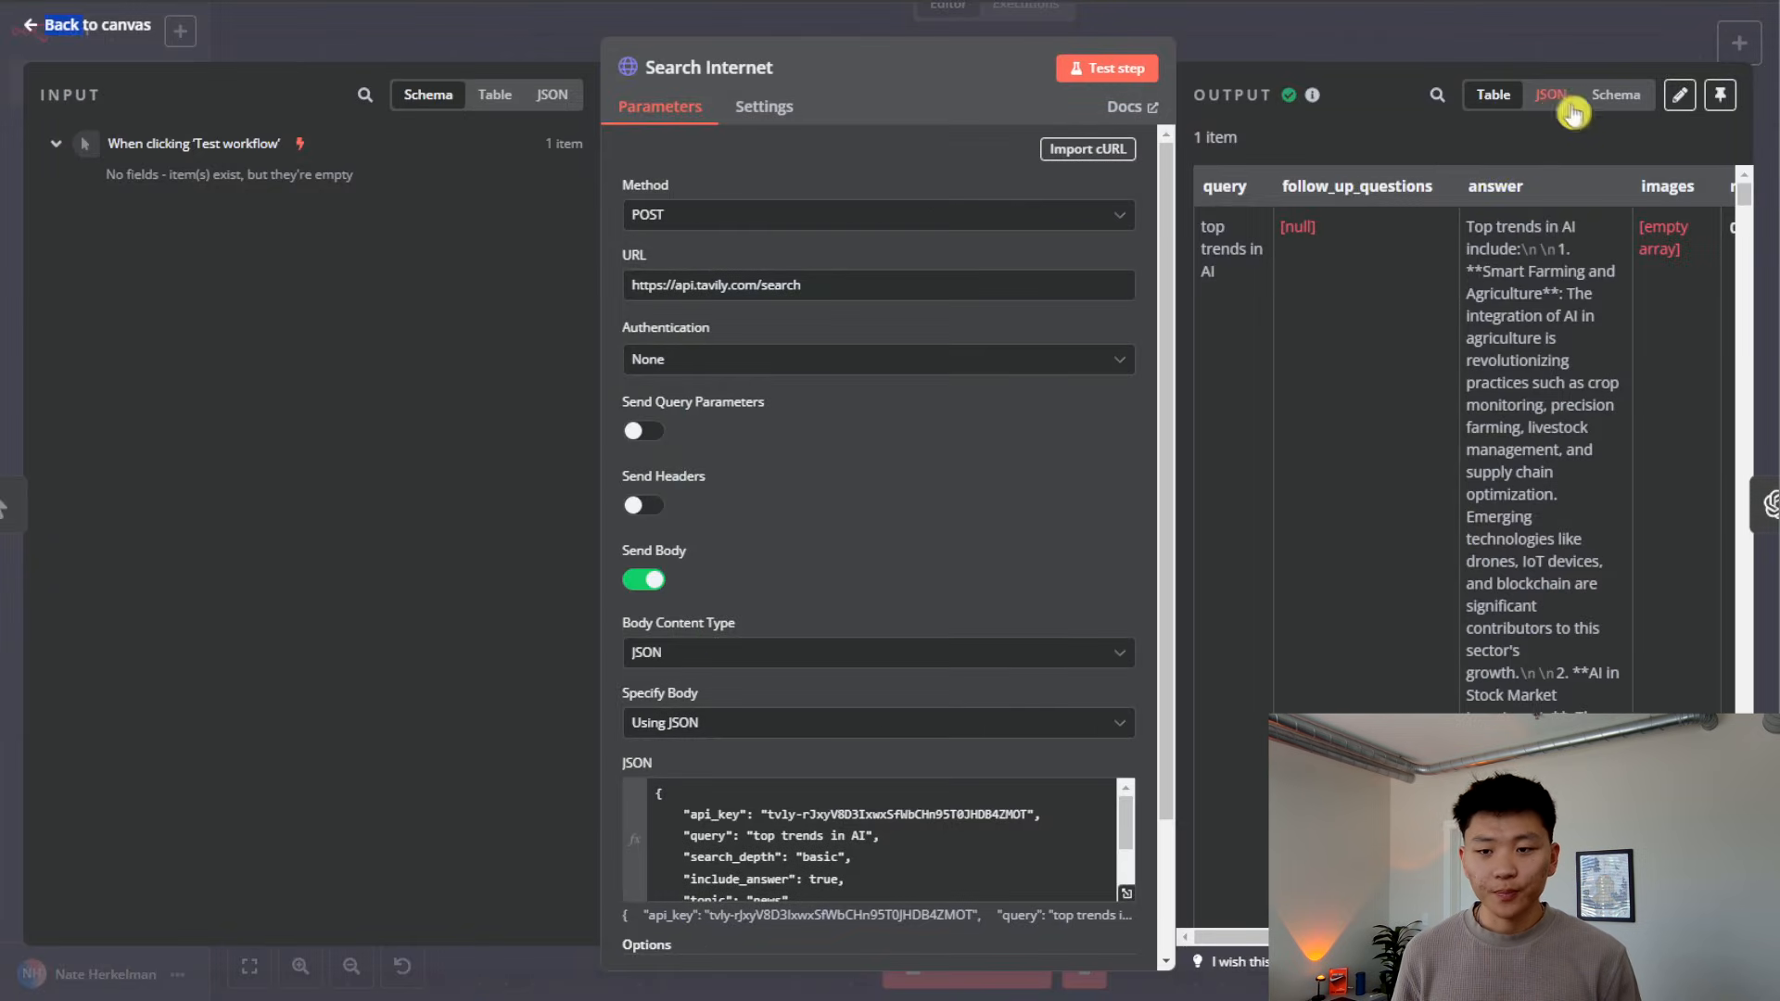
{"action": "left_click", "coordinate": [1552, 95]}
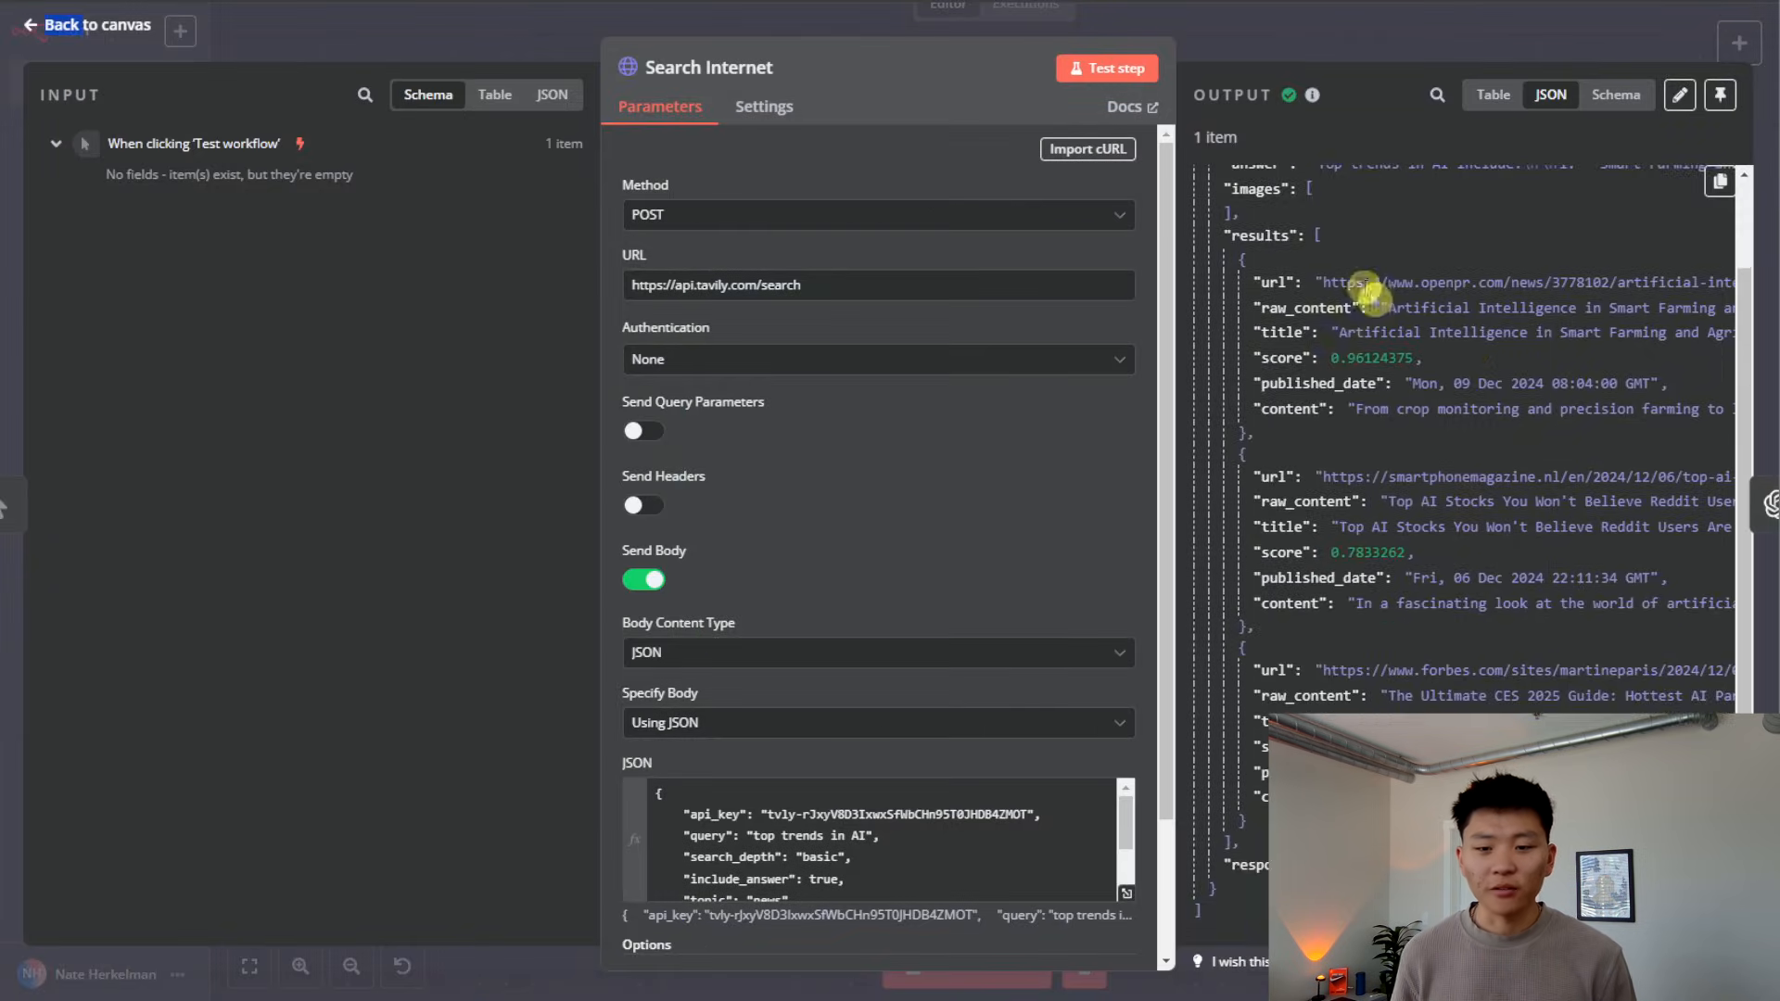
{"action": "mouse_move", "coordinate": [1379, 694]}
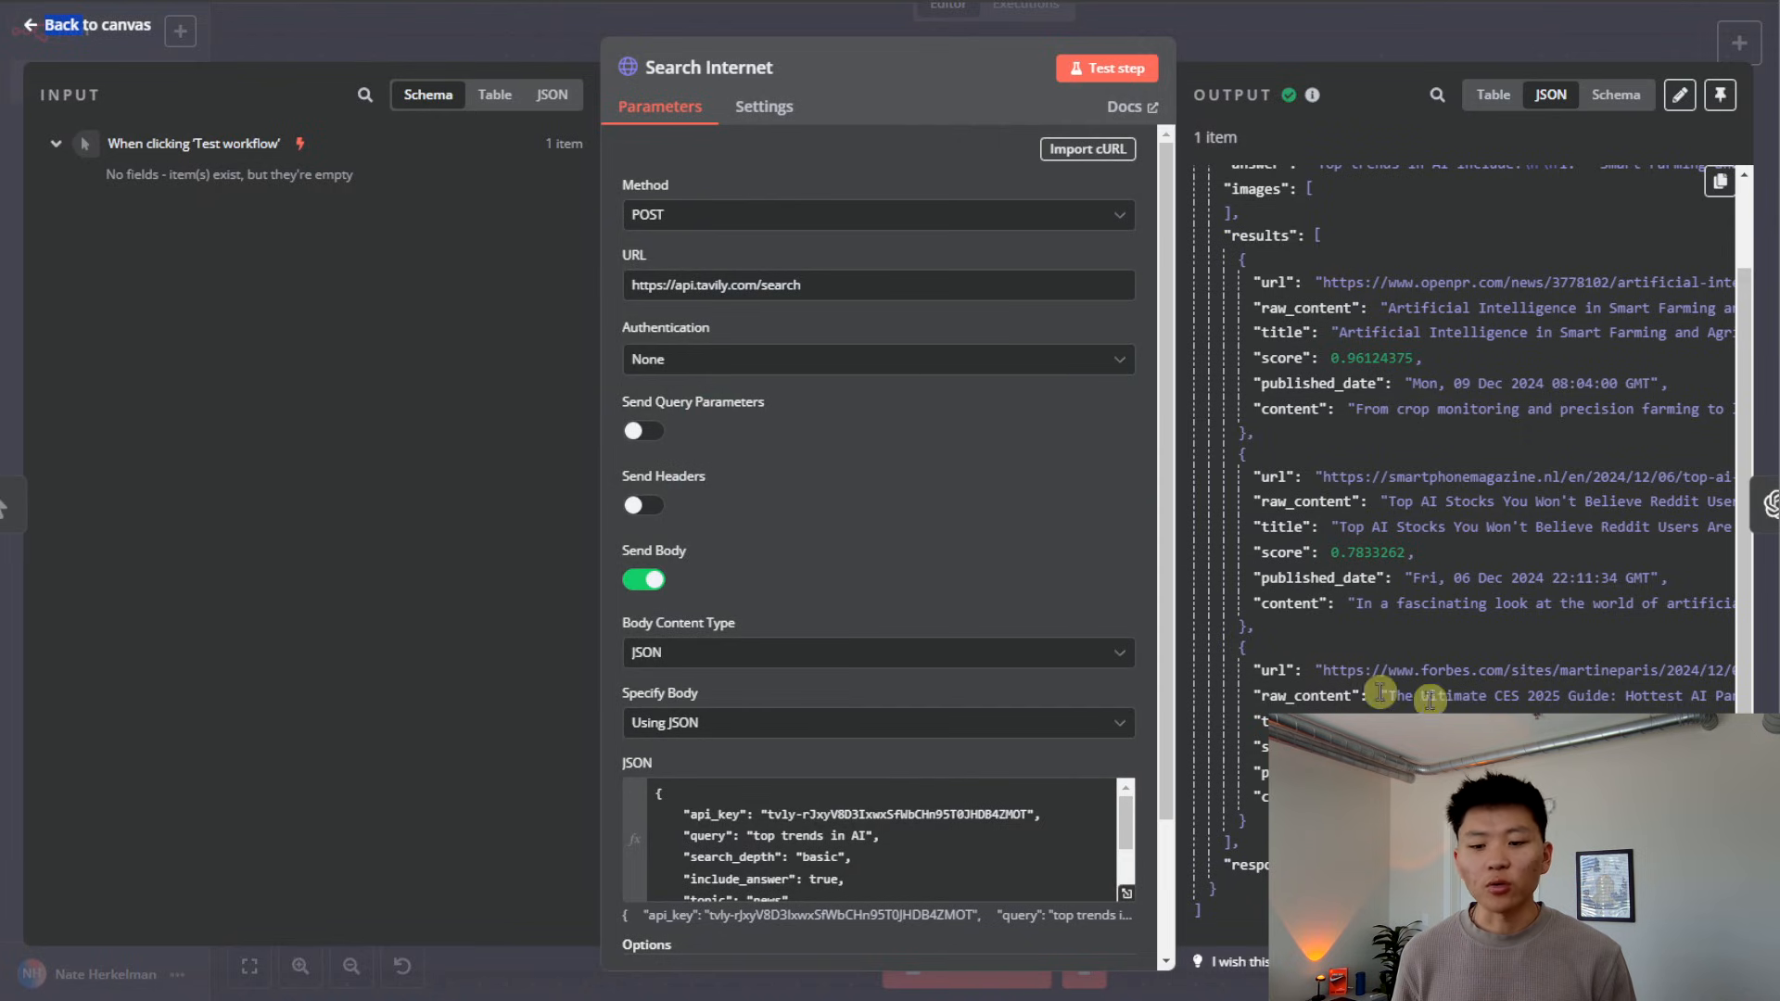
{"action": "left_click", "coordinate": [66, 24]}
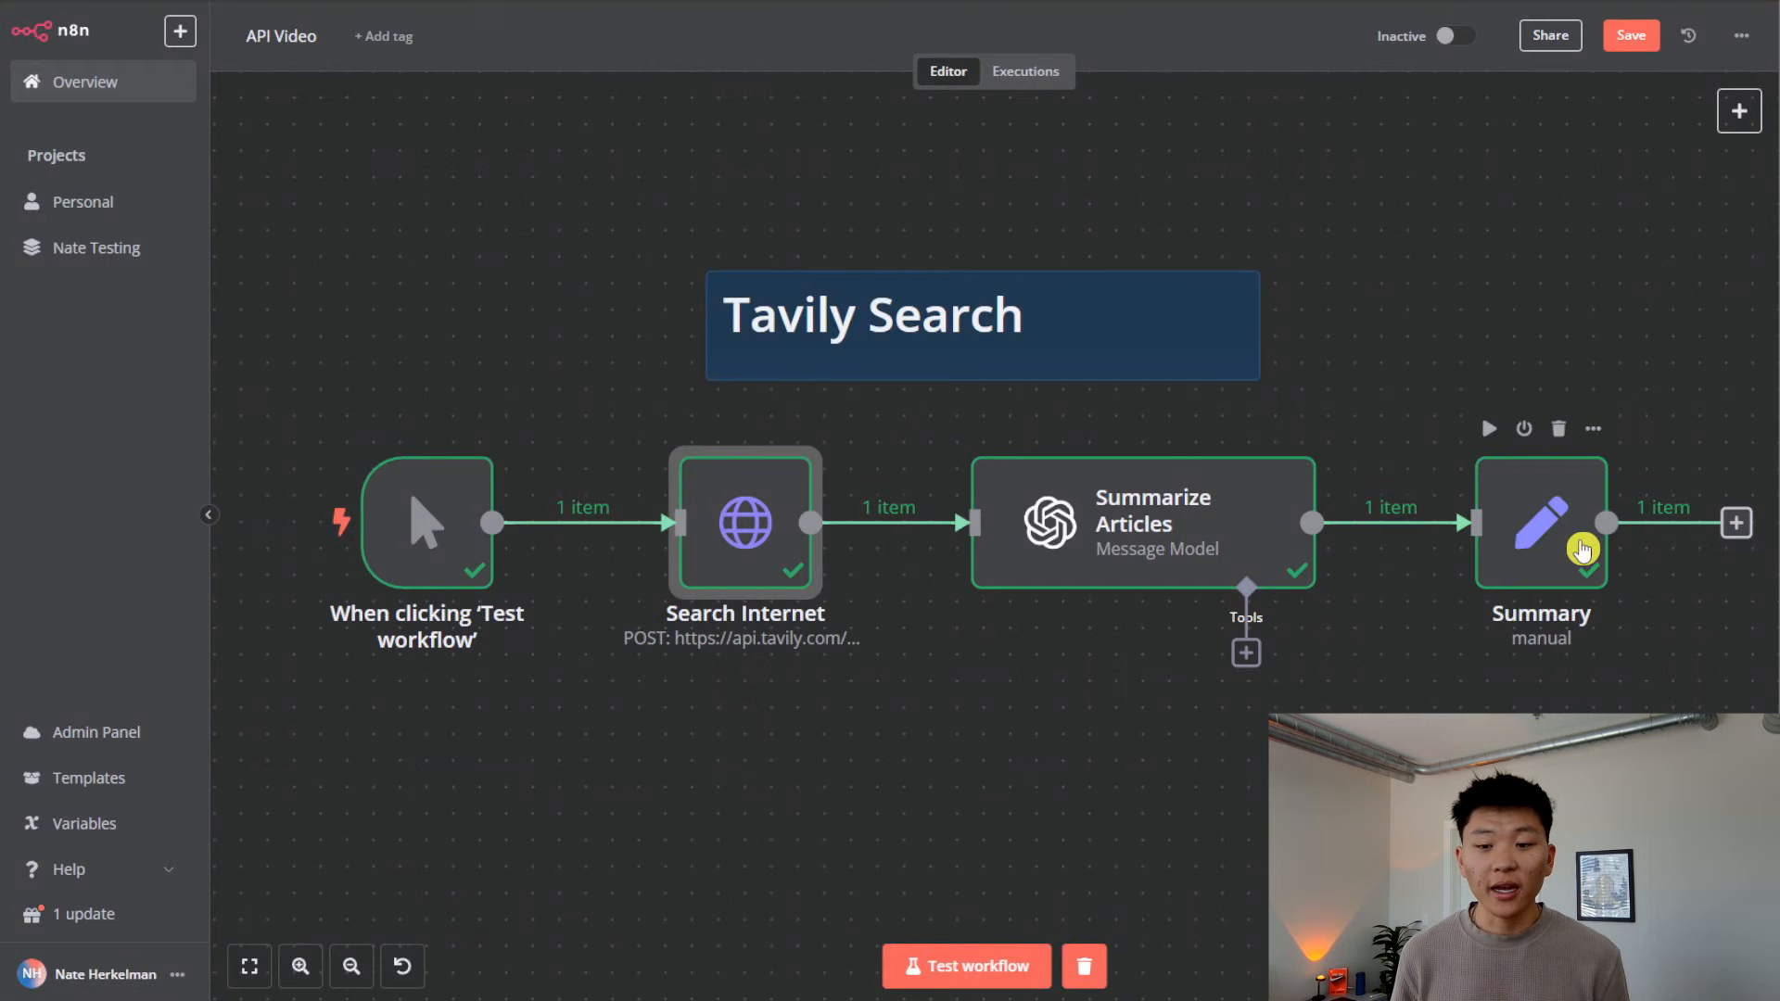
{"action": "double_click", "coordinate": [1541, 525]}
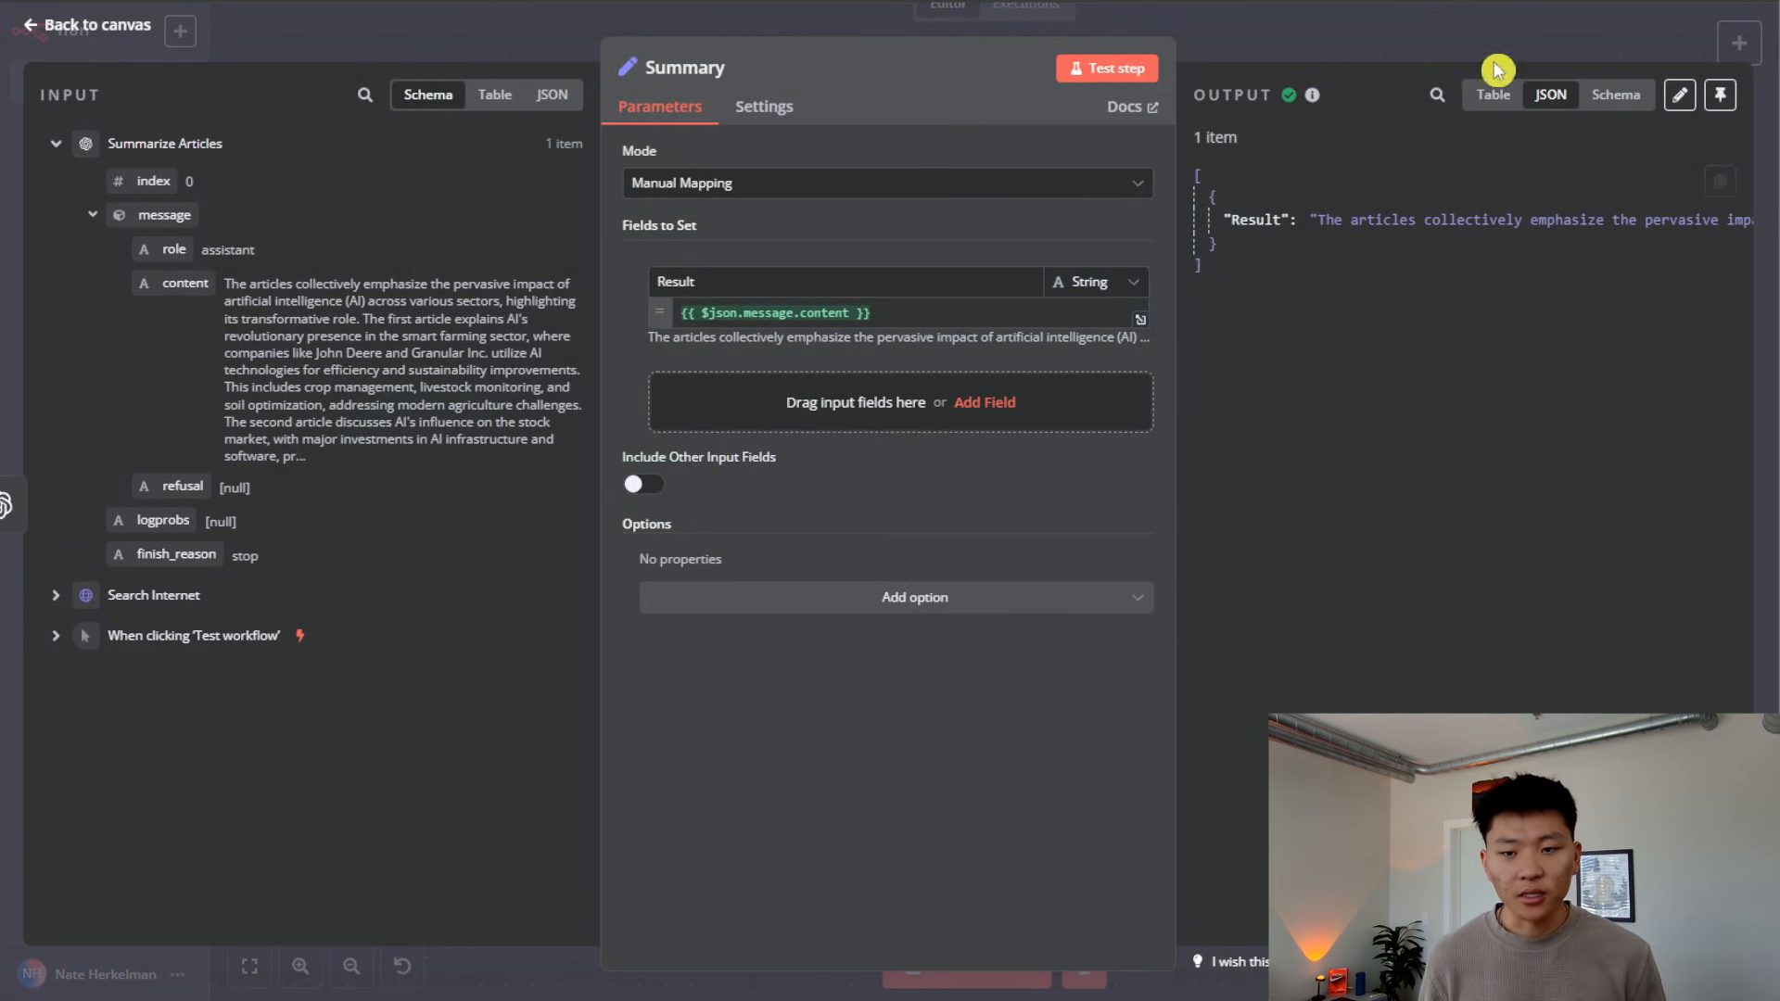
{"action": "left_click", "coordinate": [1493, 95]}
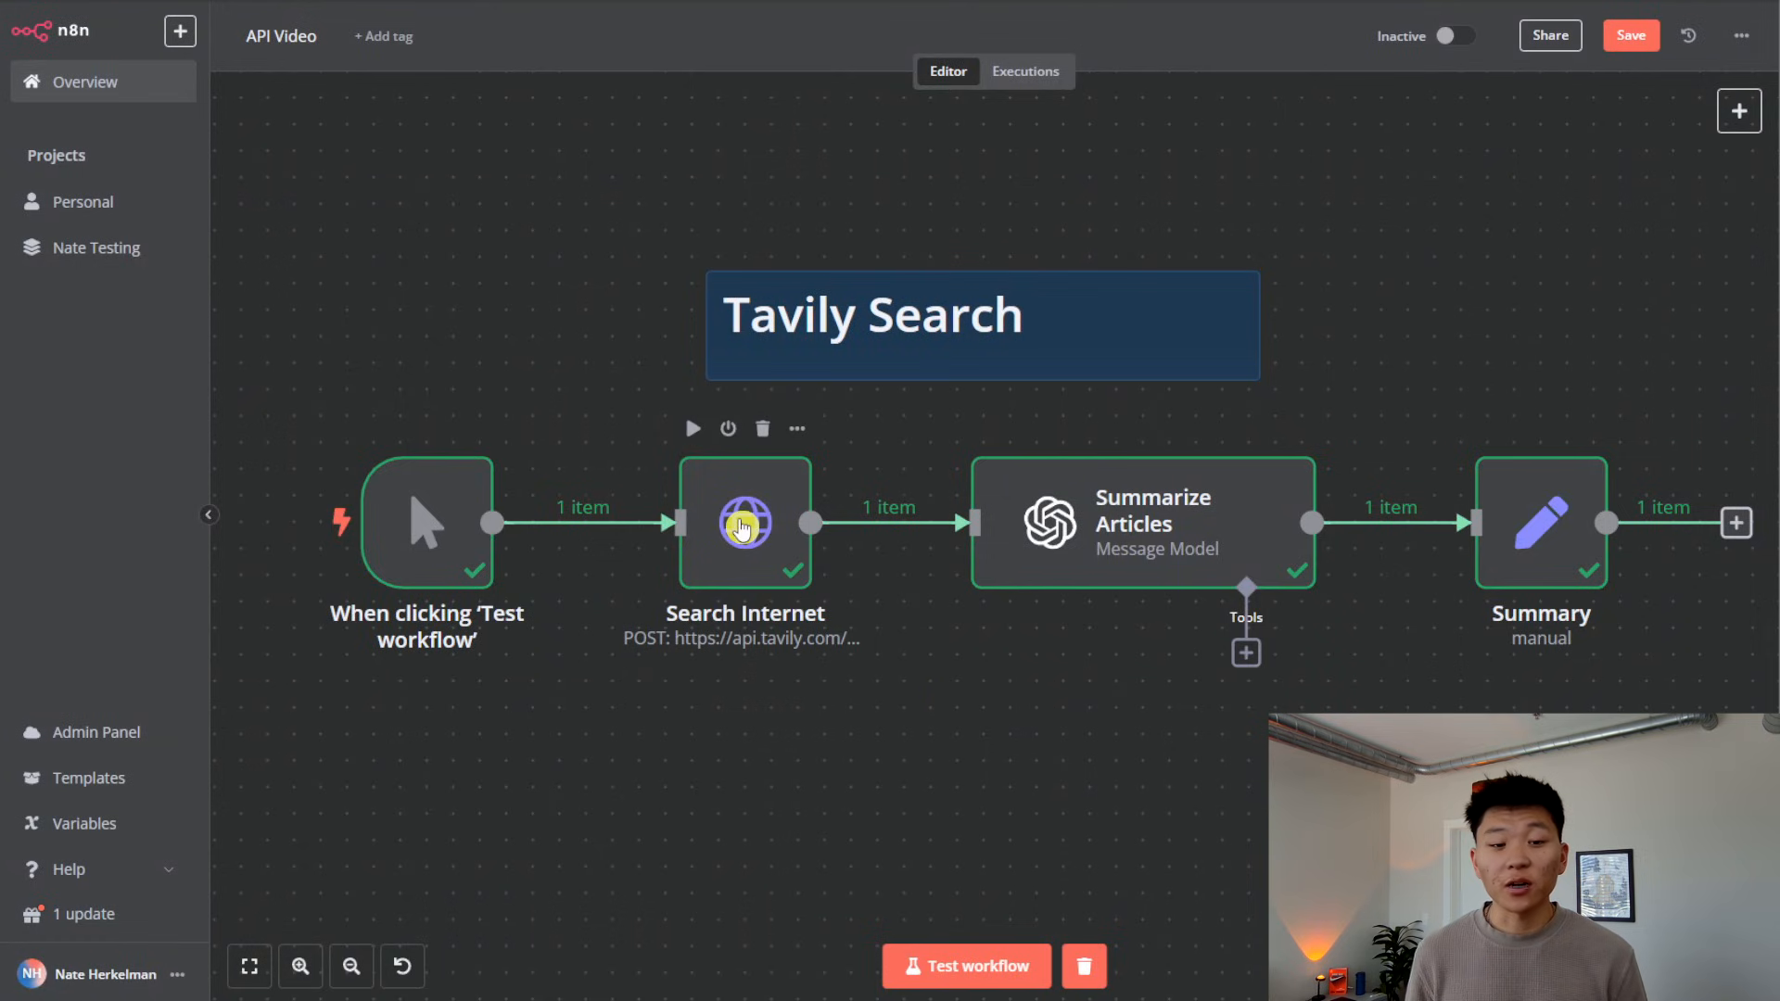
{"action": "double_click", "coordinate": [746, 523]}
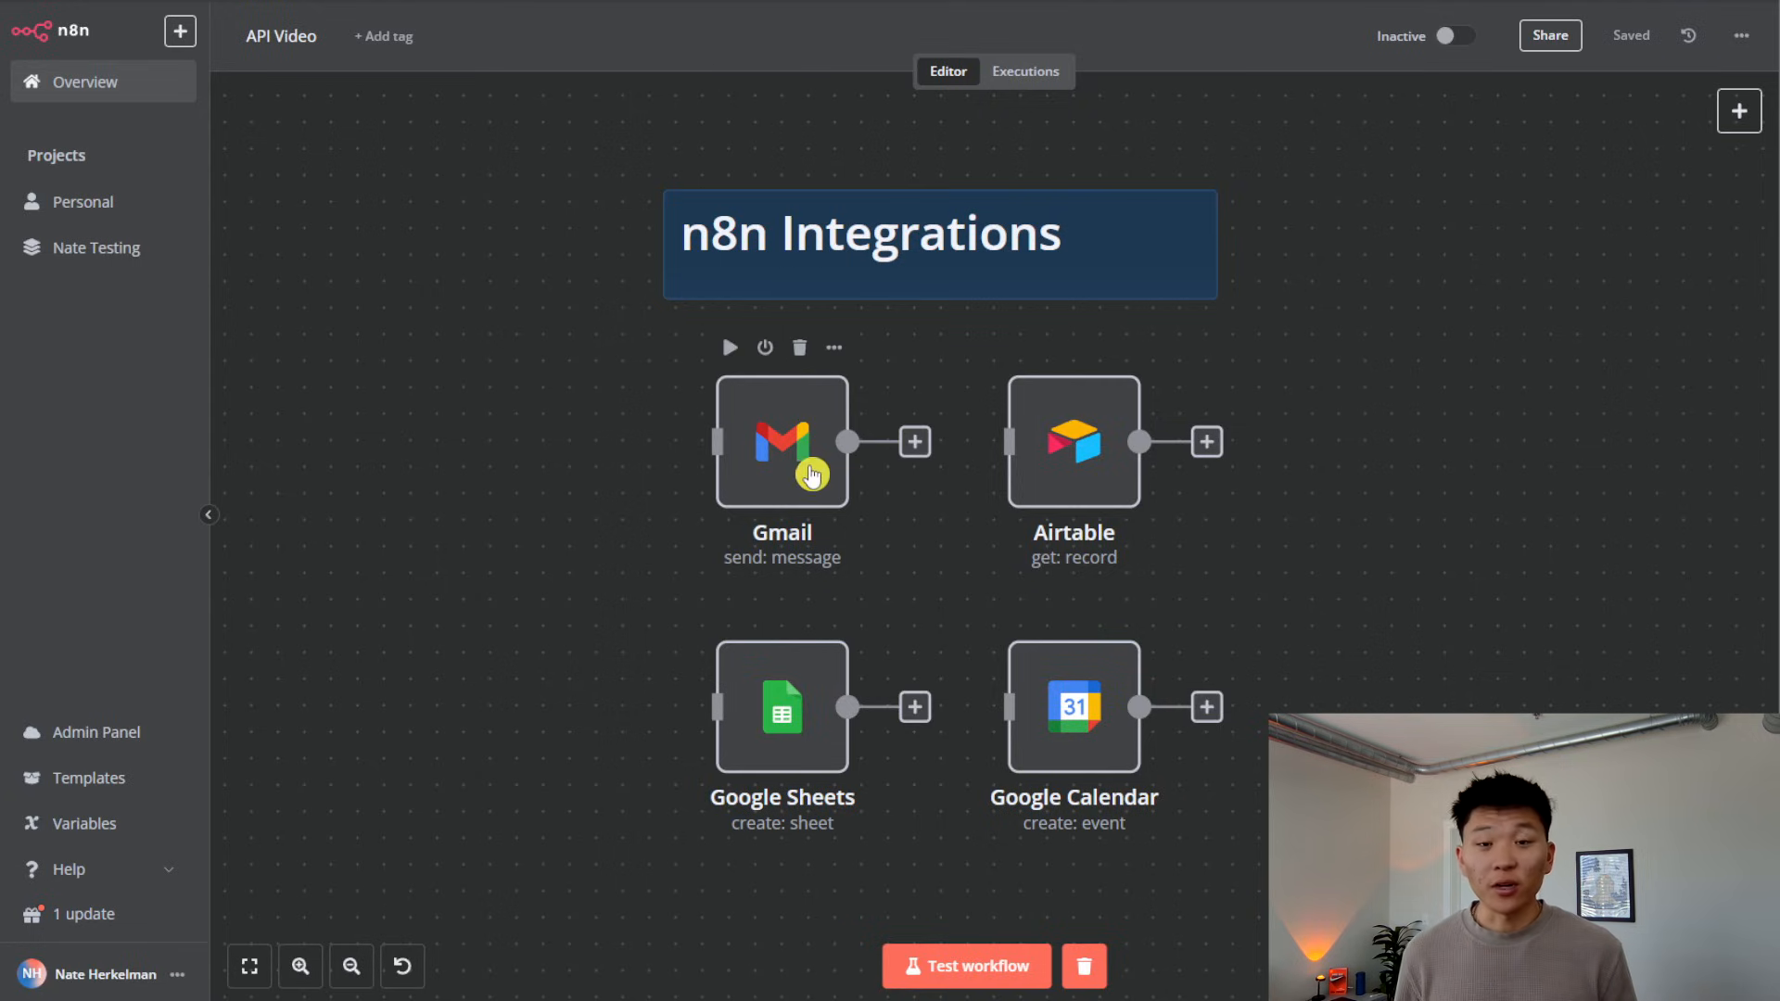
Step: Look inside the Gmail node in the n8n Integrations group
{"action": "double_click", "coordinate": [781, 442]}
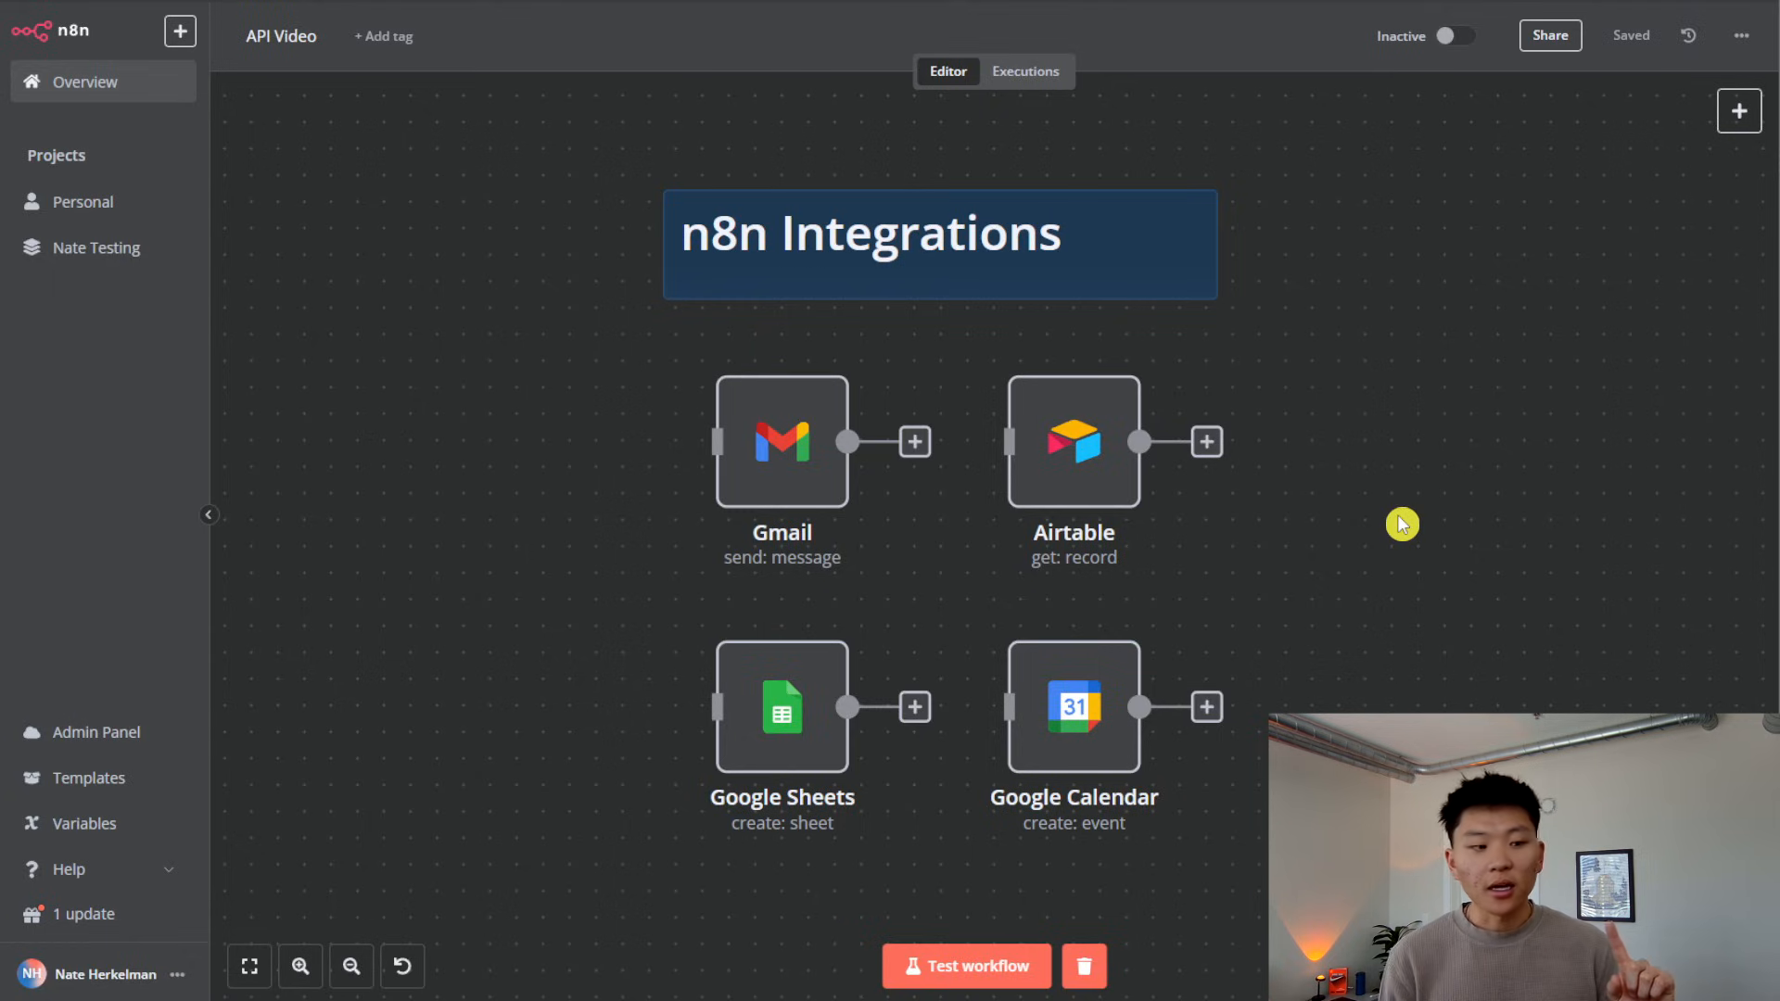
{"action": "mouse_move", "coordinate": [994, 746]}
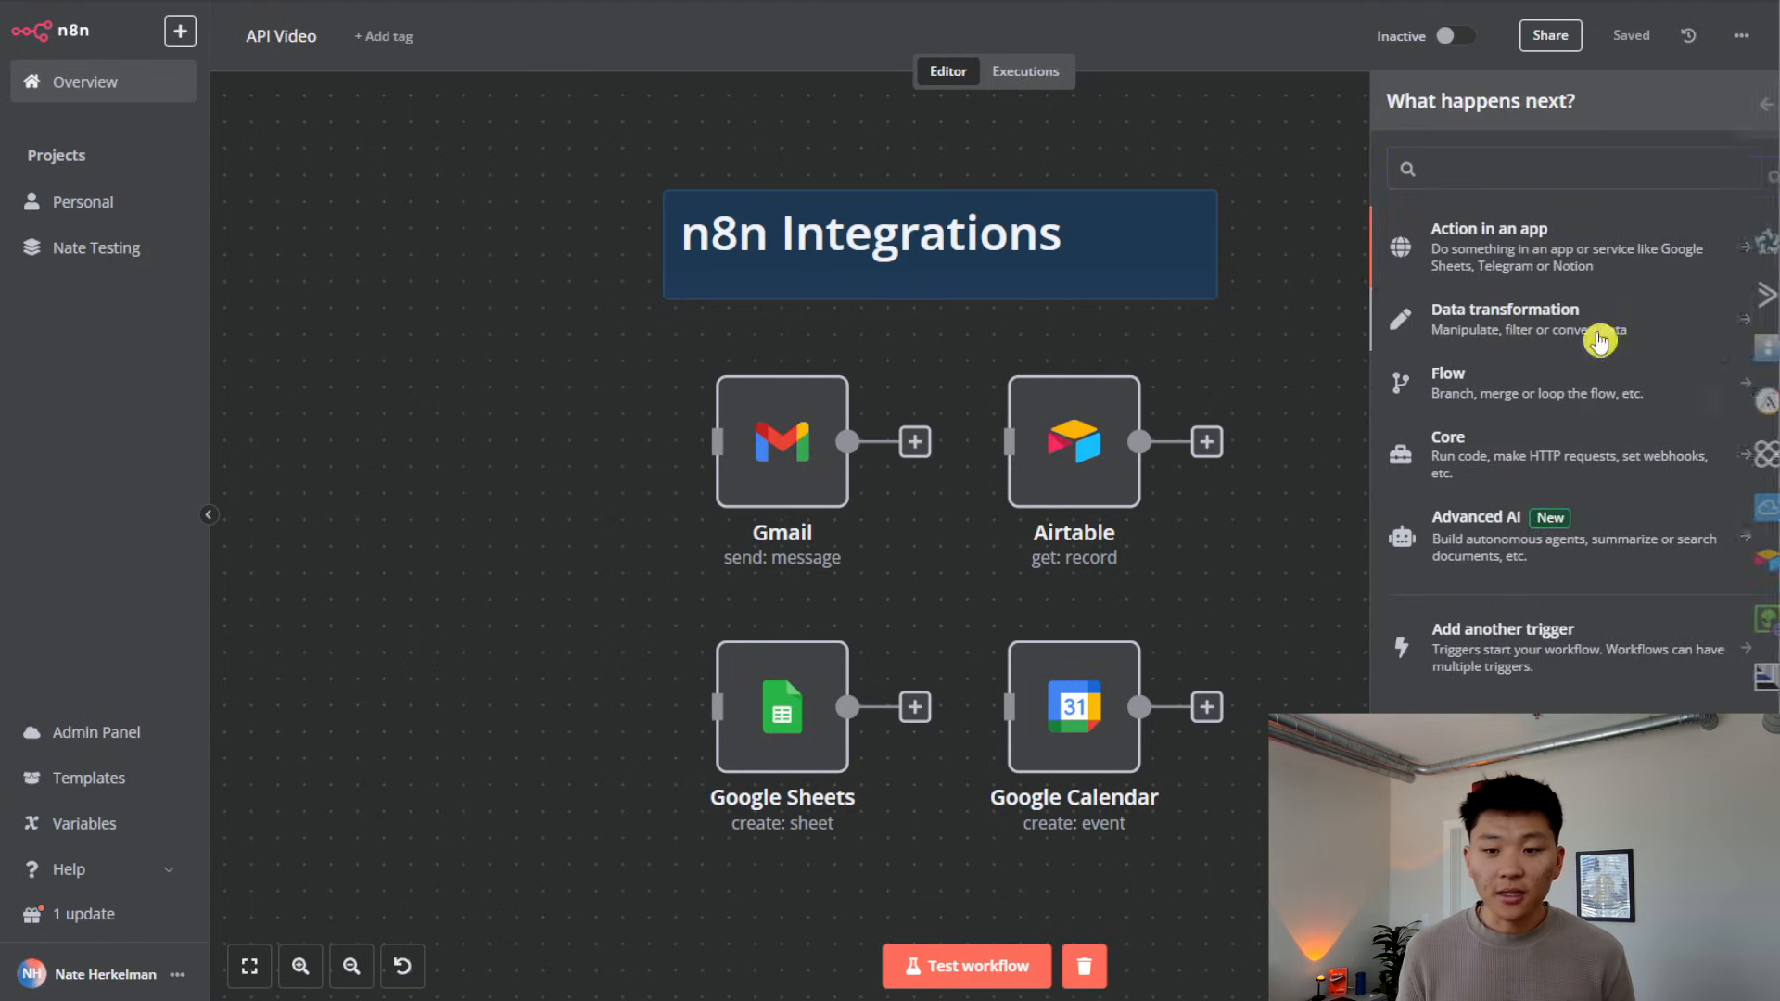
Step: Browse the Action in an app node list down to the Google integrations
{"action": "left_click", "coordinate": [1490, 247]}
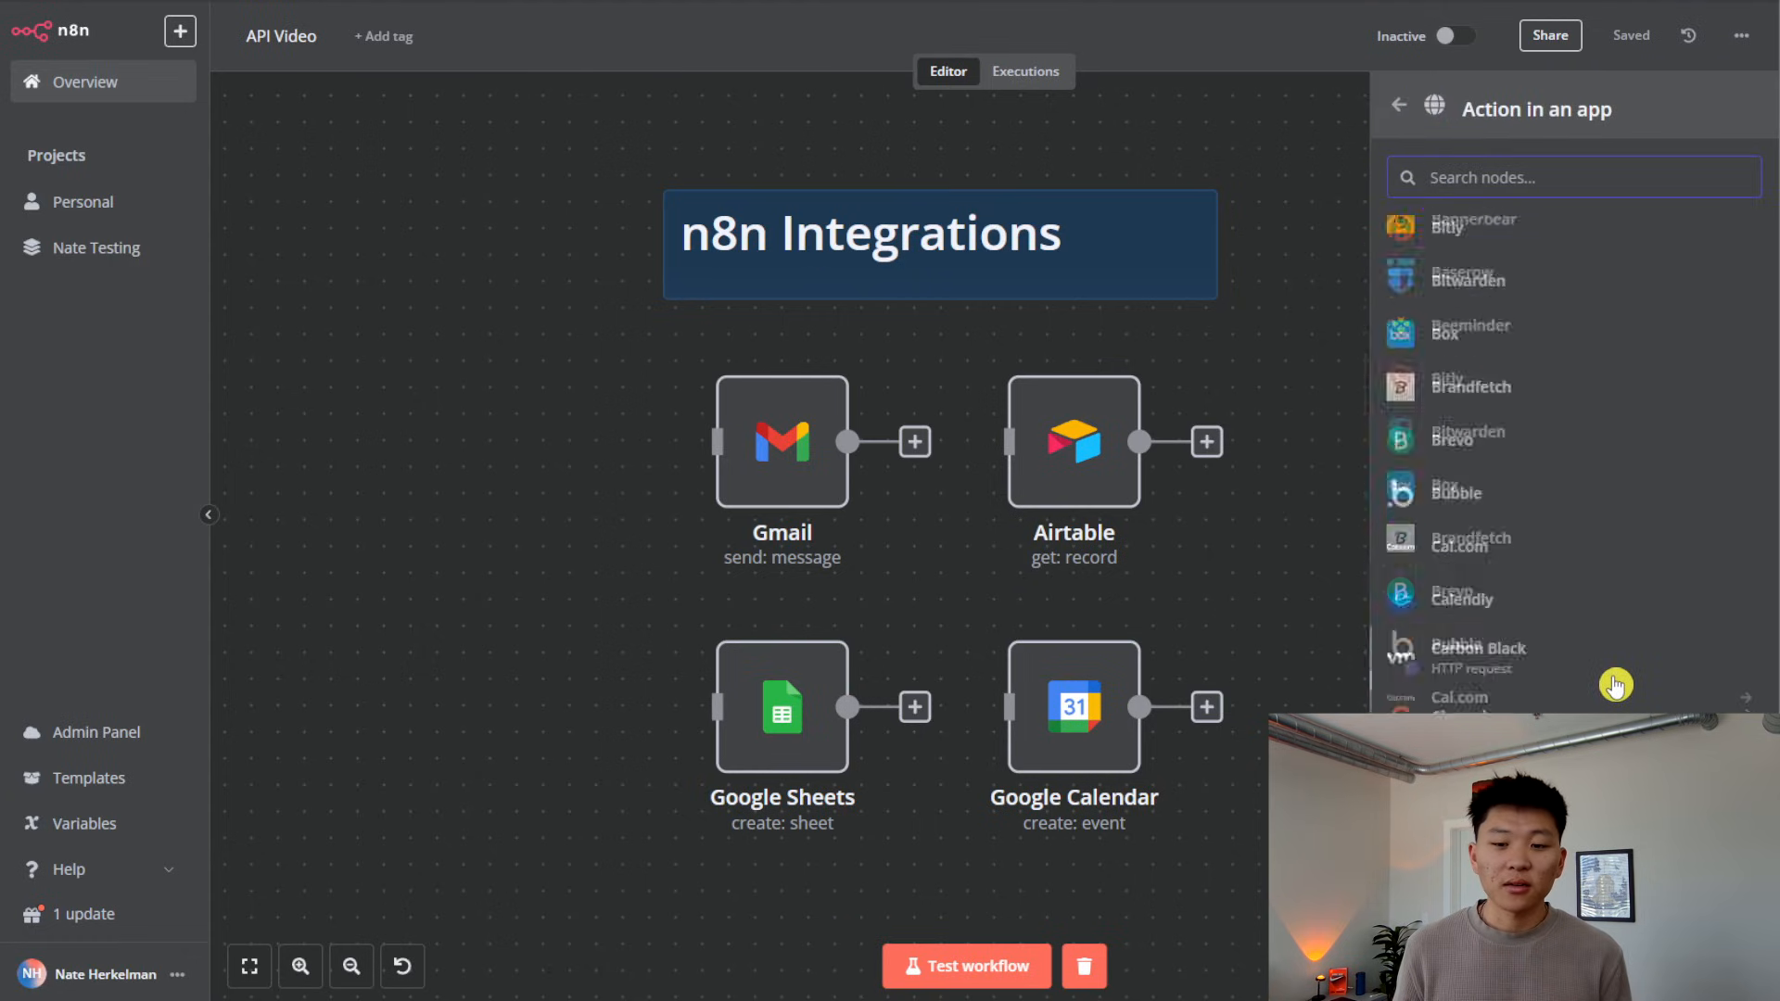
{"action": "scroll", "scroll_direction": "down", "scroll_amount": 3}
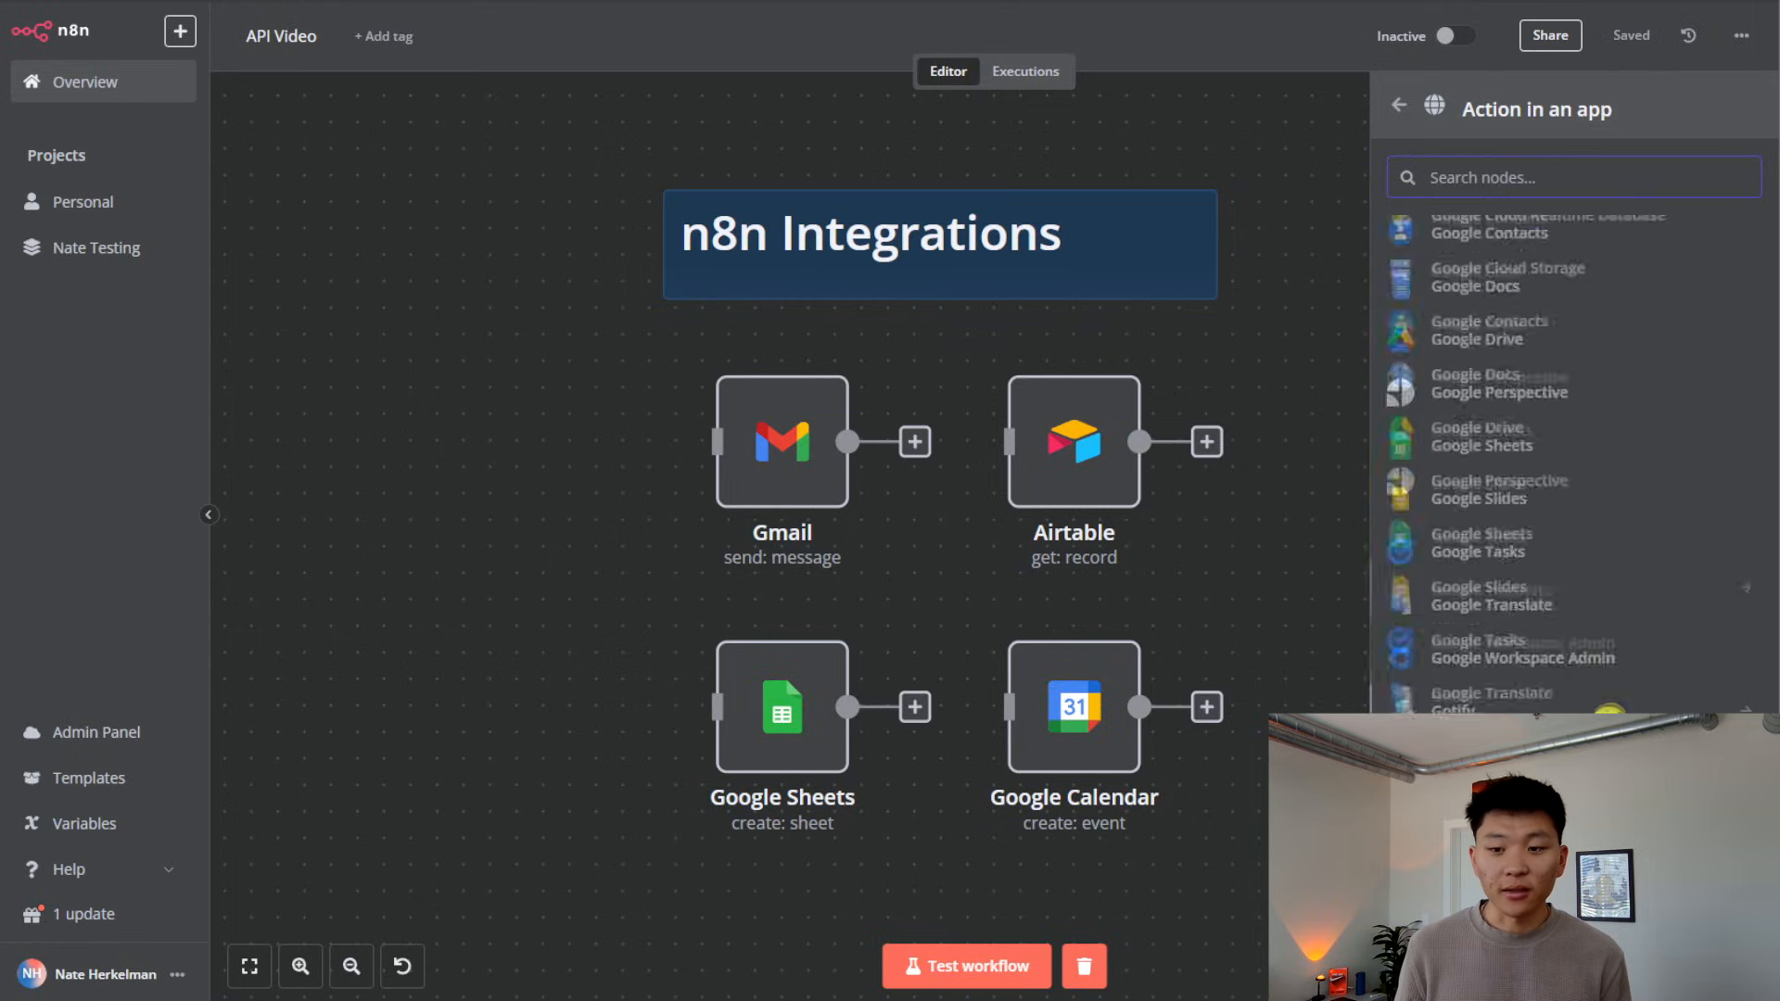
{"action": "scroll", "scroll_direction": "down", "scroll_amount": 3}
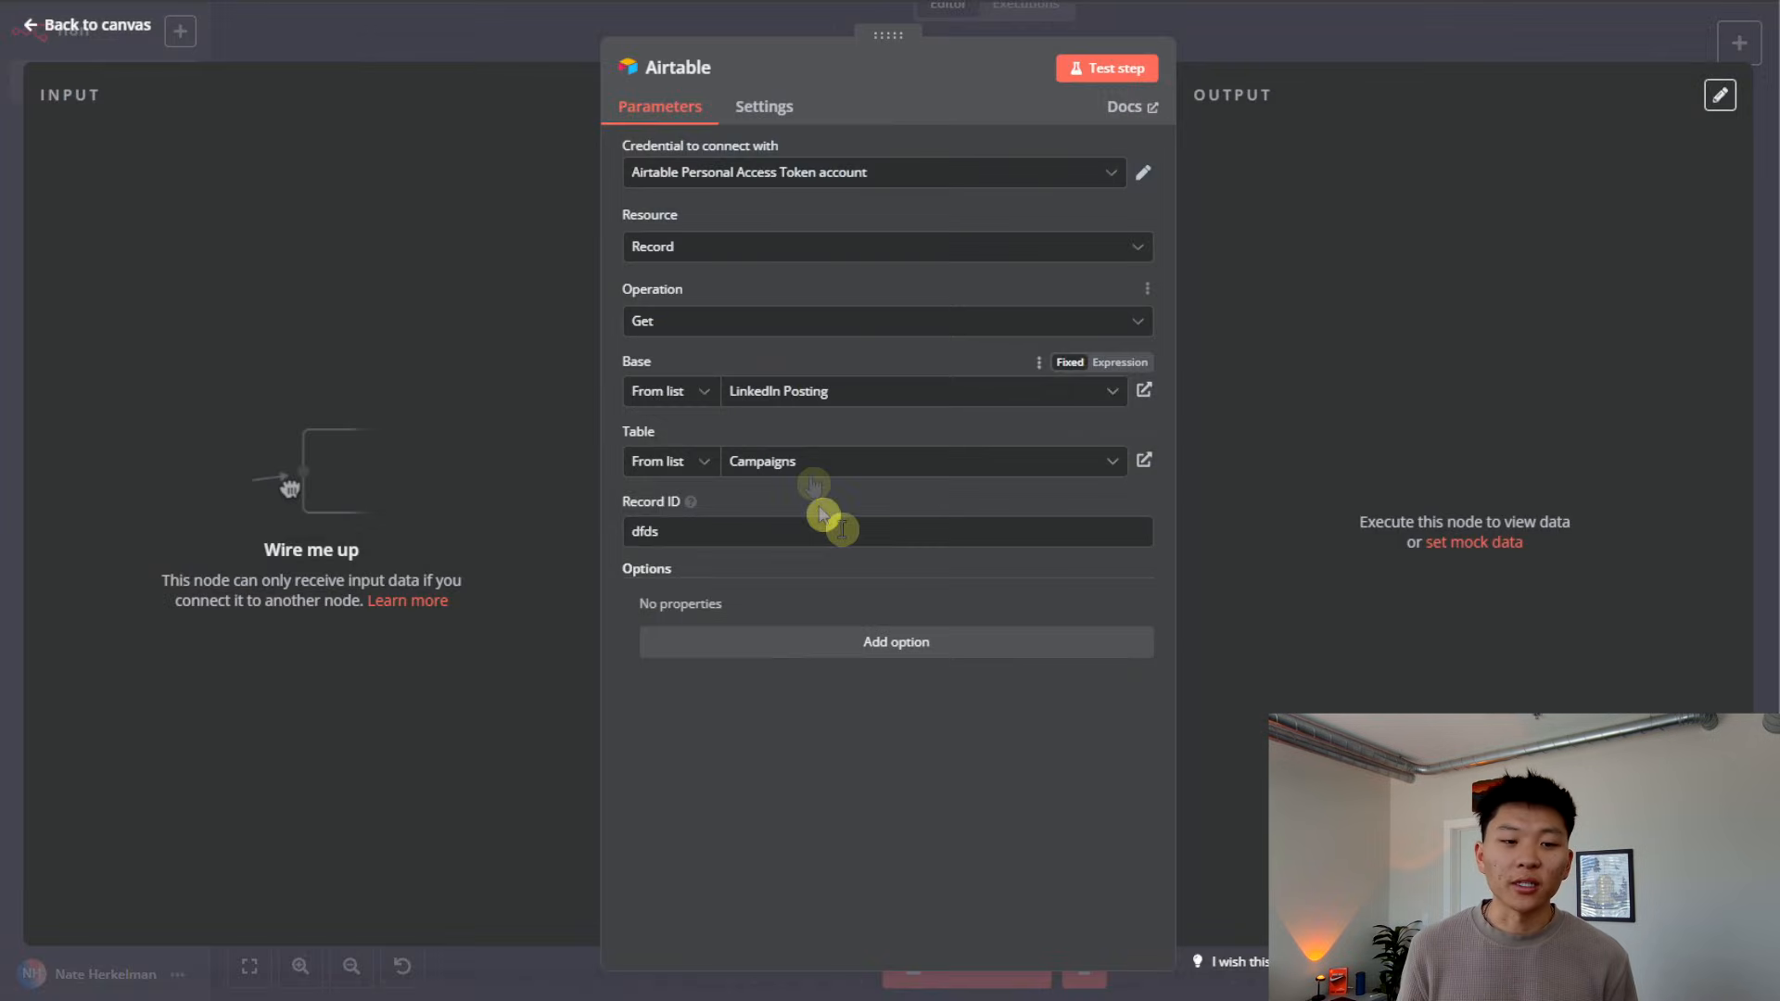
Step: Leave the Airtable node set to get a record from LinkedIn Posting's Campaigns table and return to the canvas
{"action": "left_click", "coordinate": [89, 24]}
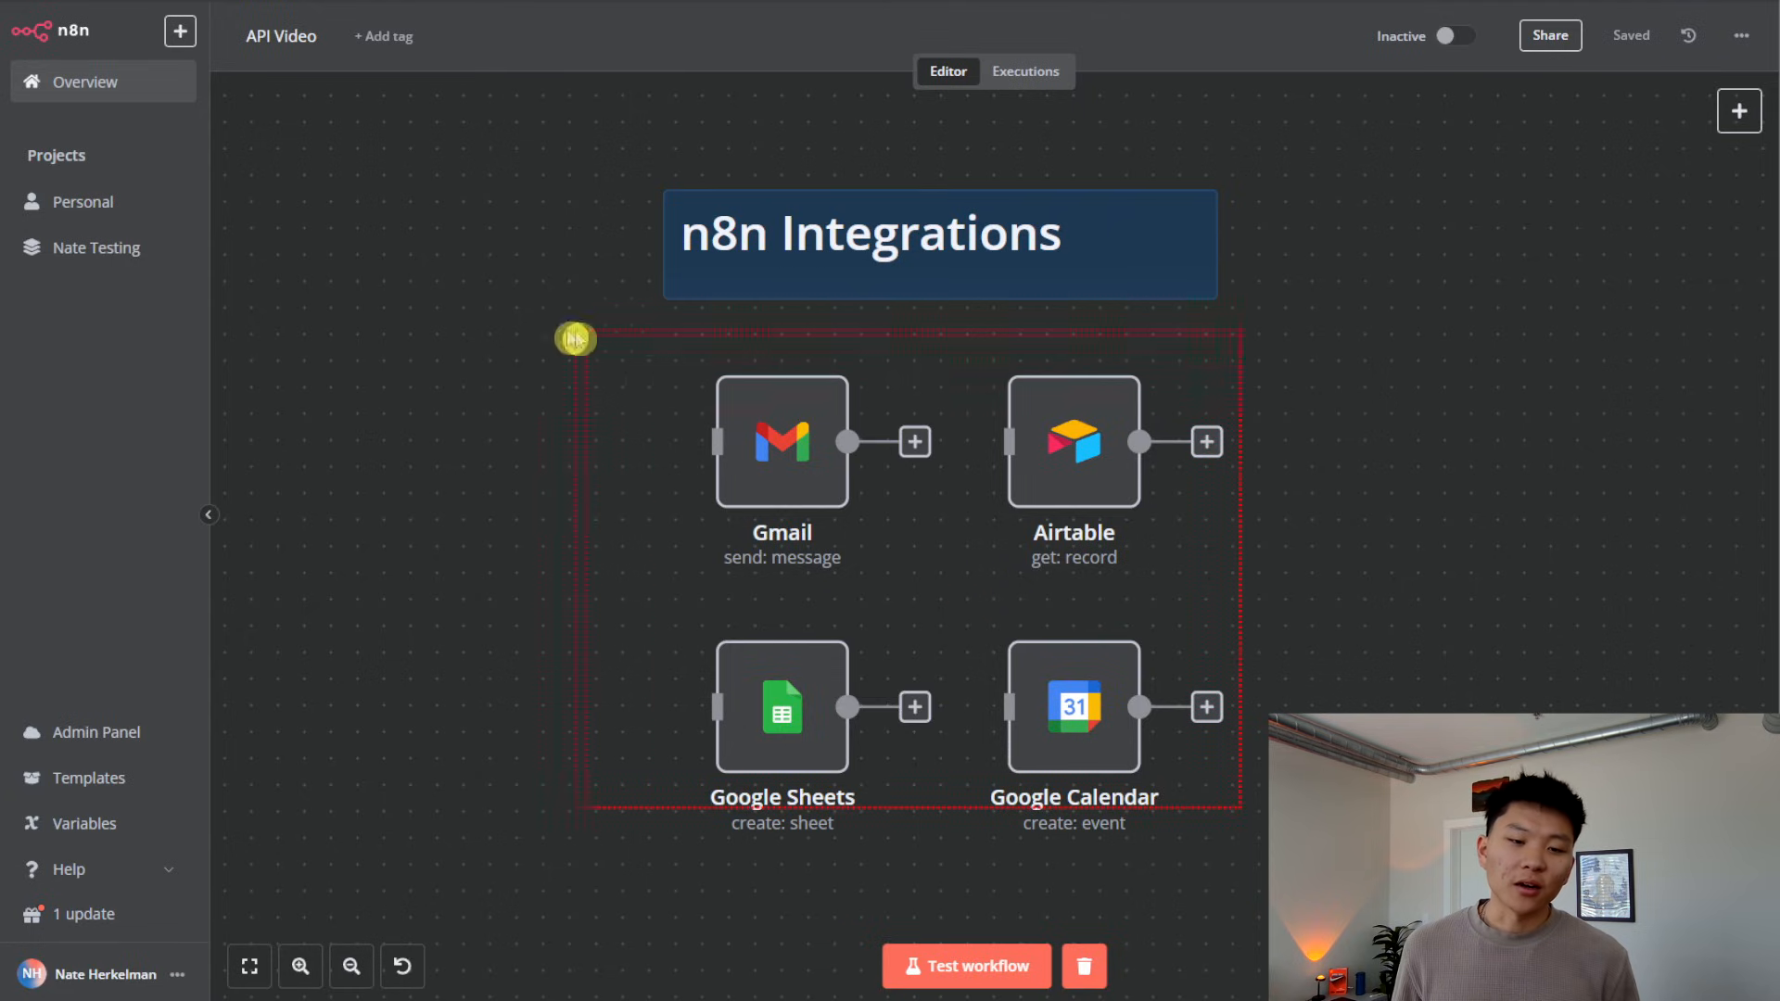
Step: Pan the canvas to the JSON Placeholder API group and its HTTP Request node
{"action": "left_click", "coordinate": [1324, 523]}
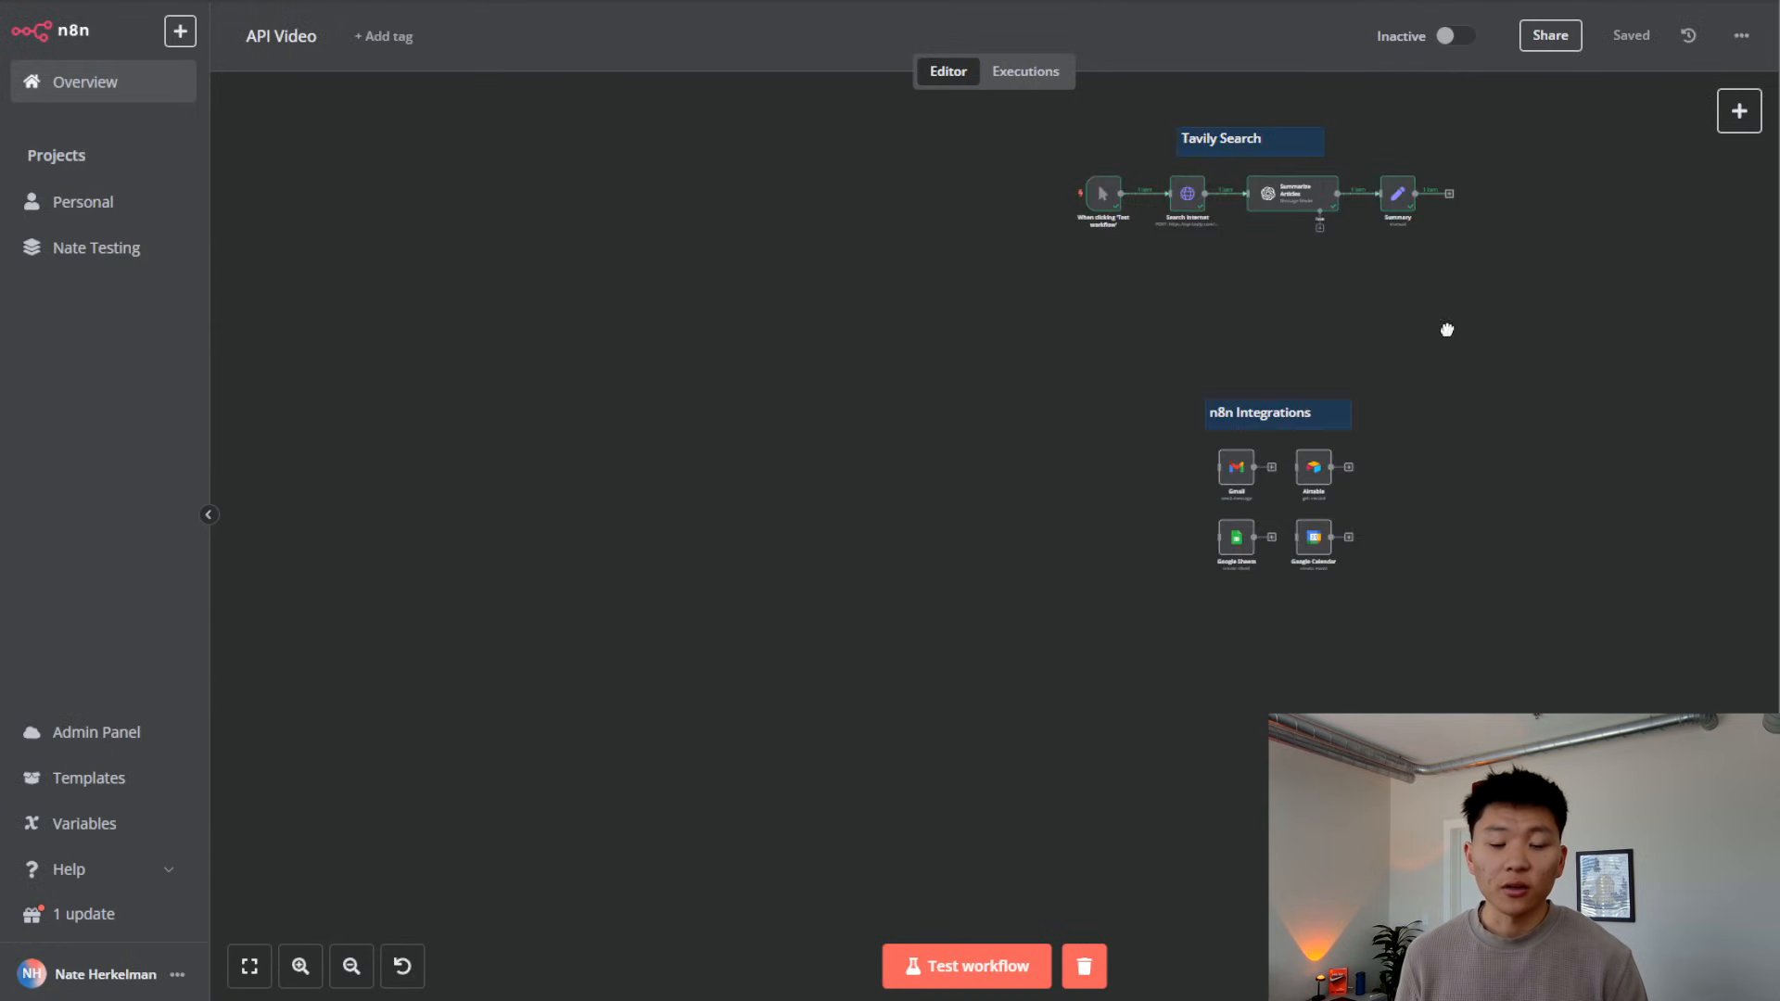
{"action": "left_click_drag", "start_coordinate": [1449, 330], "coordinate": [1218, 690]}
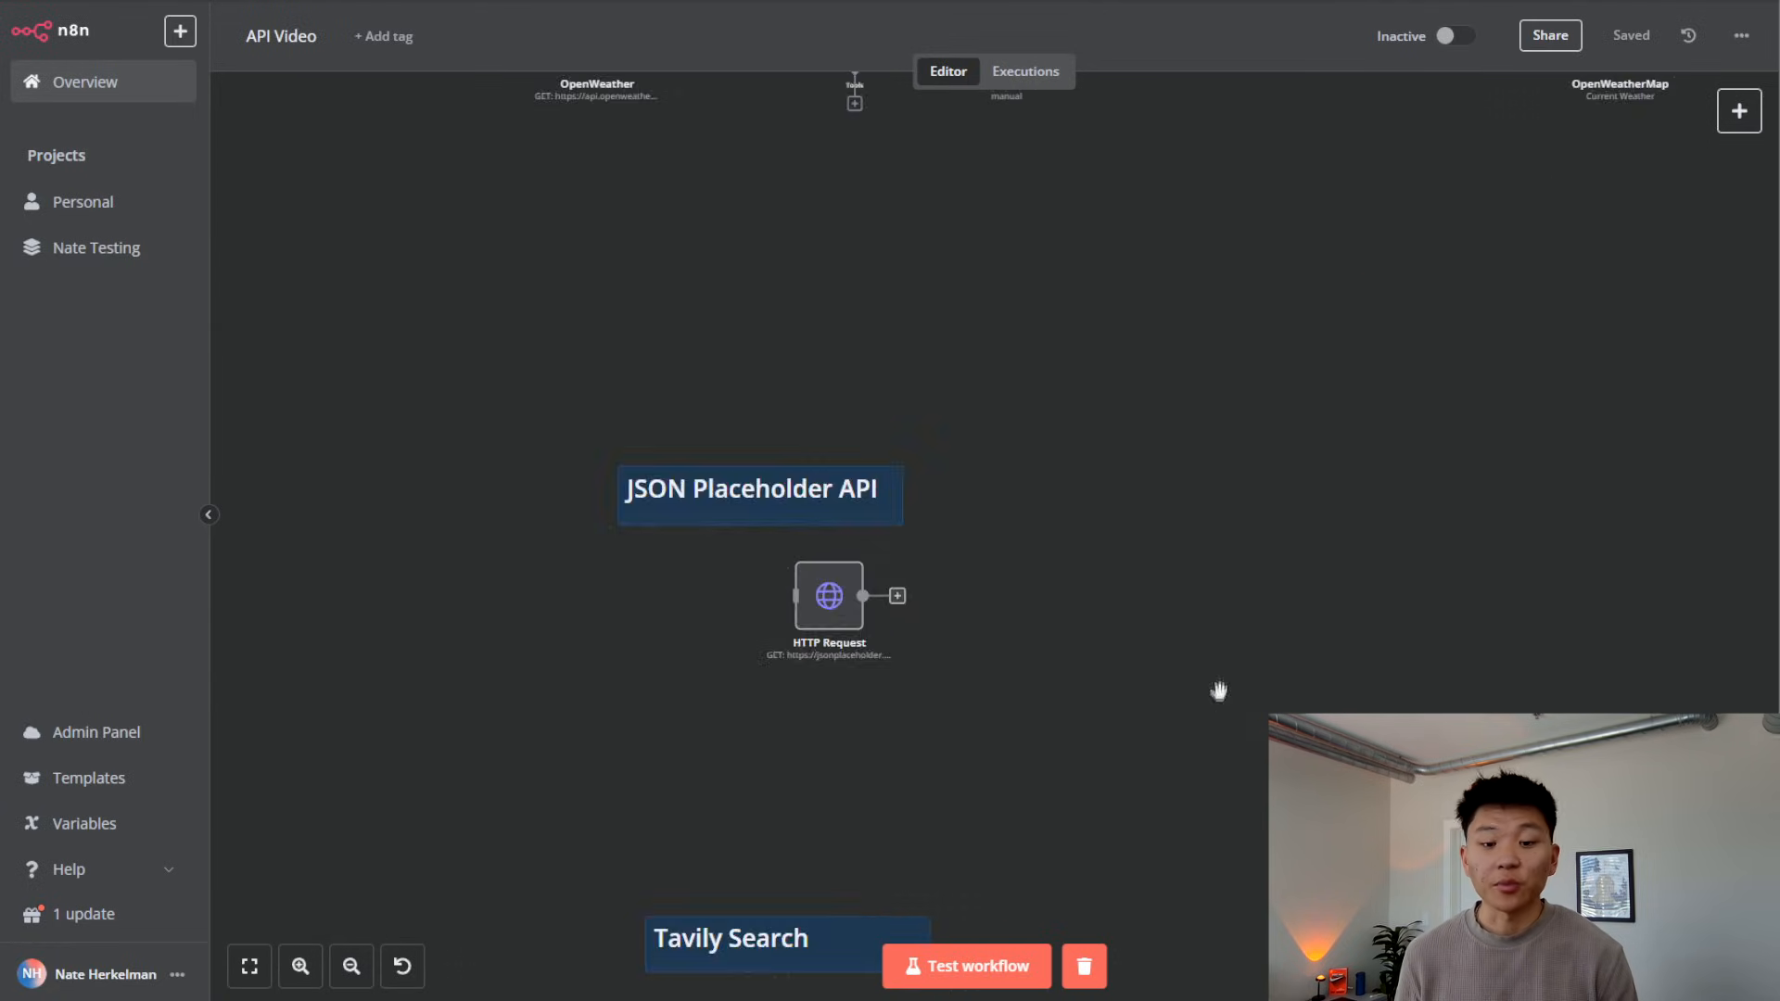